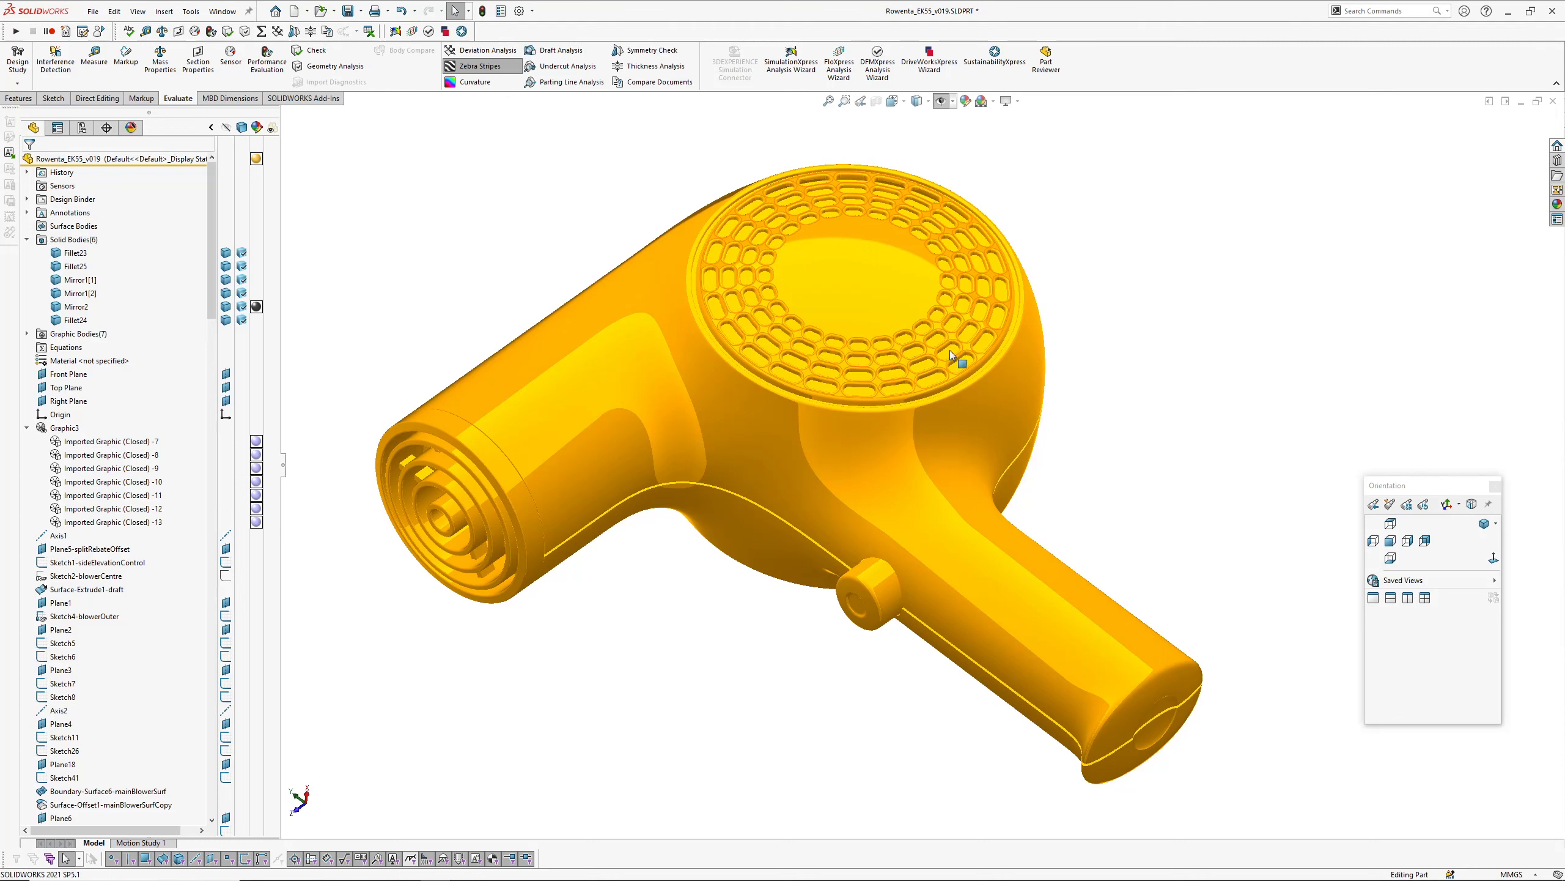
{"action": "mouse_move", "coordinate": [1026, 797]}
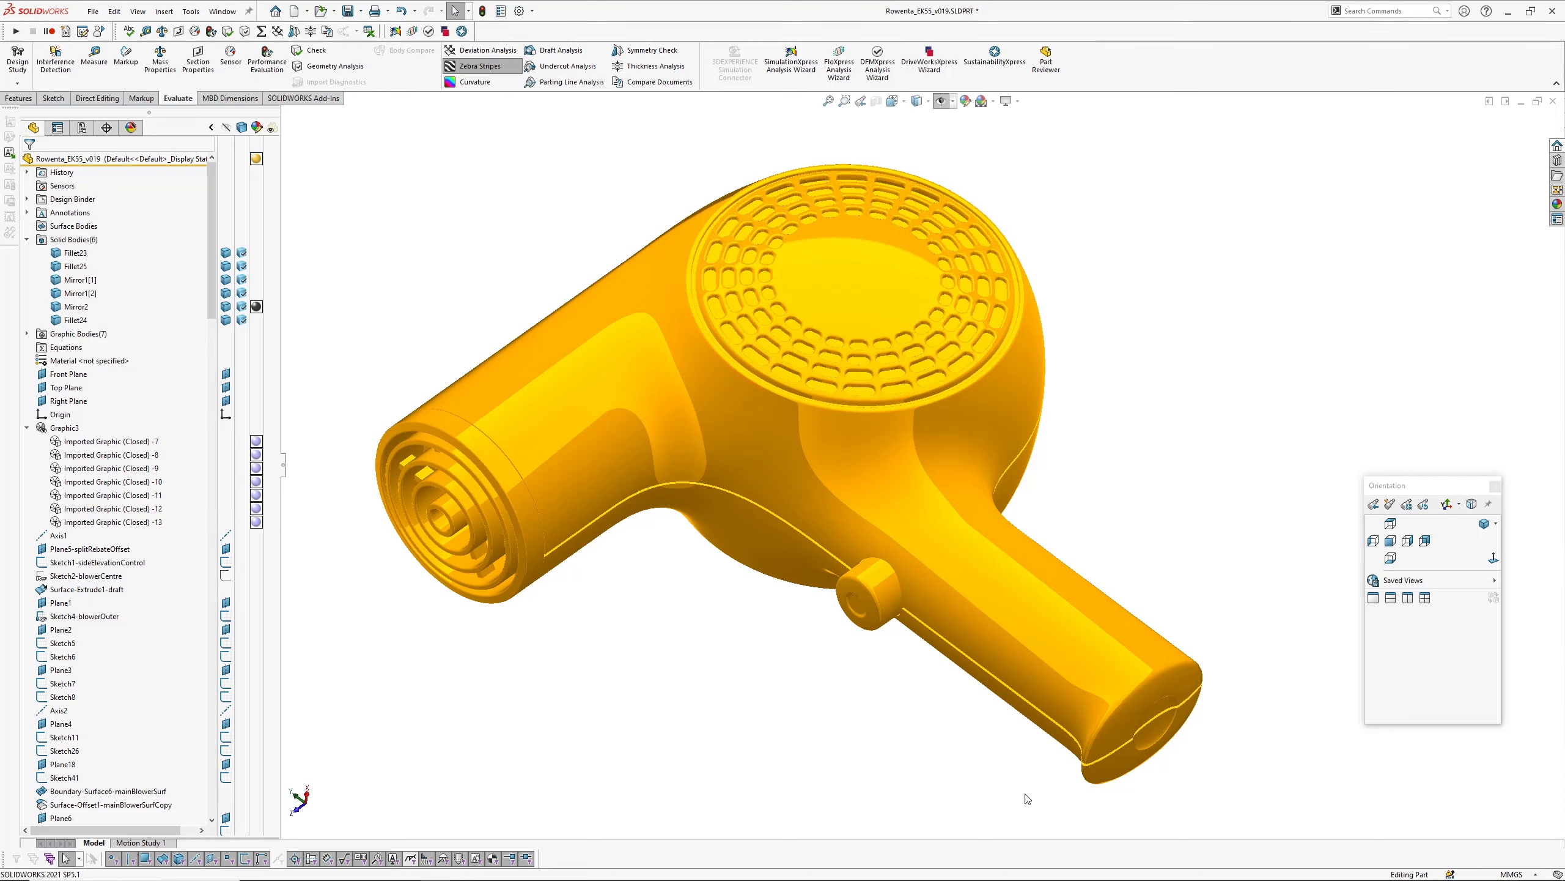
{"action": "mouse_move", "coordinate": [693, 688]}
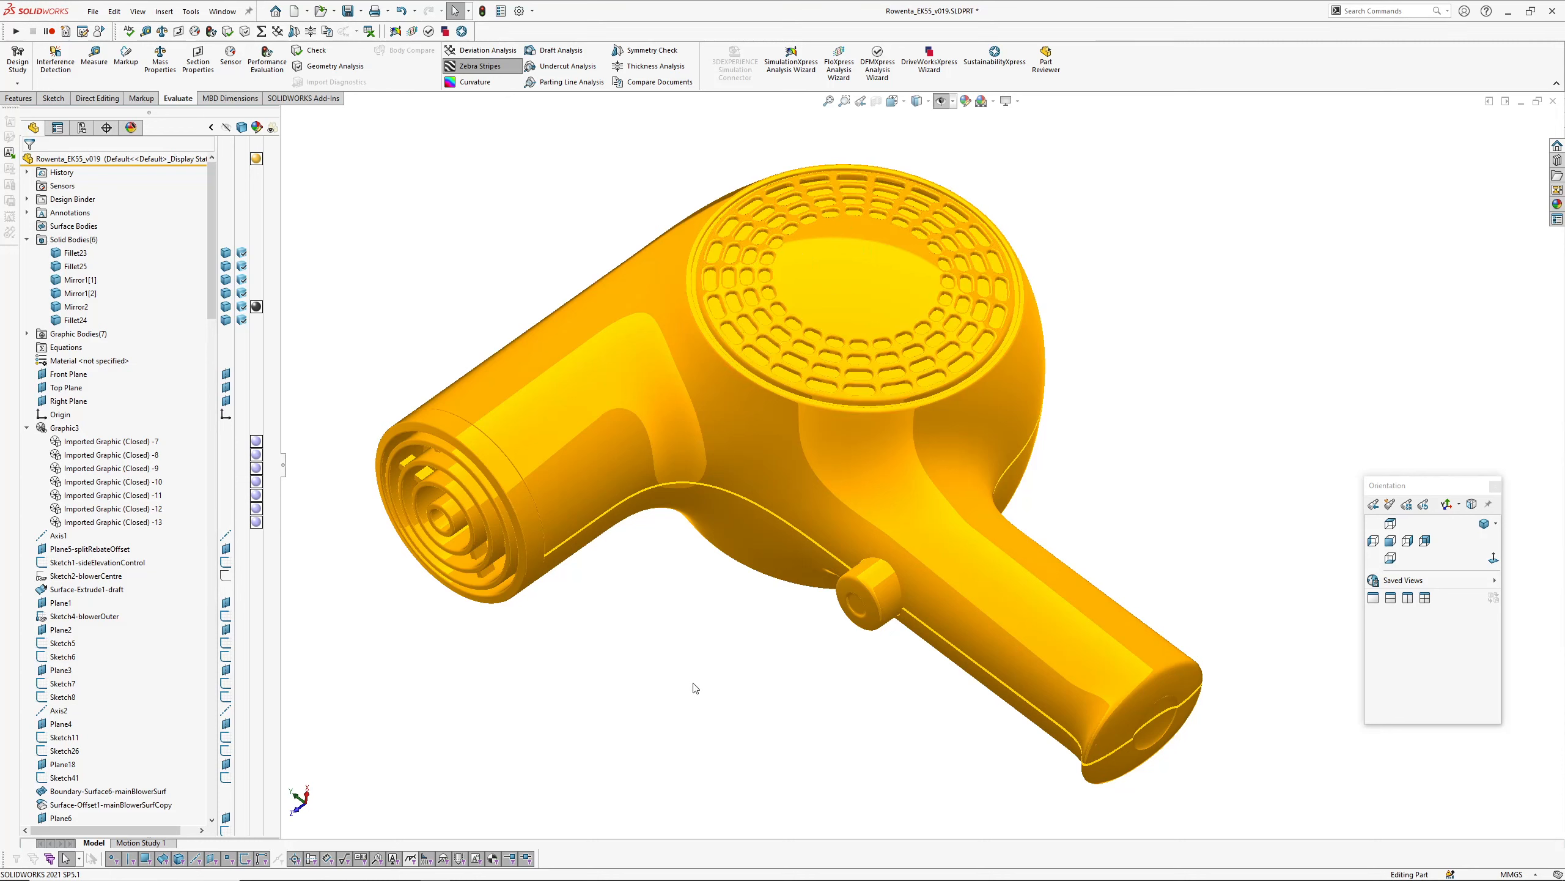
{"action": "mouse_move", "coordinate": [1185, 472]}
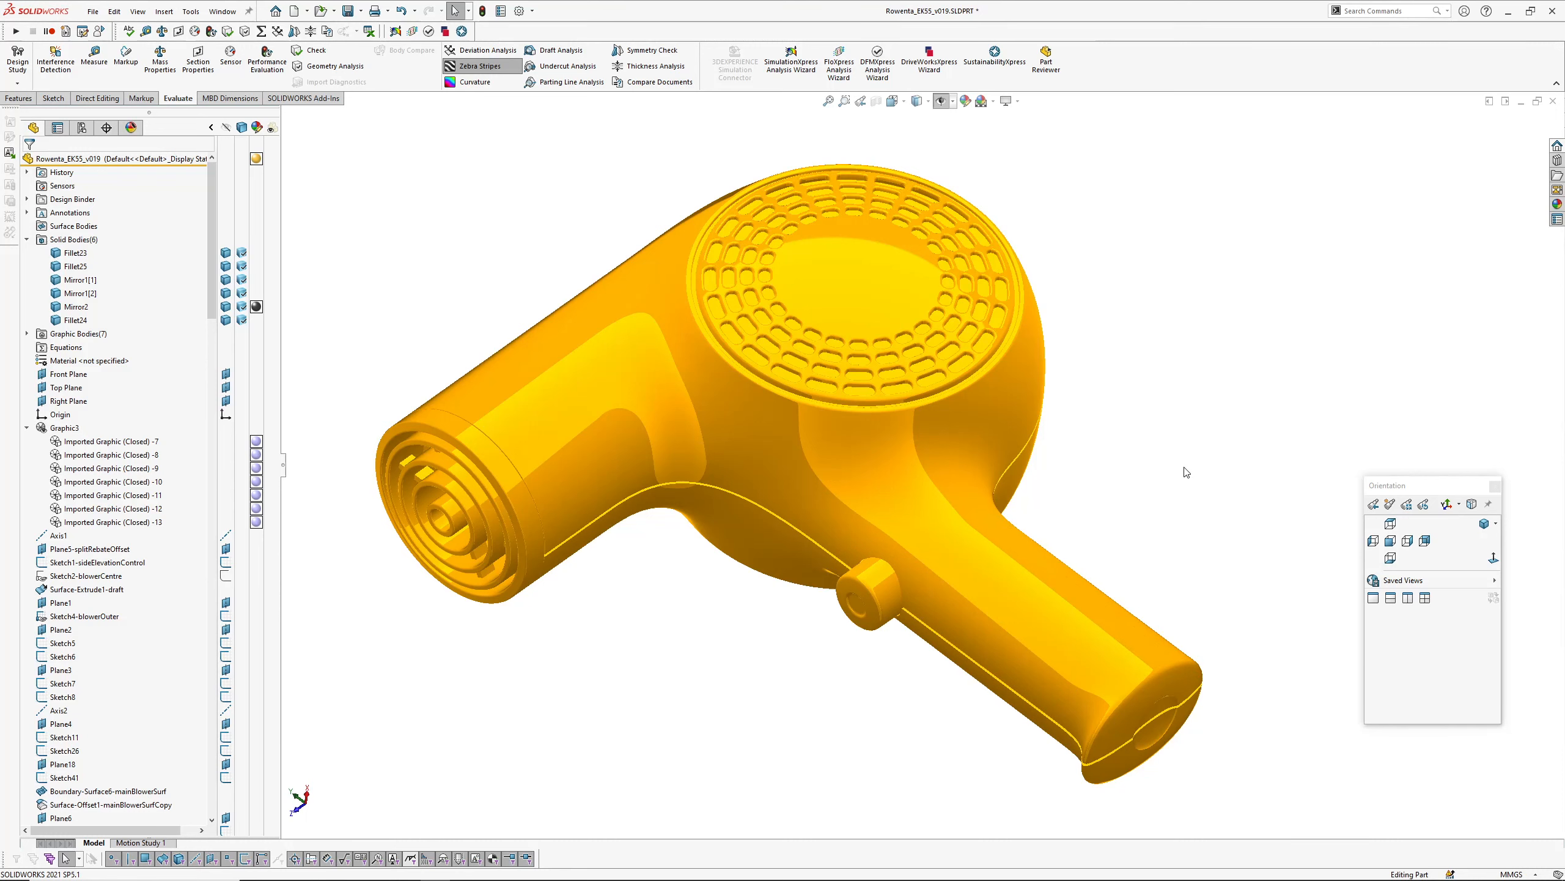
{"action": "mouse_move", "coordinate": [963, 763]}
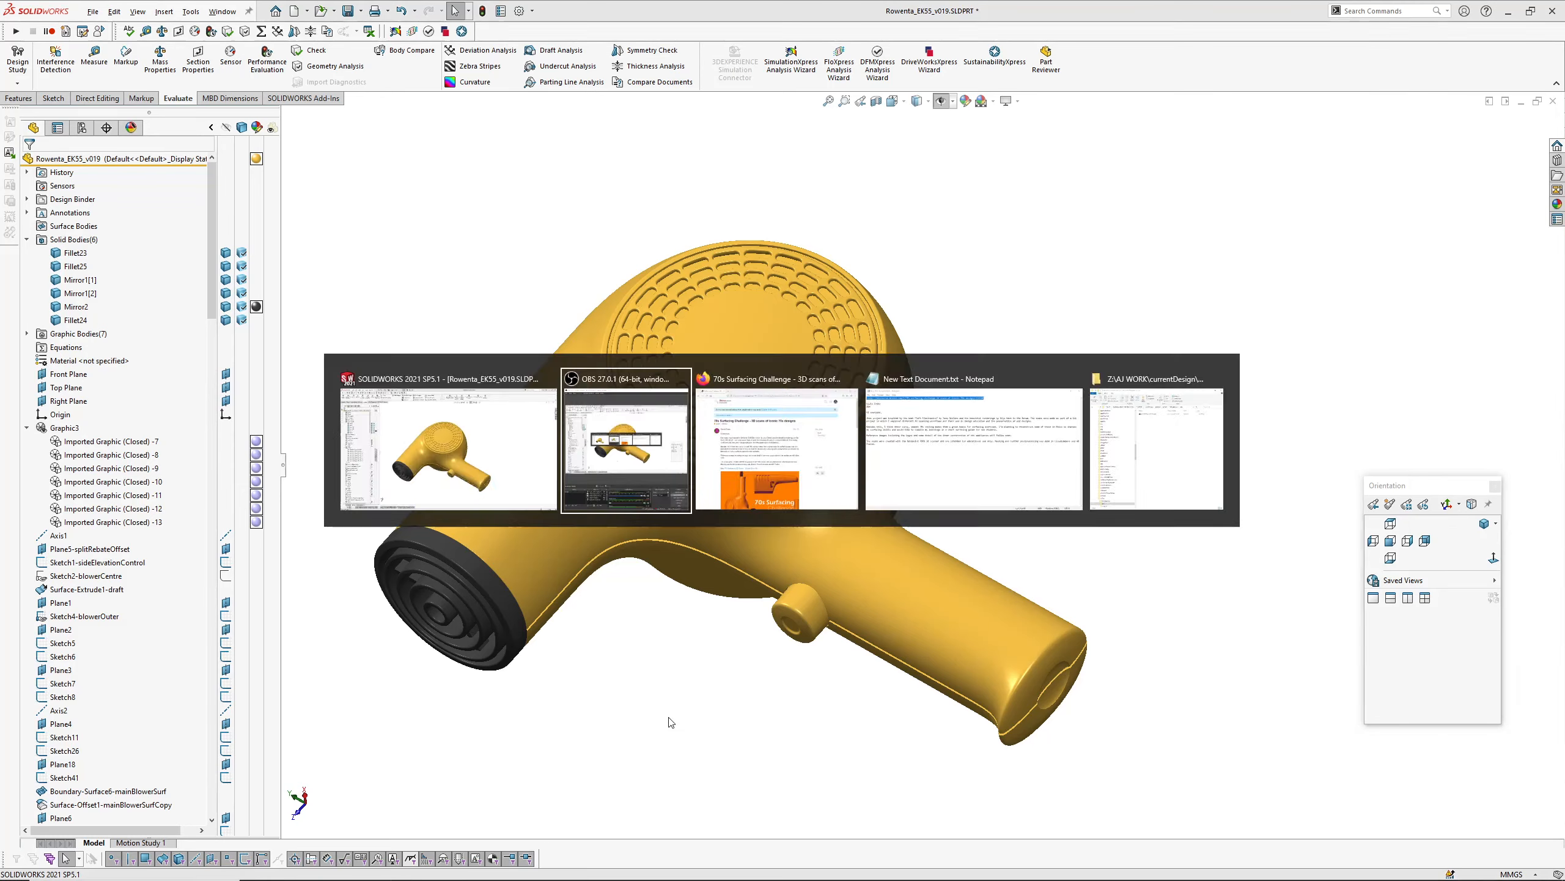
Step: Bring the Rhino Forums challenge topic forward and scroll through the 70s Surfacing Challenge post
{"action": "left_click", "coordinate": [776, 448]}
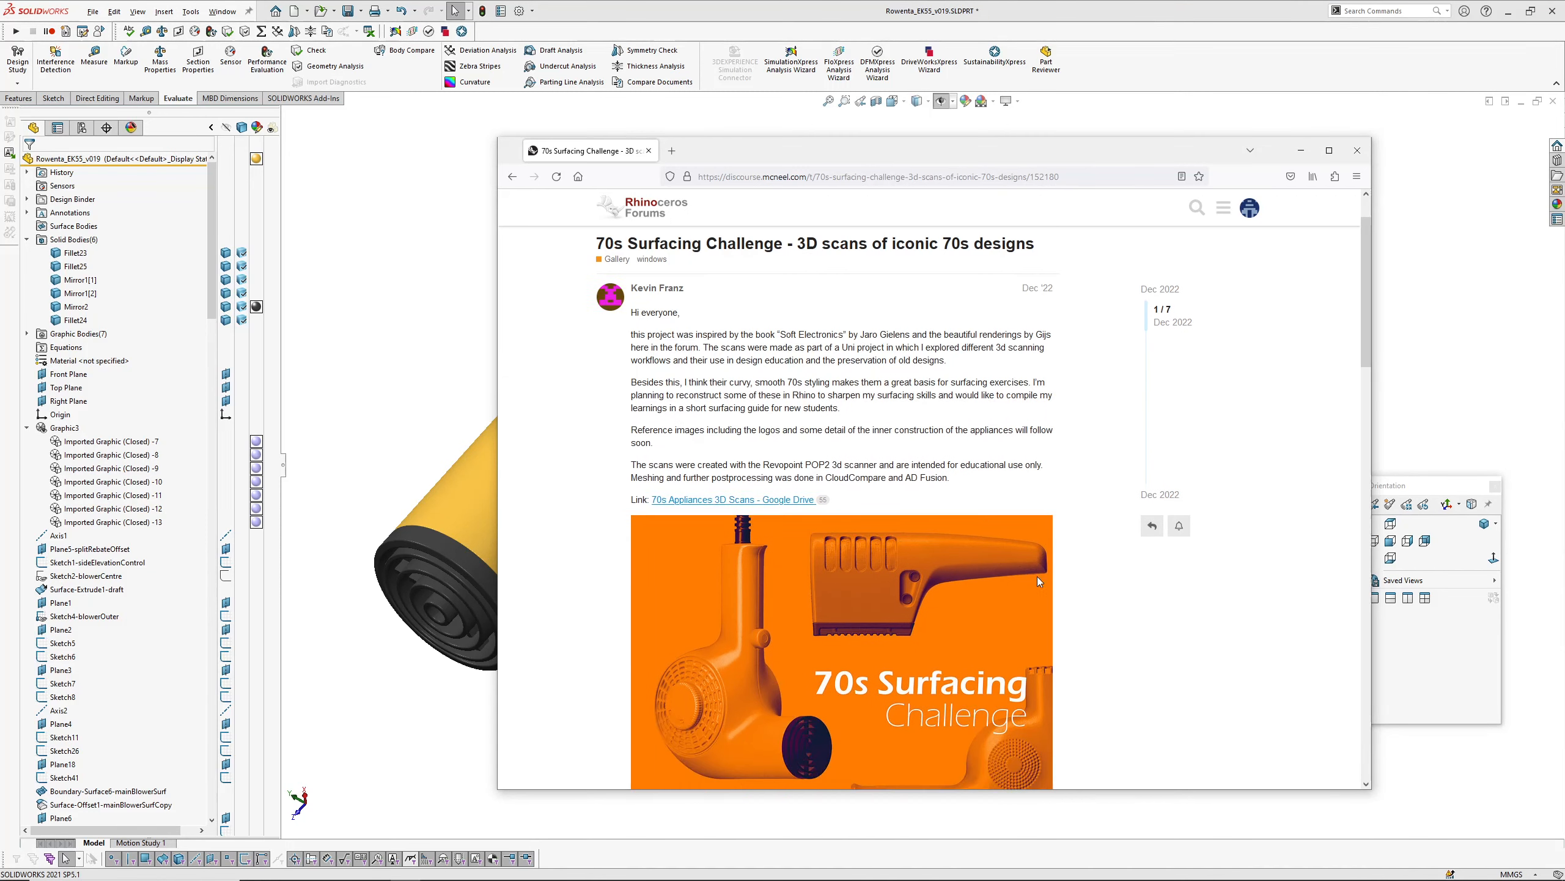
{"action": "scroll", "scroll_direction": "down", "scroll_amount": 3}
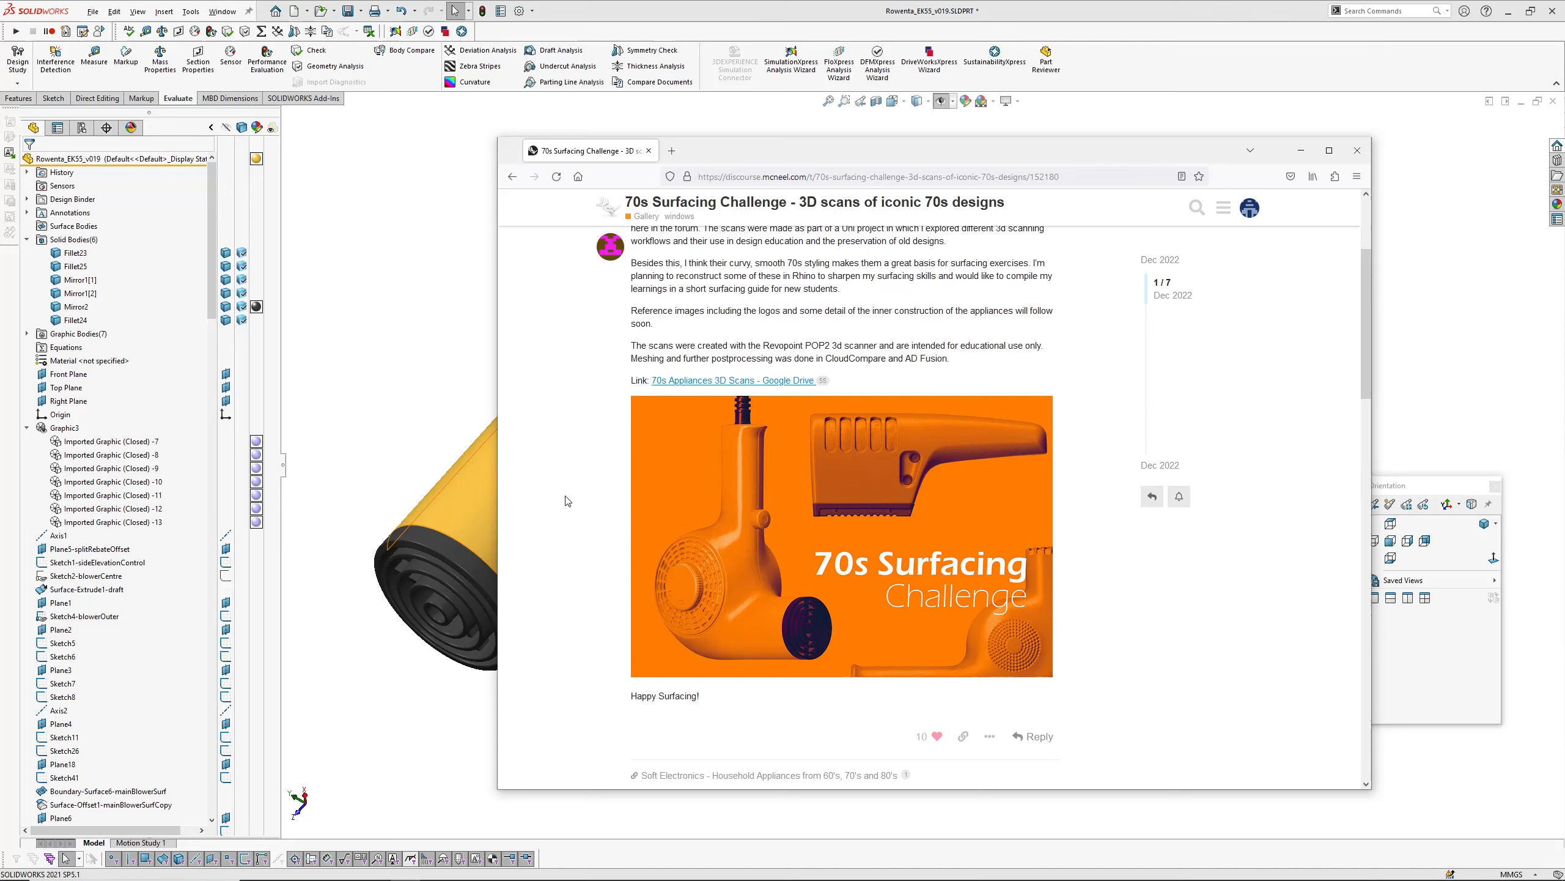
{"action": "scroll", "scroll_direction": "up", "scroll_amount": 3}
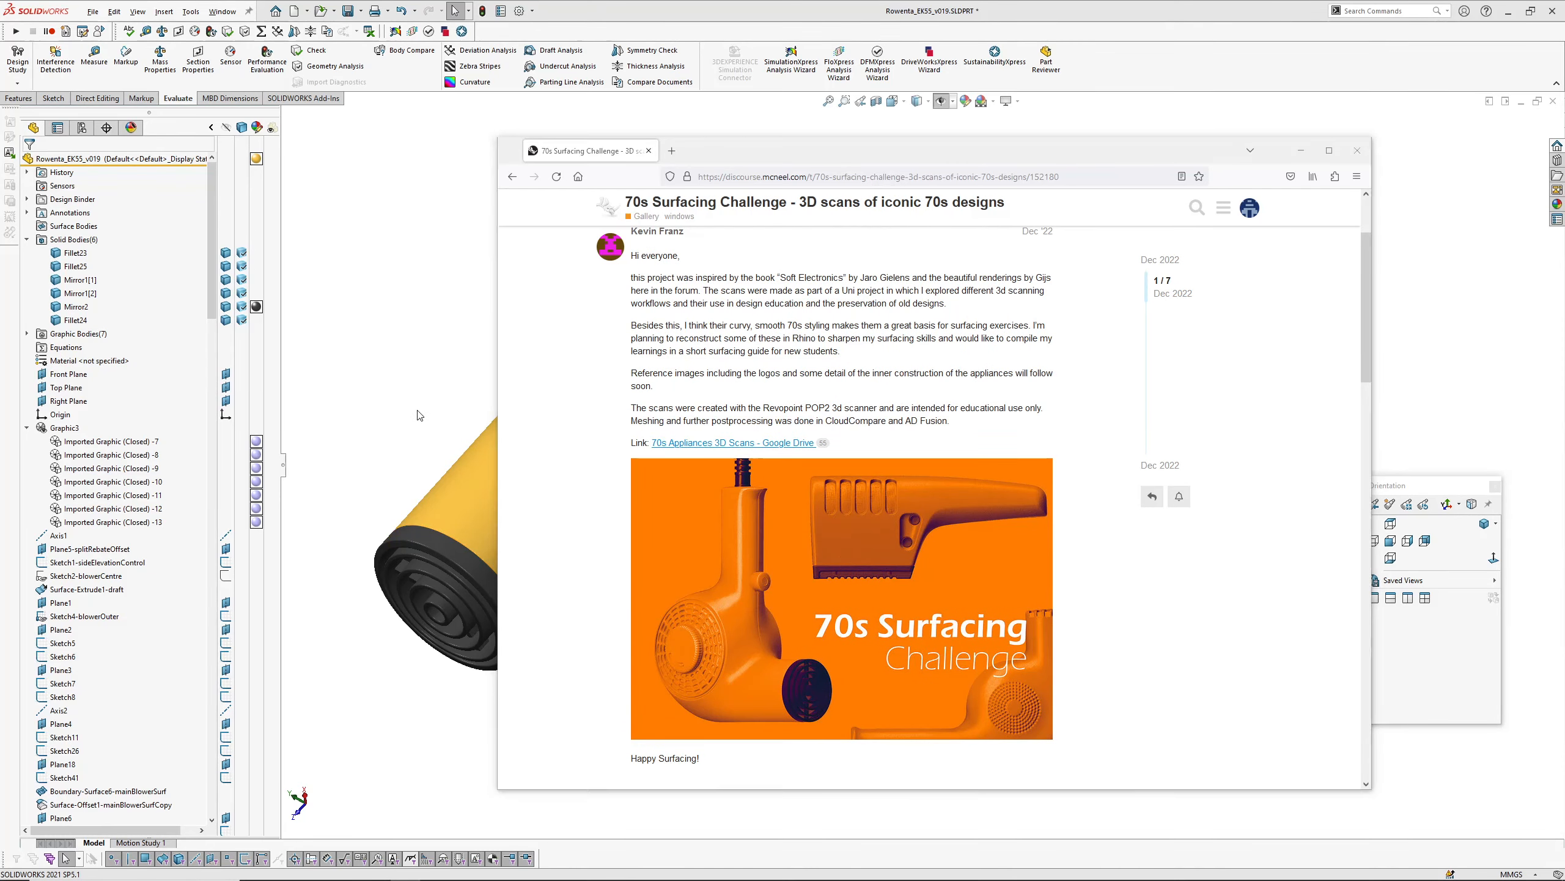
Step: Return to the hairdryer part and show all the imported scan meshes of the original hairdryer
{"action": "left_click", "coordinate": [1356, 149]}
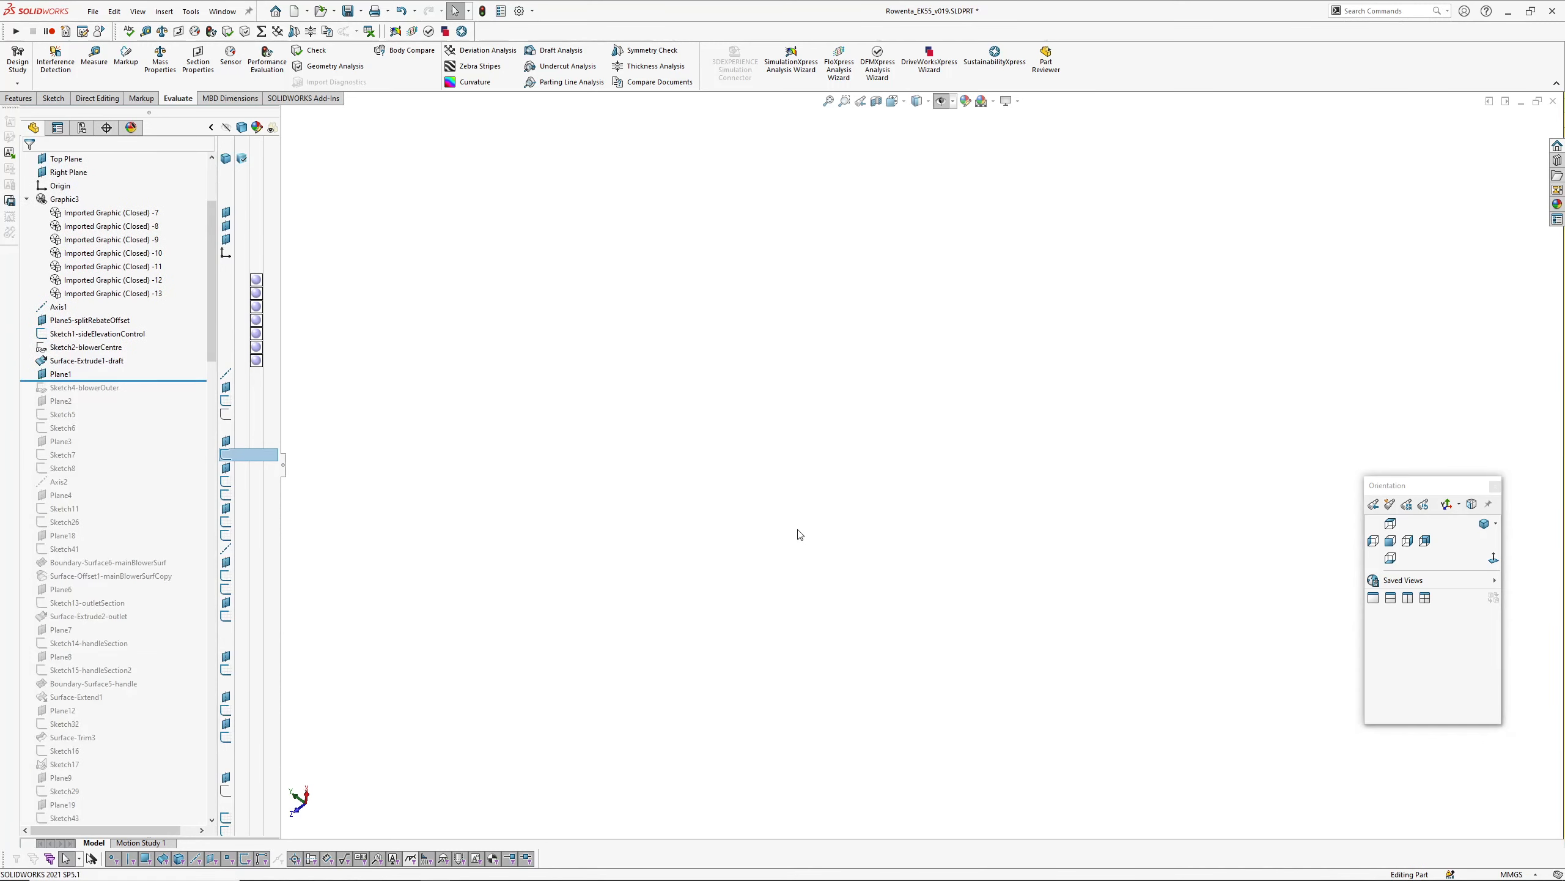
{"action": "left_click", "coordinate": [110, 213]}
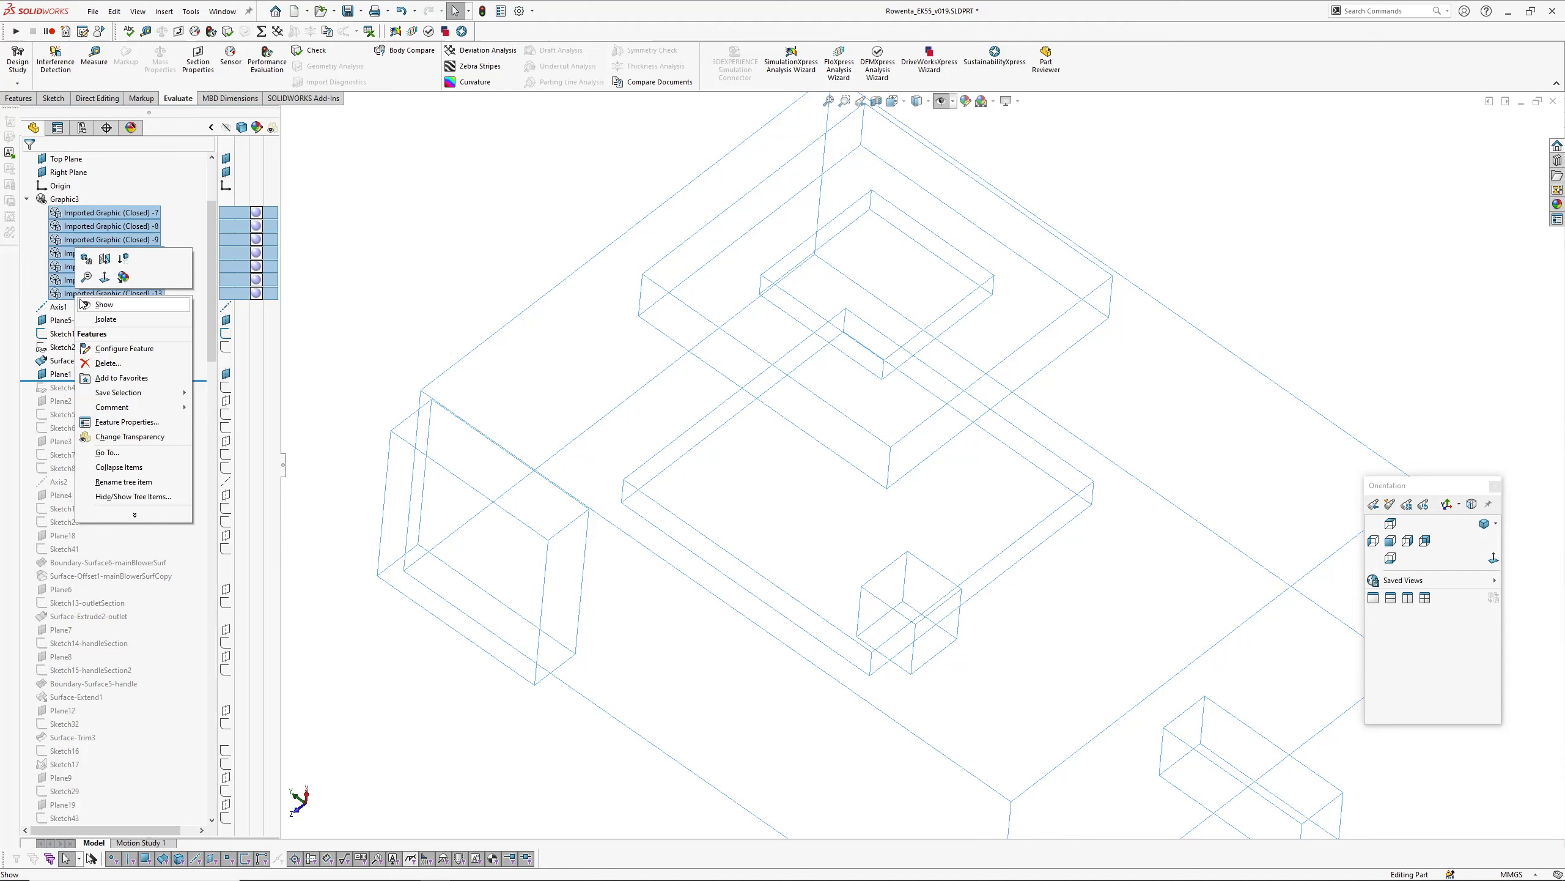
{"action": "left_click", "coordinate": [104, 305]}
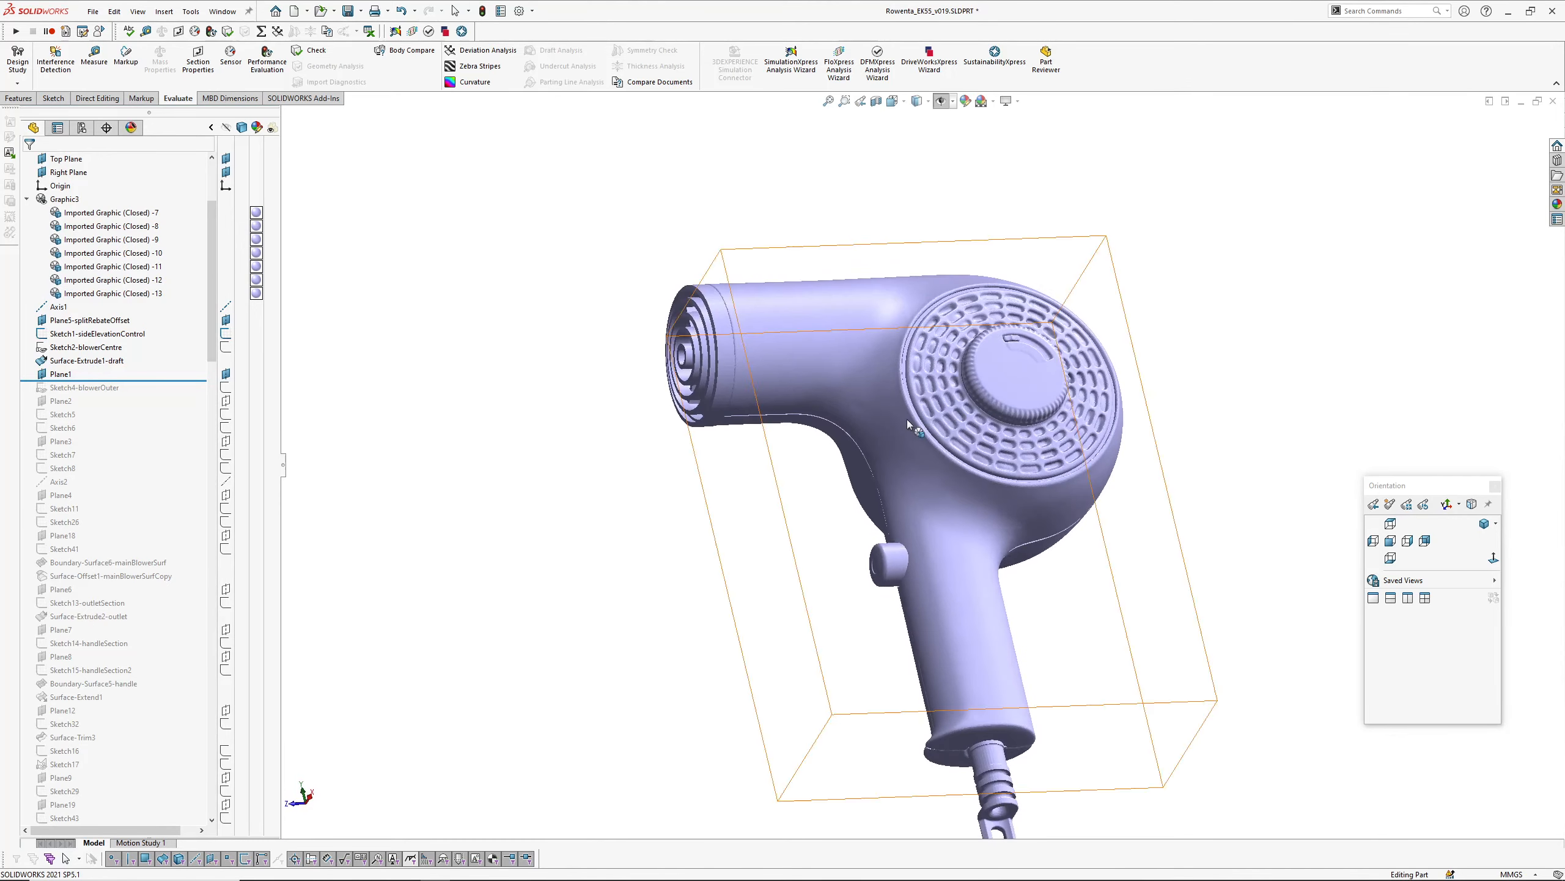
{"action": "scroll", "scroll_direction": "up", "scroll_amount": 3}
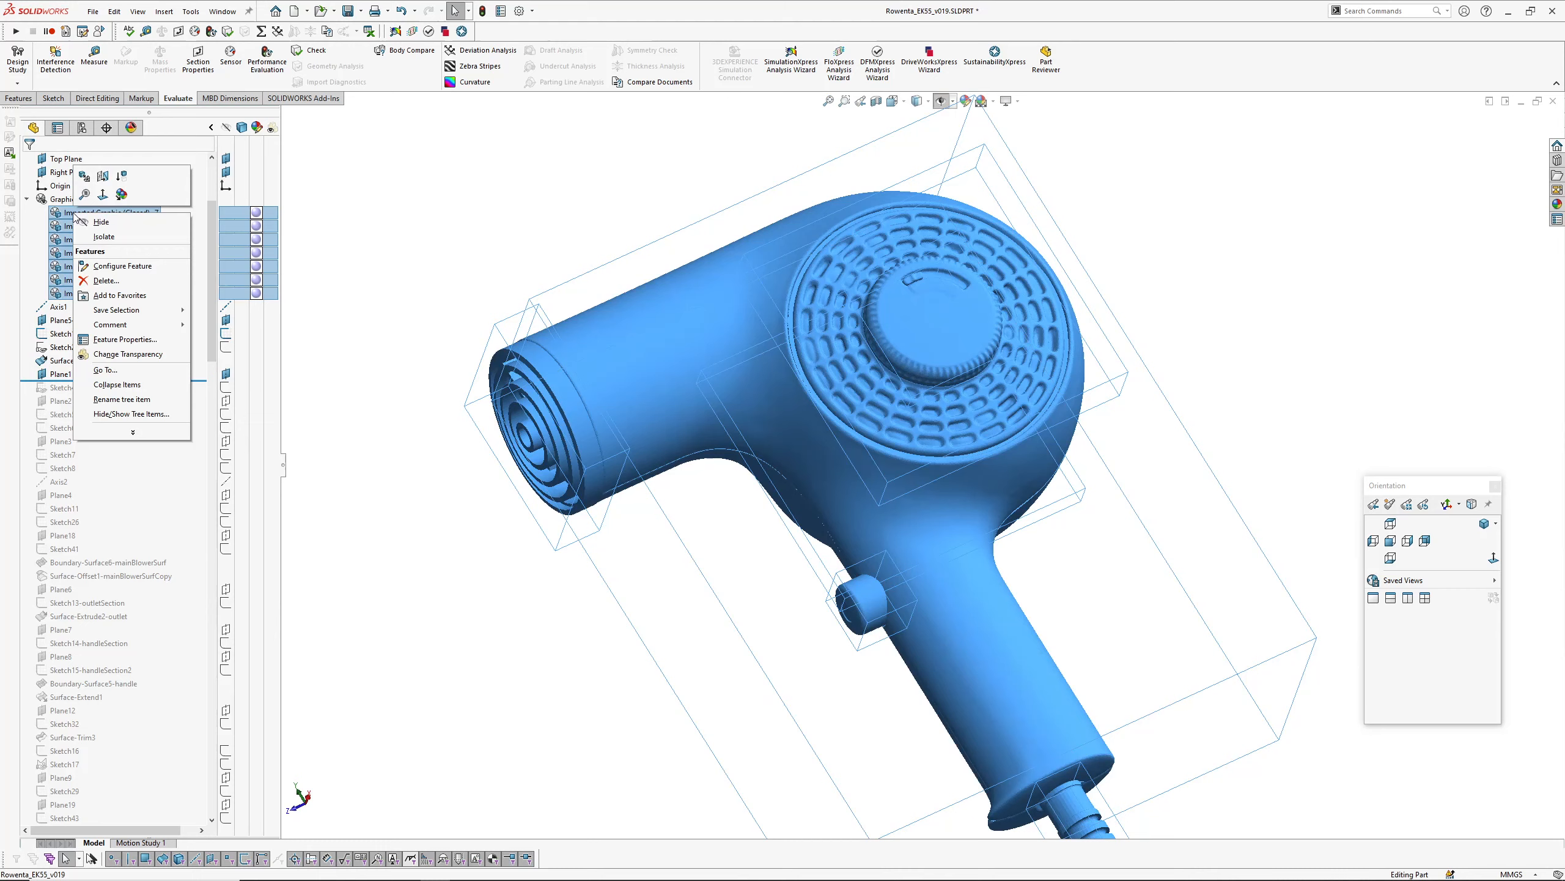
Step: Hide the scans and display the Plane5-splitRebateOffset plane from the Right view
{"action": "left_click", "coordinate": [100, 220]}
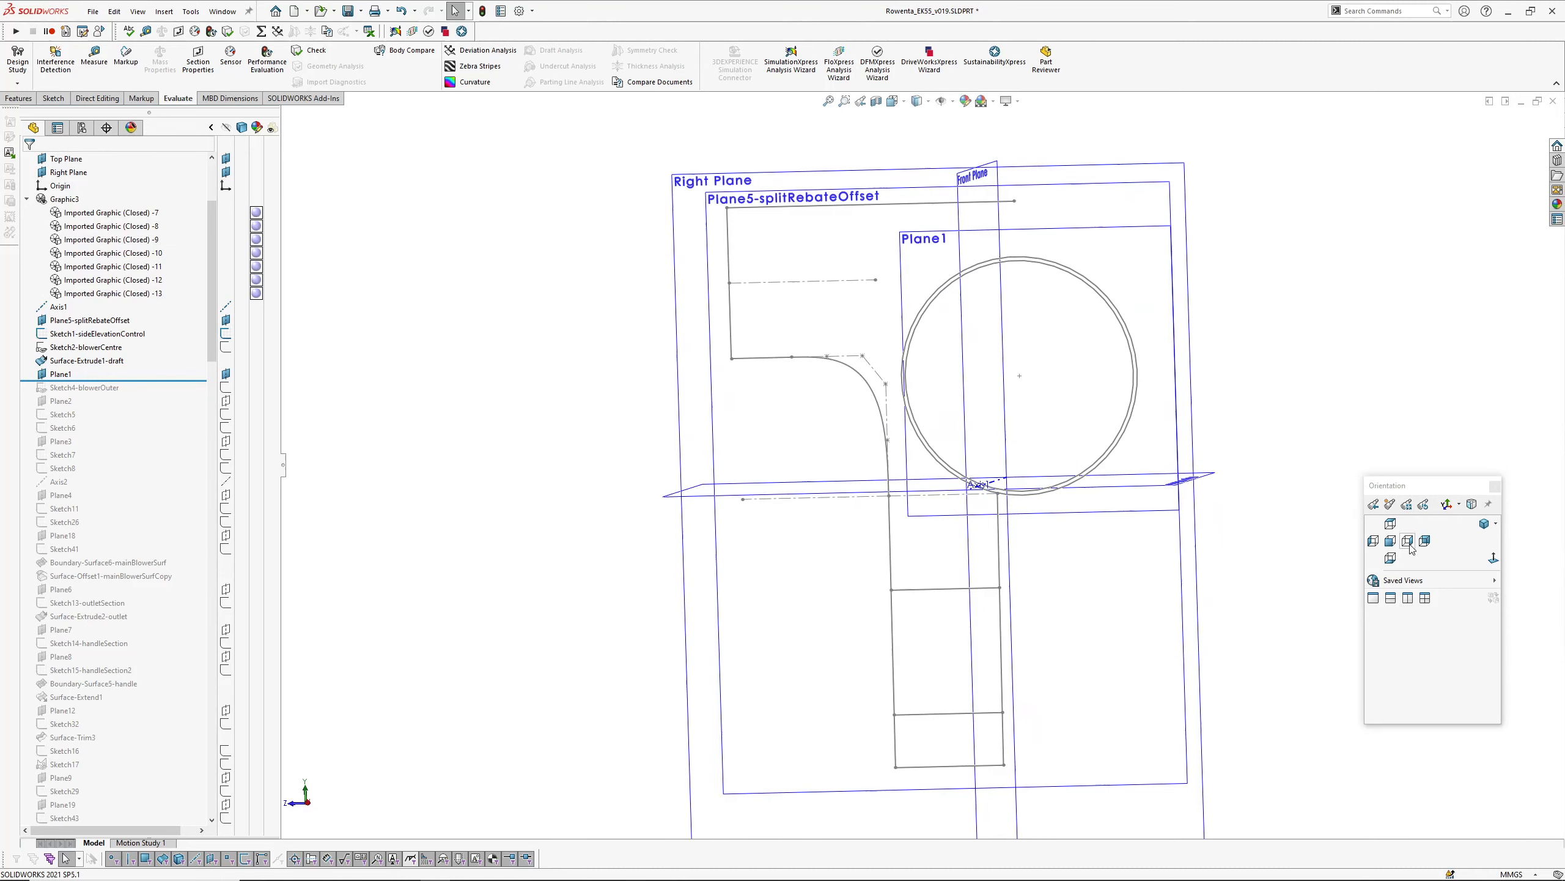
{"action": "left_click", "coordinate": [1407, 541]}
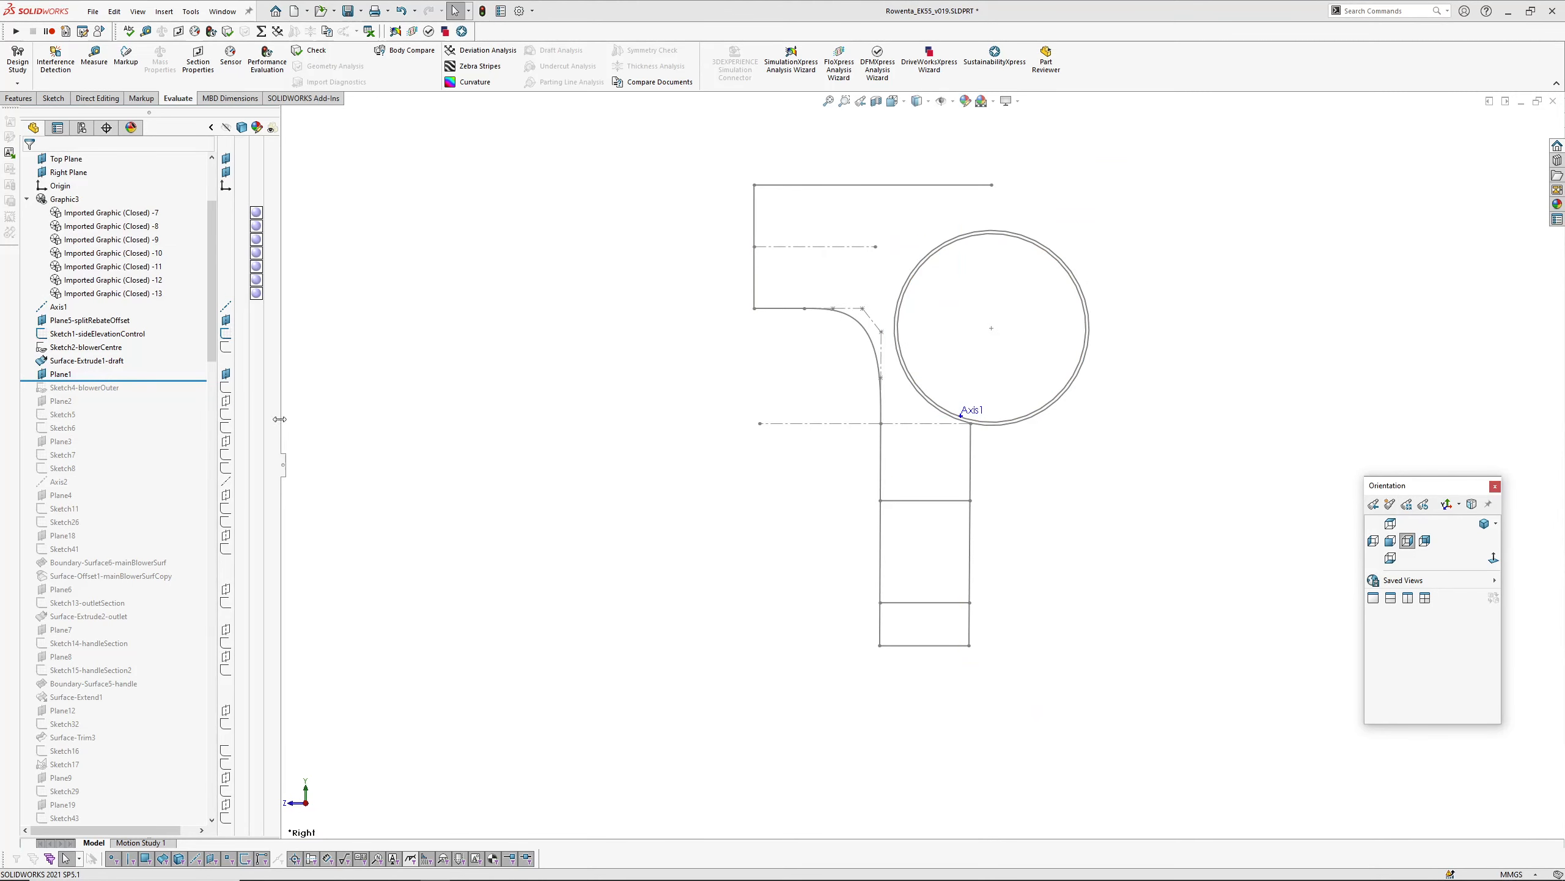
{"action": "left_click", "coordinate": [89, 319]}
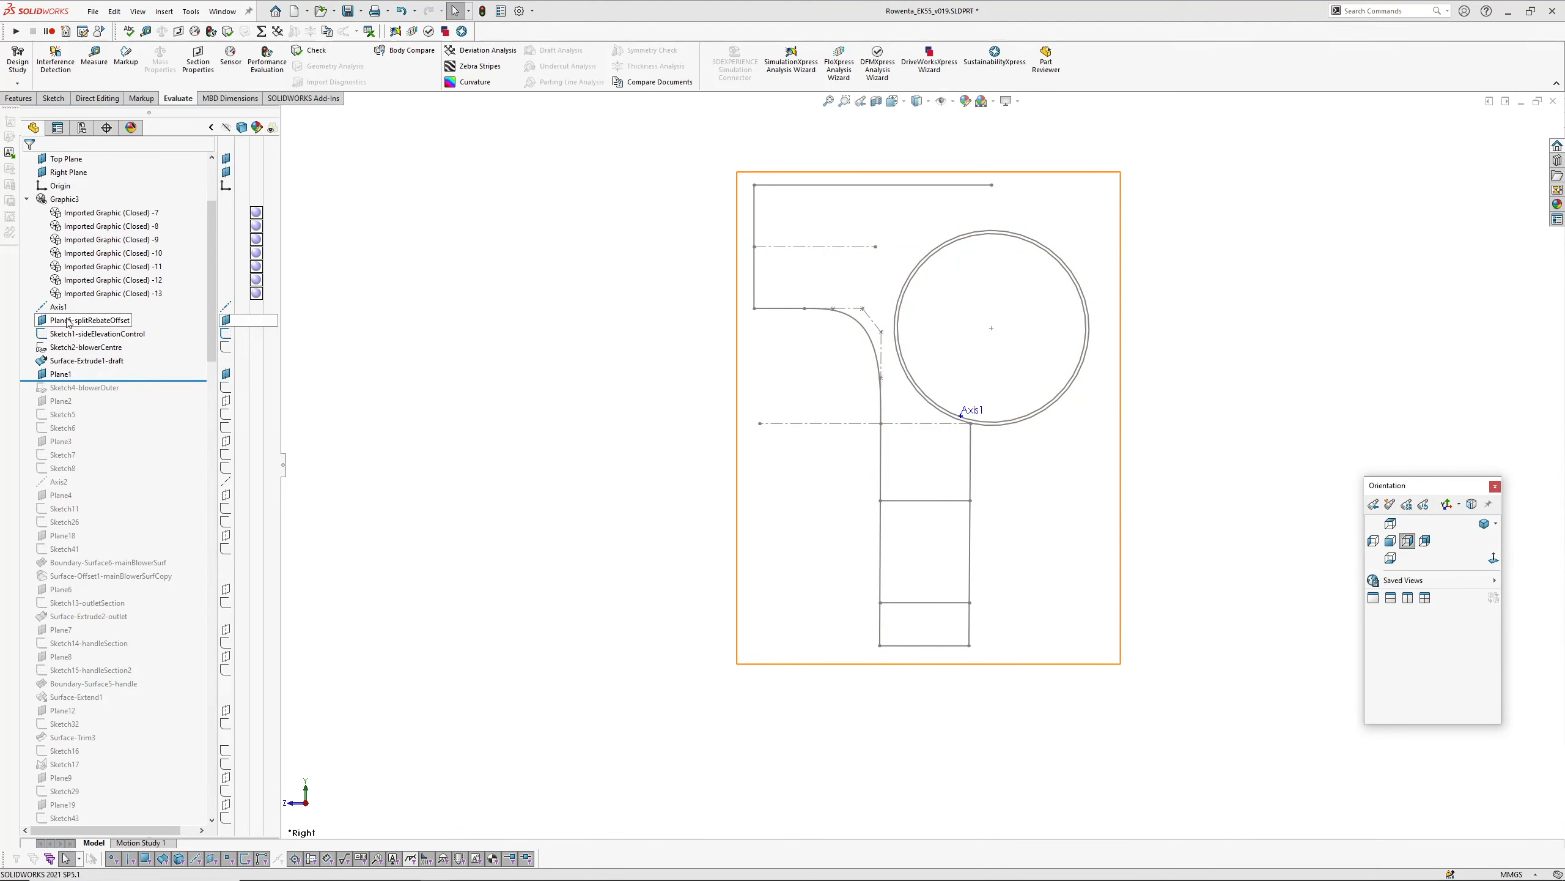
{"action": "left_click", "coordinate": [89, 319]}
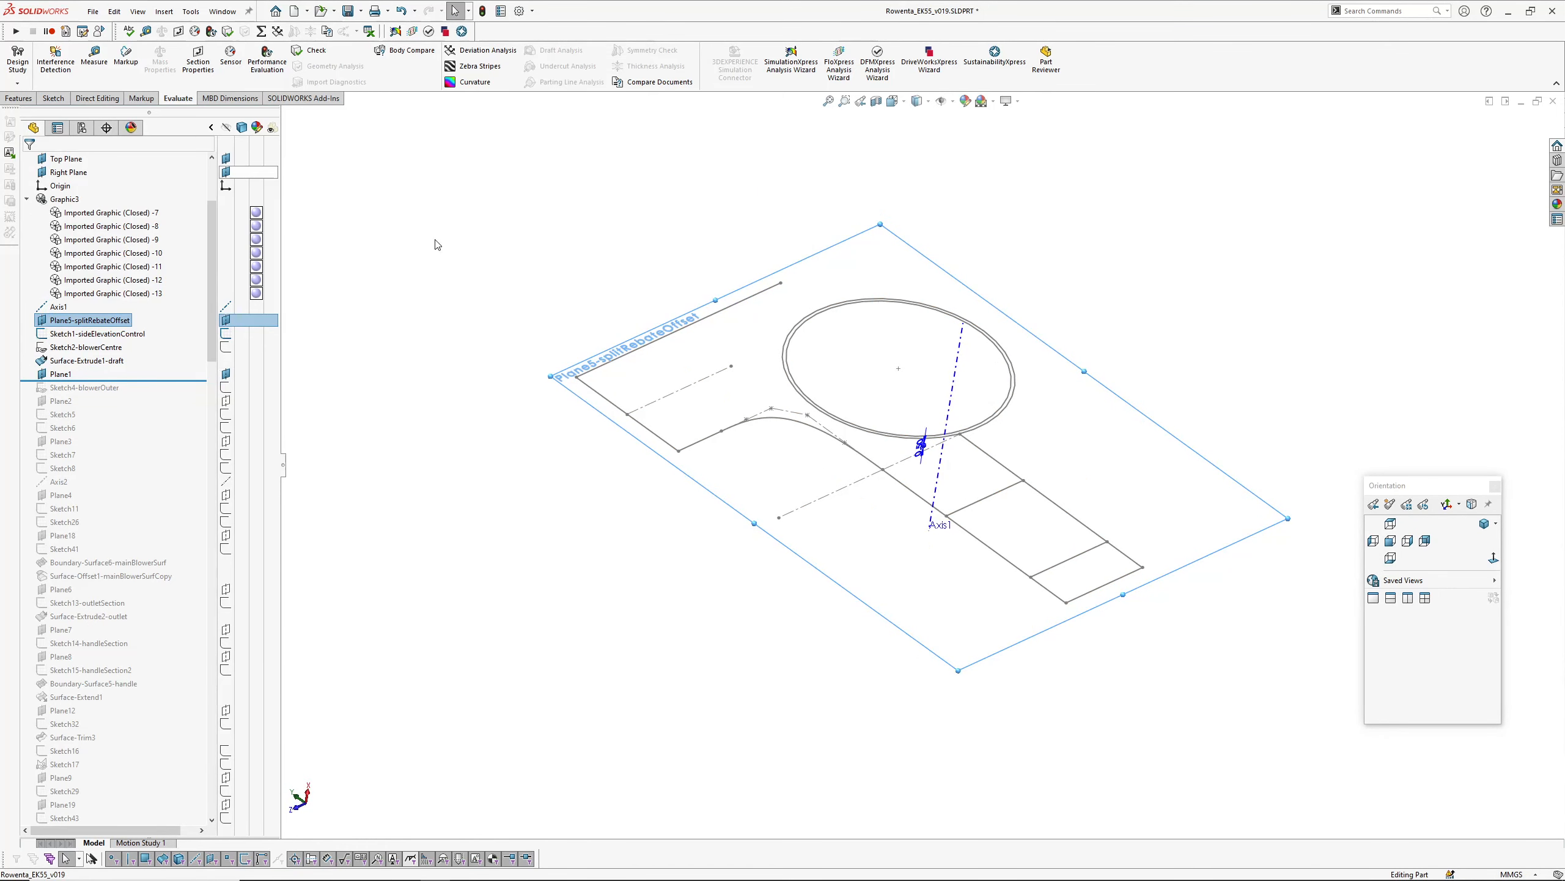
{"action": "scroll", "scroll_direction": "up", "scroll_amount": 3}
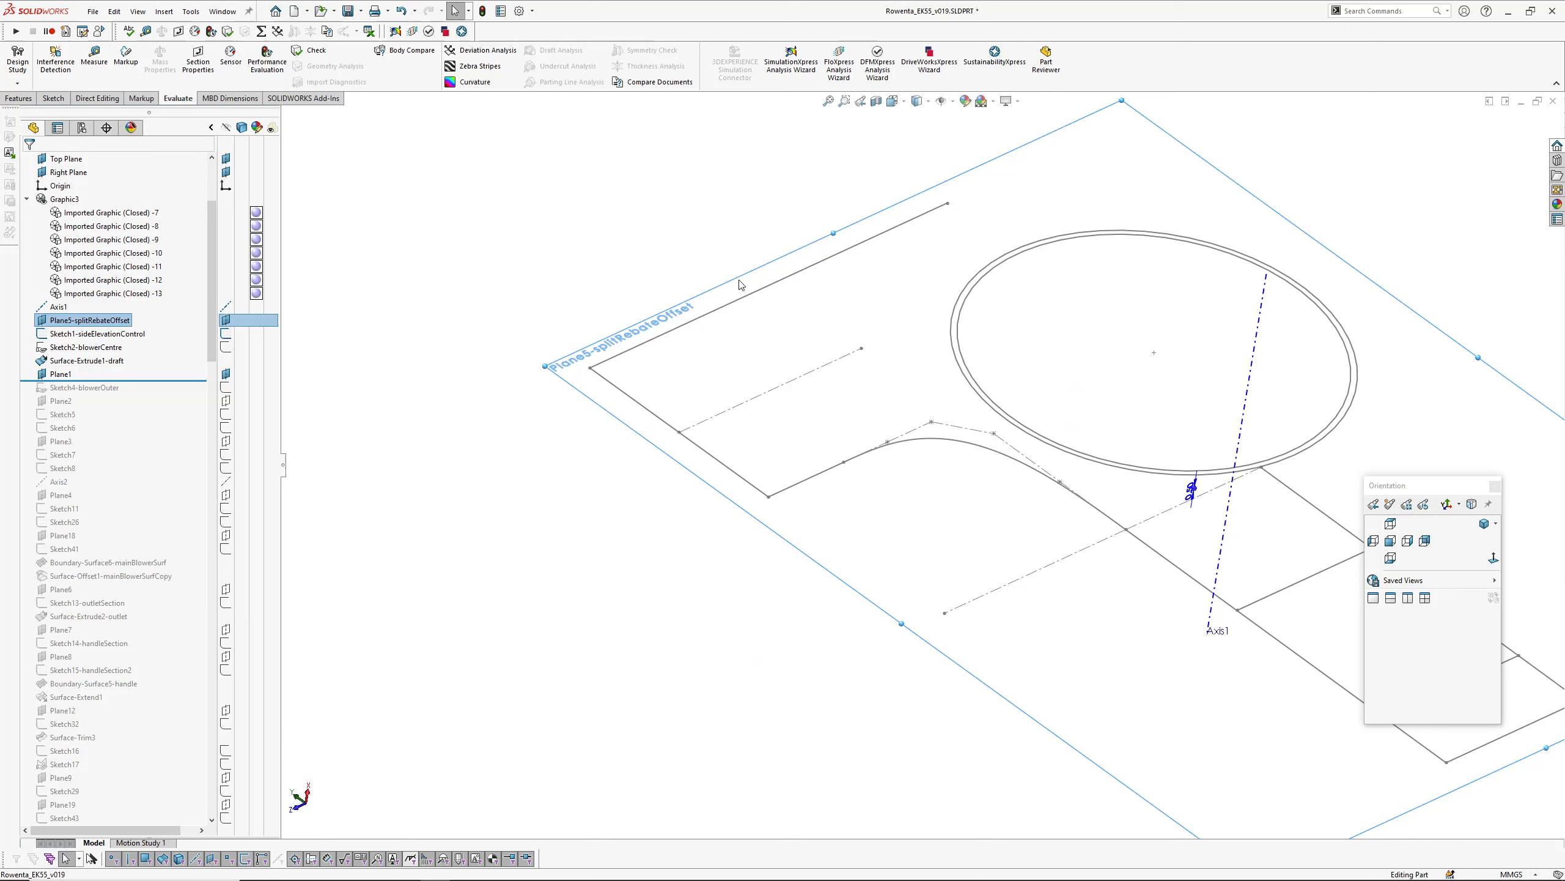
{"action": "mouse_move", "coordinate": [581, 500]}
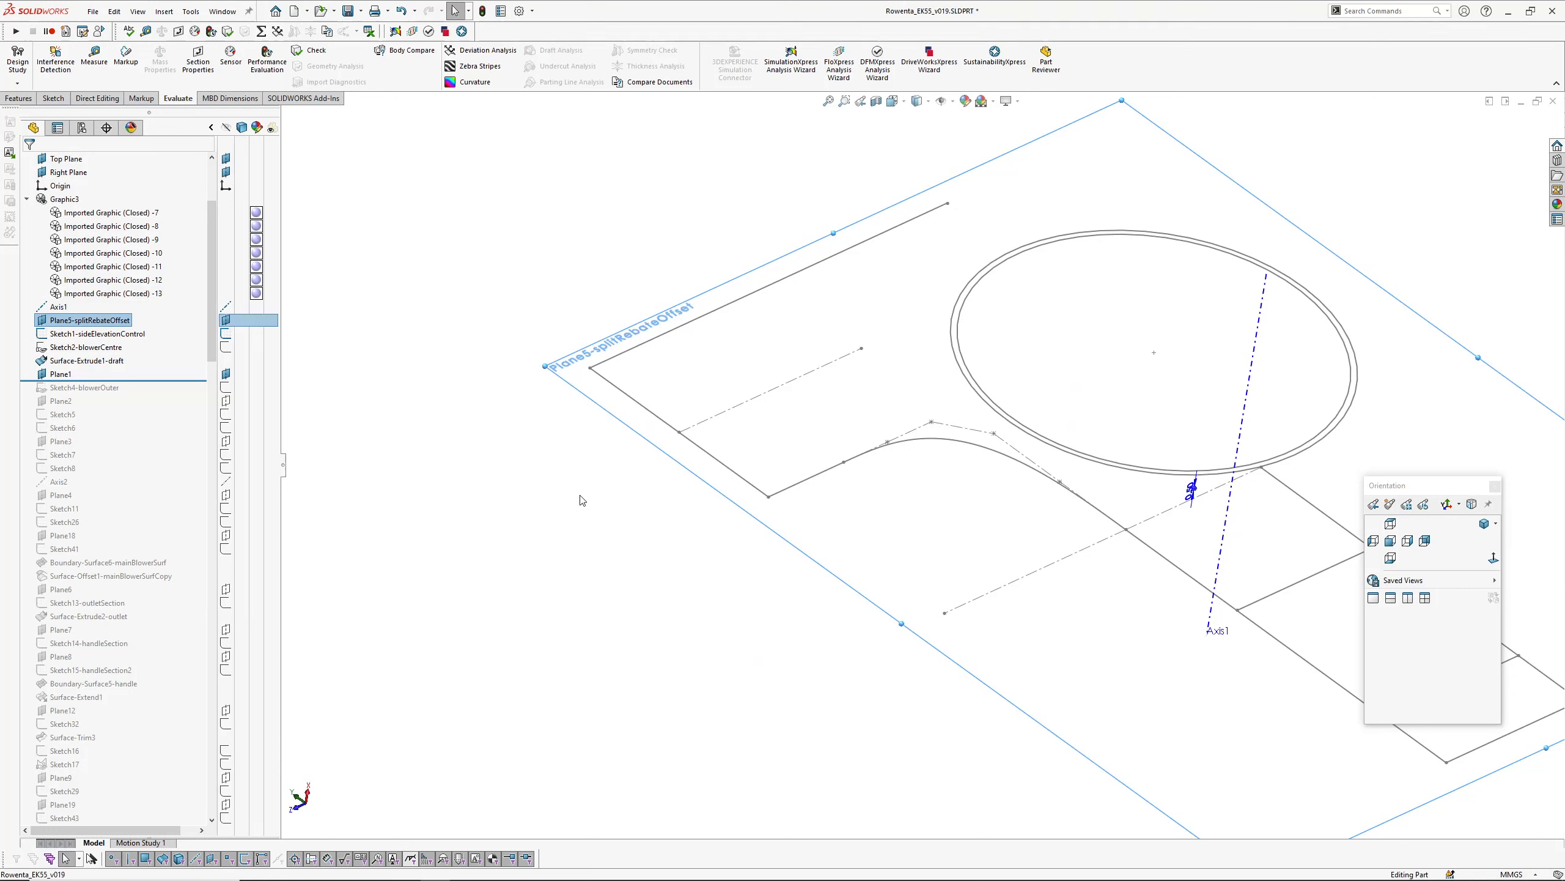
{"action": "mouse_move", "coordinate": [508, 450]}
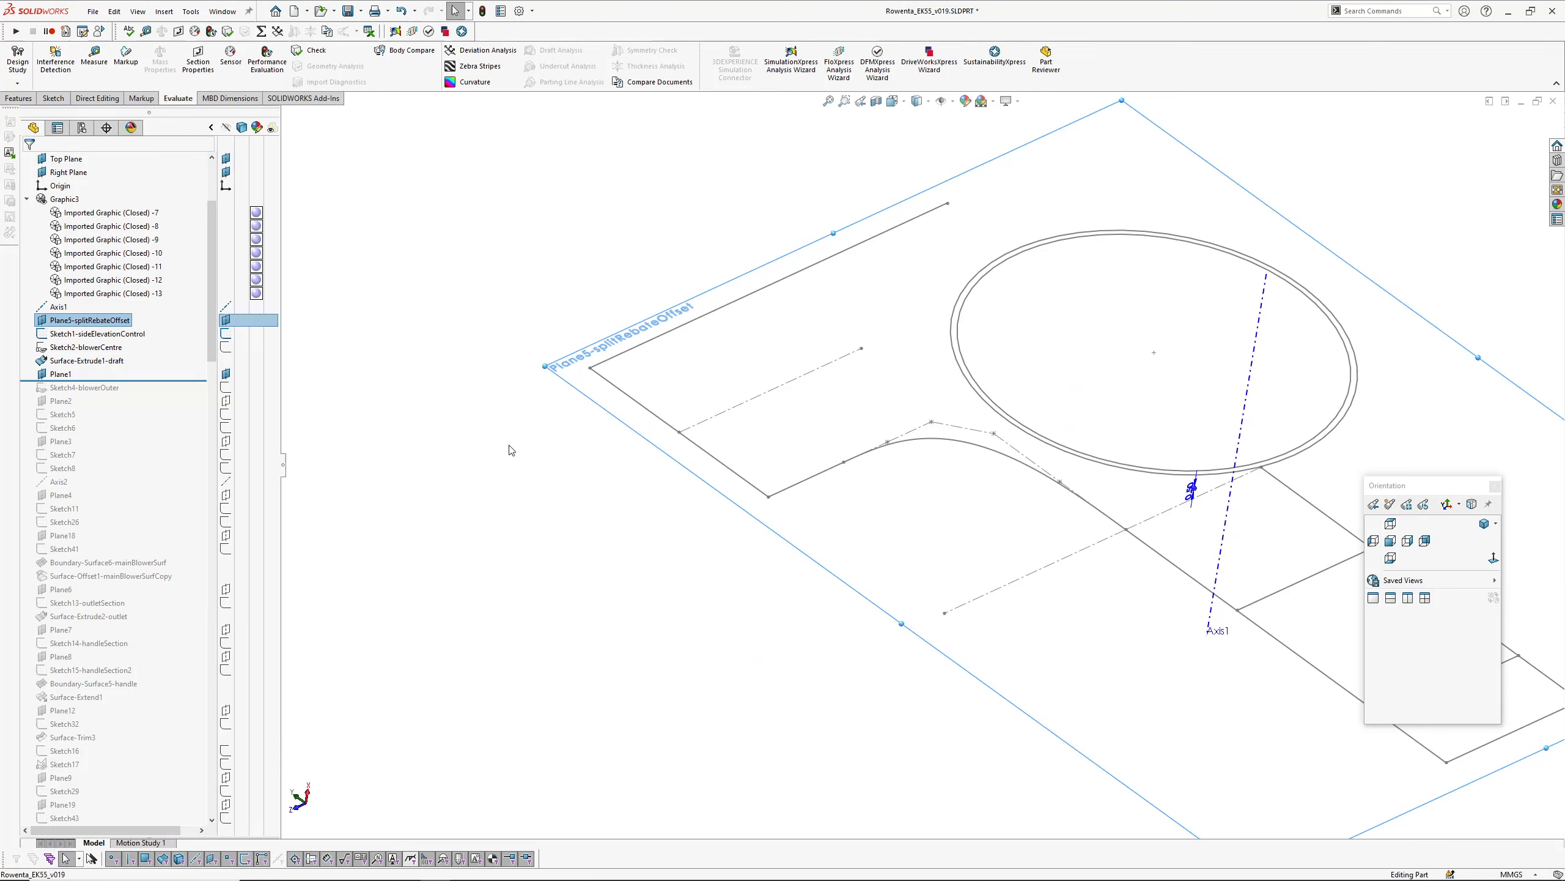
Step: Show the first scan mesh to compare its seam with the plane, then hide it again
{"action": "right_click", "coordinate": [110, 213]}
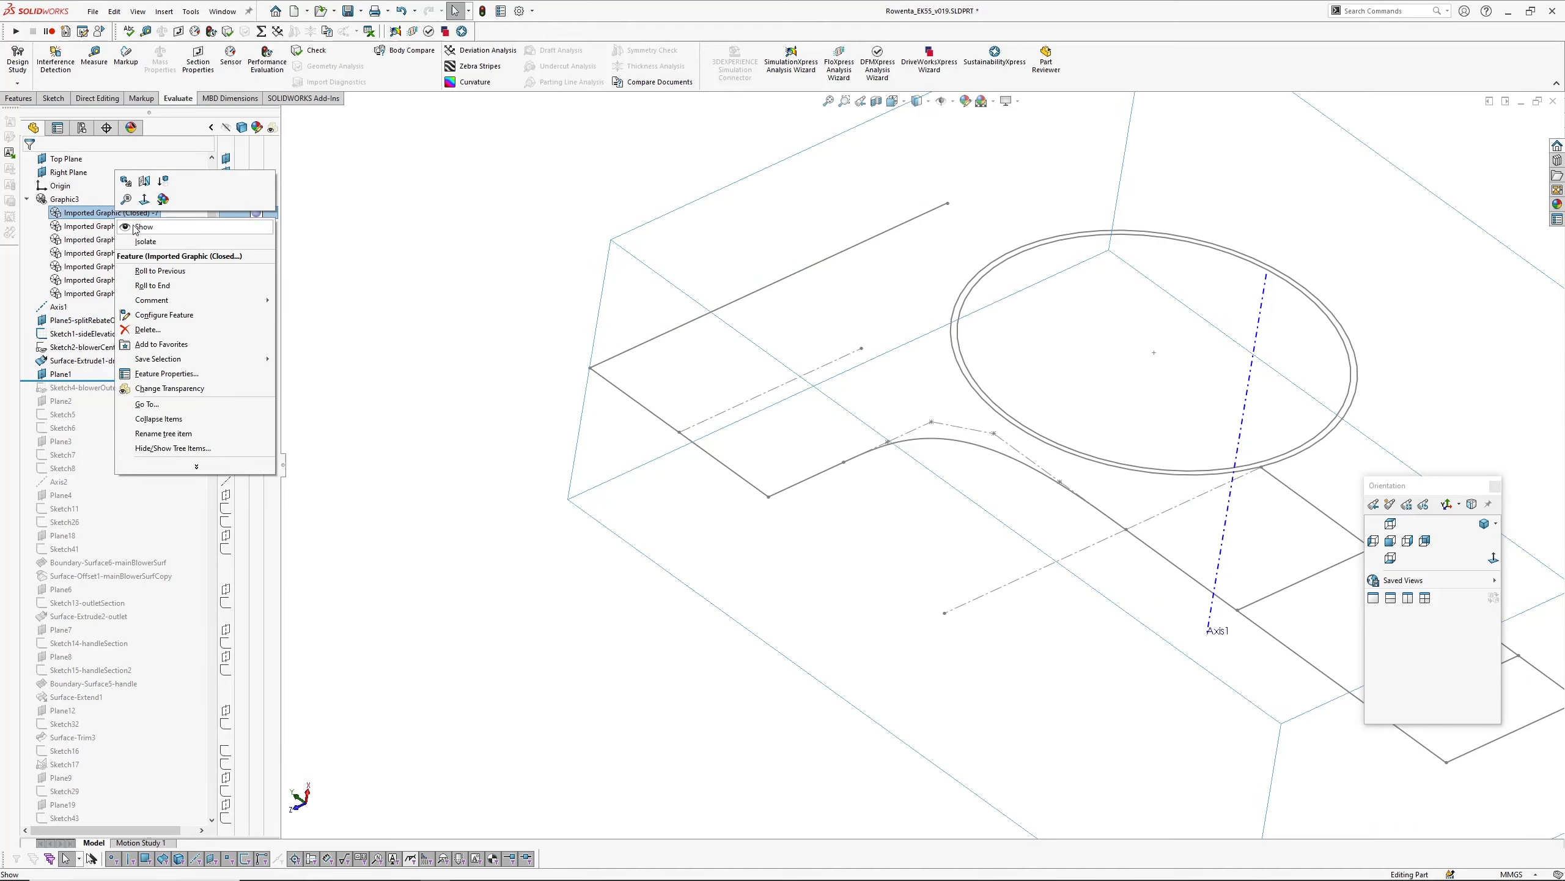
{"action": "left_click", "coordinate": [142, 226]}
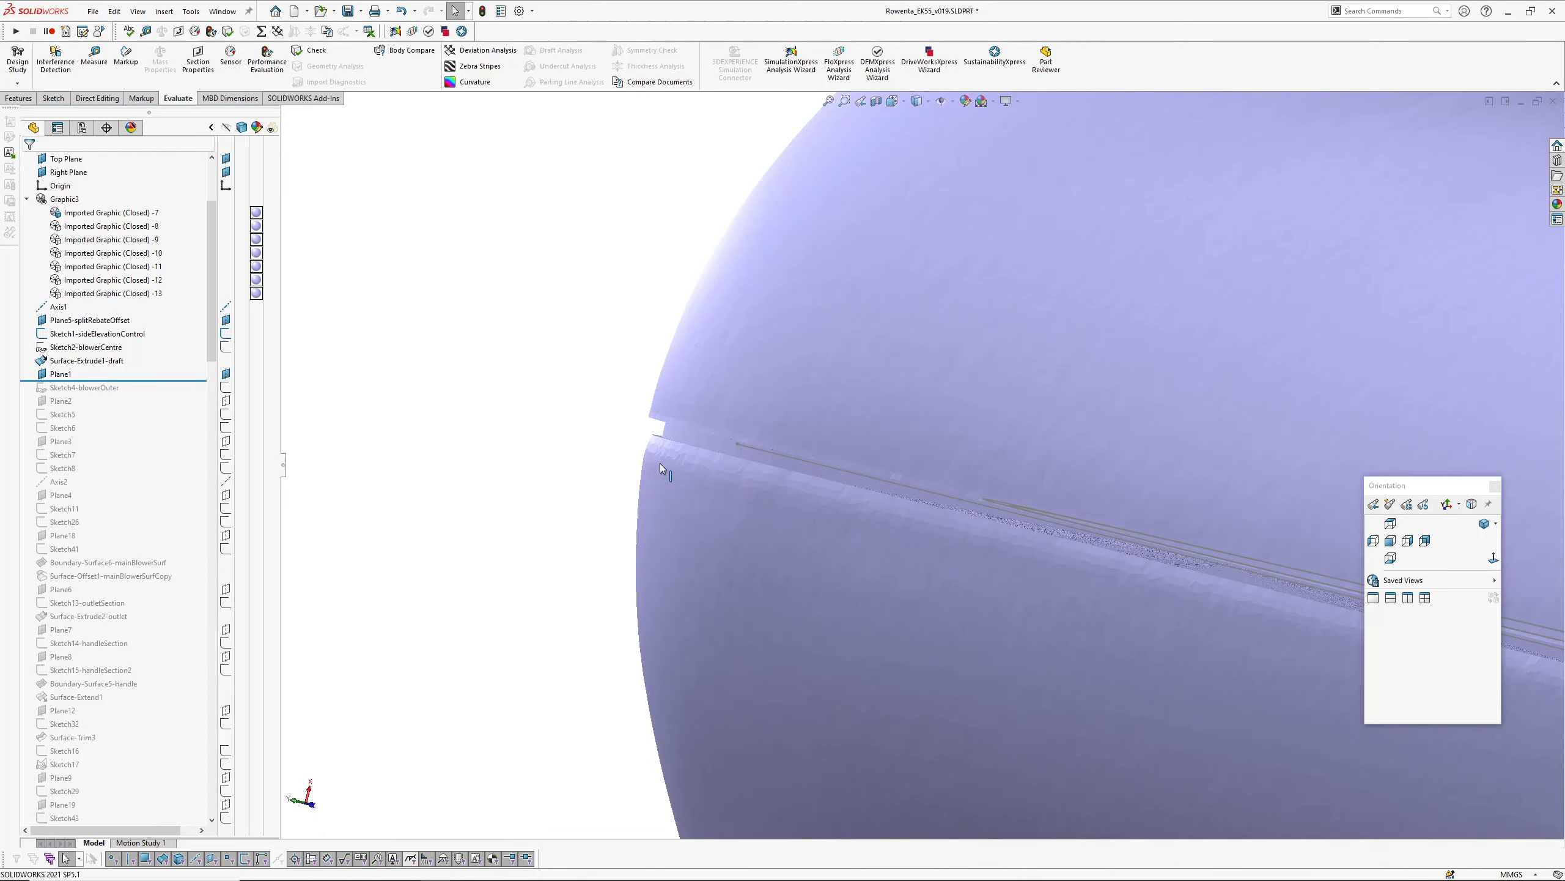
{"action": "mouse_move", "coordinate": [746, 207]}
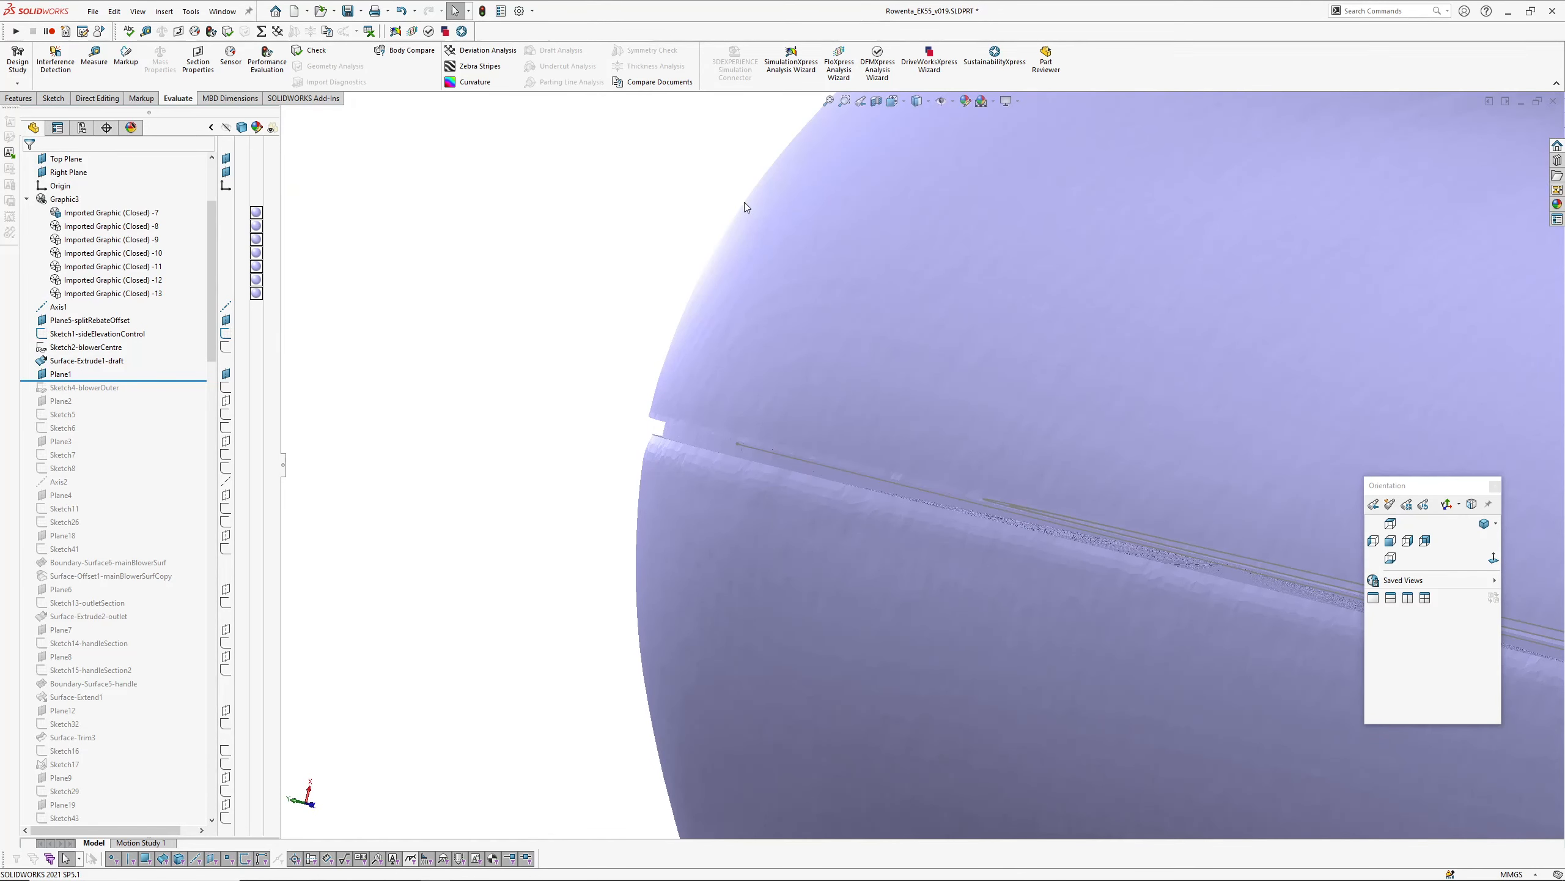
{"action": "mouse_move", "coordinate": [594, 458]}
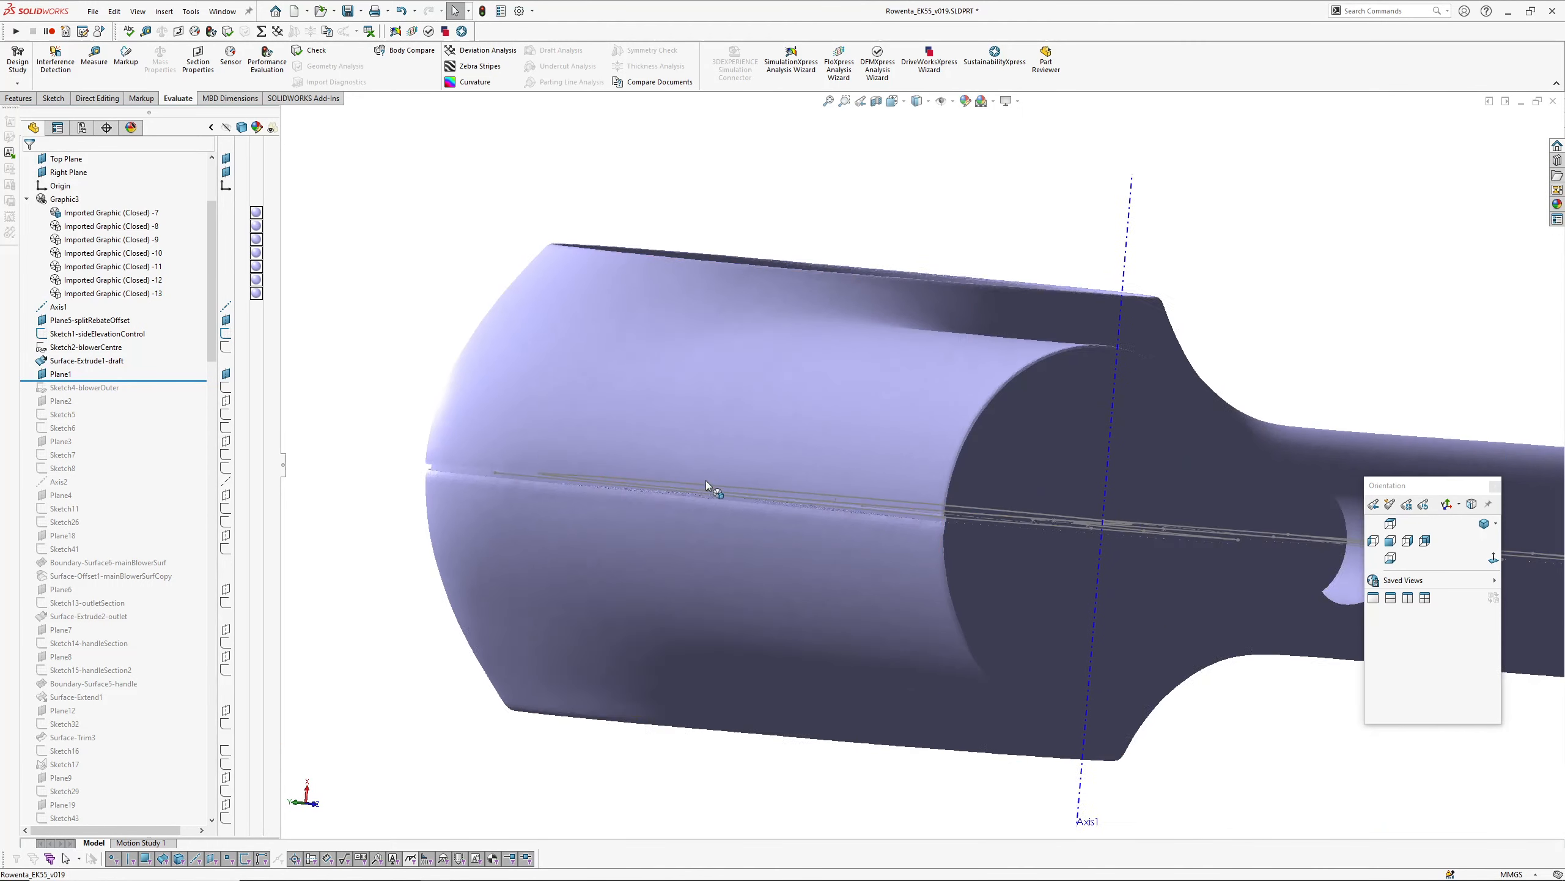
{"action": "left_click", "coordinate": [90, 320]}
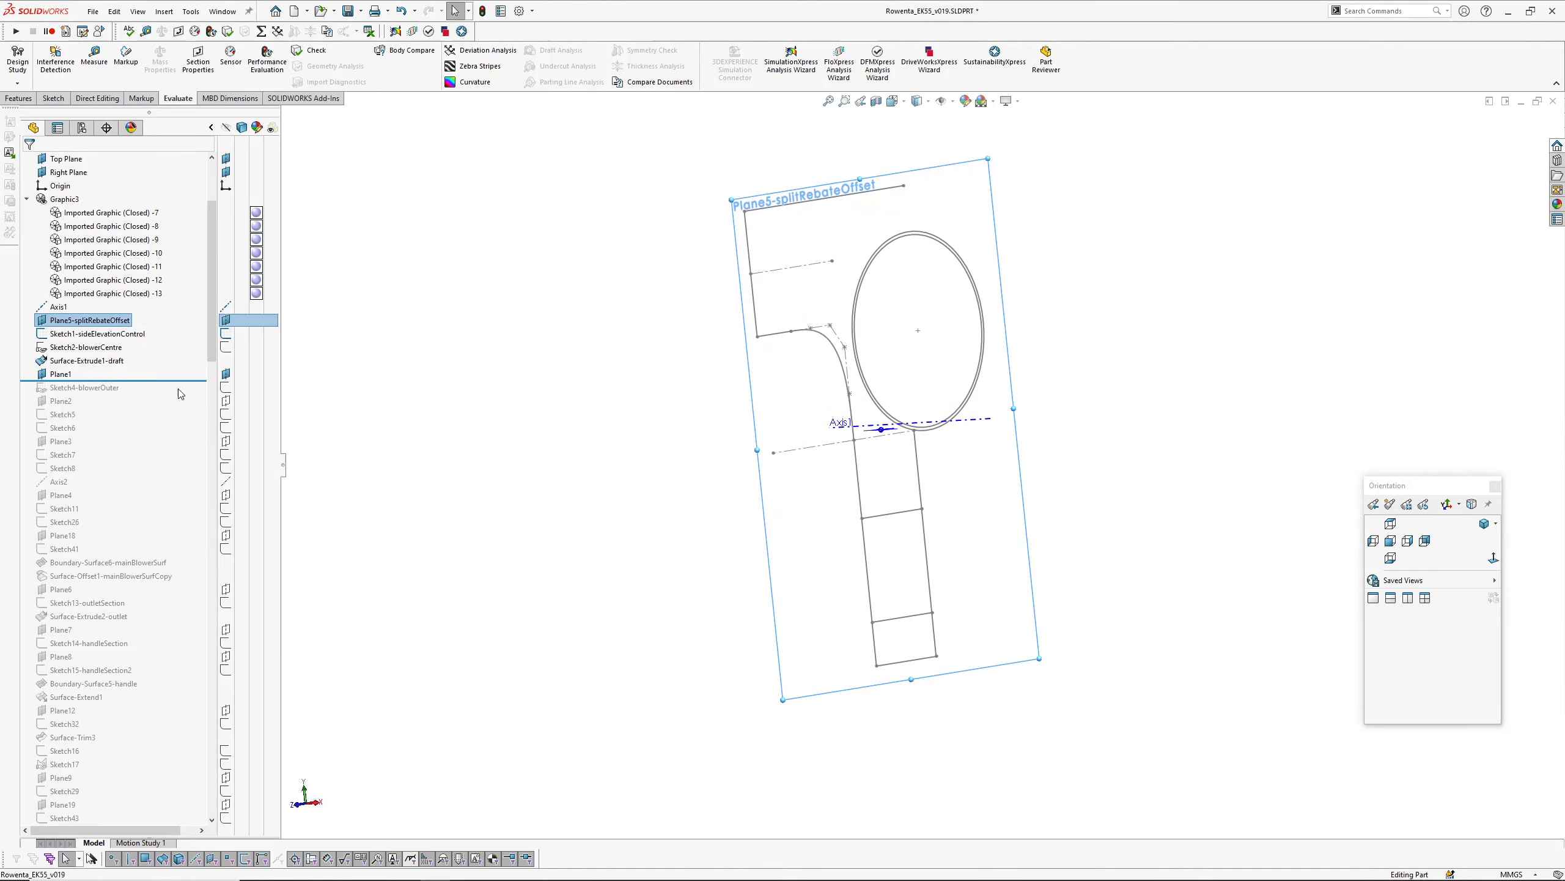
Step: Inspect the dimensions of the side-elevation control sketch and the blower-centre sketch, viewed face-on
{"action": "left_click", "coordinate": [96, 333]}
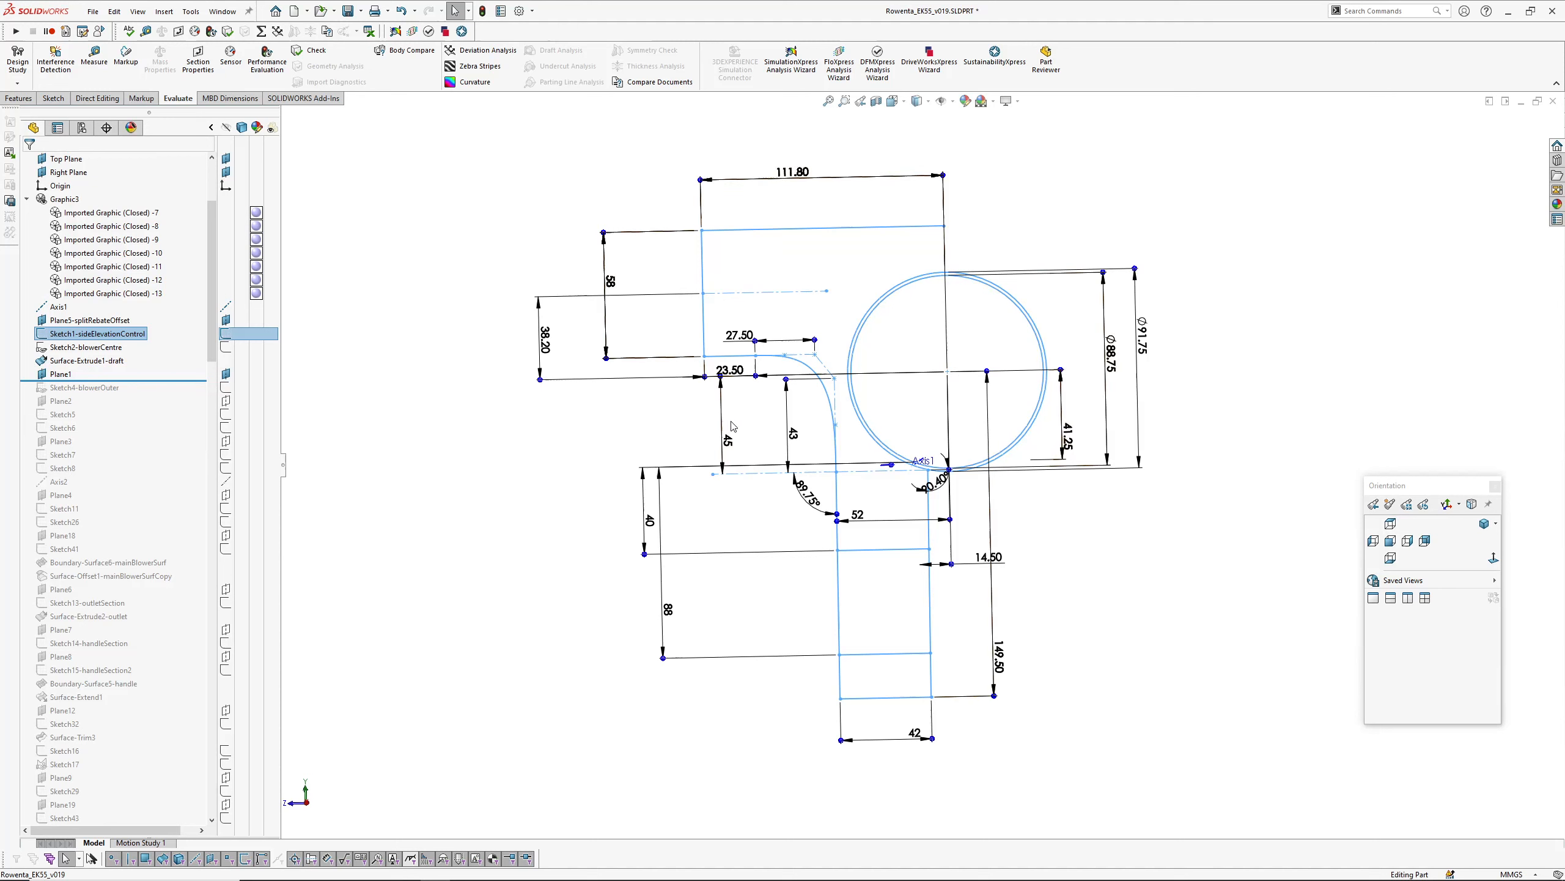
{"action": "left_click", "coordinate": [63, 373]}
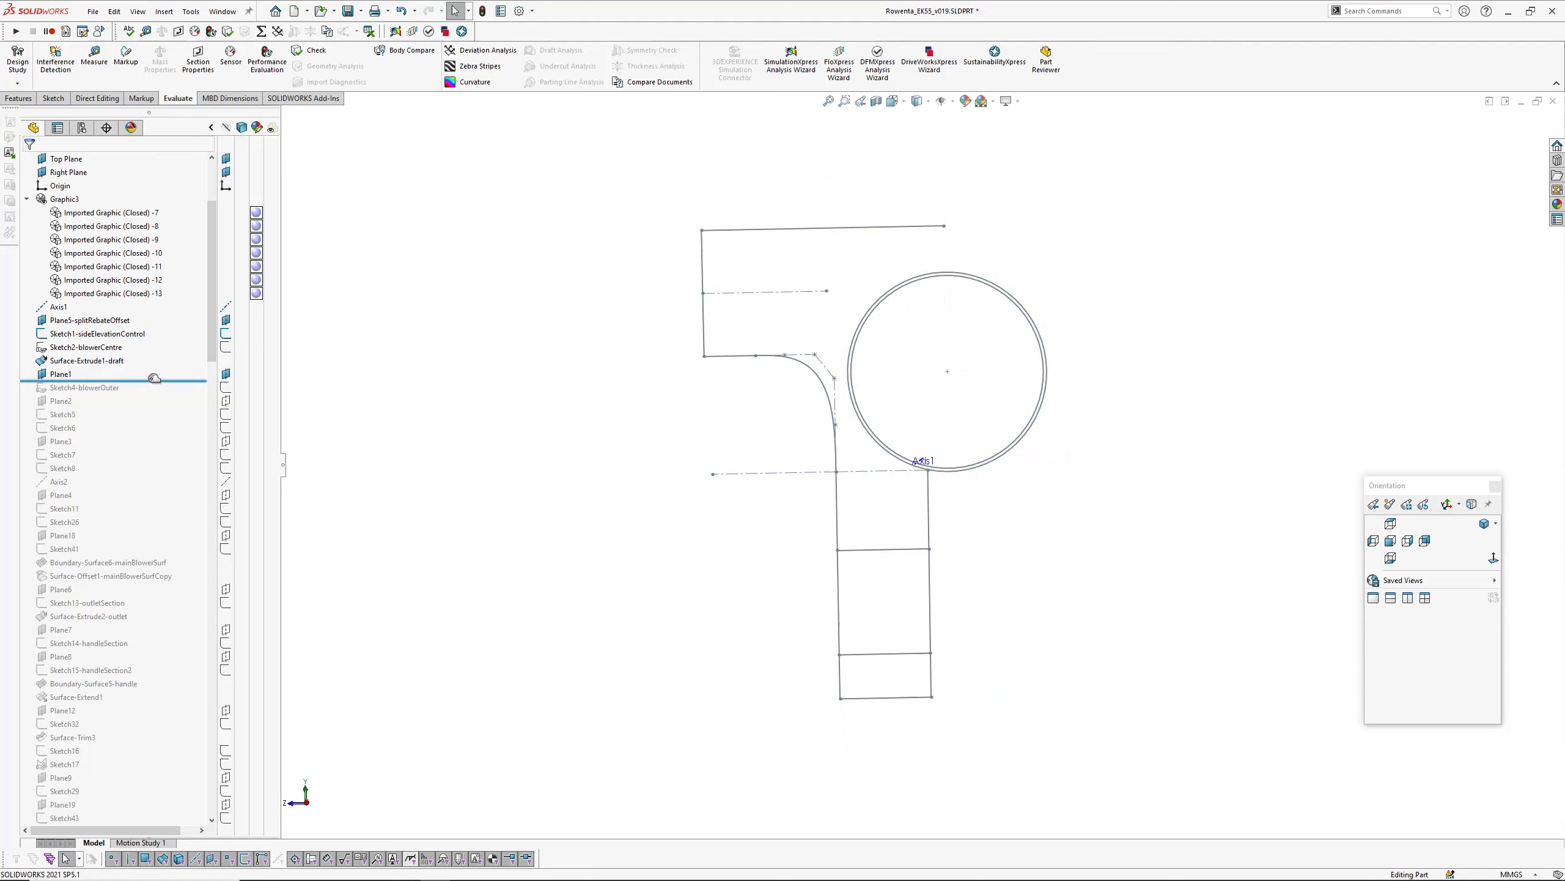
{"action": "left_click", "coordinate": [89, 346]}
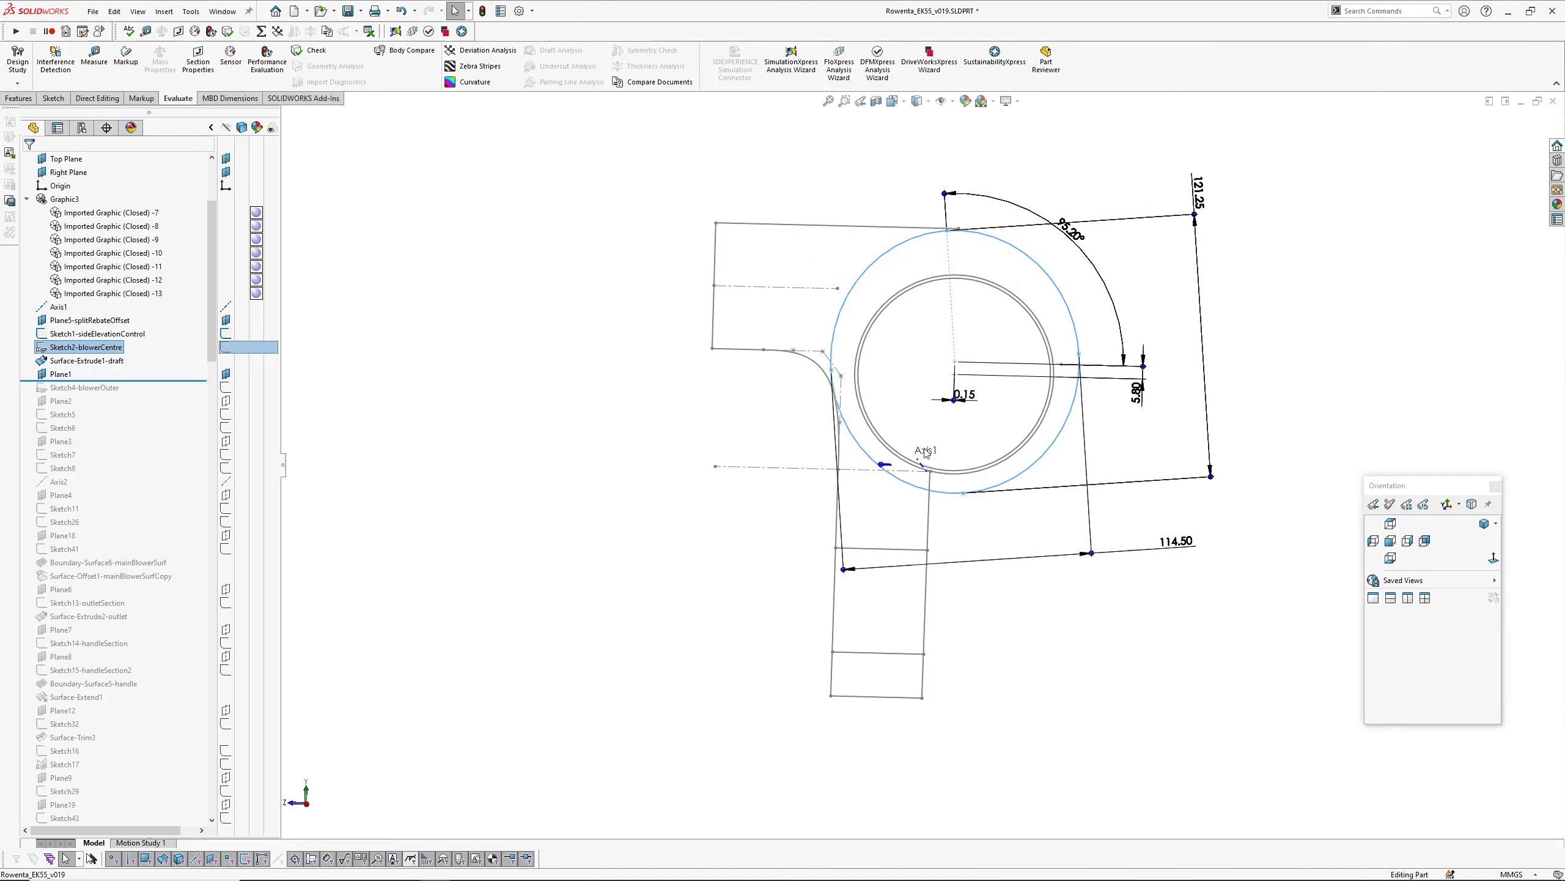
{"action": "left_click", "coordinate": [1051, 349]}
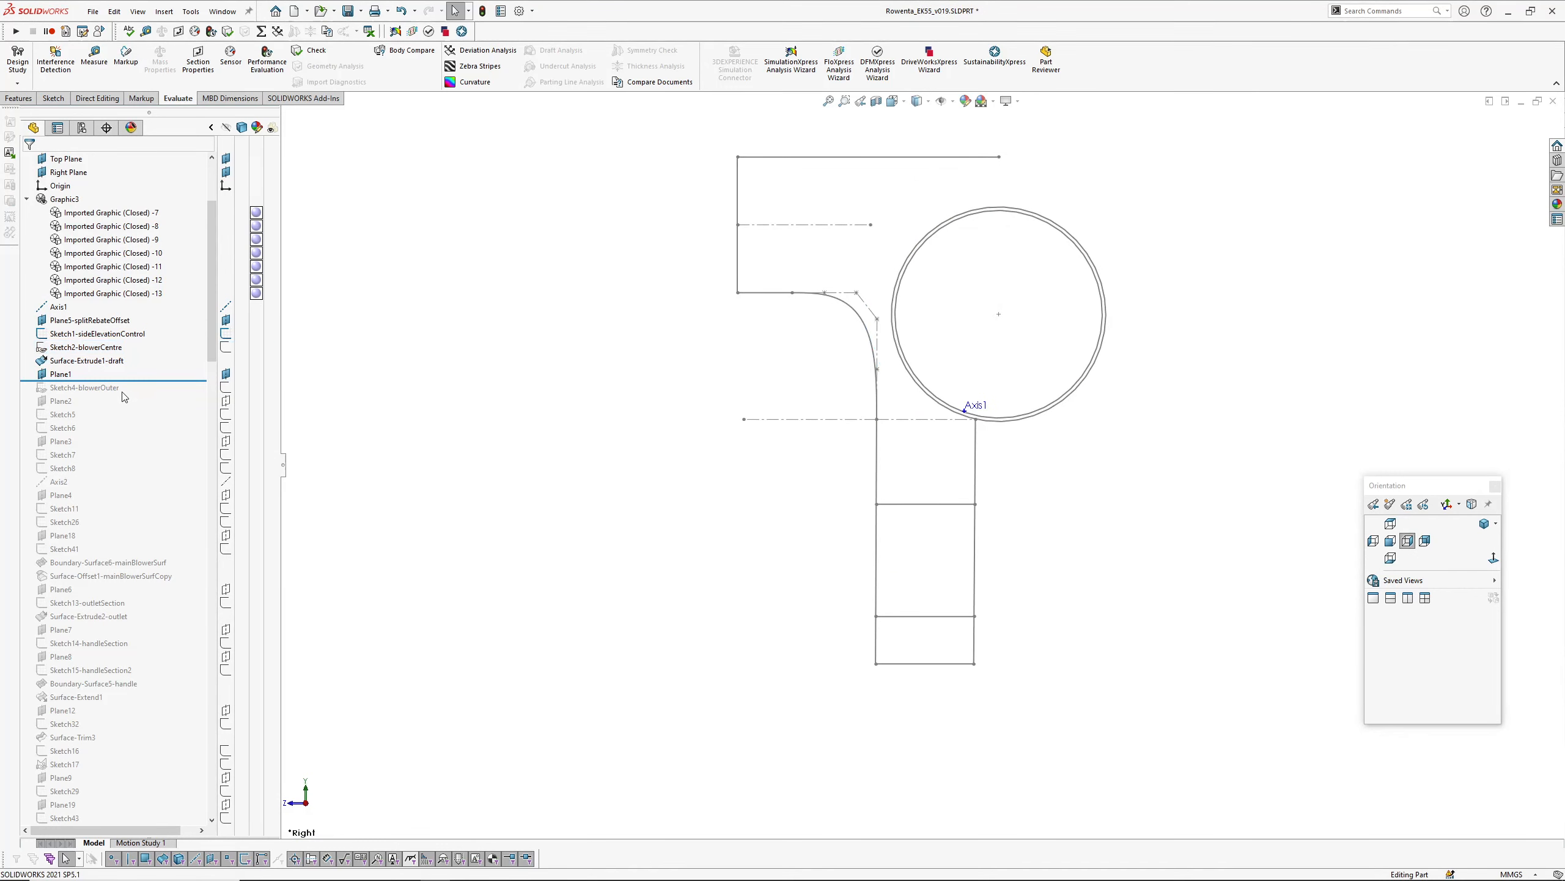
Step: Roll history forward past the main blower ring boundary surface and its offset copy
{"action": "left_click", "coordinate": [108, 563]}
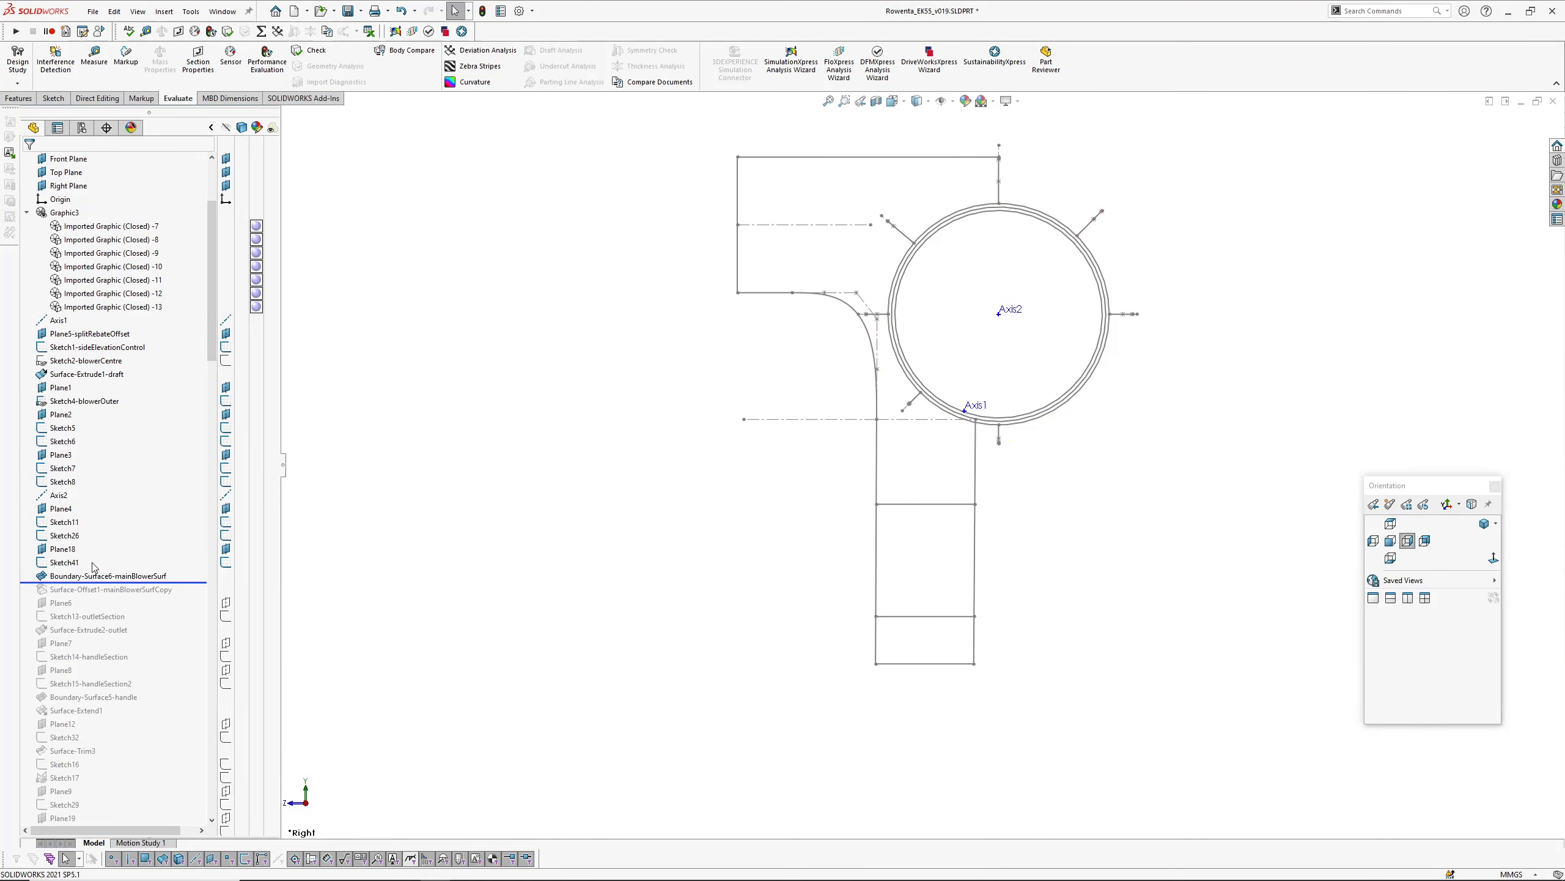
{"action": "left_click", "coordinate": [107, 575]}
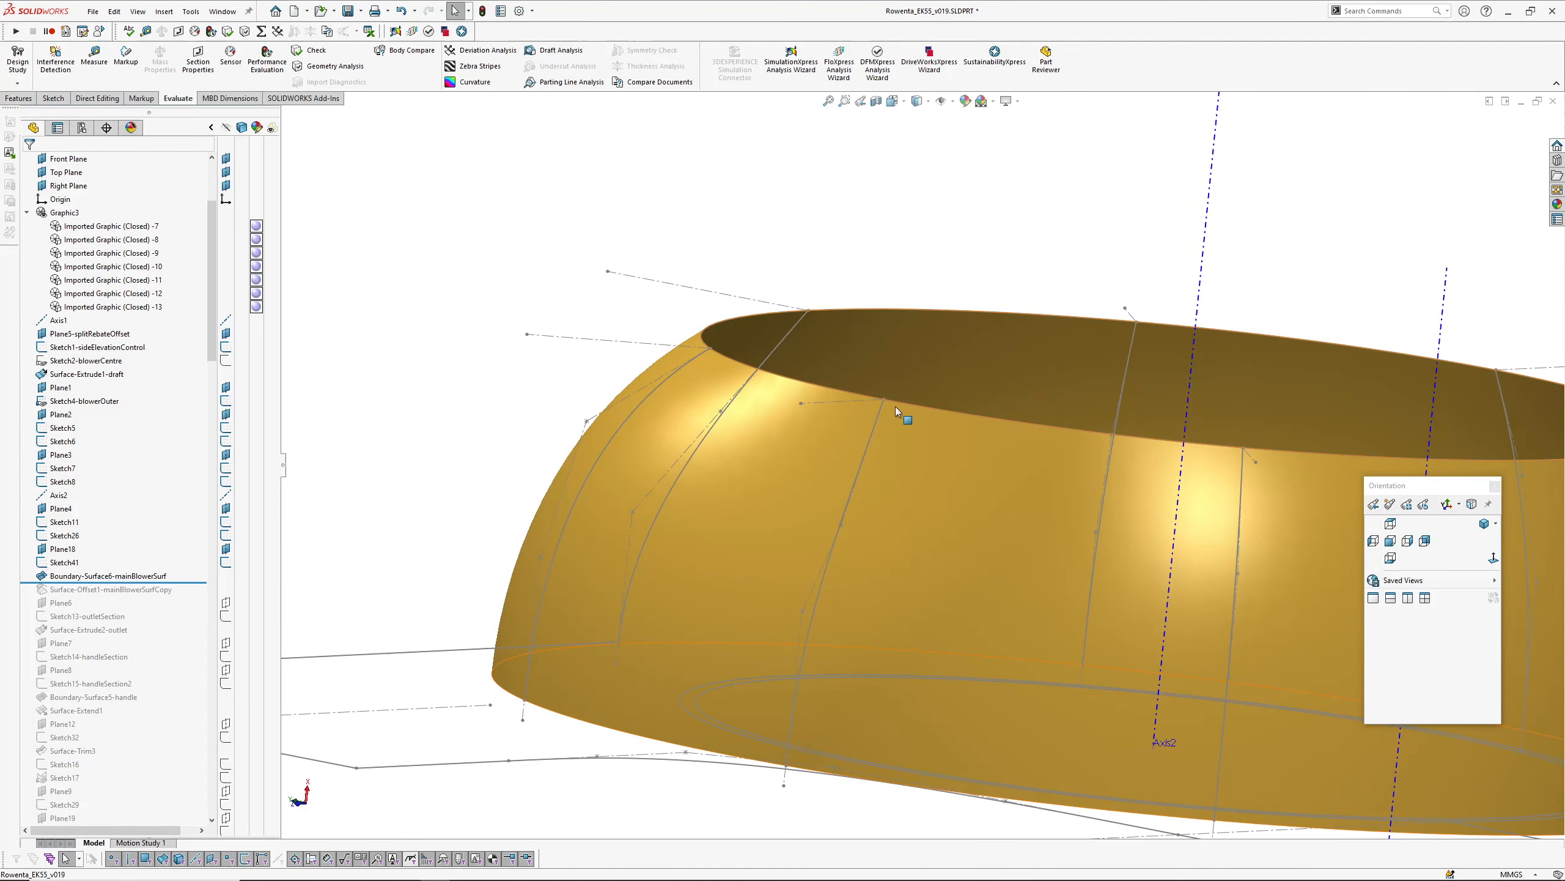
{"action": "mouse_move", "coordinate": [633, 509]}
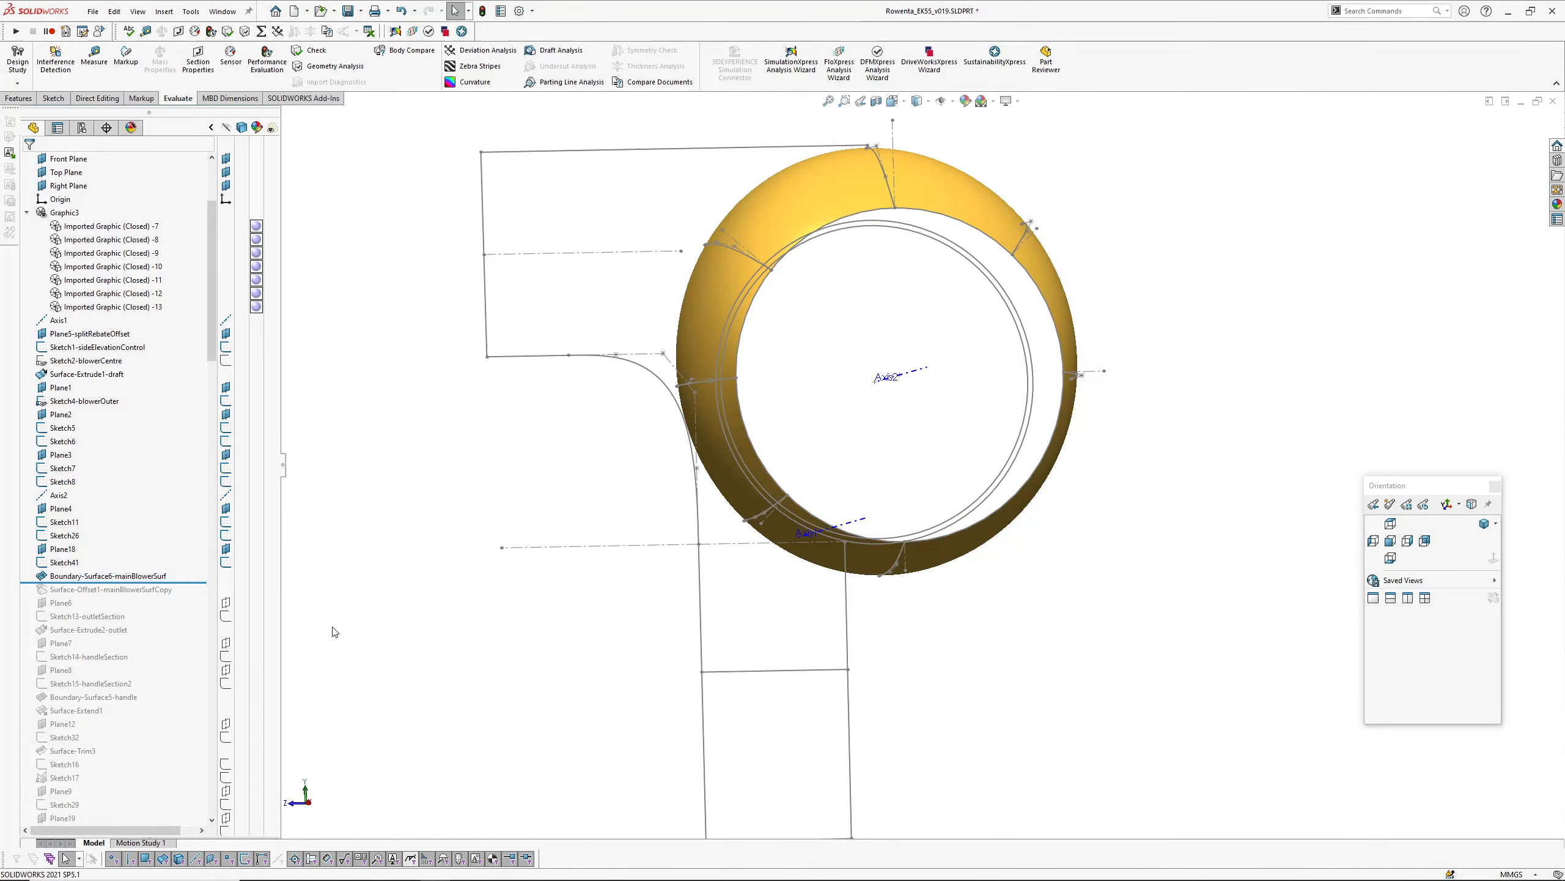
{"action": "left_click", "coordinate": [69, 157]}
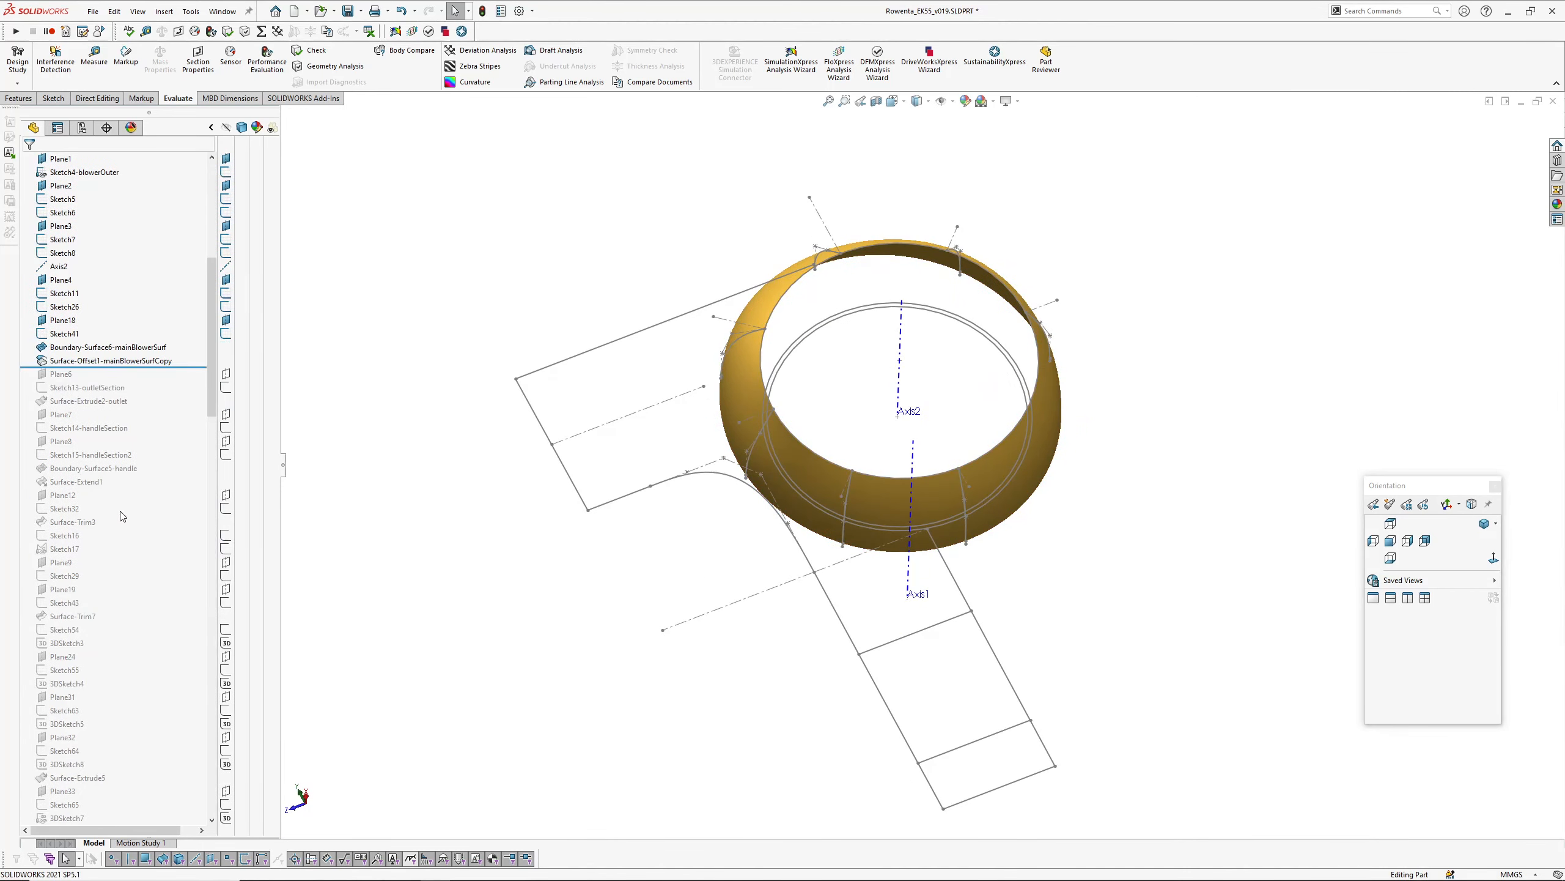
Step: Rebuild the outlet tube surface, check its 89.01° draft angle, and roll forward to the handle surface
{"action": "left_click", "coordinate": [61, 158]}
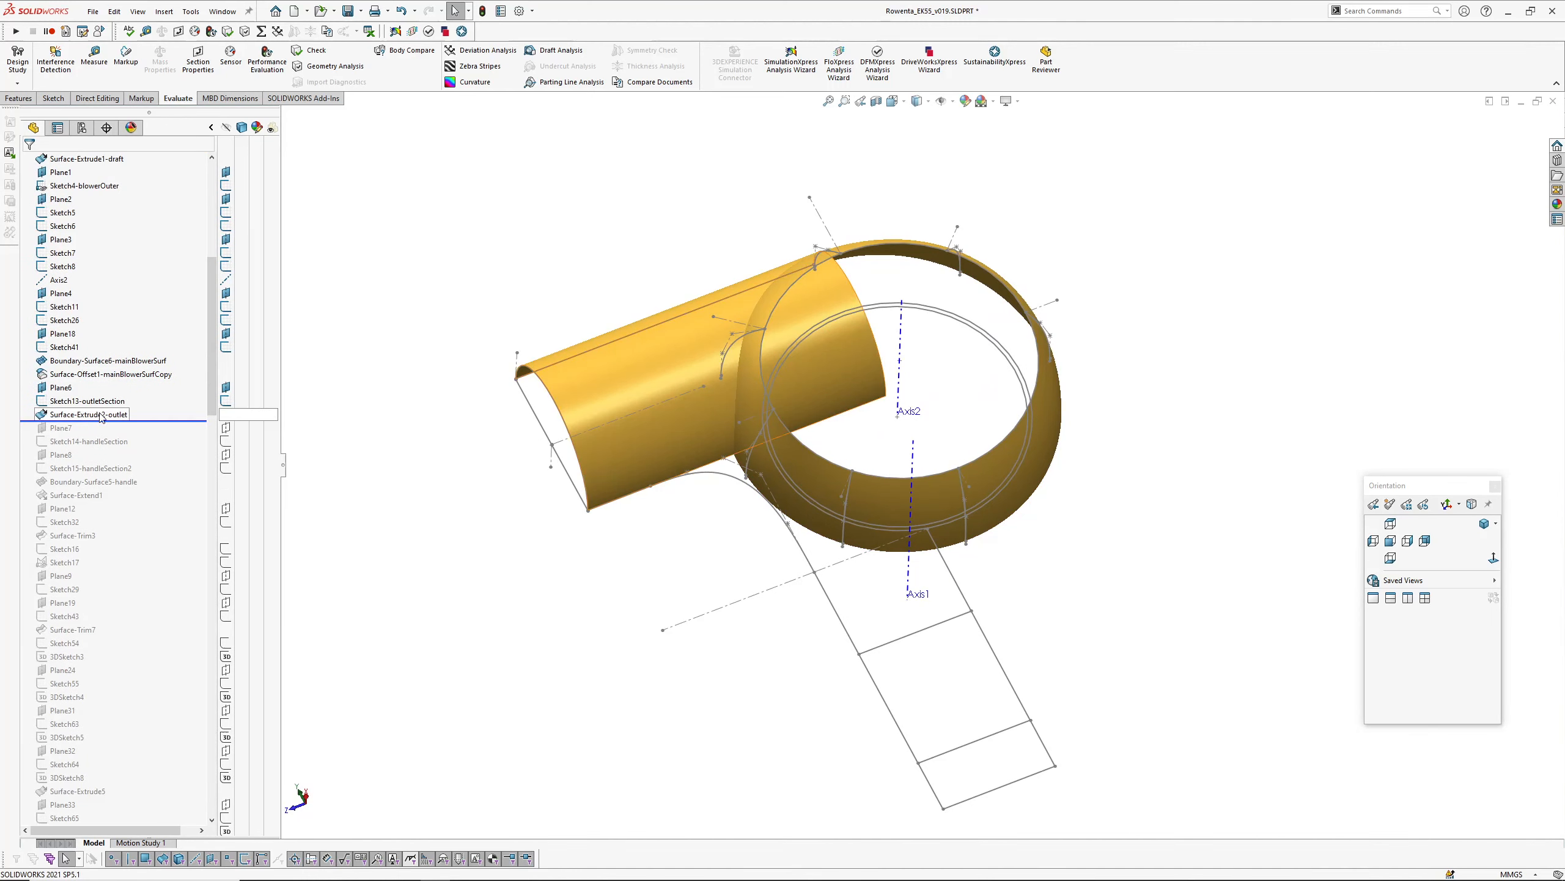
{"action": "left_click", "coordinate": [84, 400]}
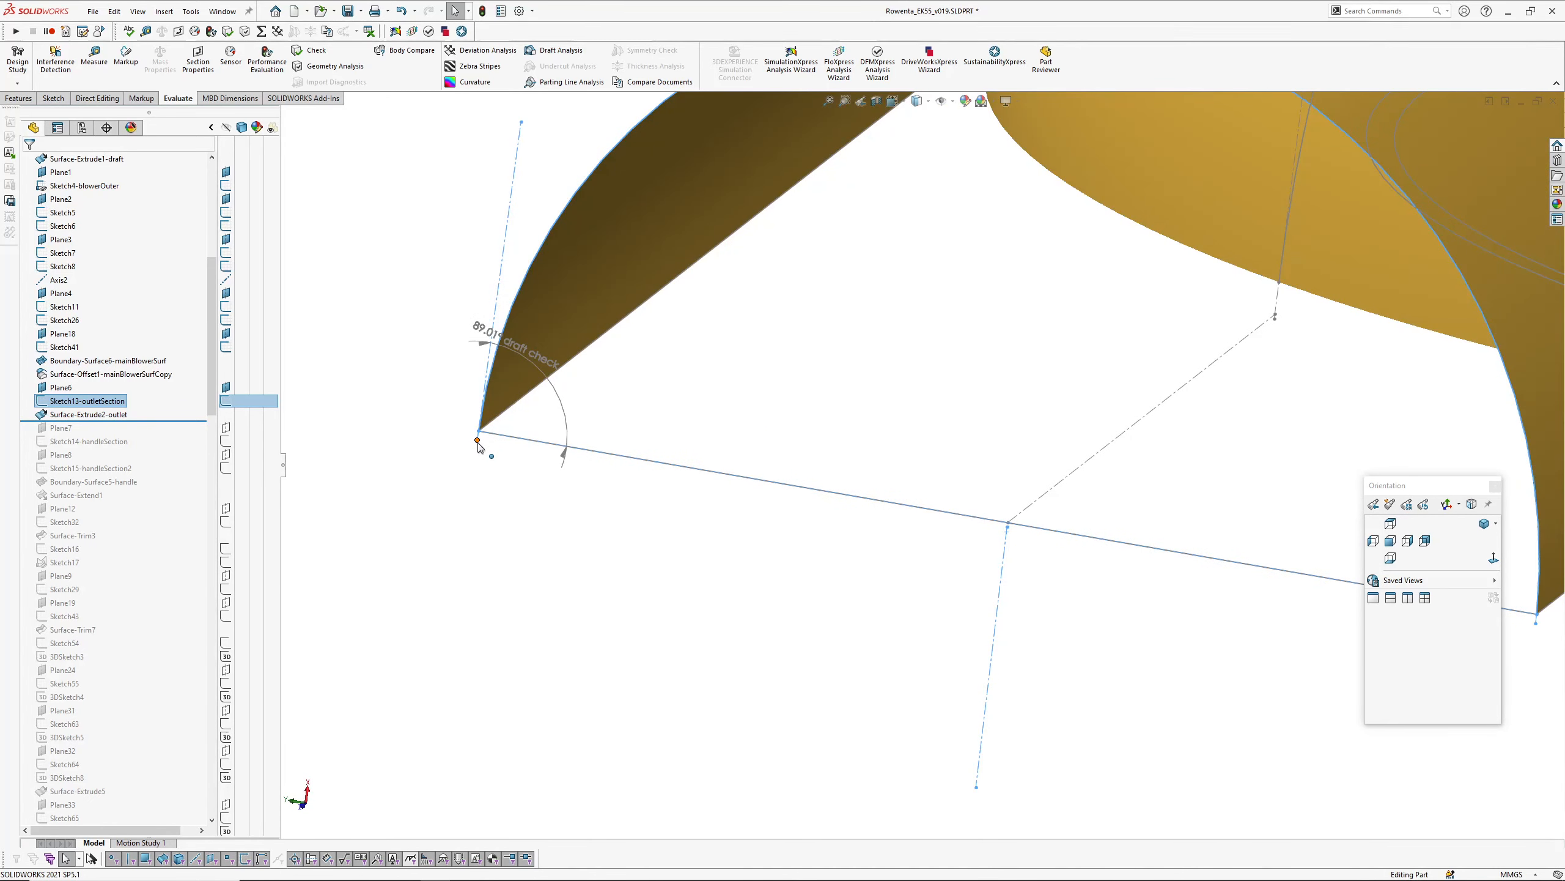
{"action": "mouse_move", "coordinate": [473, 366]}
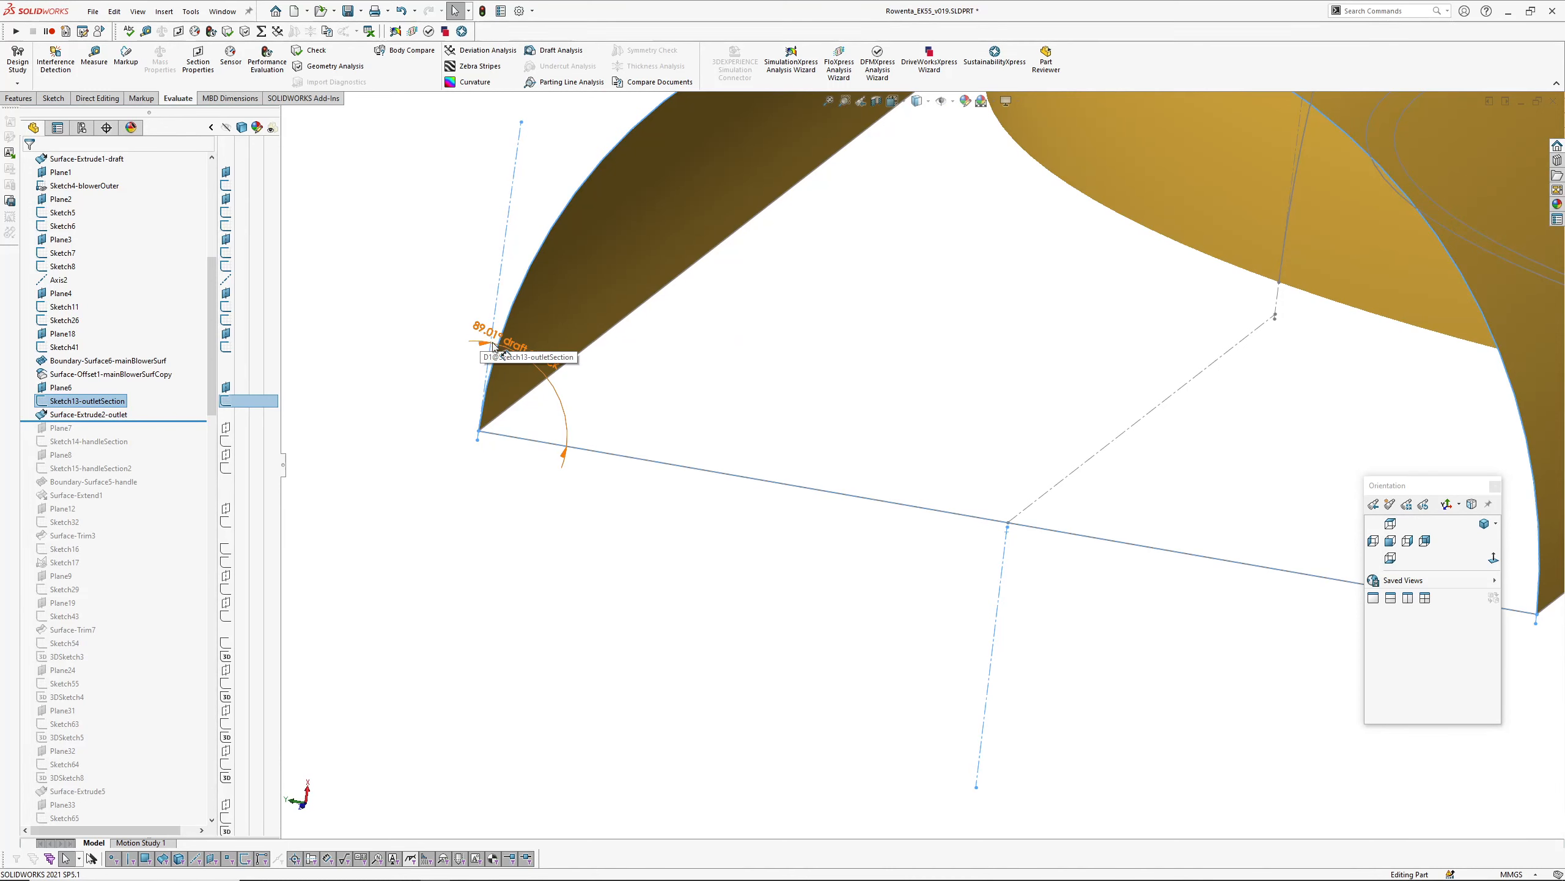
{"action": "mouse_move", "coordinate": [480, 434]}
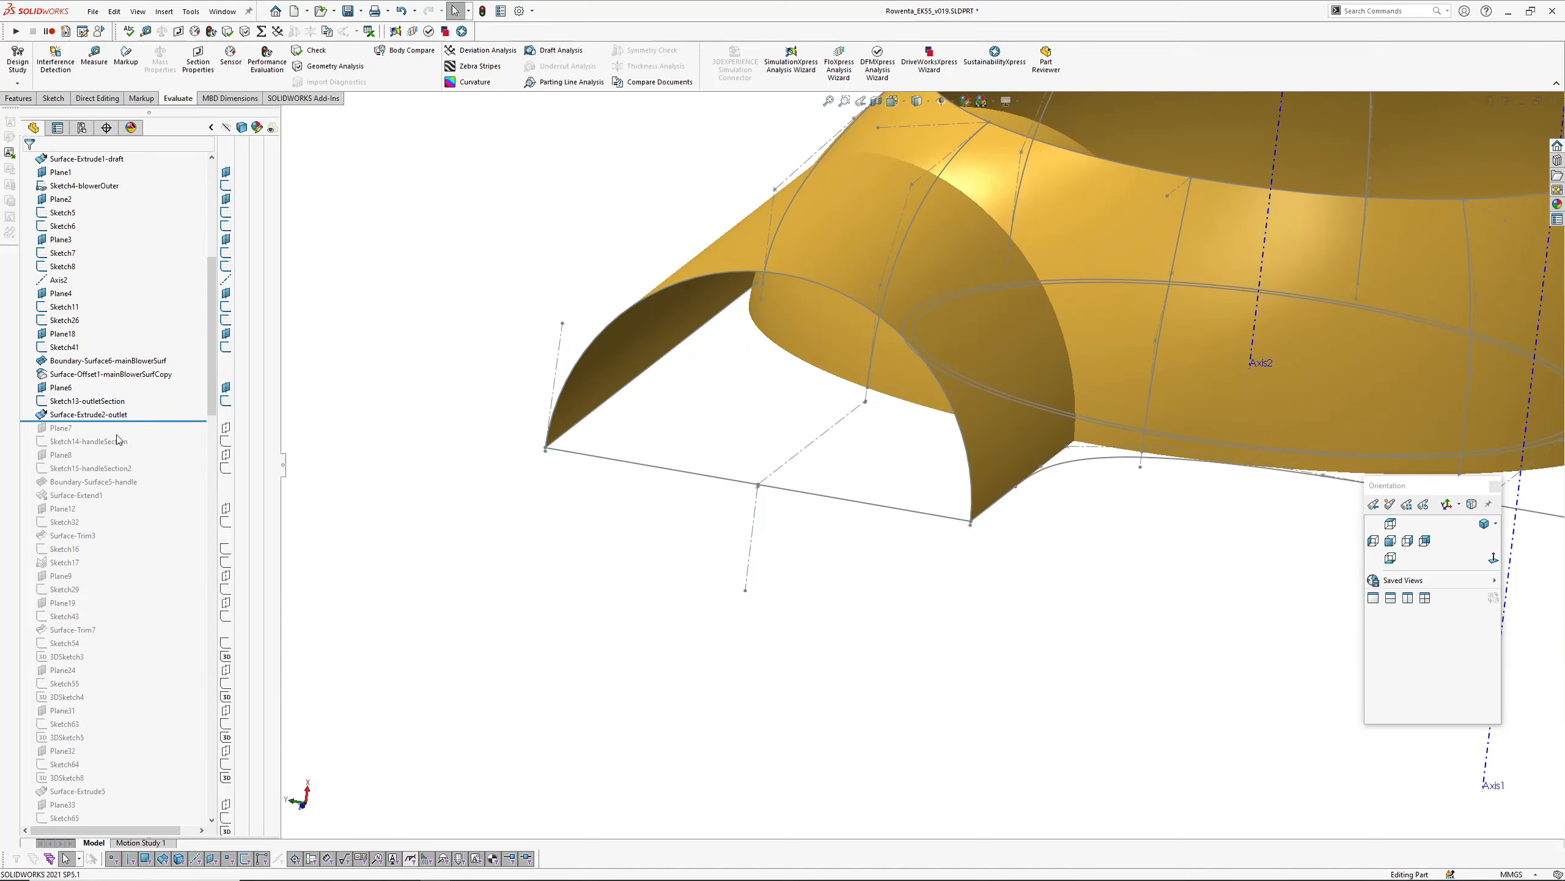
{"action": "left_click", "coordinate": [94, 480]}
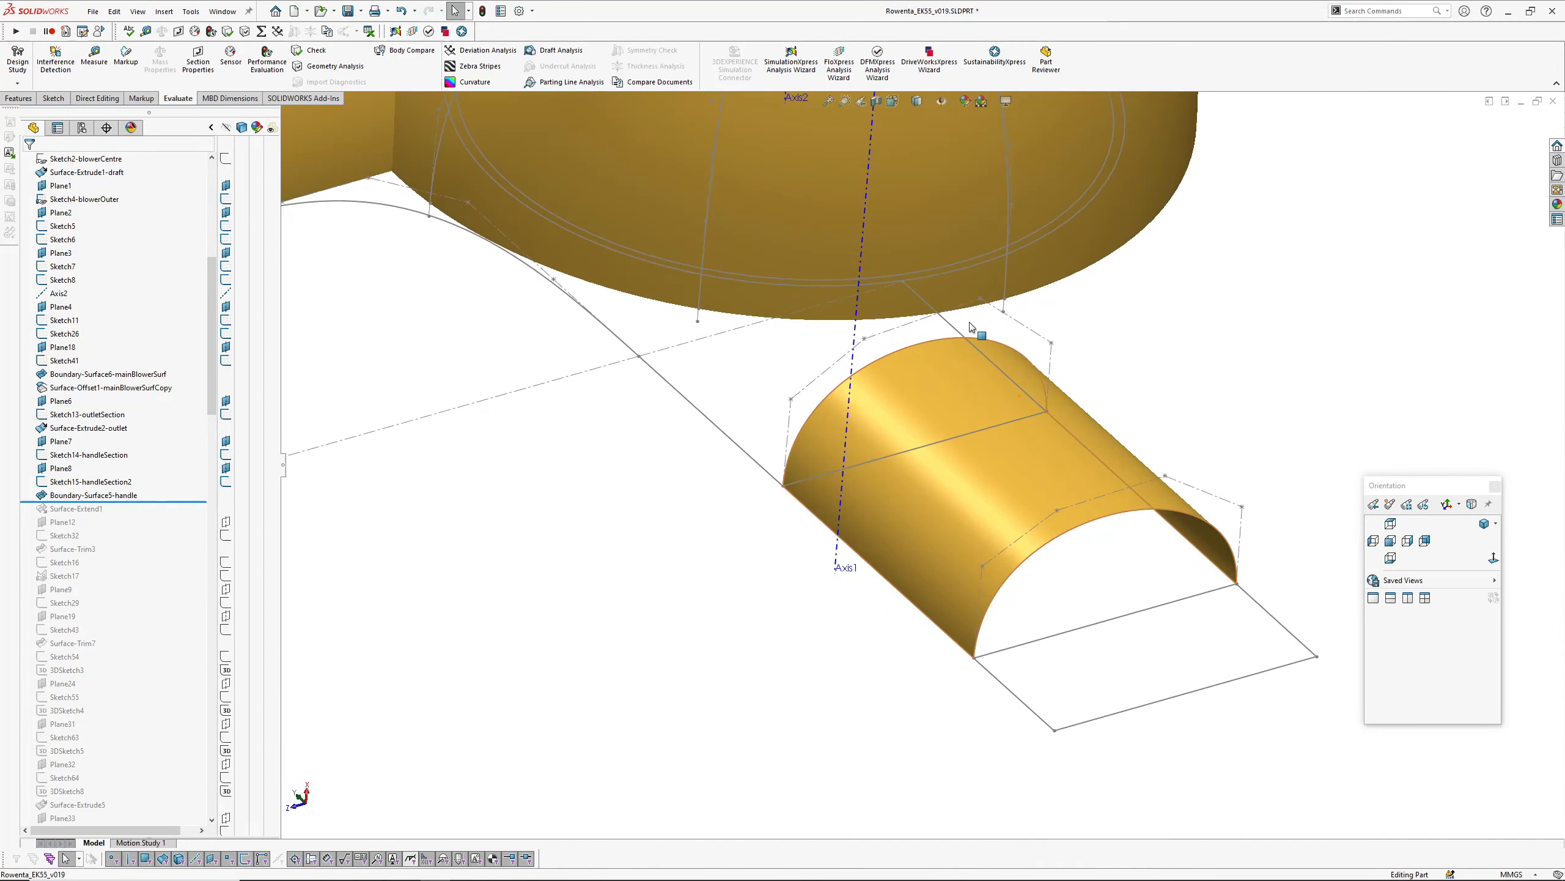
Step: Select the handle surface and check it with curvature shading, then clear the shading
{"action": "left_click", "coordinate": [92, 494]}
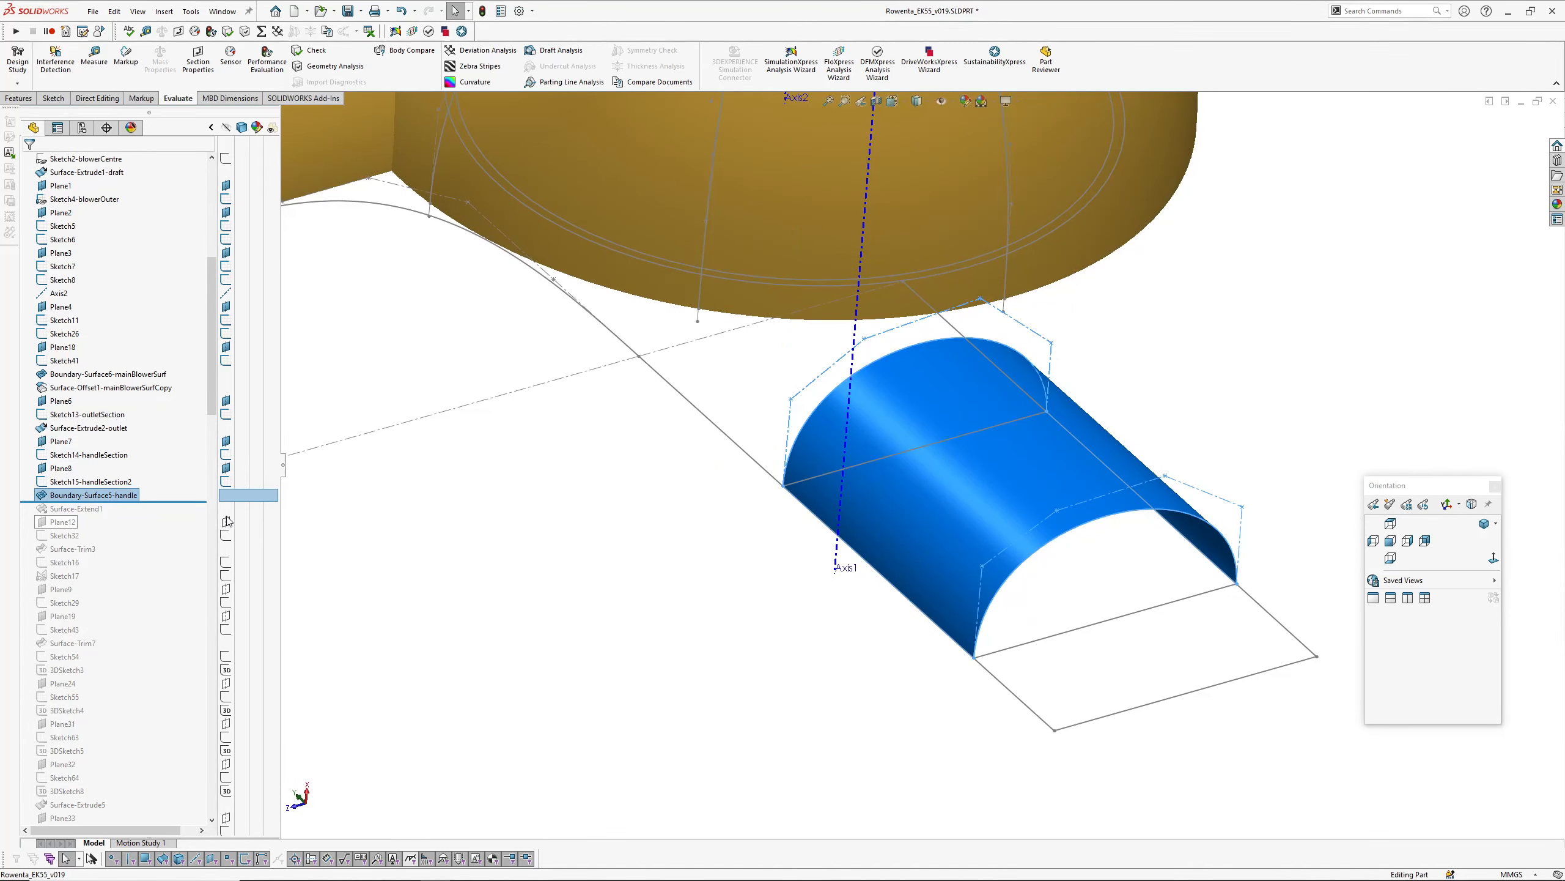
{"action": "left_click", "coordinate": [75, 509]}
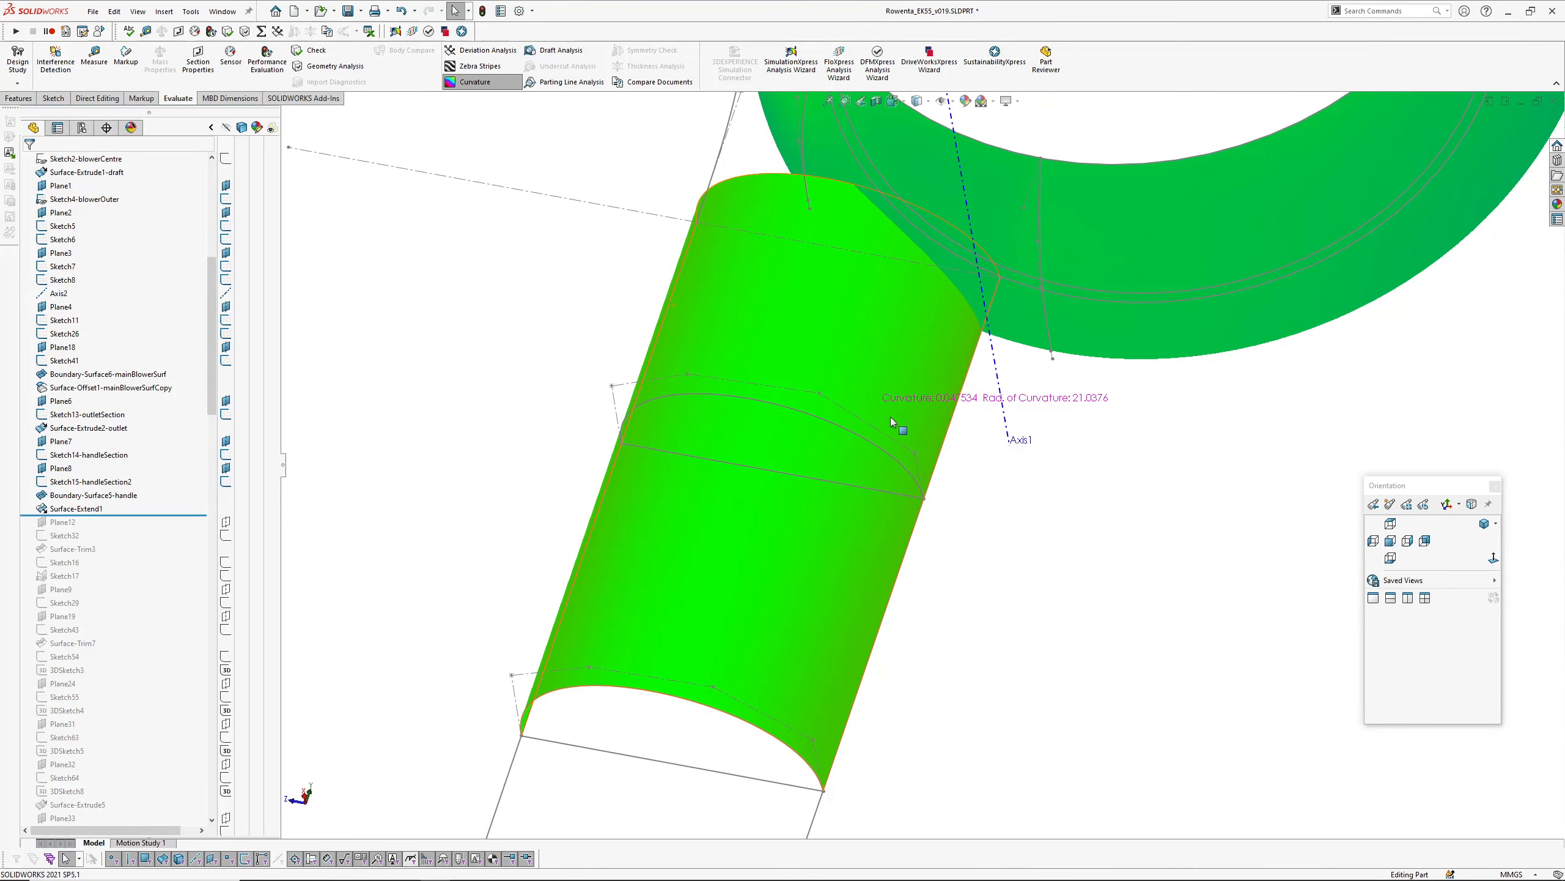
{"action": "left_click", "coordinate": [479, 82]}
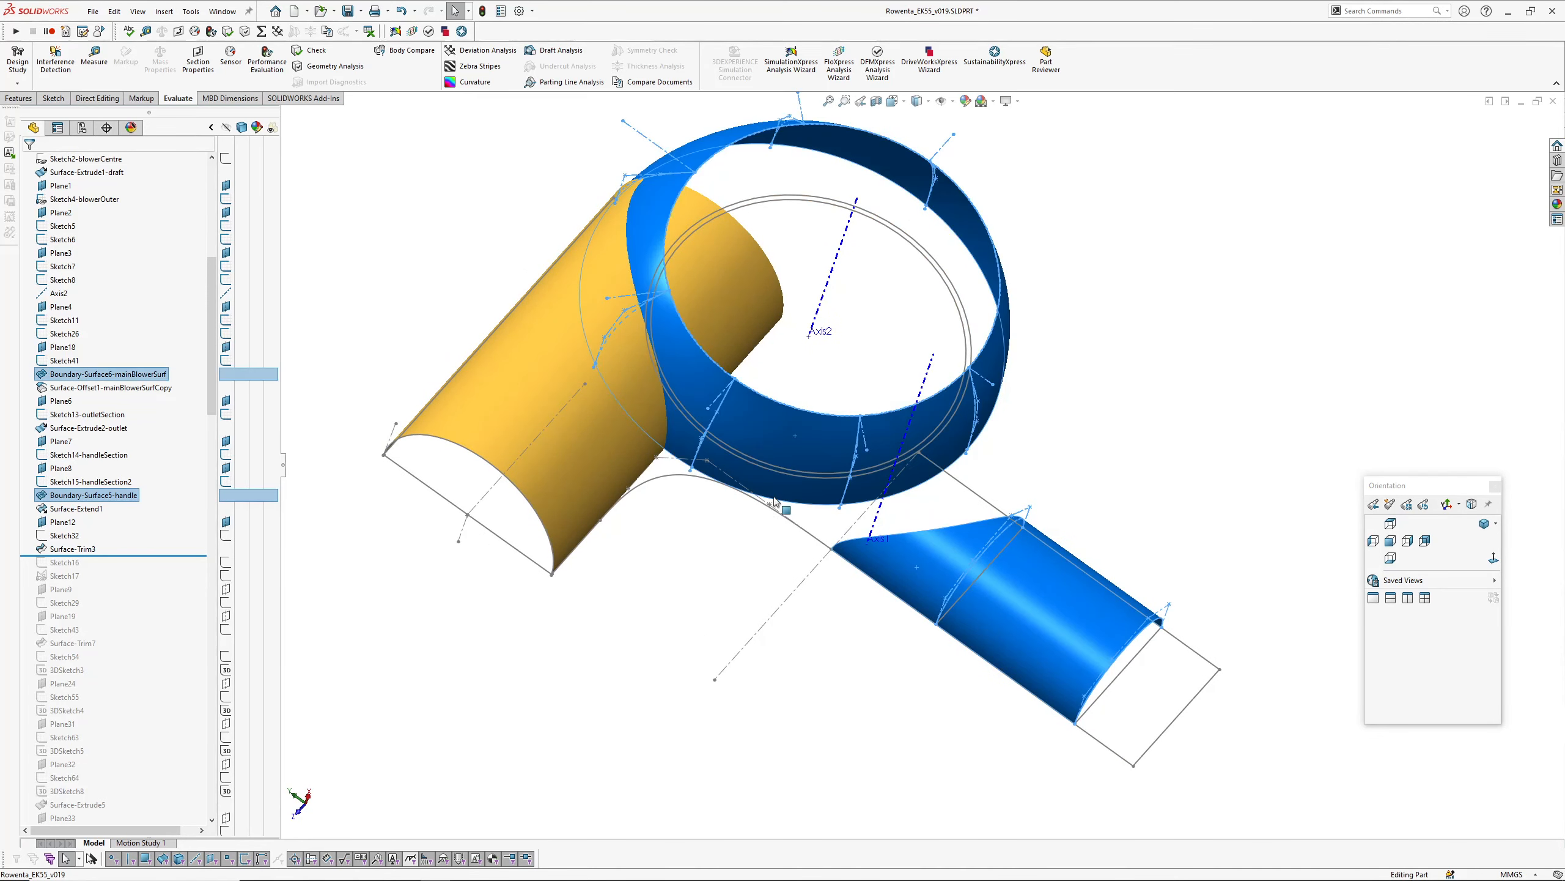
Step: Hide the outlet tube surface, roll forward past the housing trim and select the trimmed housing body
{"action": "left_click", "coordinate": [87, 427]}
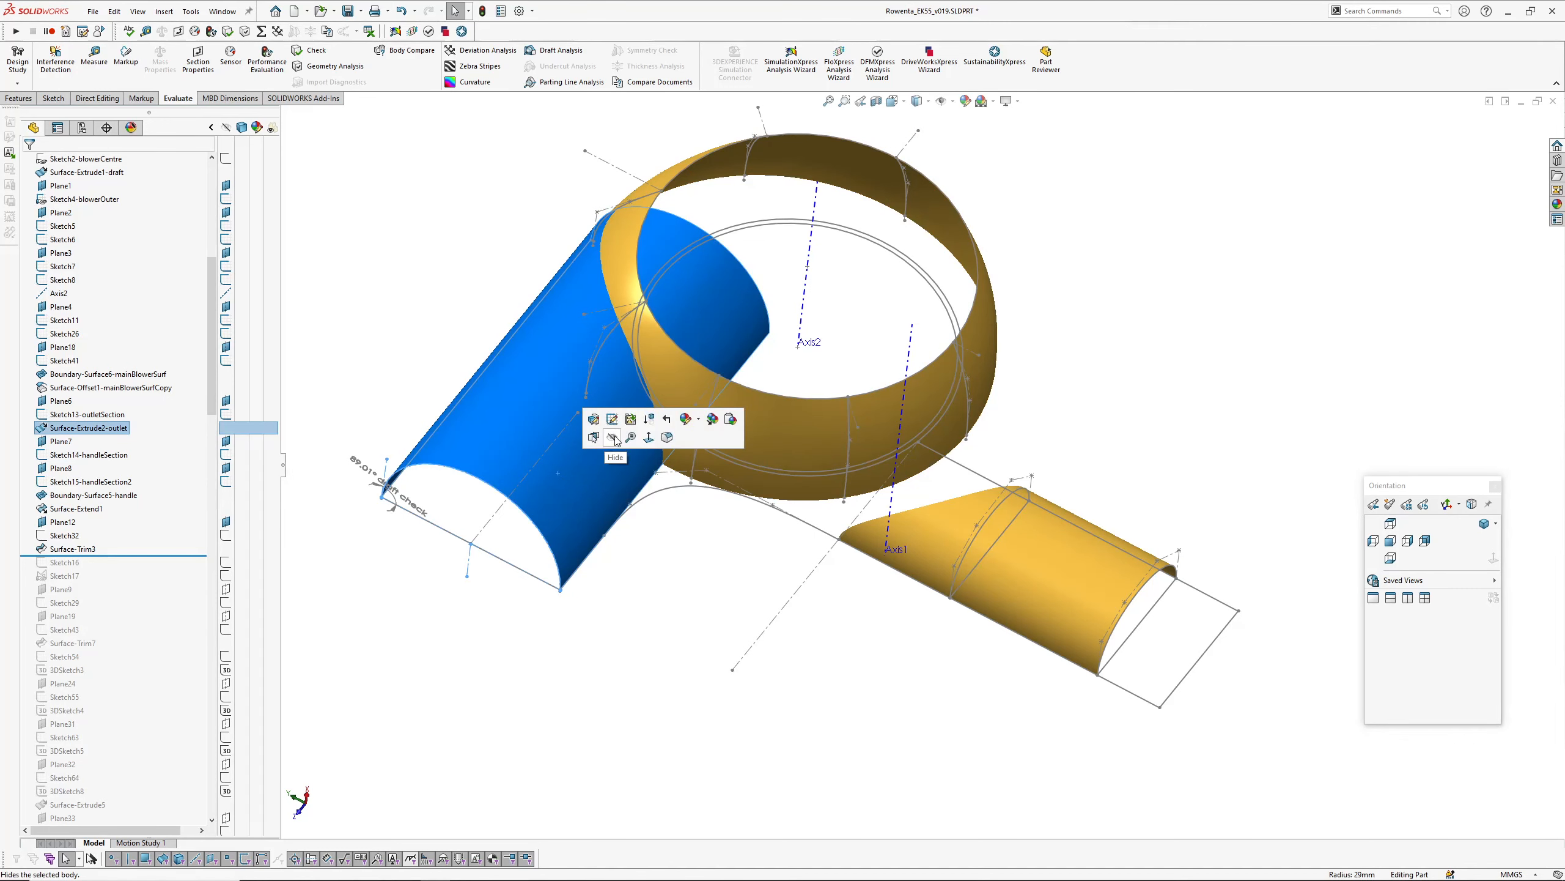
{"action": "left_click", "coordinate": [593, 438]}
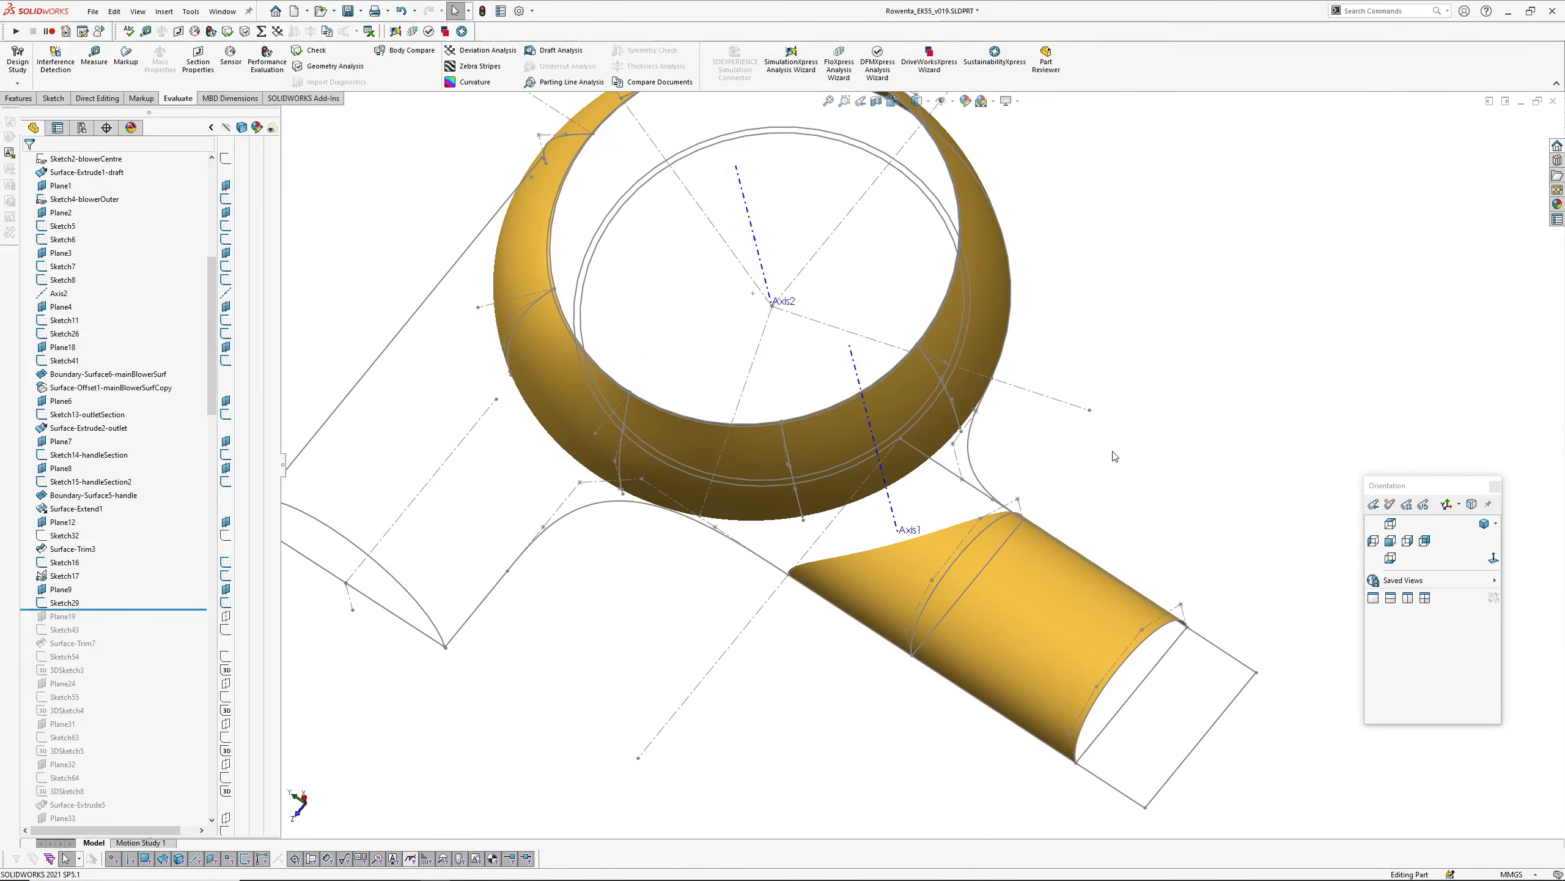
{"action": "mouse_move", "coordinate": [1063, 489]}
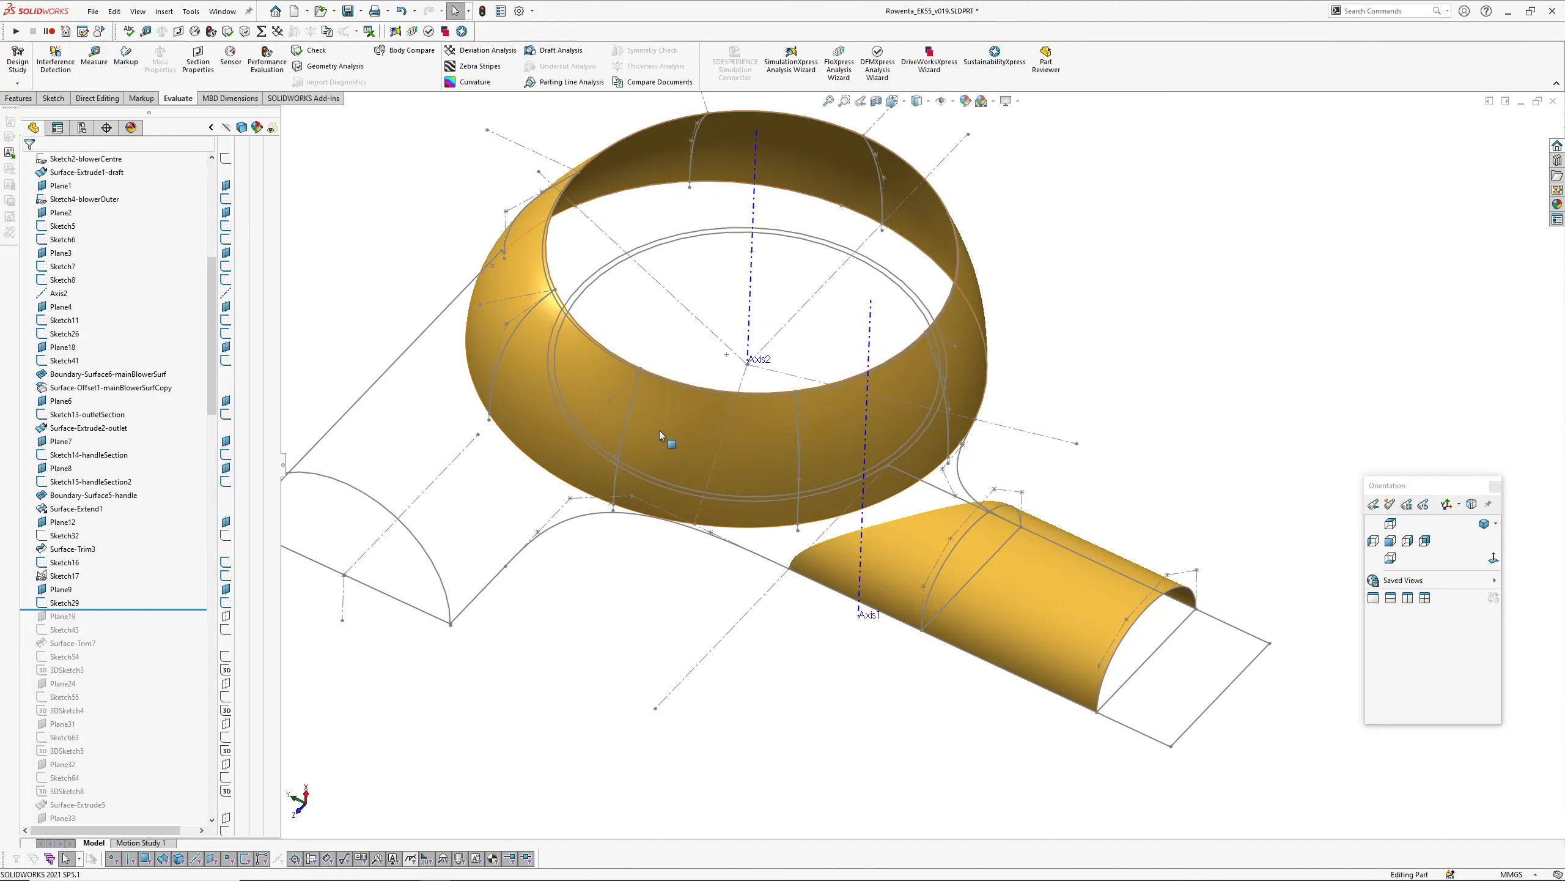
{"action": "mouse_move", "coordinate": [700, 412]}
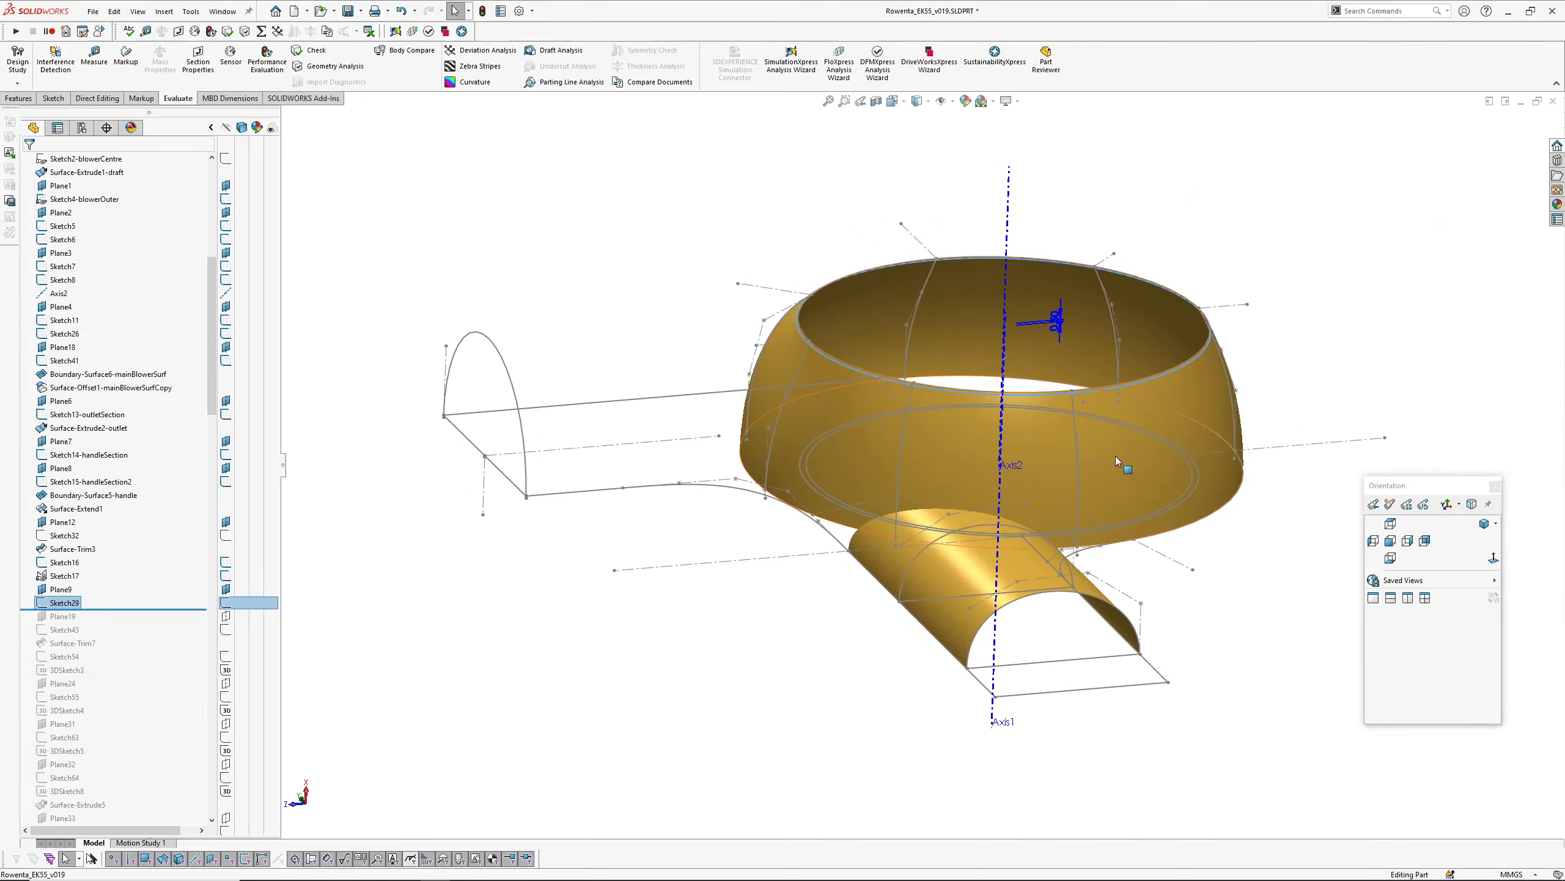
{"action": "scroll", "scroll_direction": "up", "scroll_amount": 3}
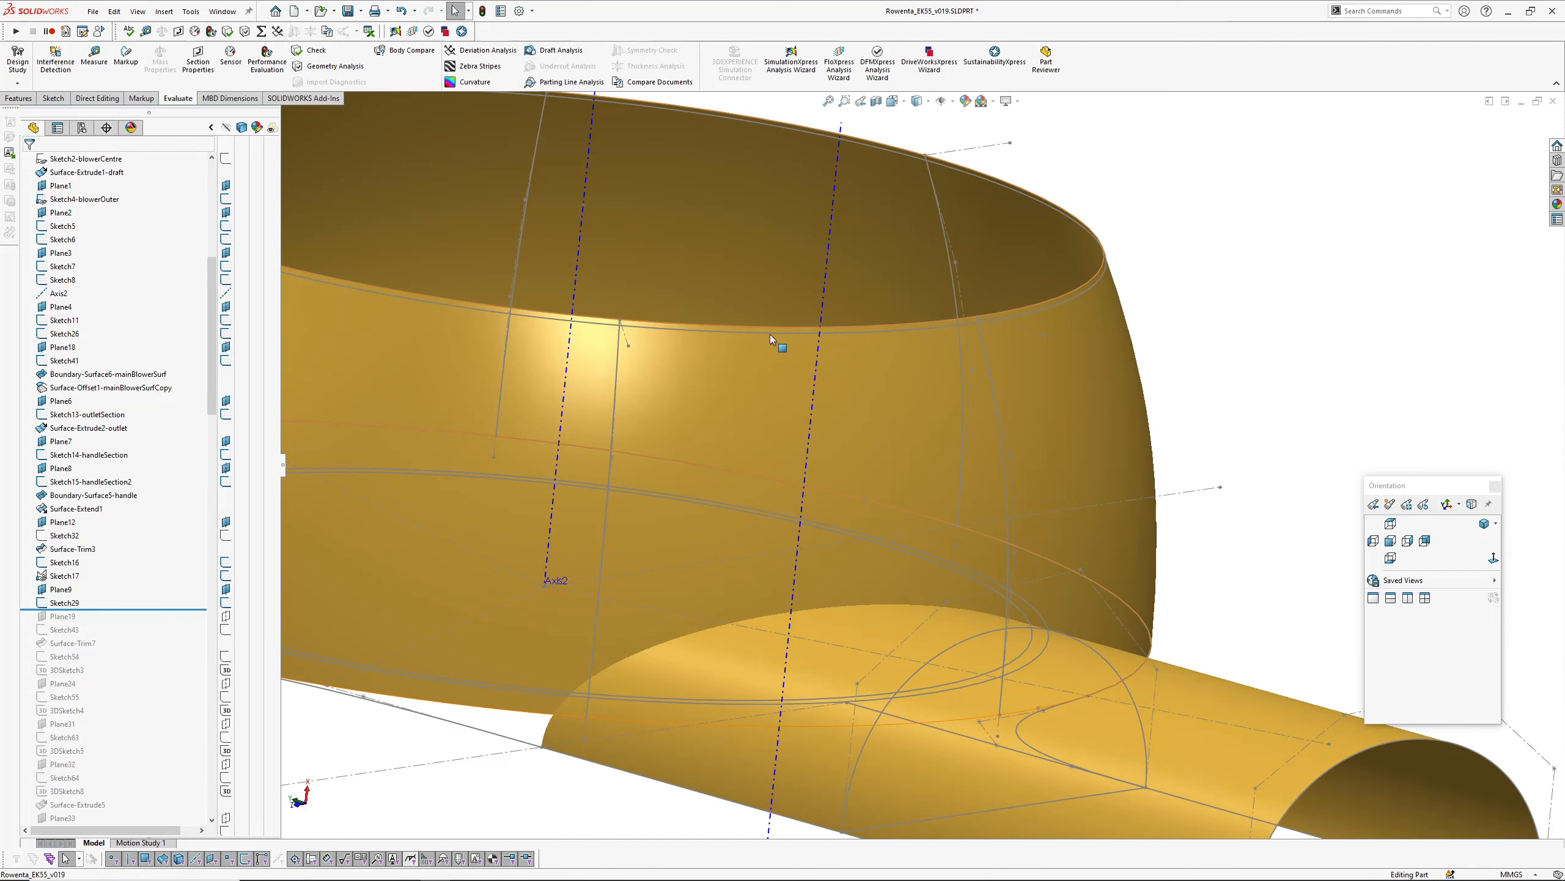
{"action": "left_click", "coordinate": [779, 323]}
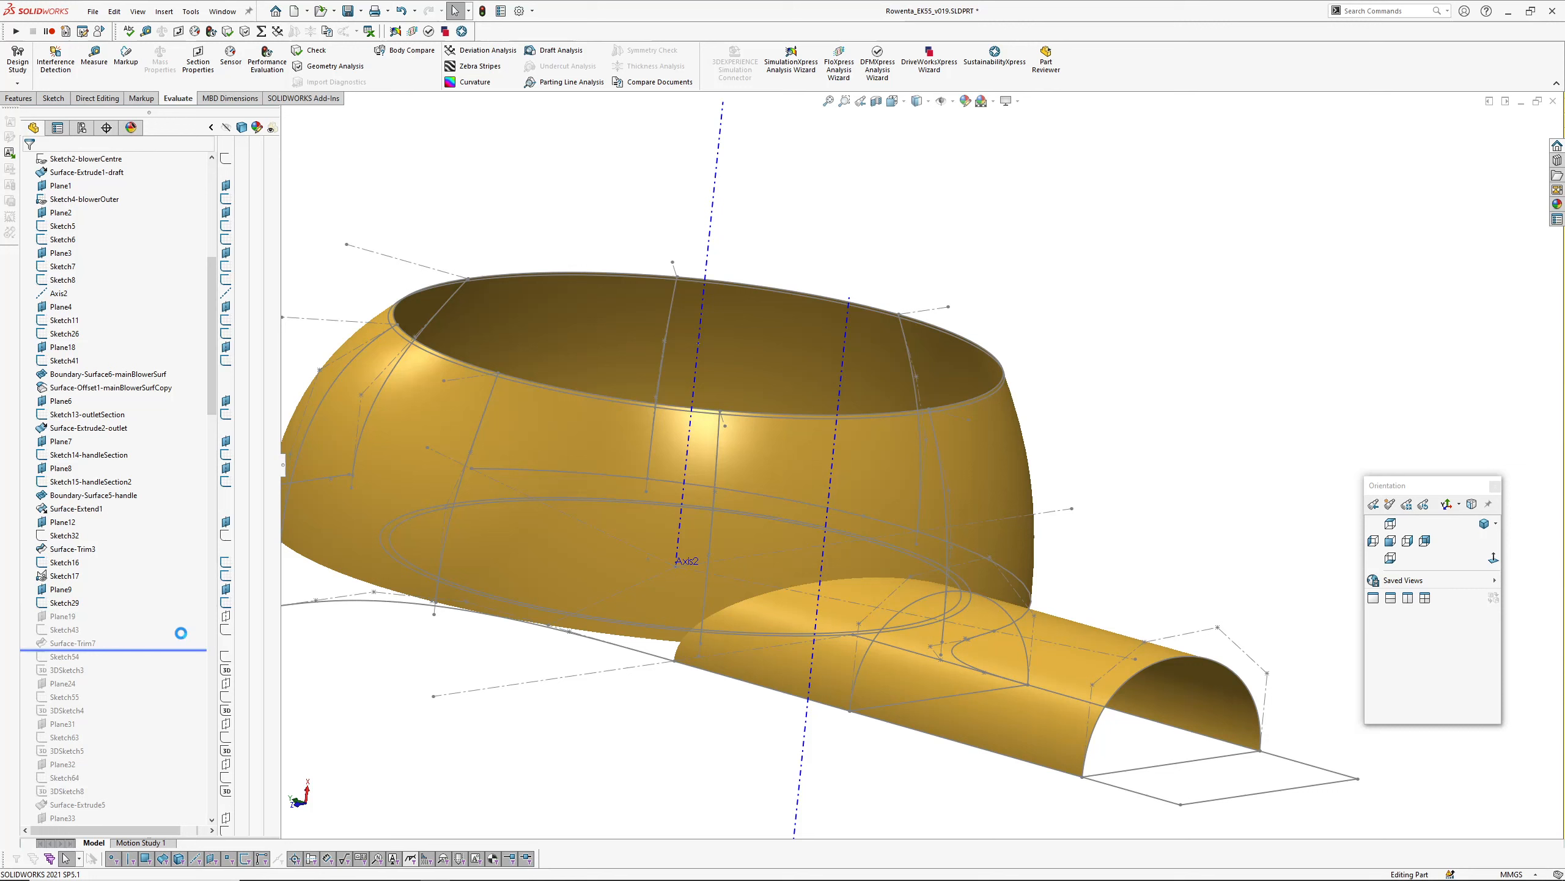
{"action": "left_click", "coordinate": [74, 643]}
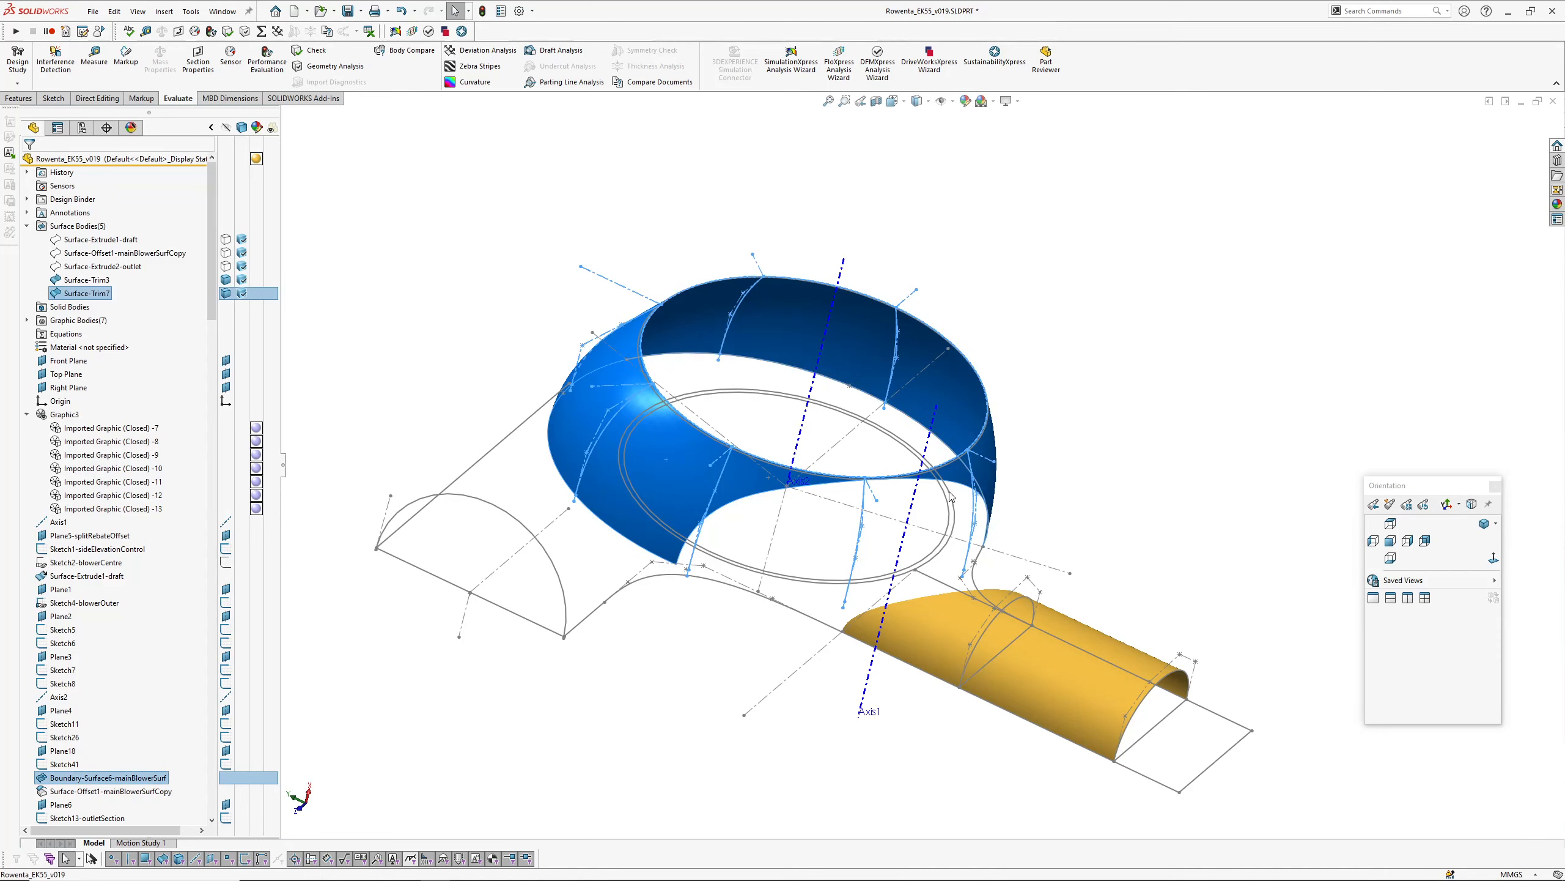
{"action": "mouse_move", "coordinate": [534, 605]}
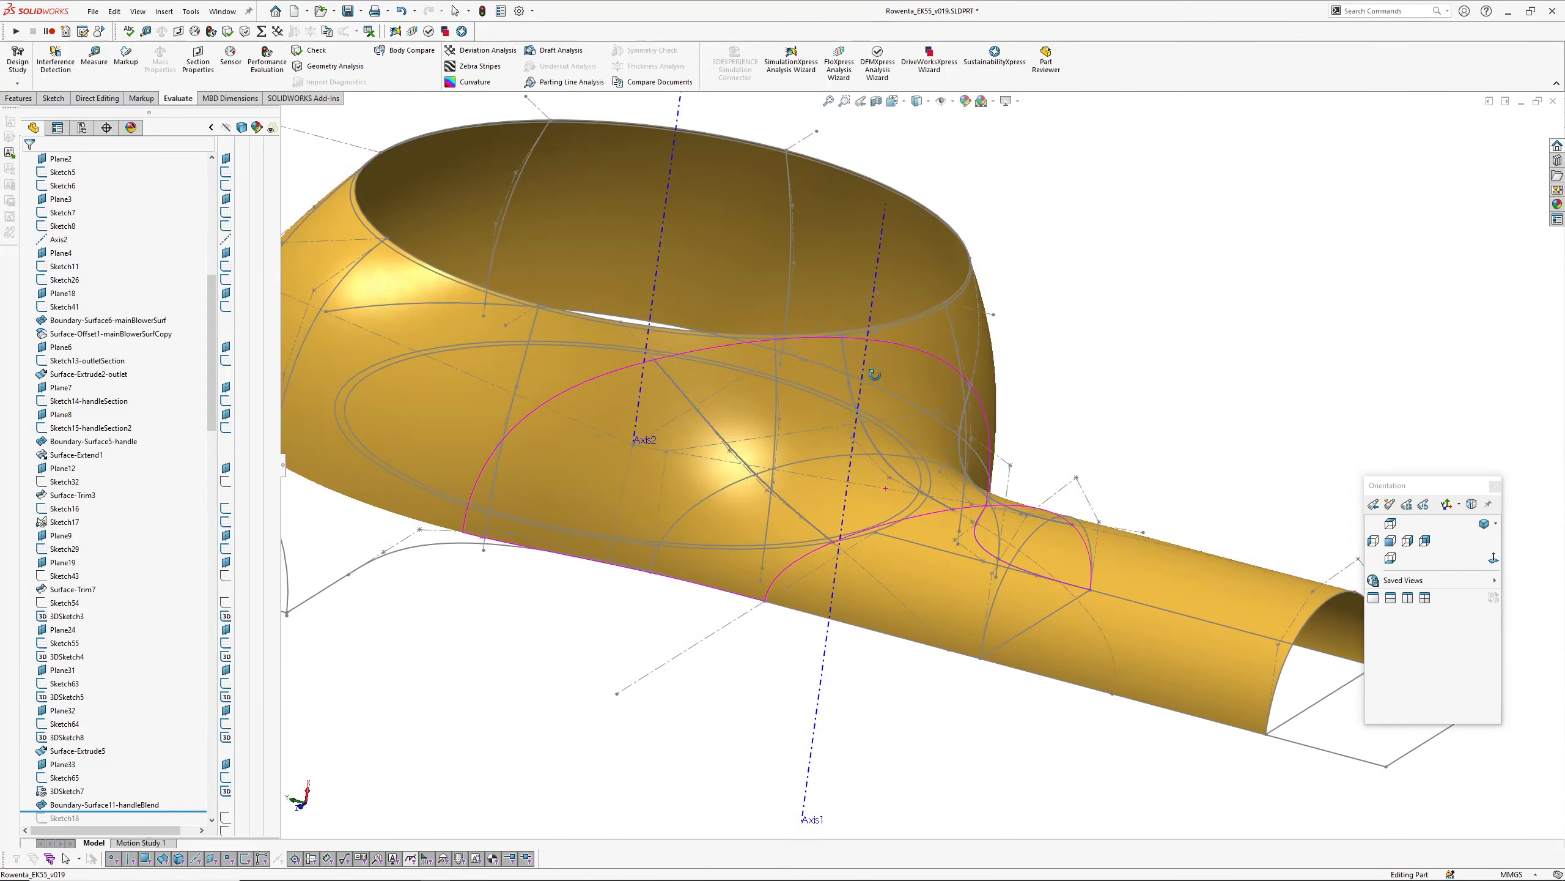
Step: Select the handle blend surface and check it briefly with curvature shading
{"action": "left_click", "coordinate": [104, 804]}
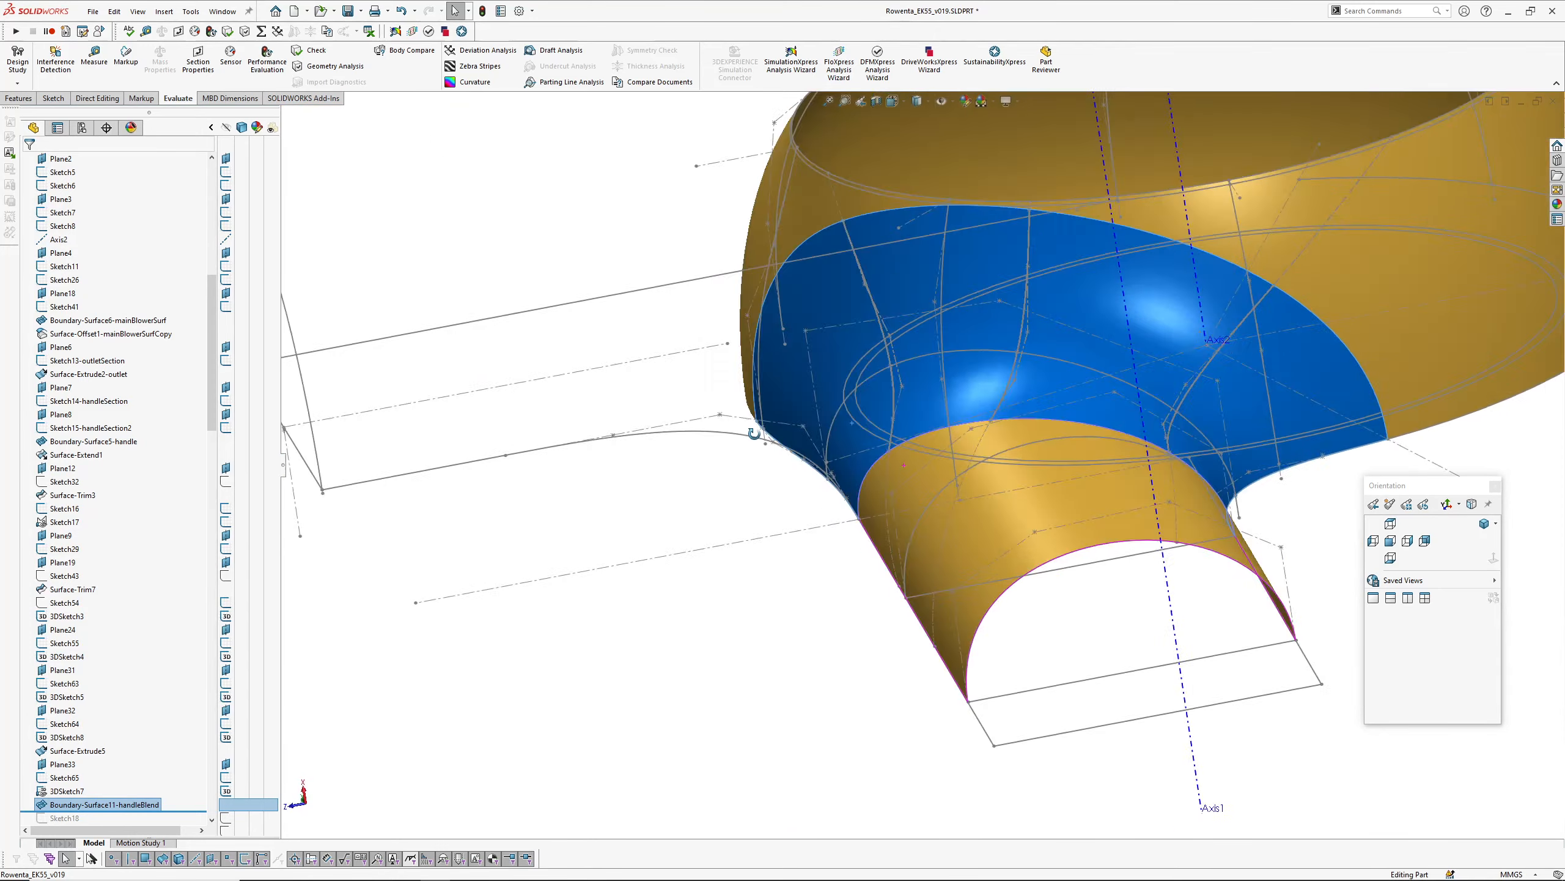
{"action": "scroll", "scroll_direction": "up", "scroll_amount": 3}
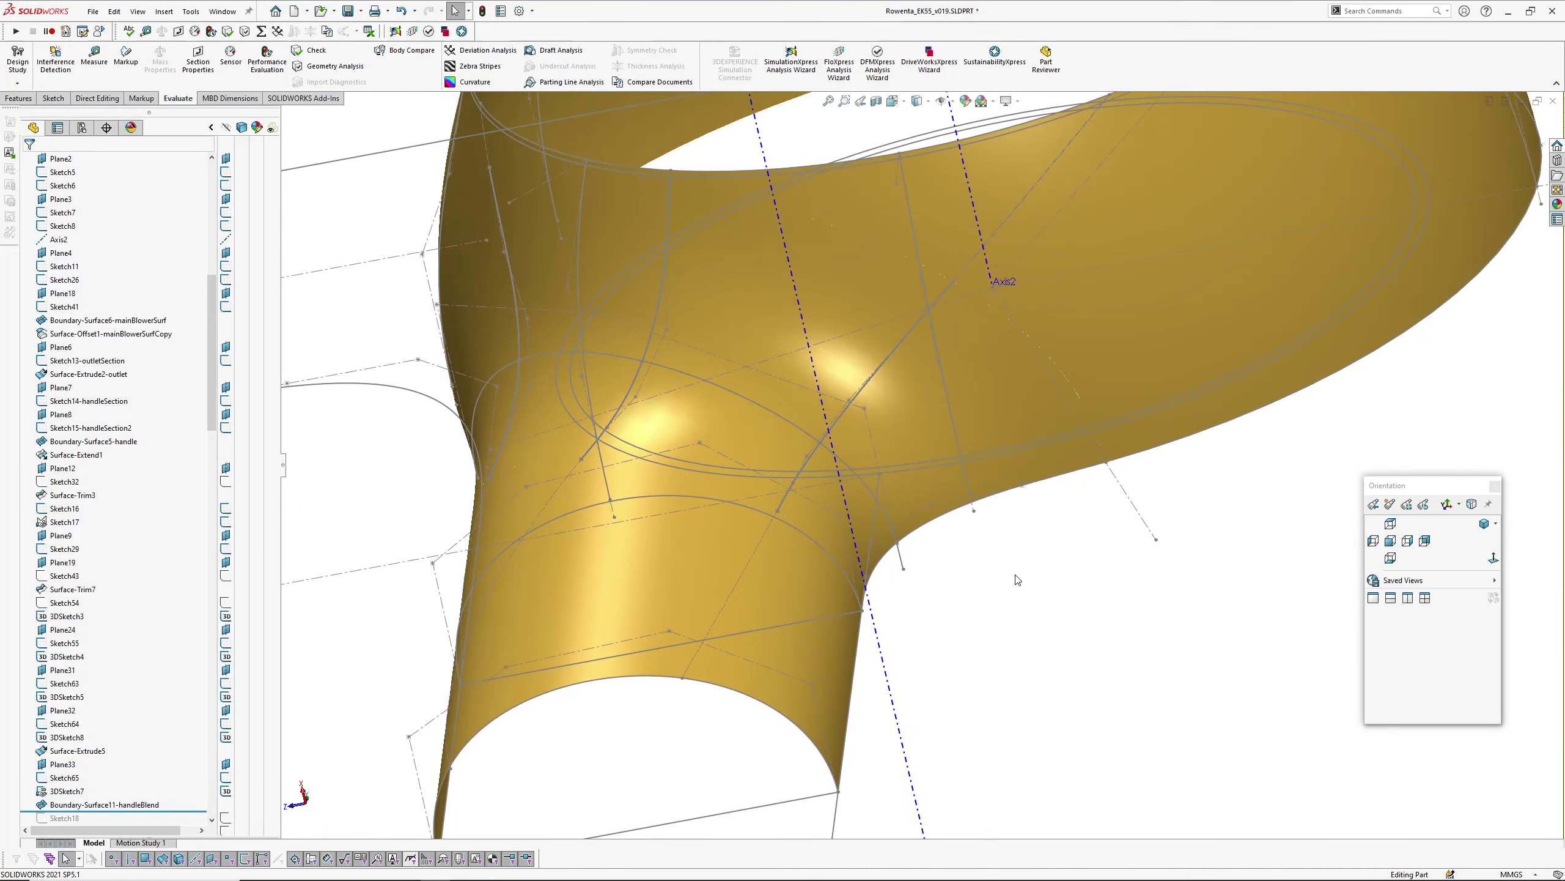
{"action": "left_click", "coordinate": [472, 81]}
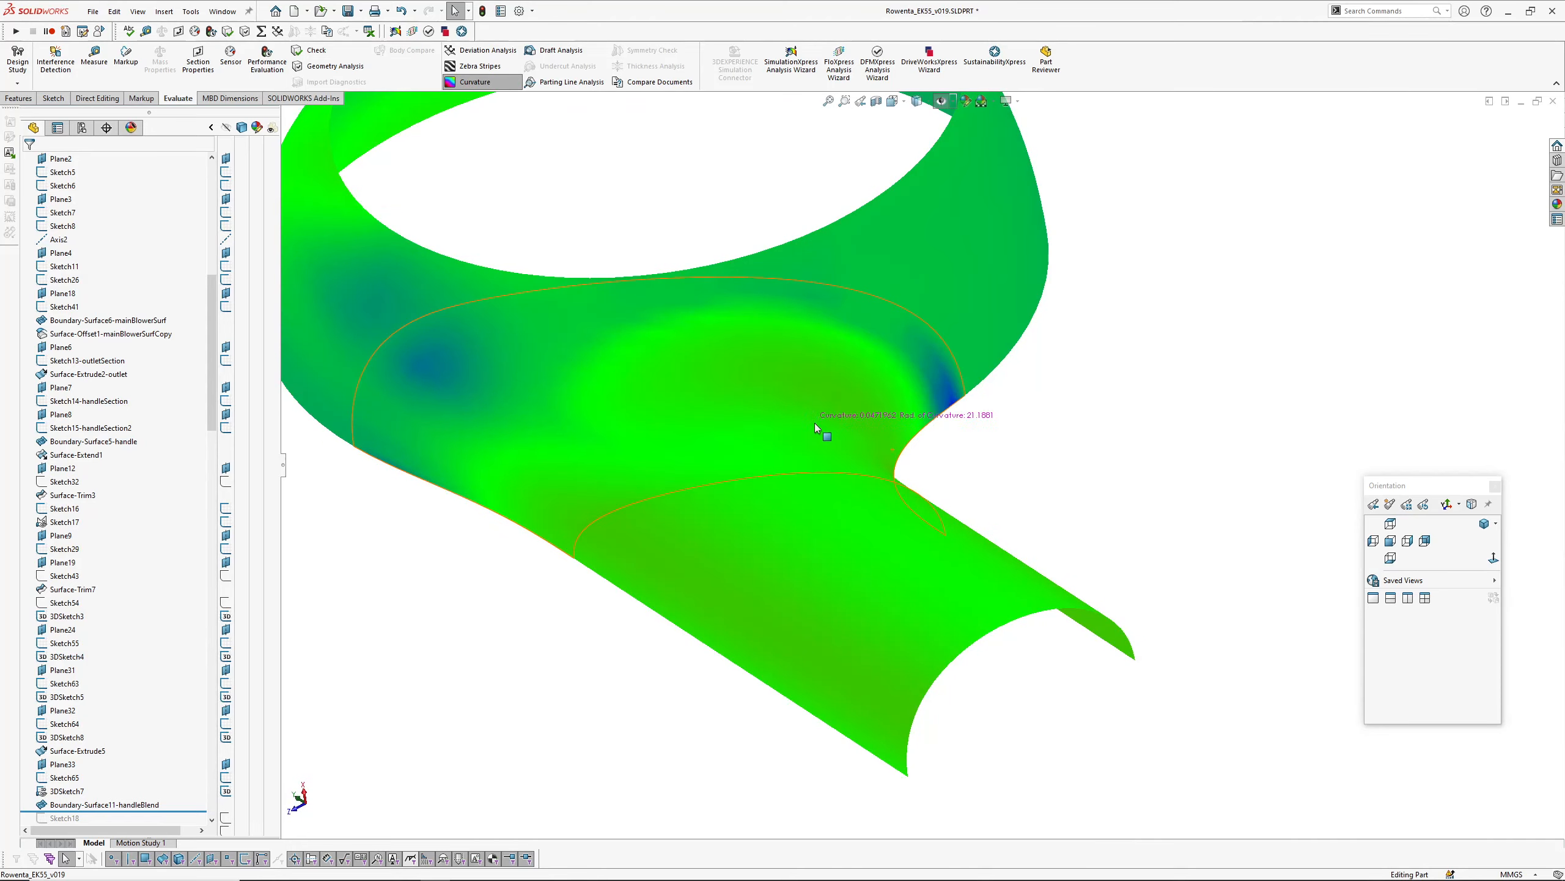
{"action": "left_click", "coordinate": [473, 66]}
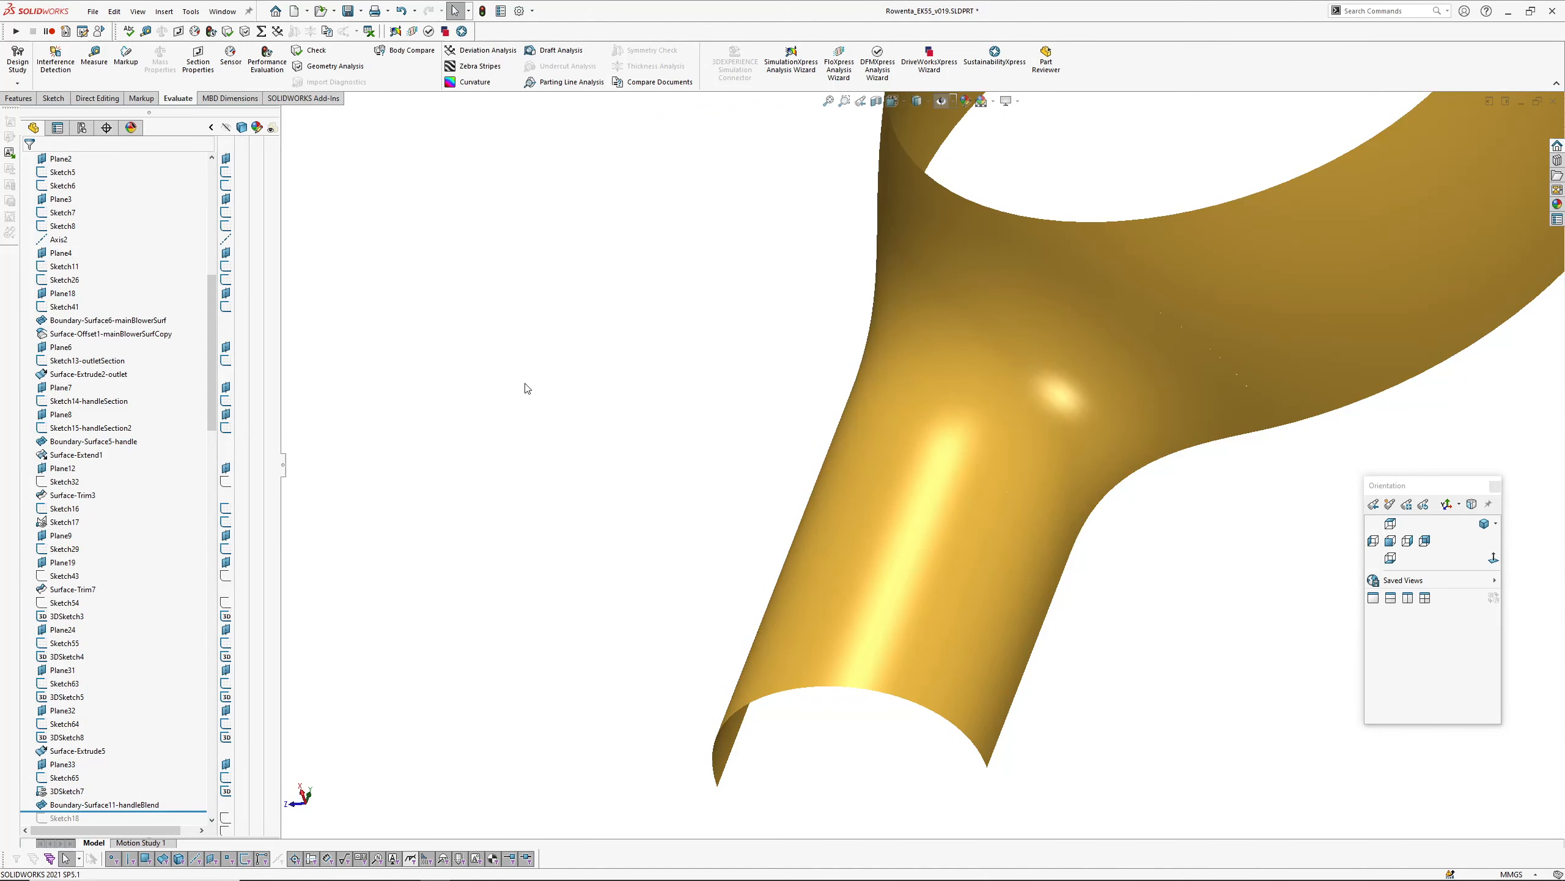
Step: Check smoothness with zebra stripes using a different environment image, then turn the stripes off
{"action": "left_click", "coordinate": [476, 66]}
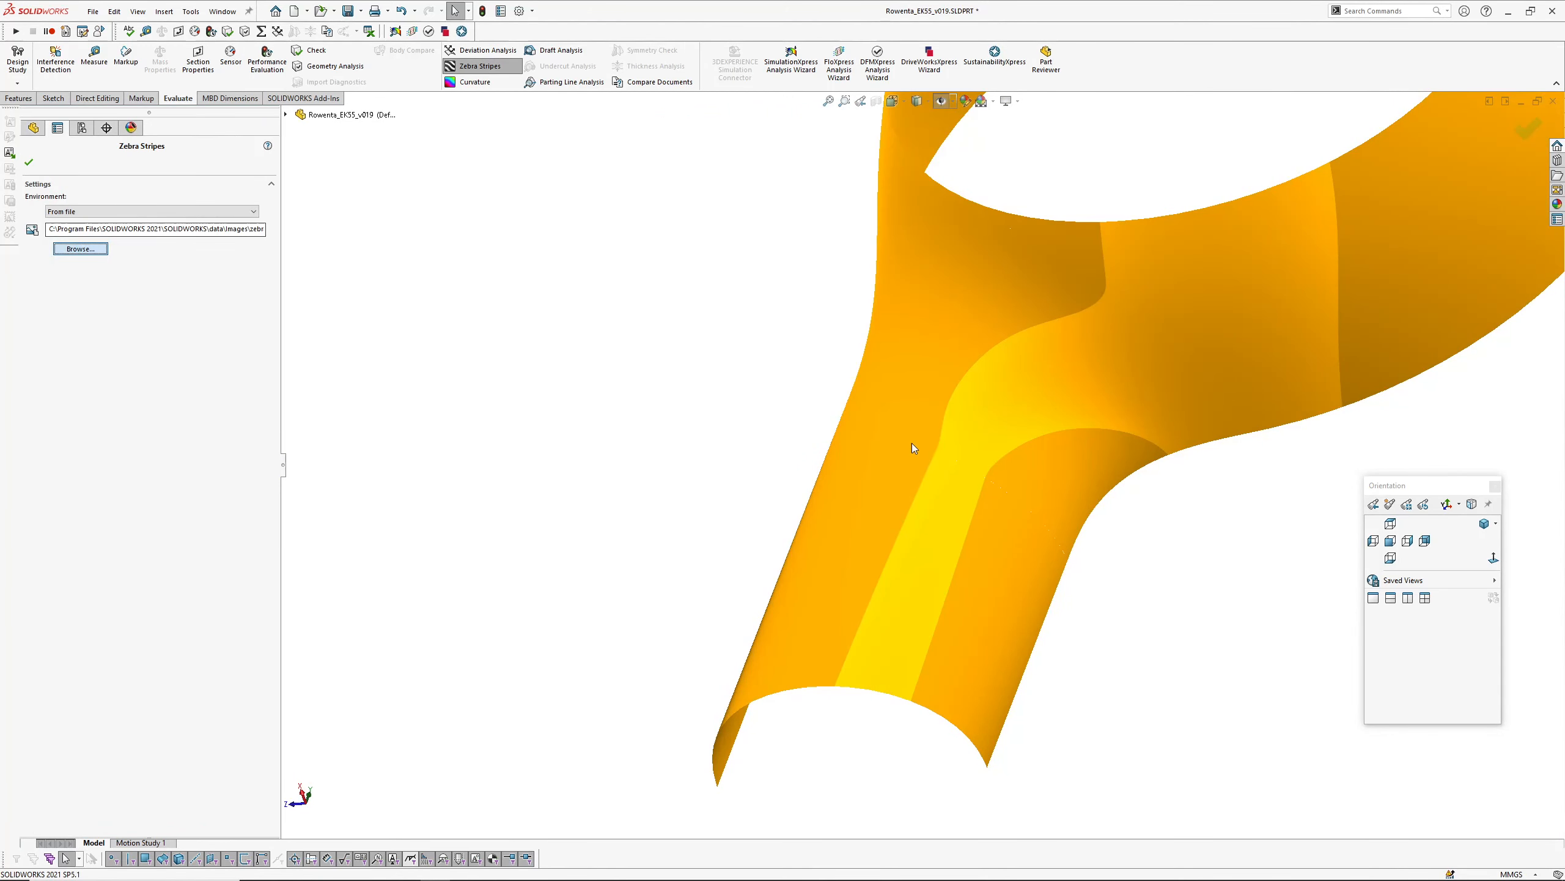
{"action": "left_click", "coordinate": [80, 247]}
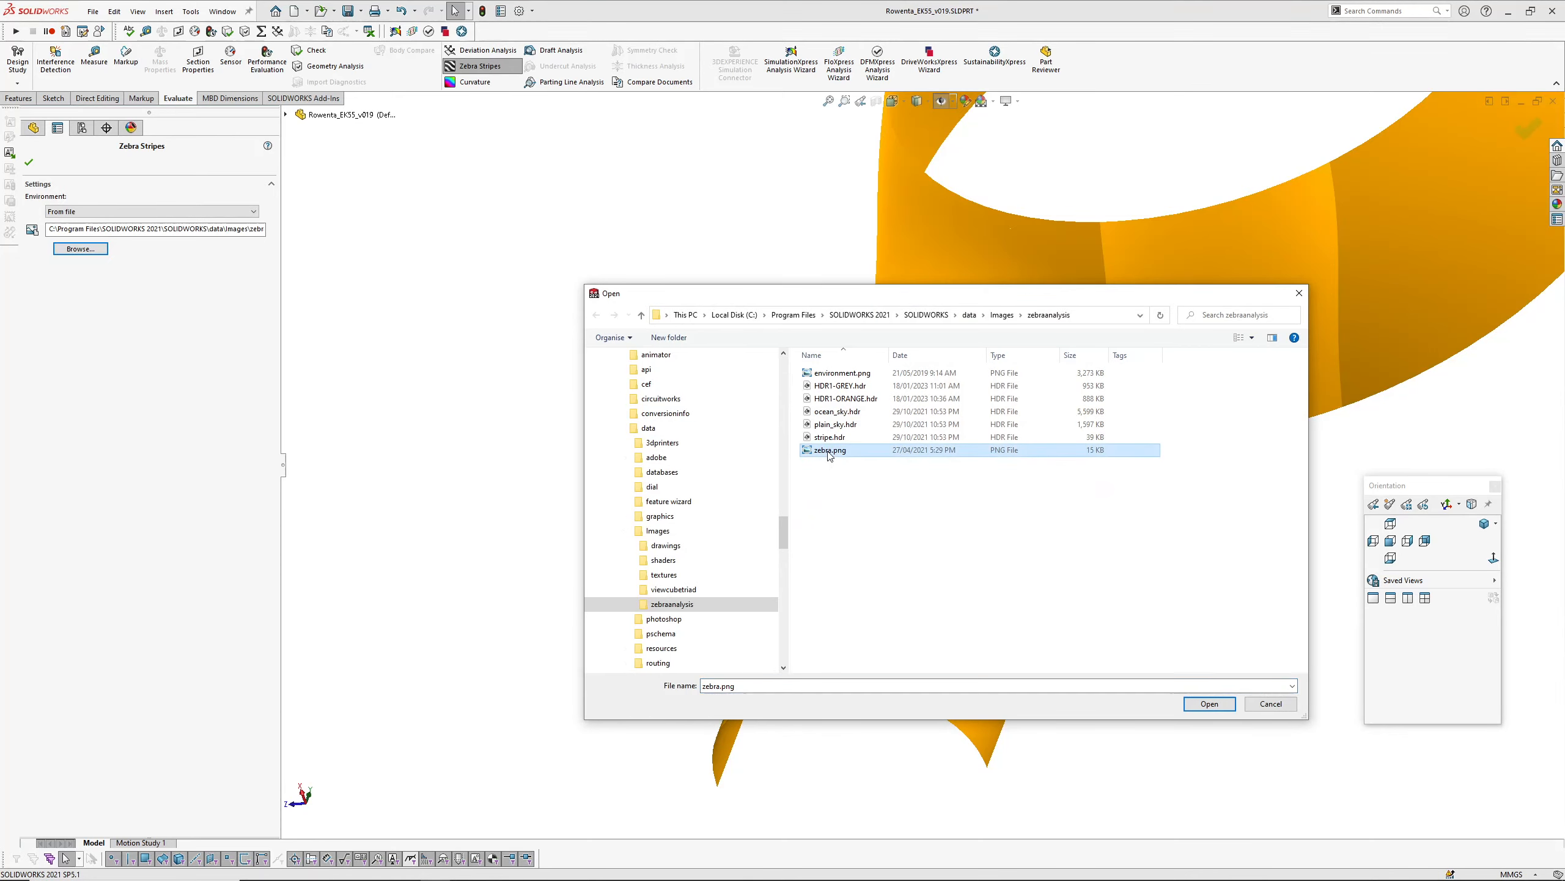
{"action": "left_click", "coordinate": [1209, 704]}
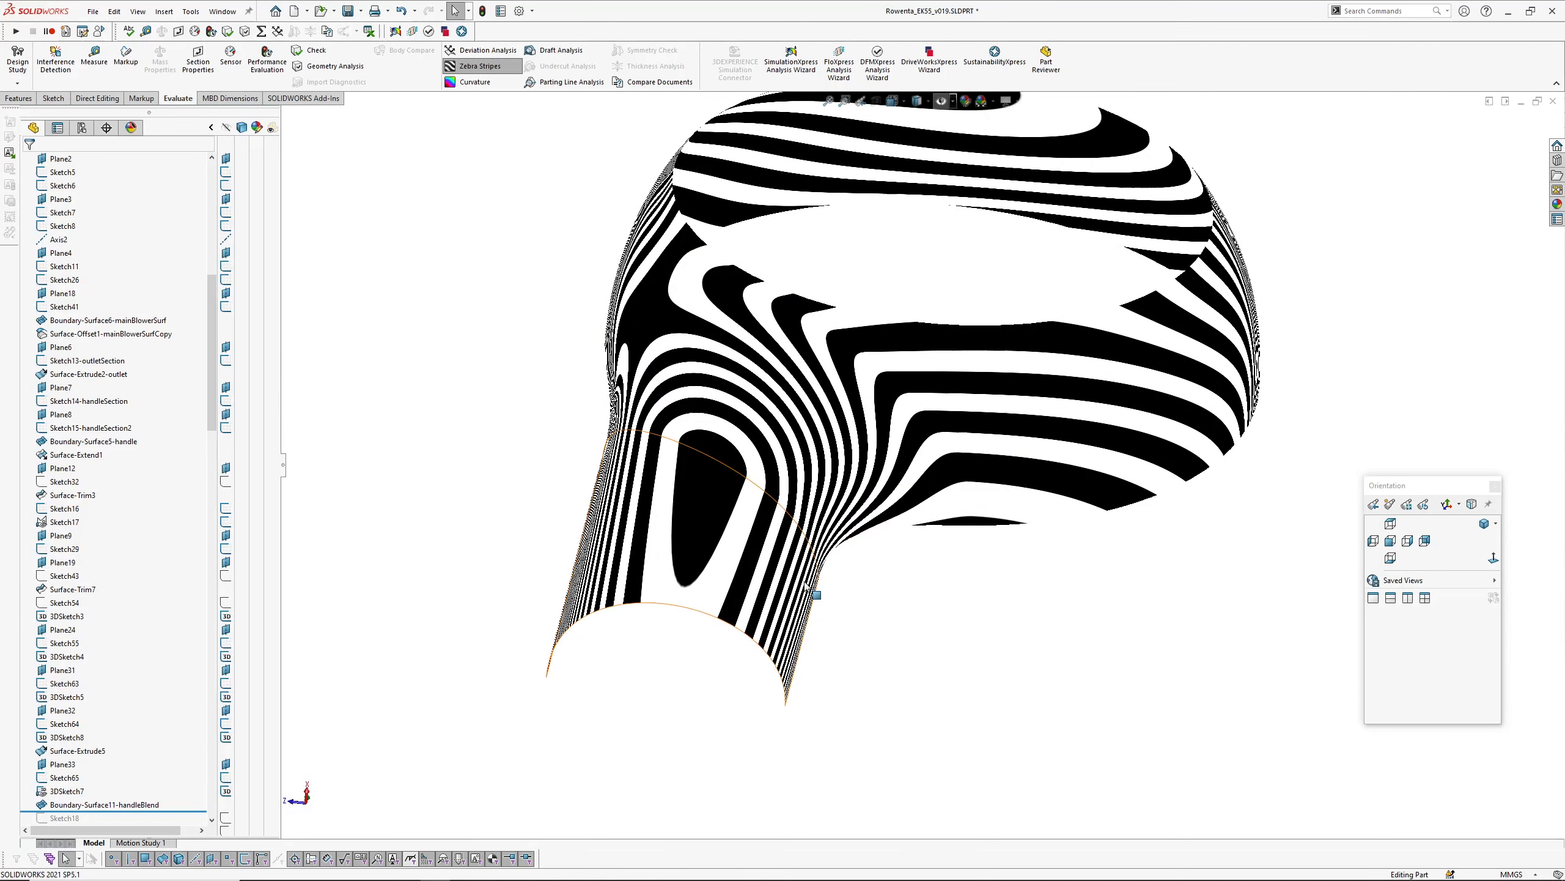
{"action": "left_click", "coordinate": [480, 66]}
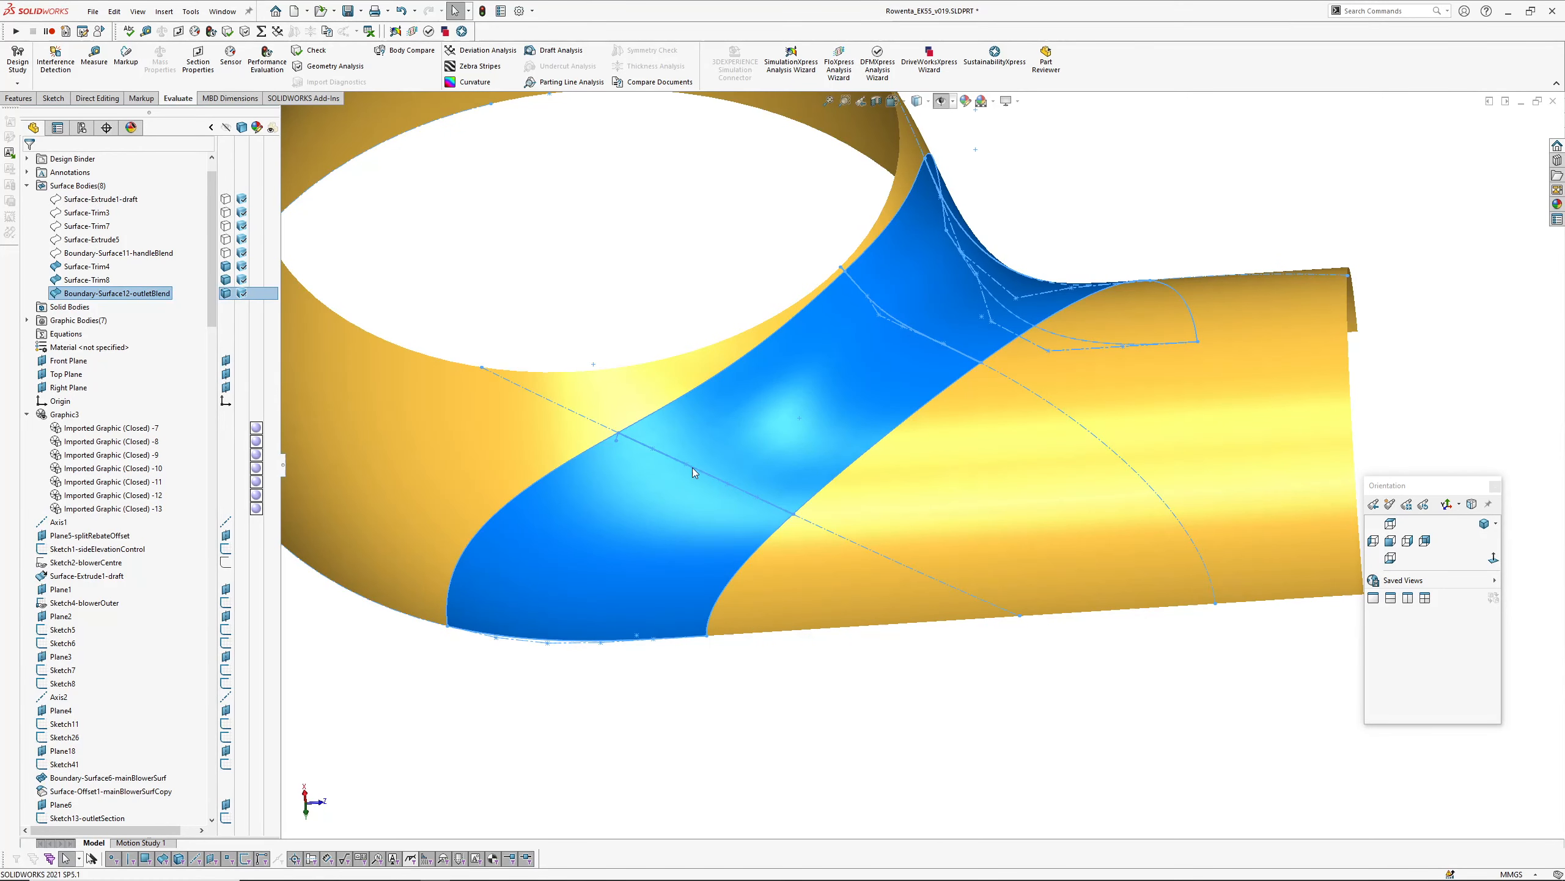
{"action": "left_click", "coordinate": [476, 66]}
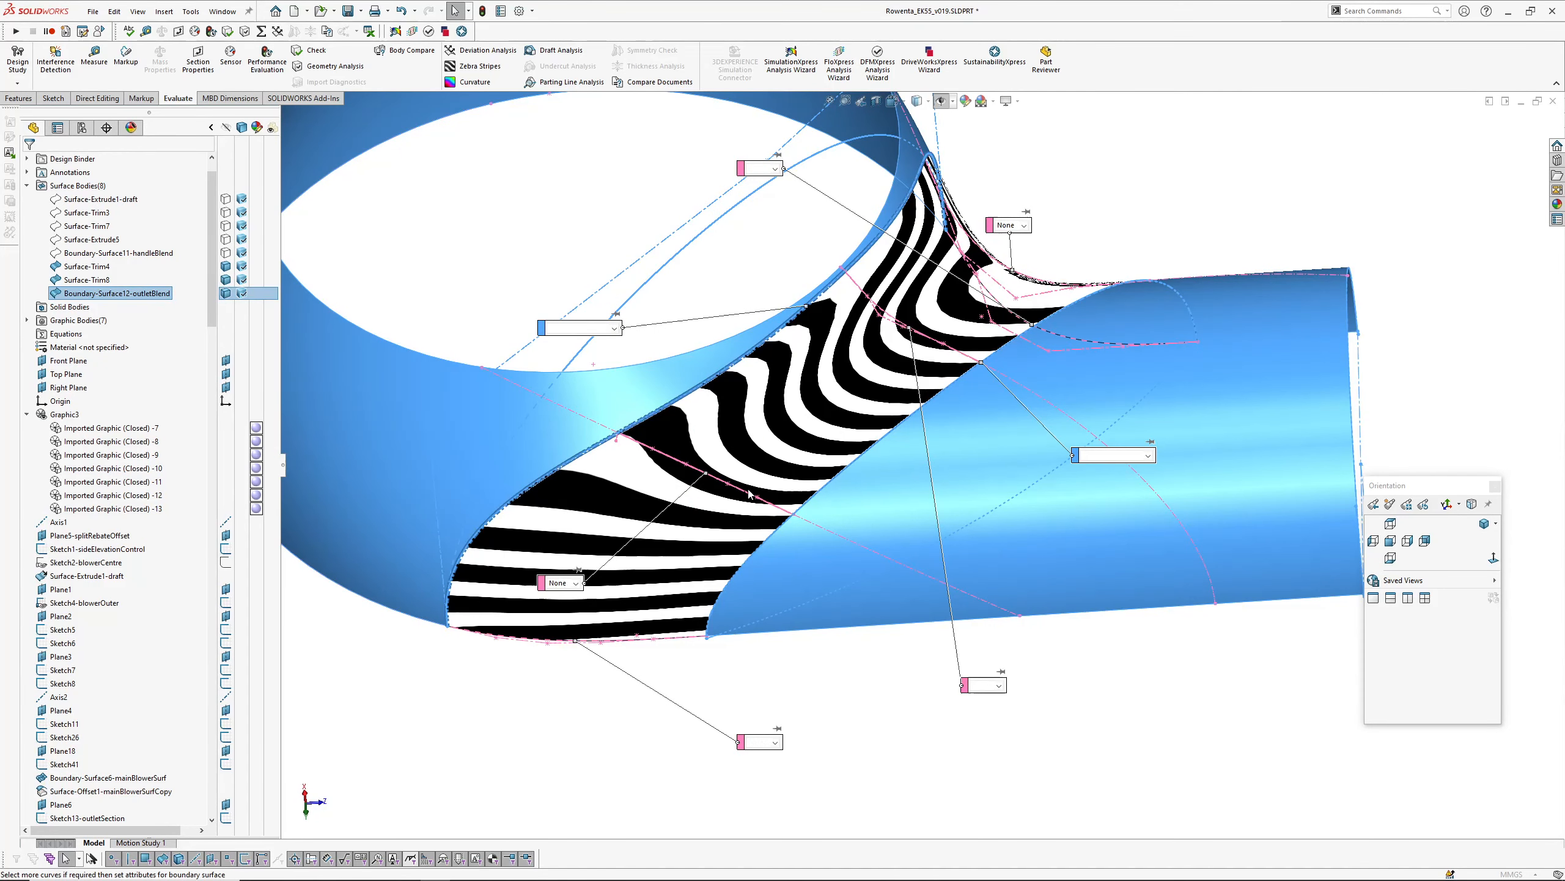
{"action": "double_click", "coordinate": [112, 292]}
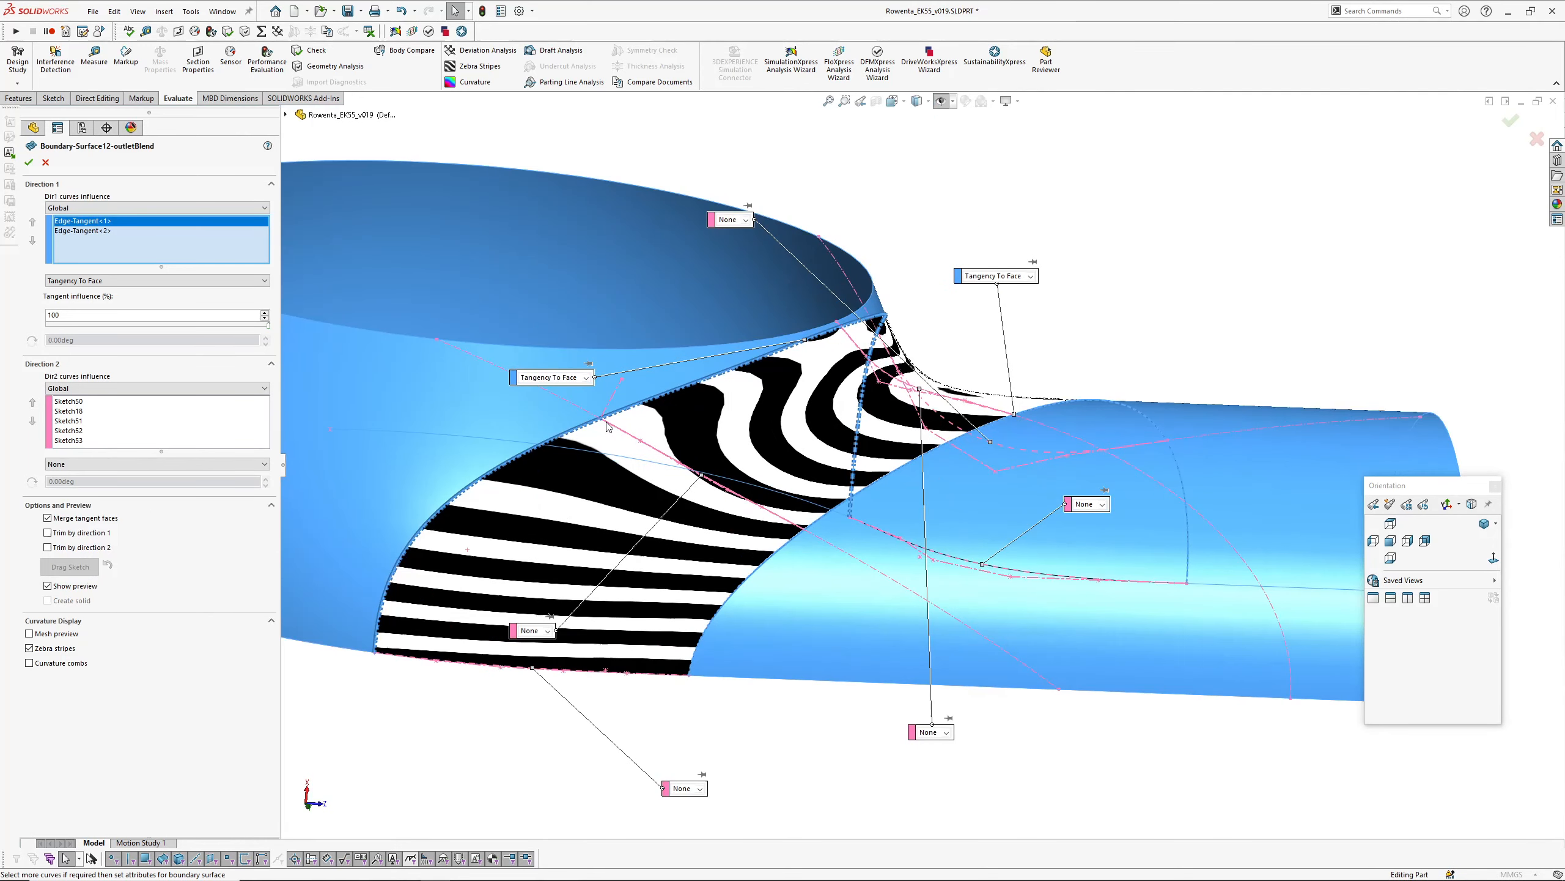
{"action": "mouse_move", "coordinate": [1443, 259]}
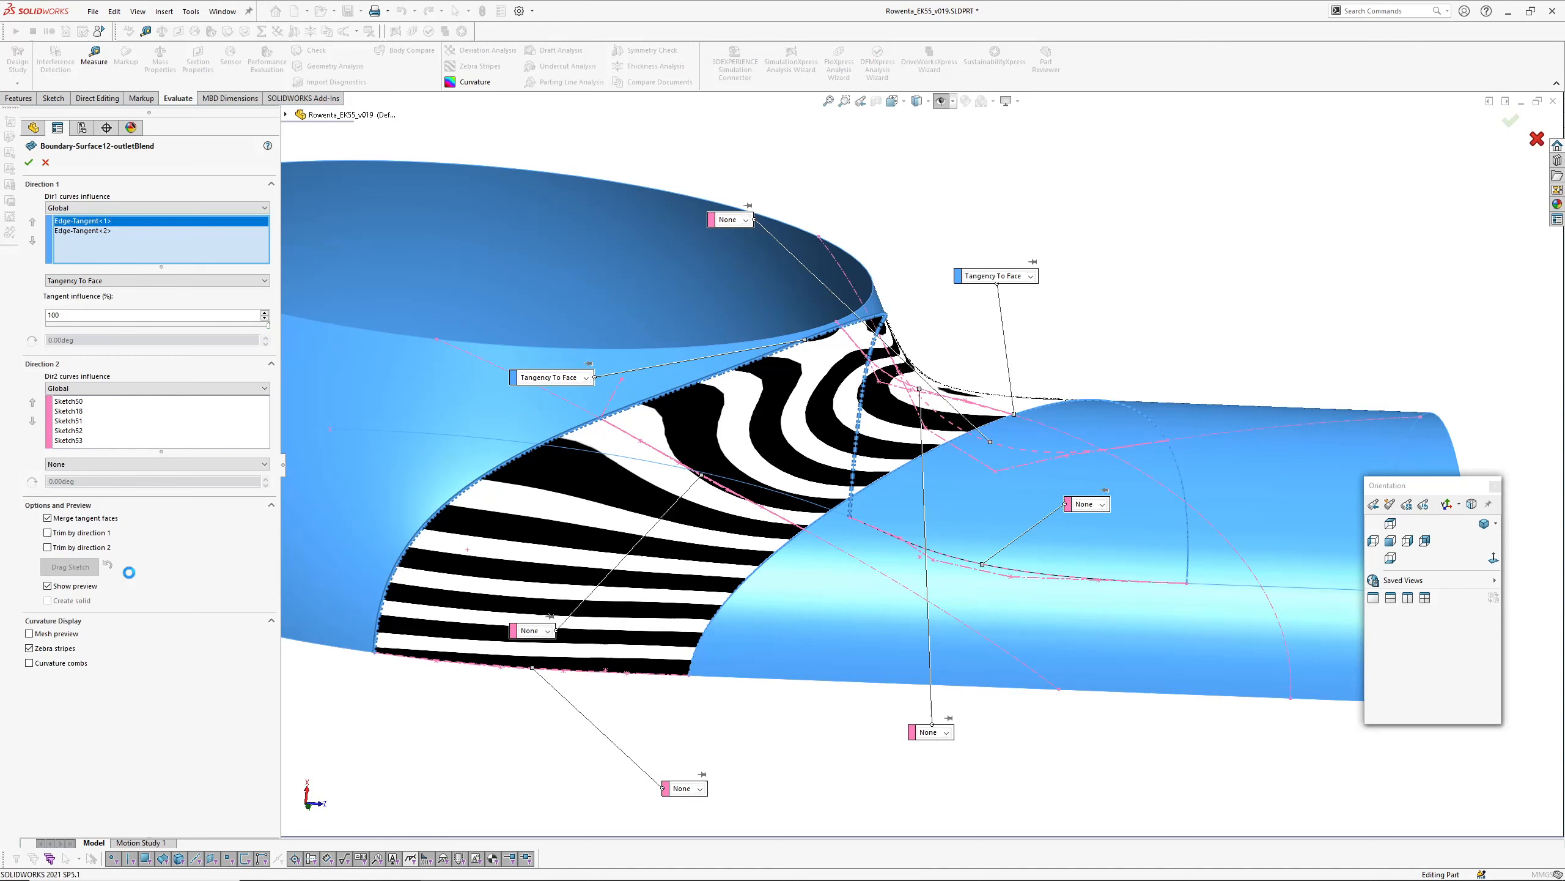
{"action": "left_click", "coordinate": [28, 161]}
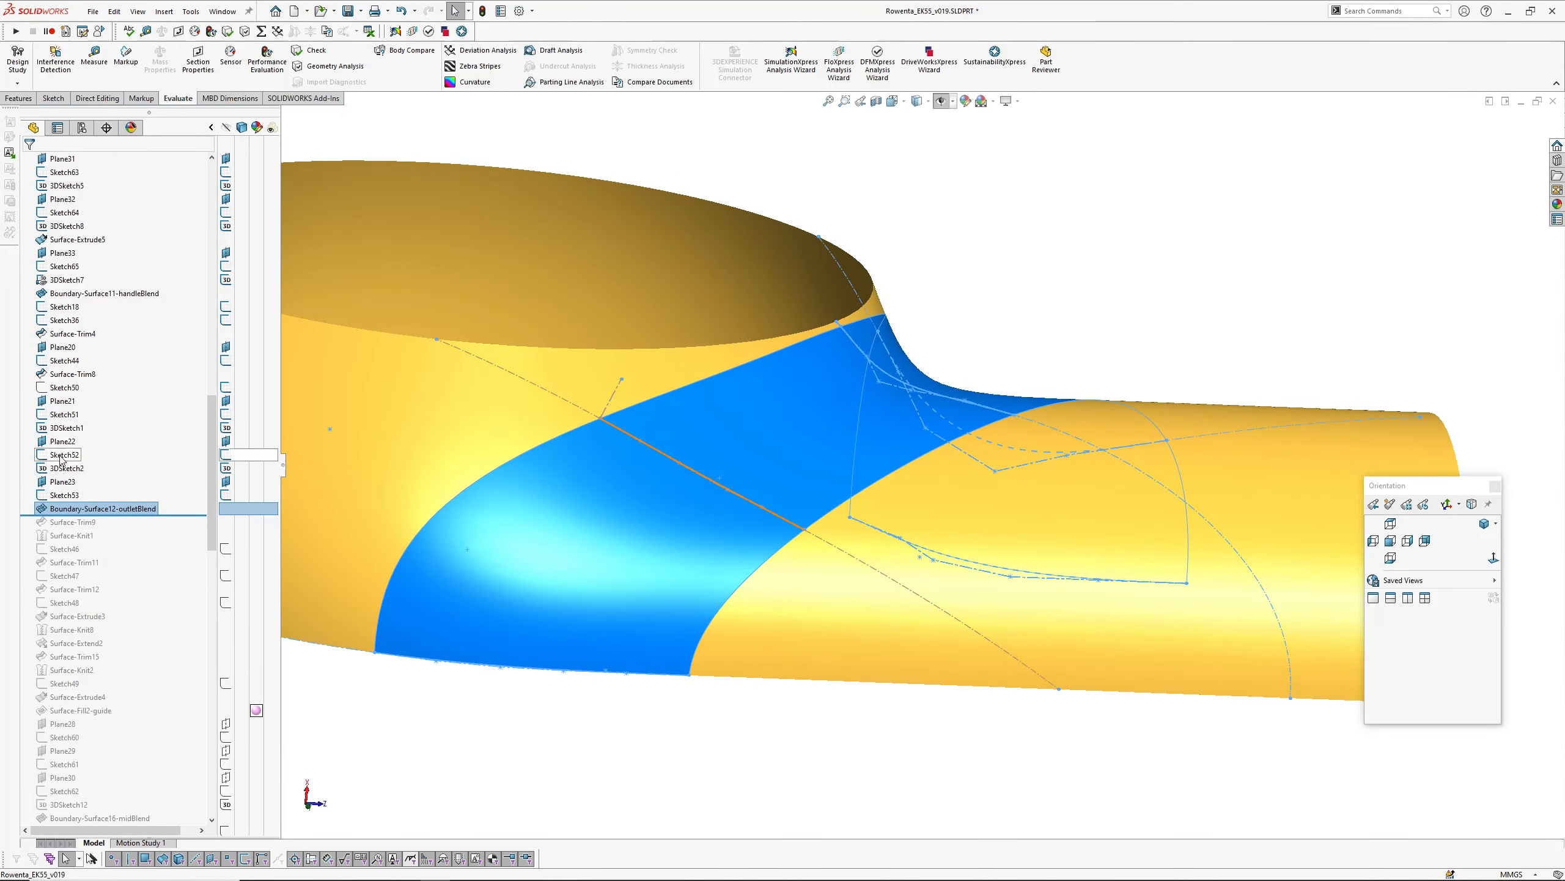
{"action": "double_click", "coordinate": [63, 454]}
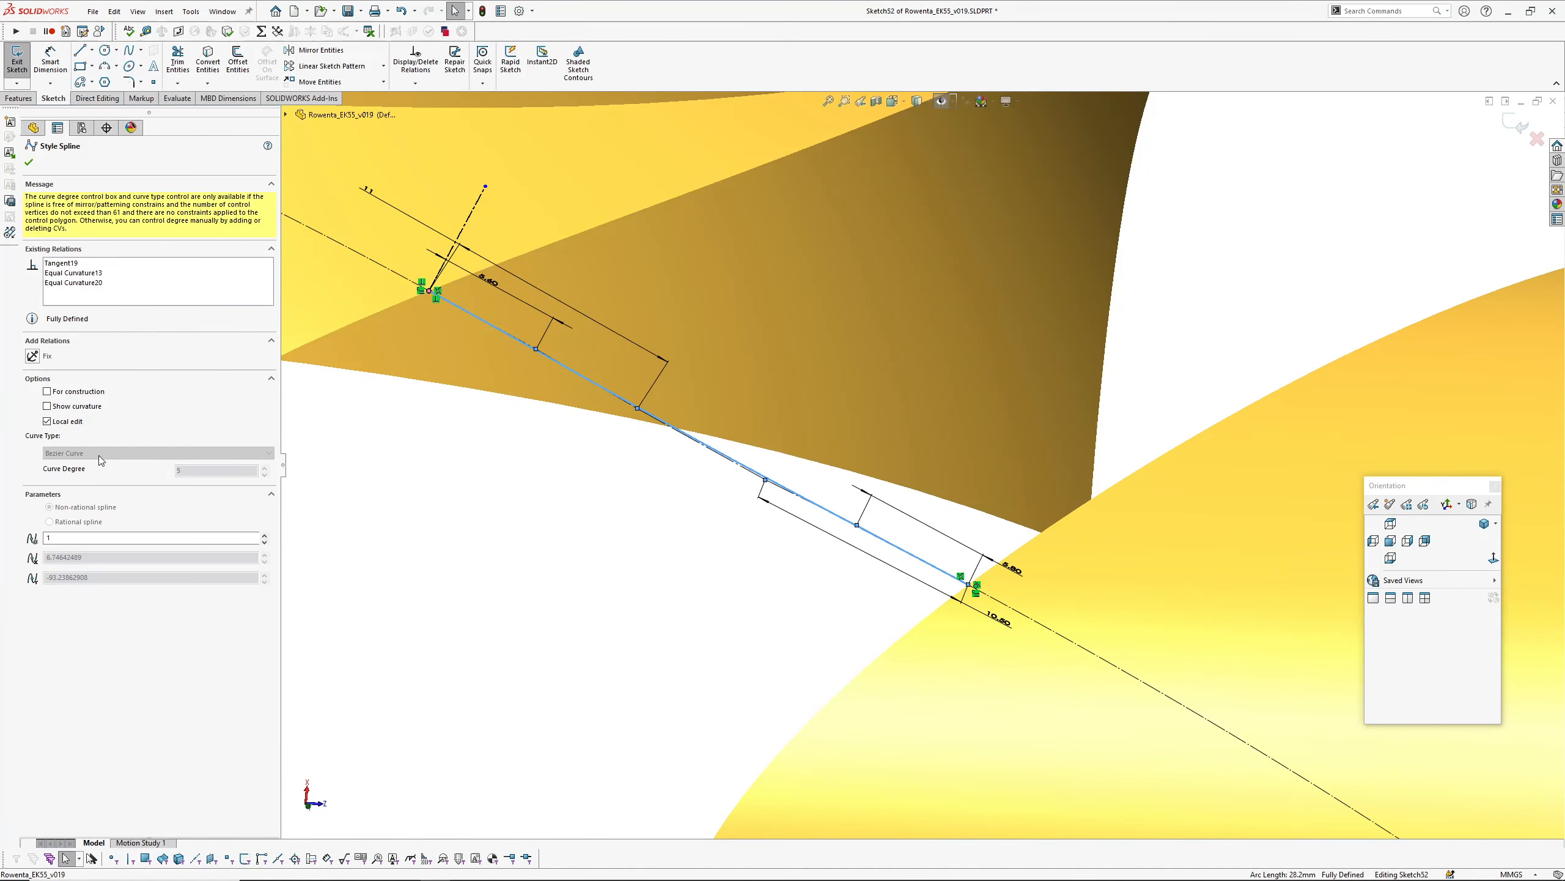
{"action": "mouse_move", "coordinate": [547, 567]}
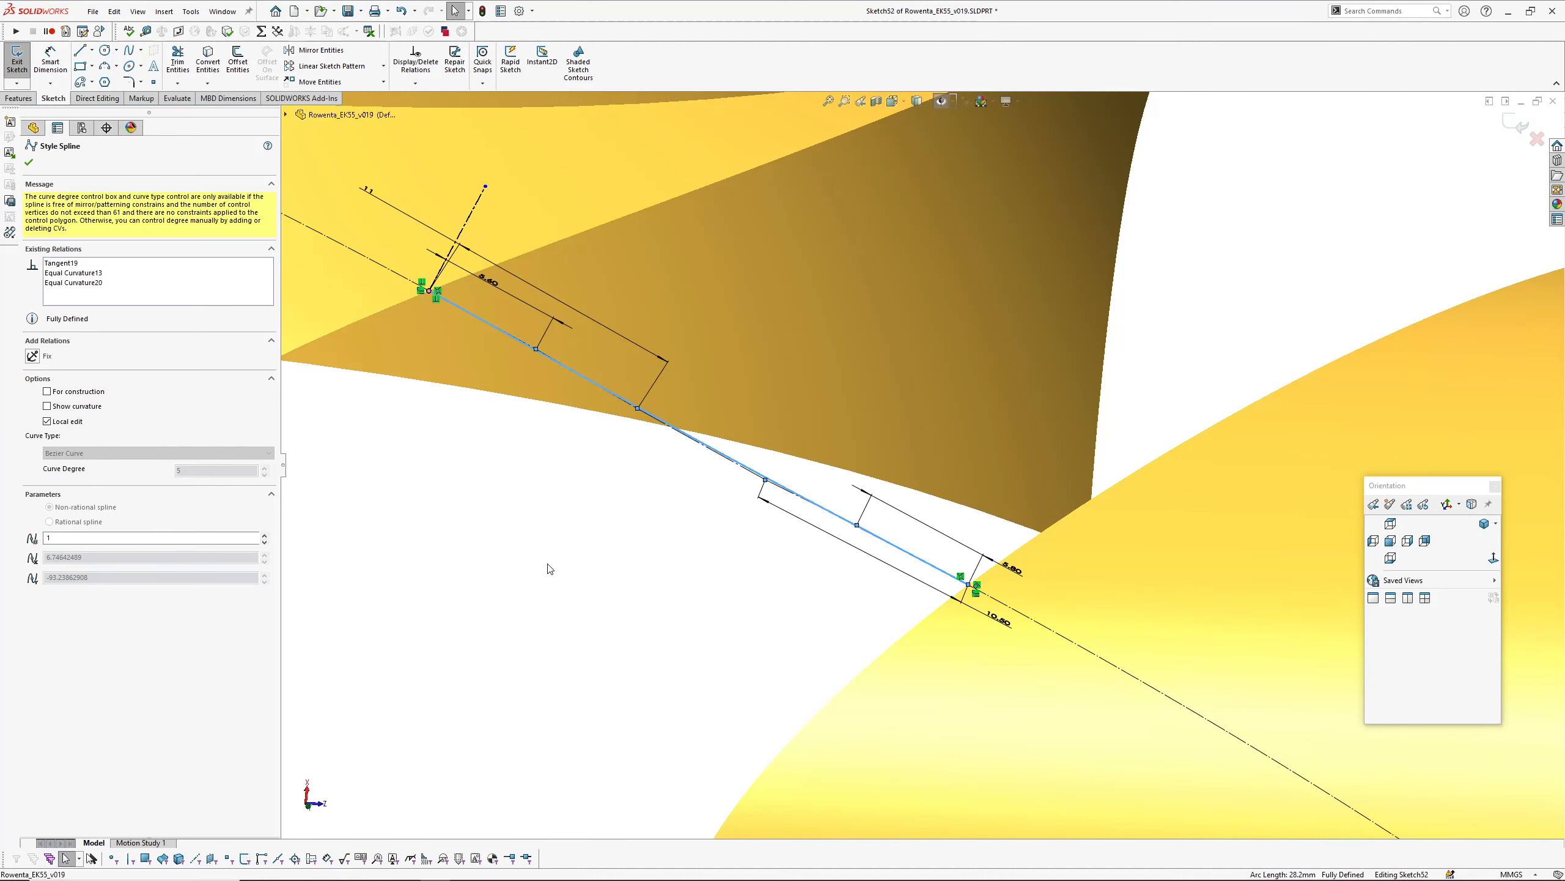
{"action": "mouse_move", "coordinate": [621, 600]}
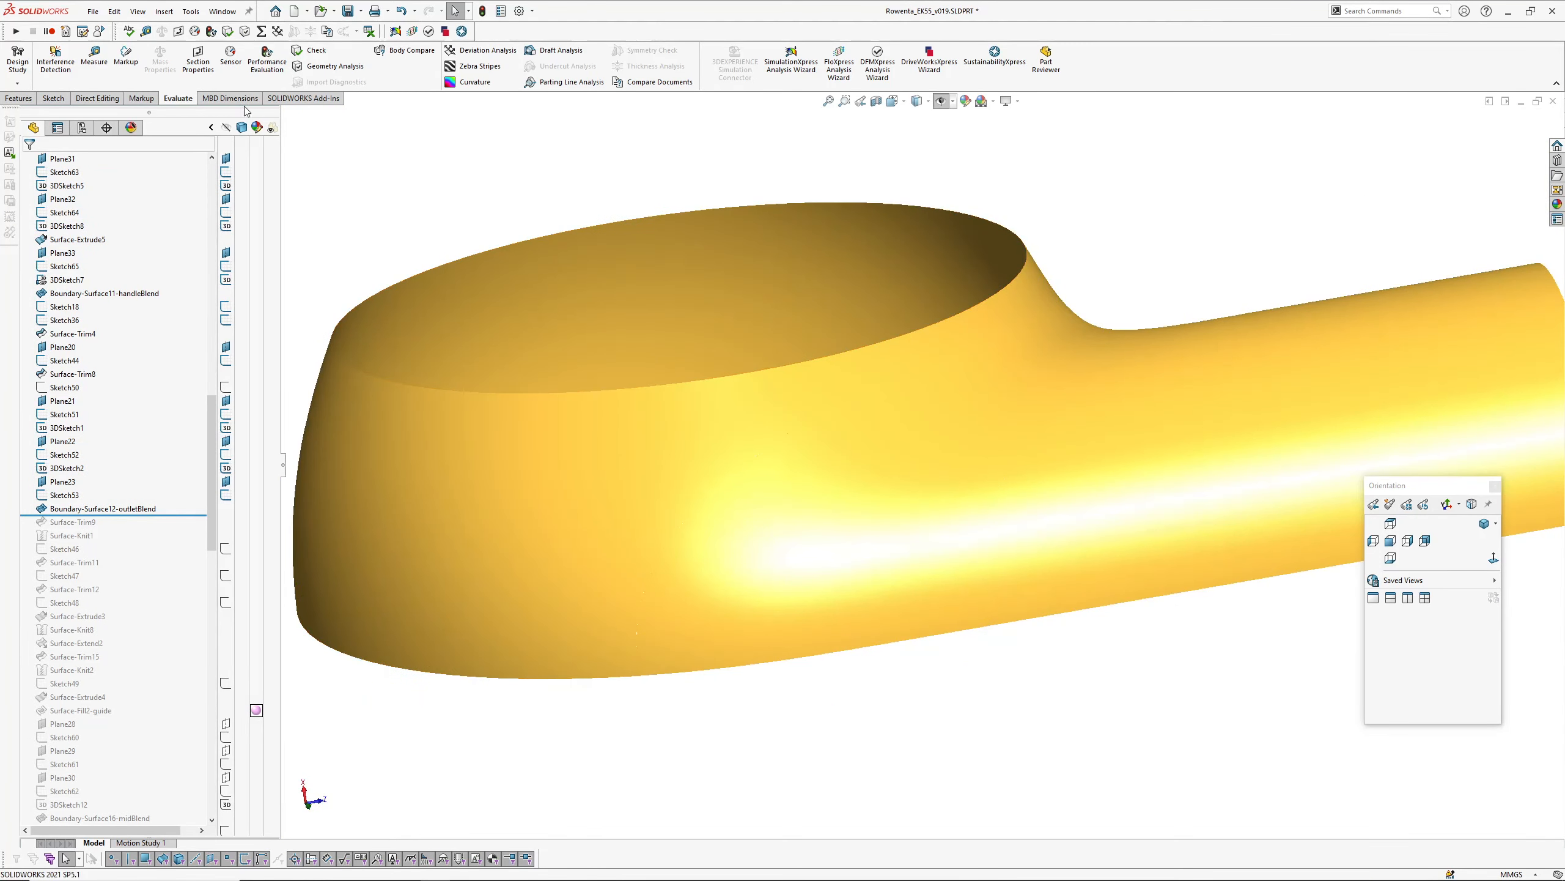
{"action": "left_click", "coordinate": [19, 98]}
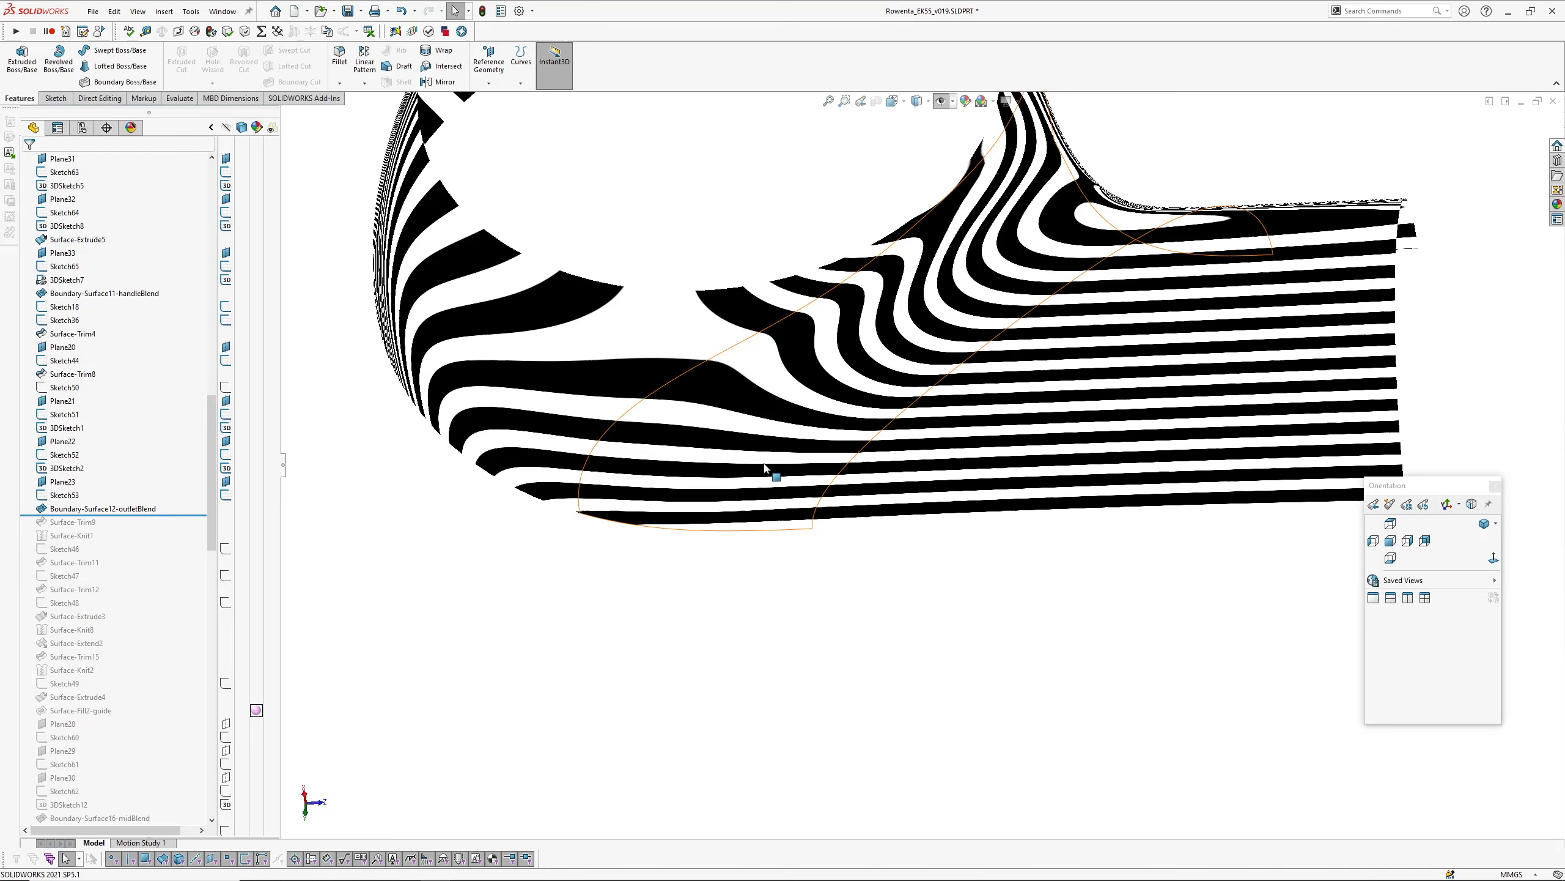
{"action": "left_click", "coordinate": [100, 509]}
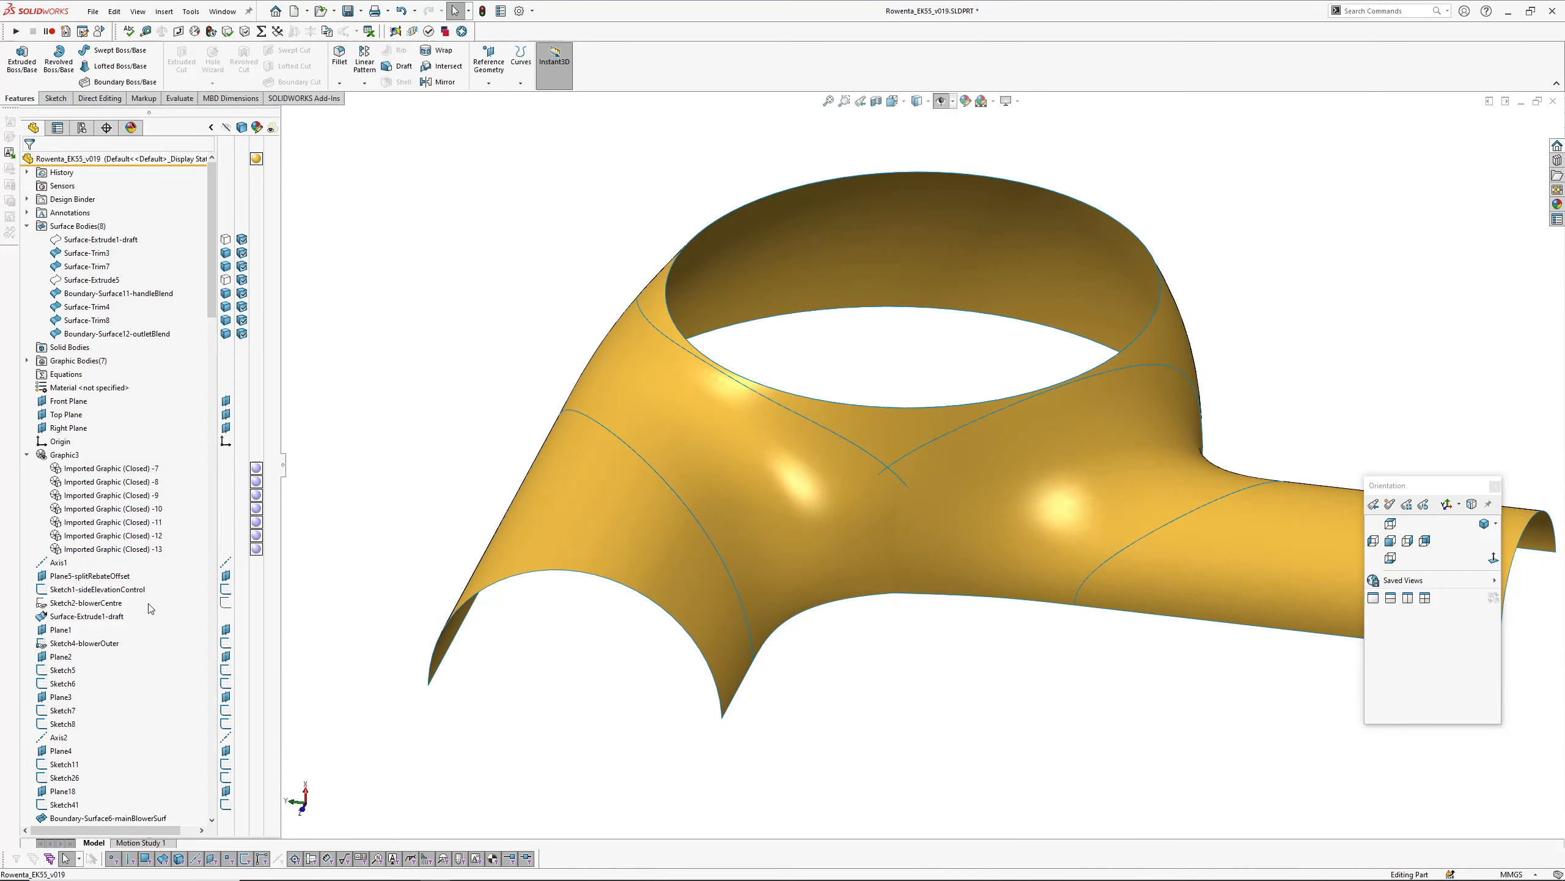
Step: Roll the history forward through Surface-Trim9, Surface-Knit1 and Surface-Trim11, reviewing Surface-Knit1's selections
{"action": "scroll", "scroll_direction": "down", "scroll_amount": 3}
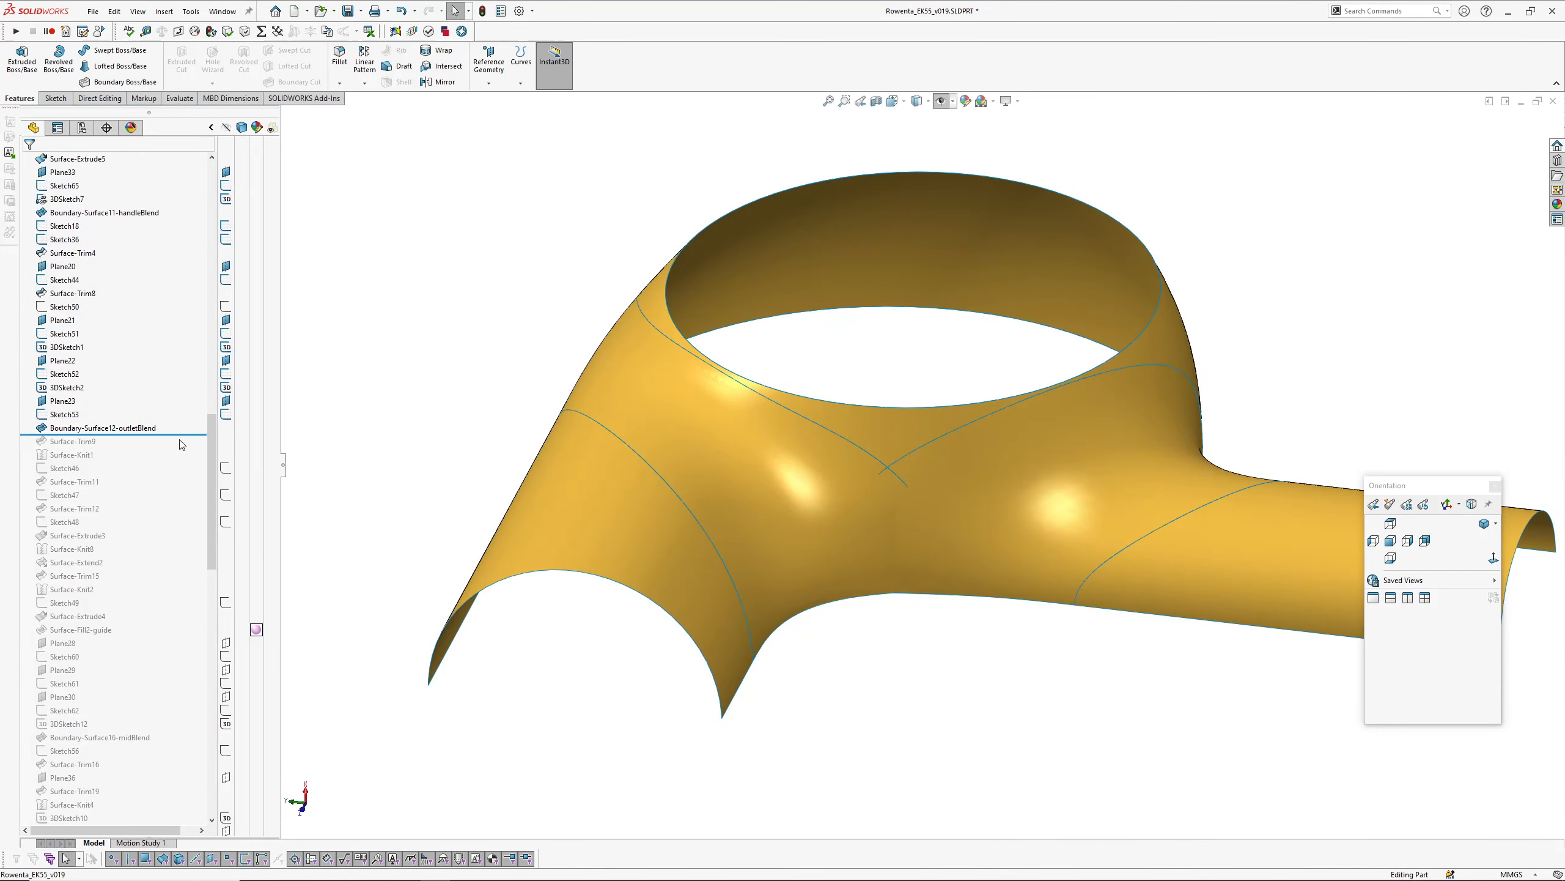
{"action": "left_click", "coordinate": [72, 440]}
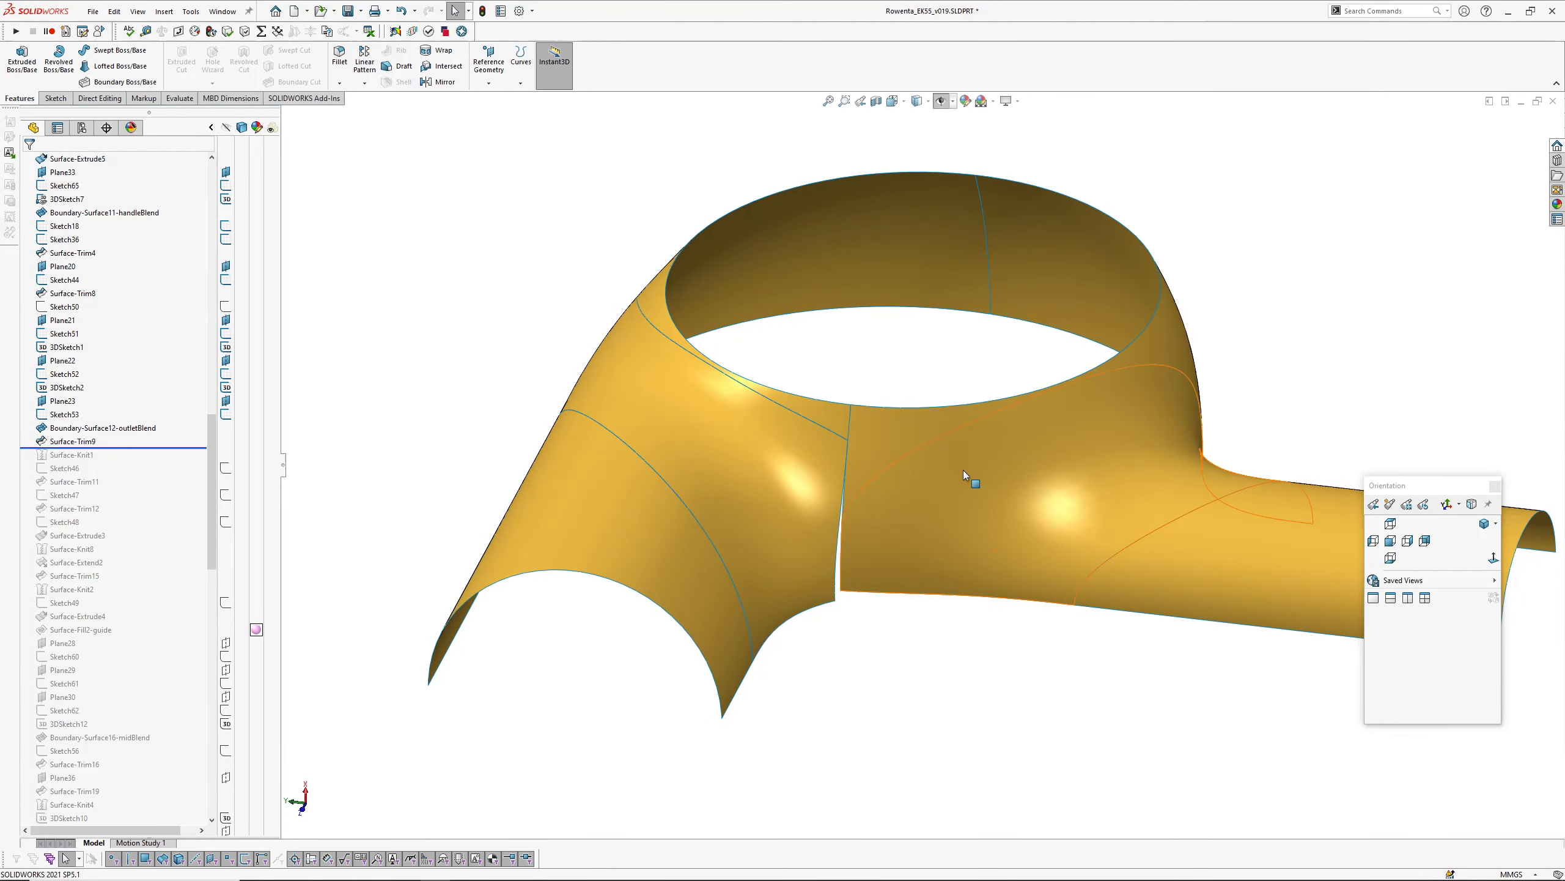
{"action": "left_click", "coordinate": [809, 415]}
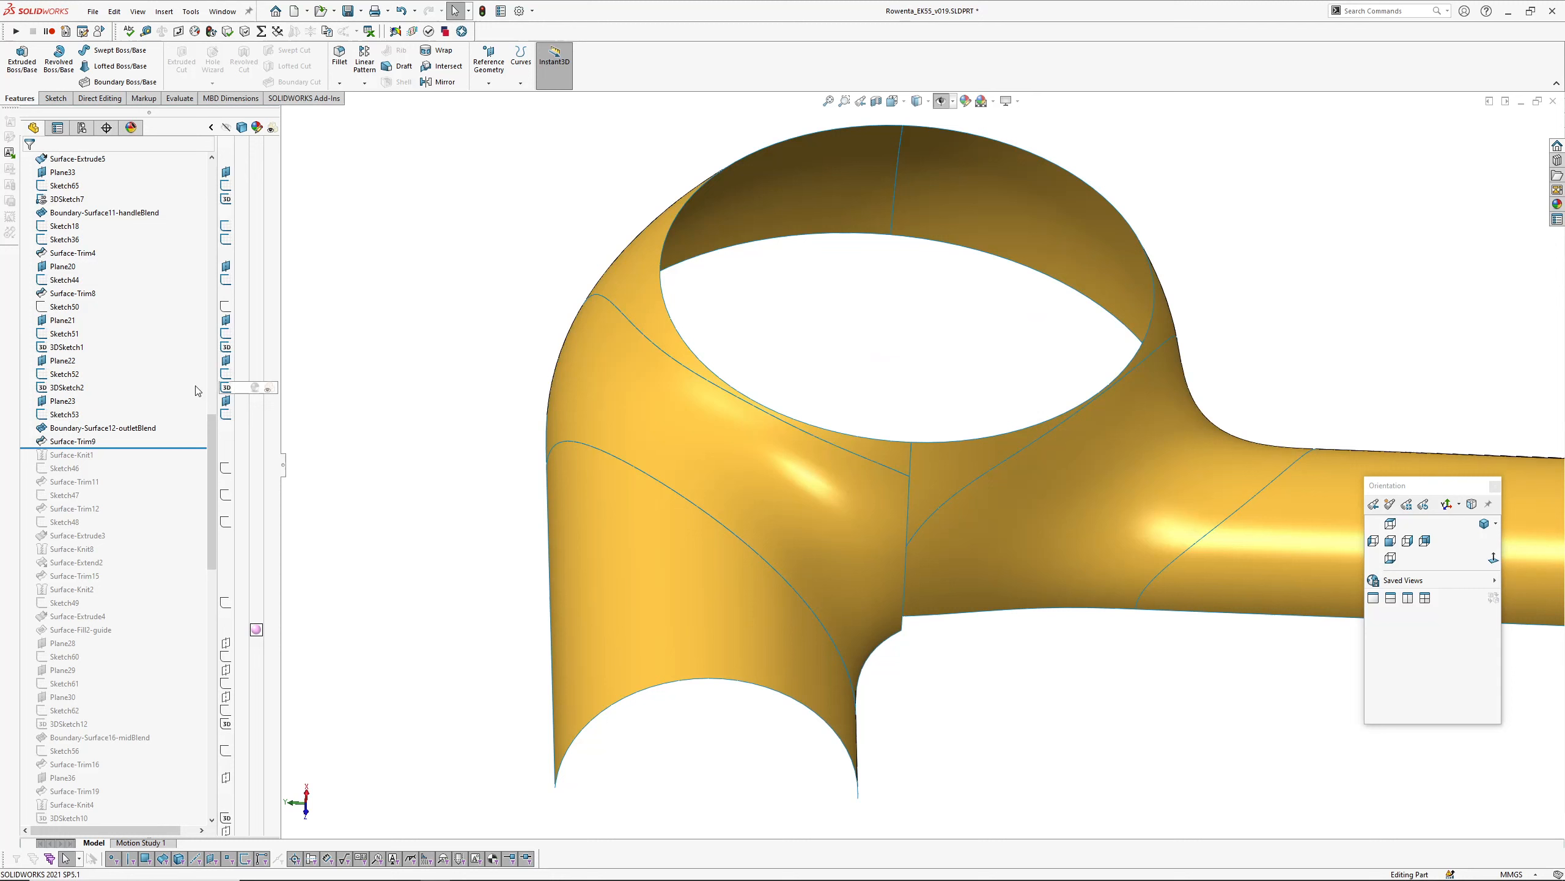
{"action": "left_click", "coordinate": [77, 157]}
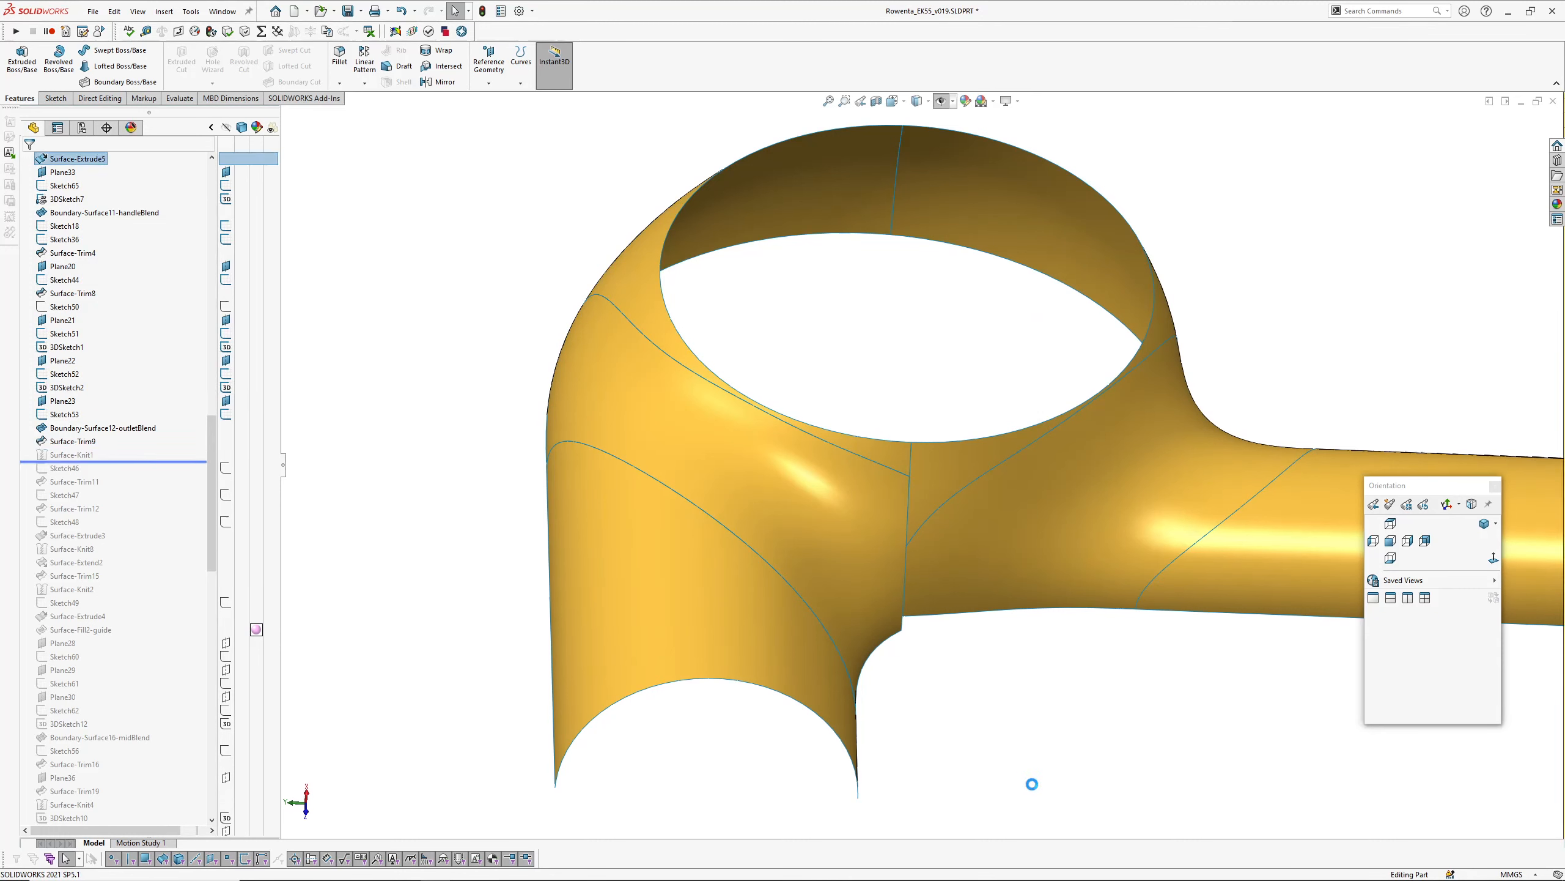
{"action": "left_click", "coordinate": [71, 440]}
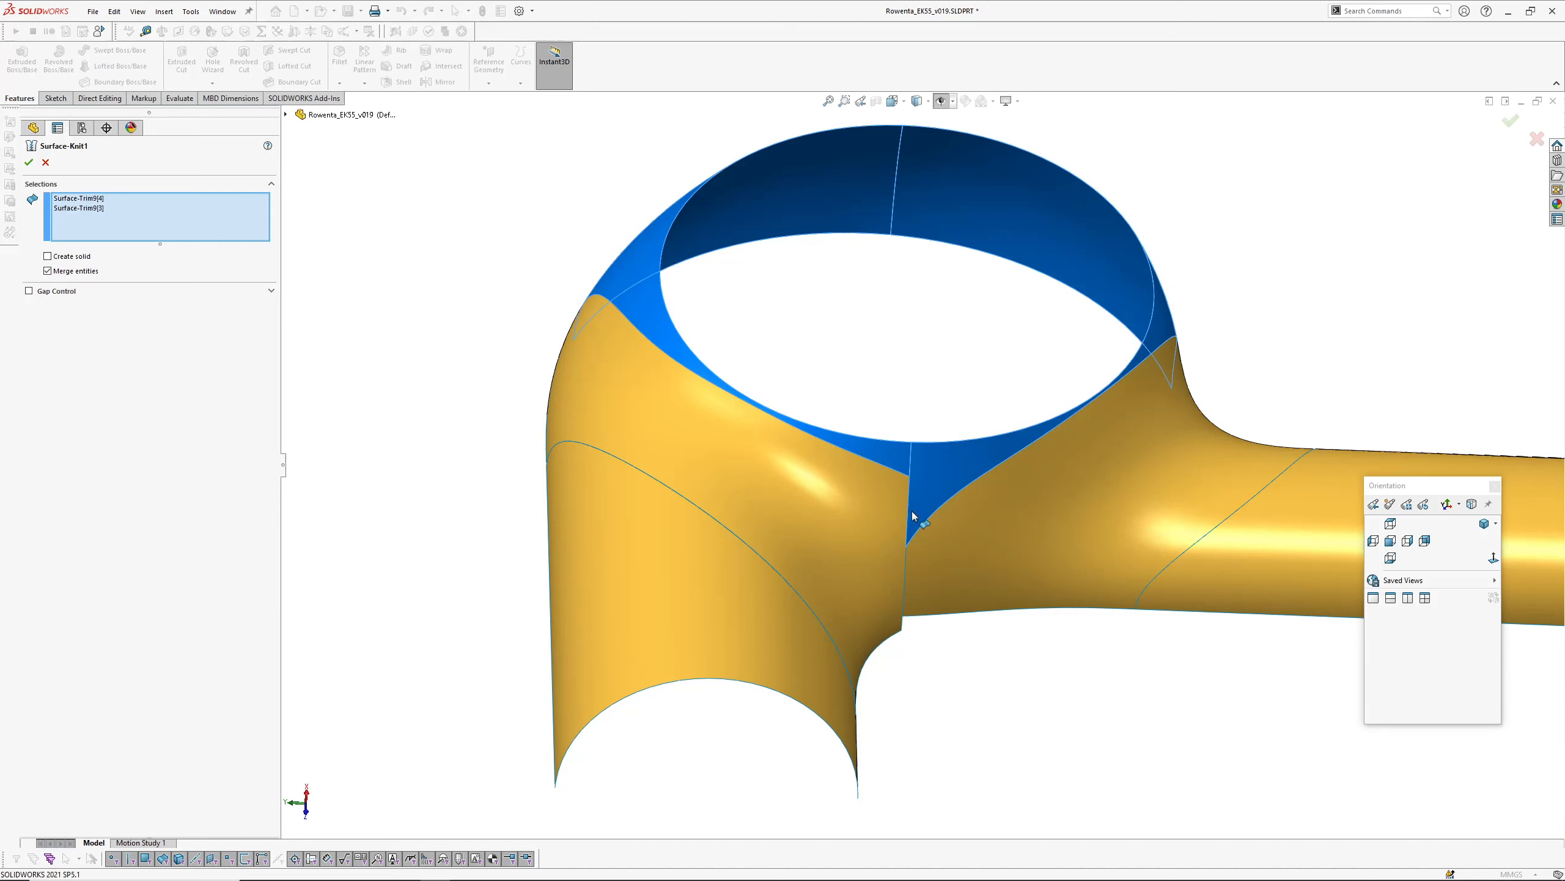
{"action": "mouse_move", "coordinate": [1053, 281]}
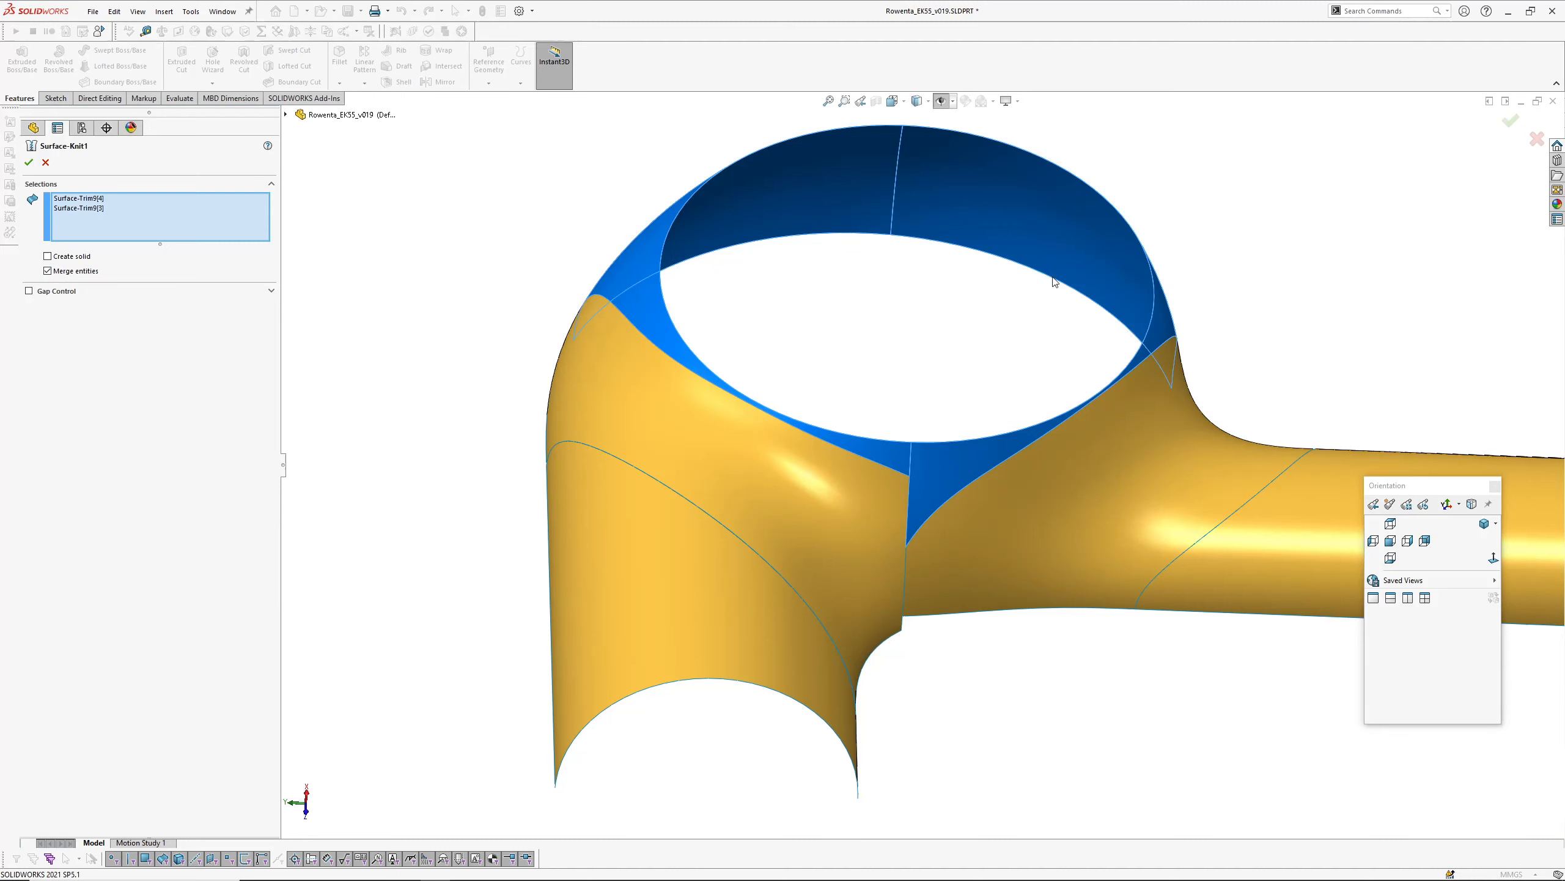
{"action": "mouse_move", "coordinate": [899, 160]}
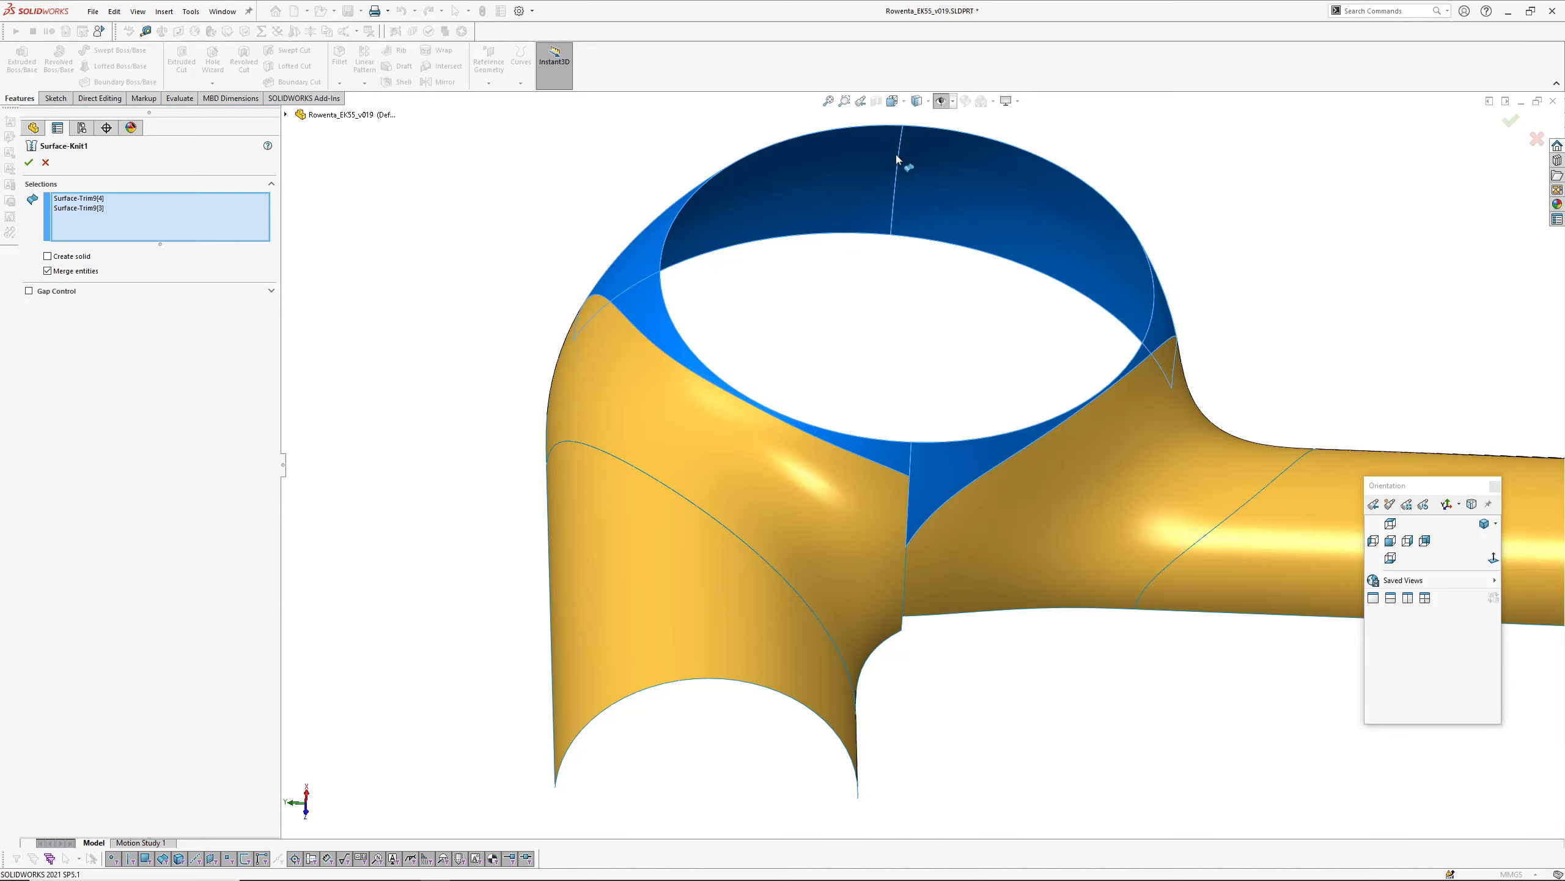
{"action": "mouse_move", "coordinate": [1474, 157]}
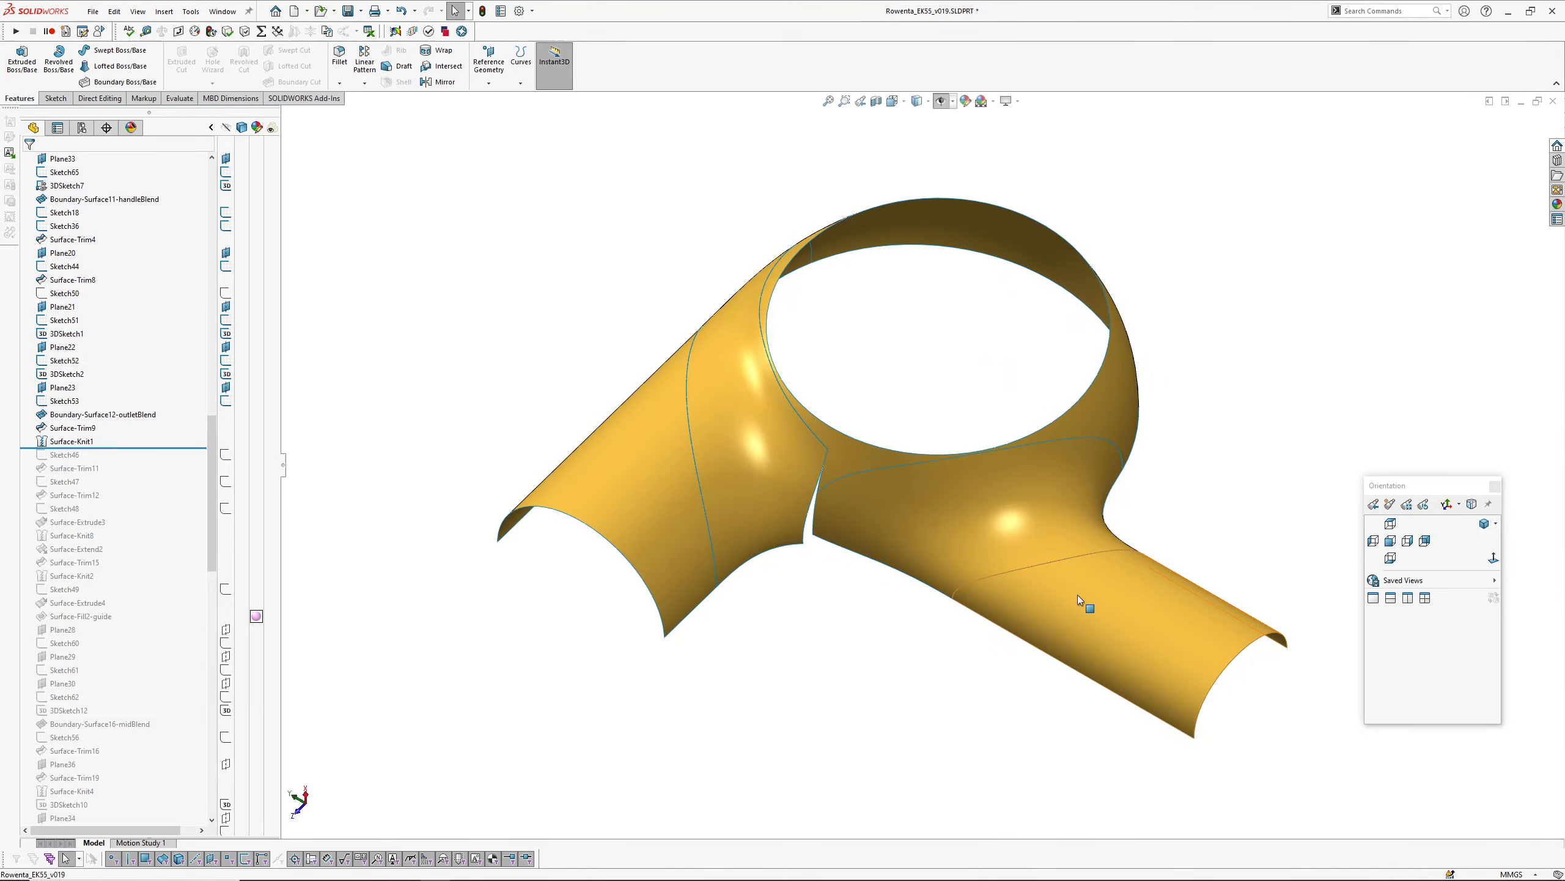
{"action": "mouse_move", "coordinate": [1045, 552]}
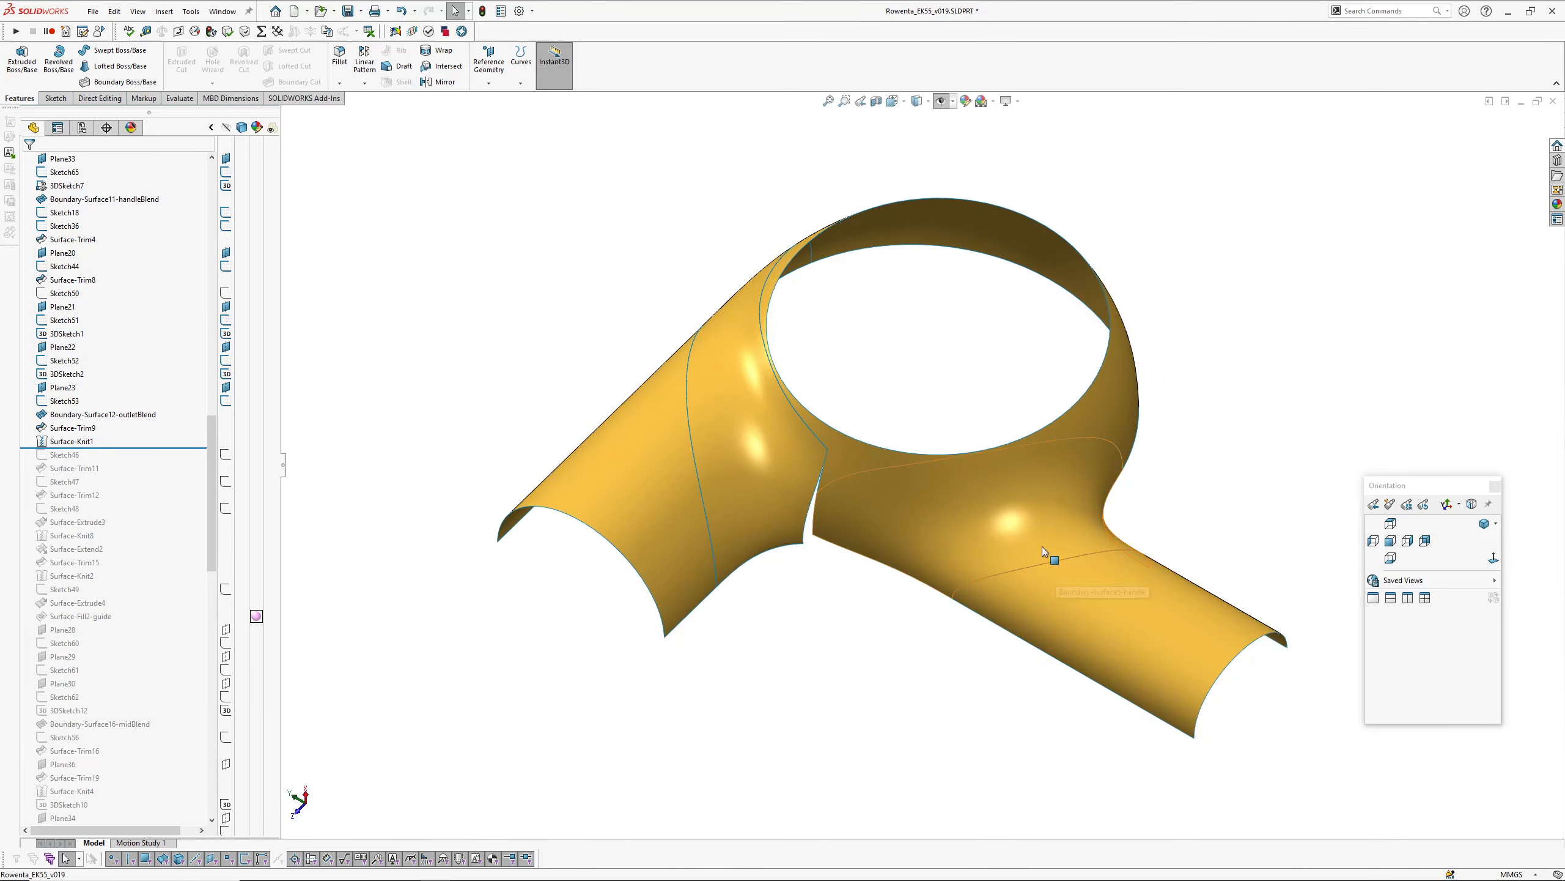
{"action": "mouse_move", "coordinate": [758, 432]}
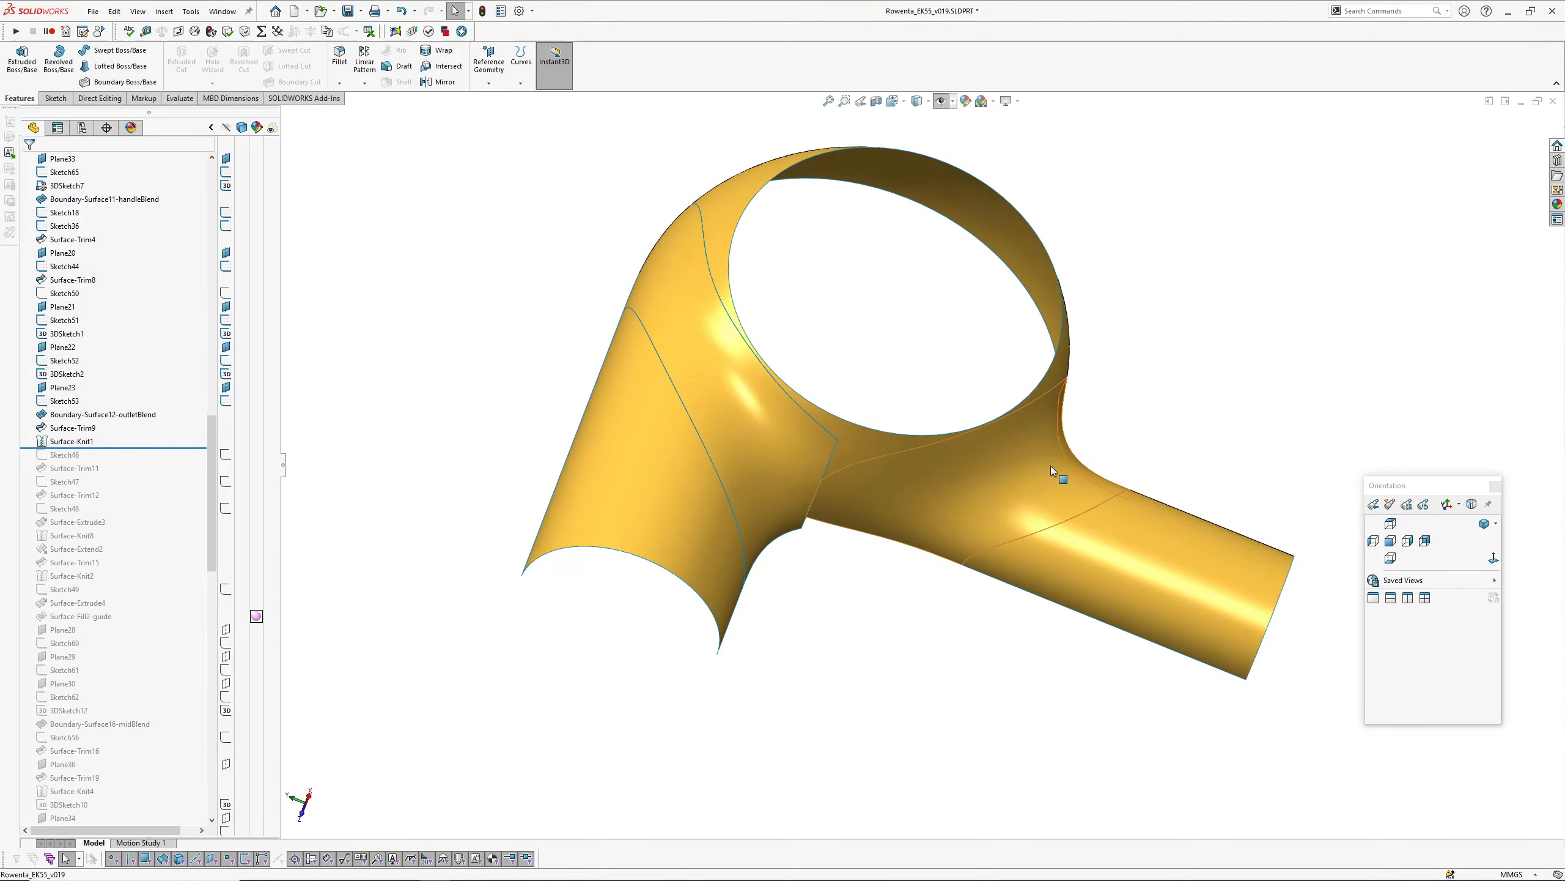
{"action": "mouse_move", "coordinate": [887, 504]}
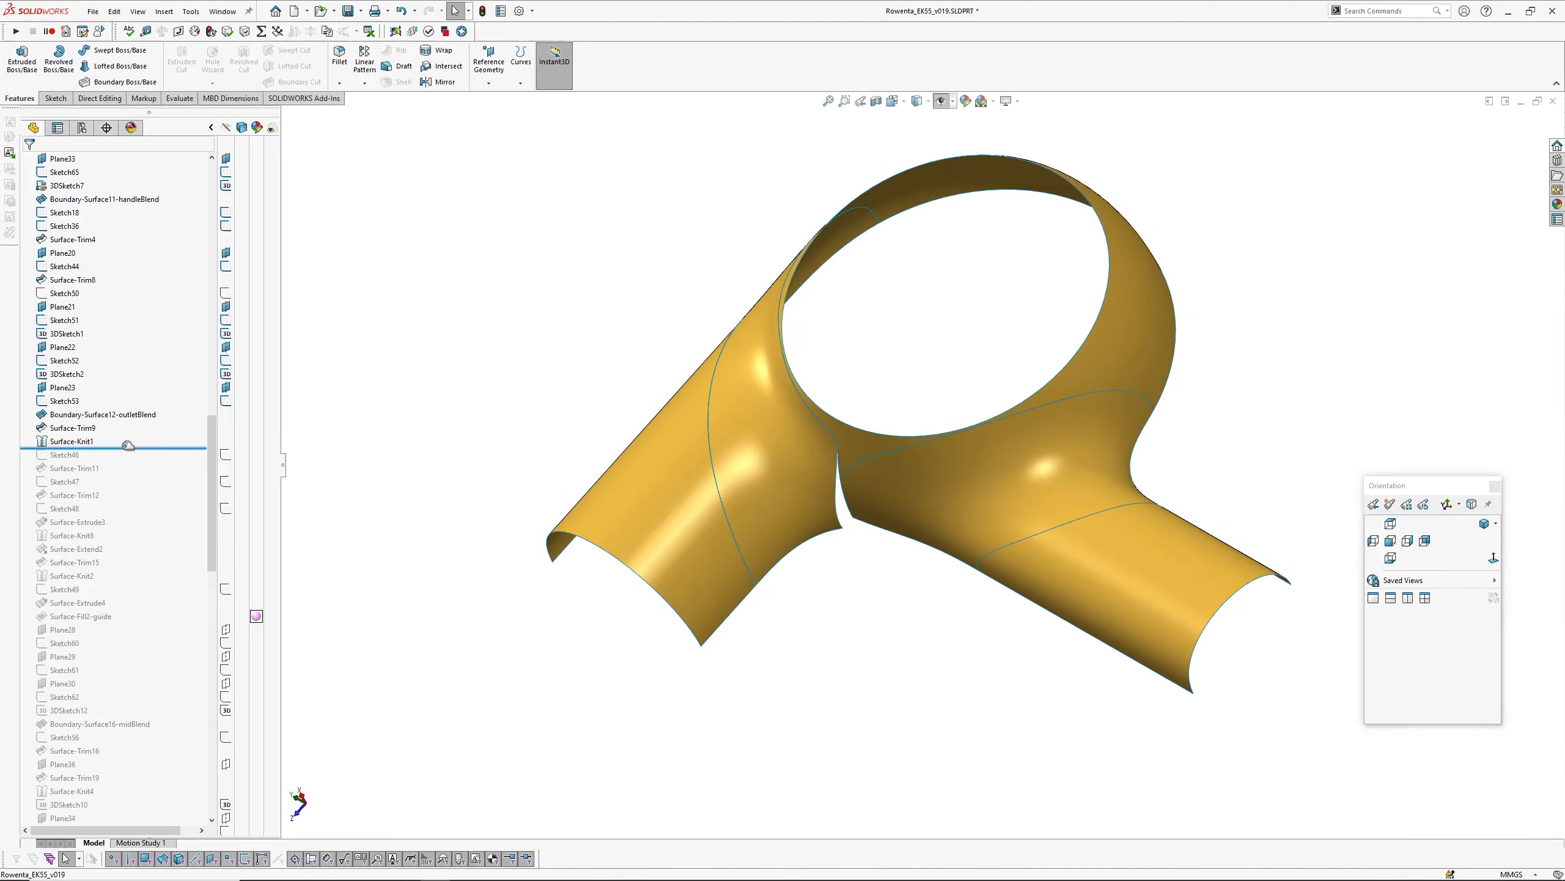
{"action": "left_click", "coordinate": [71, 468]}
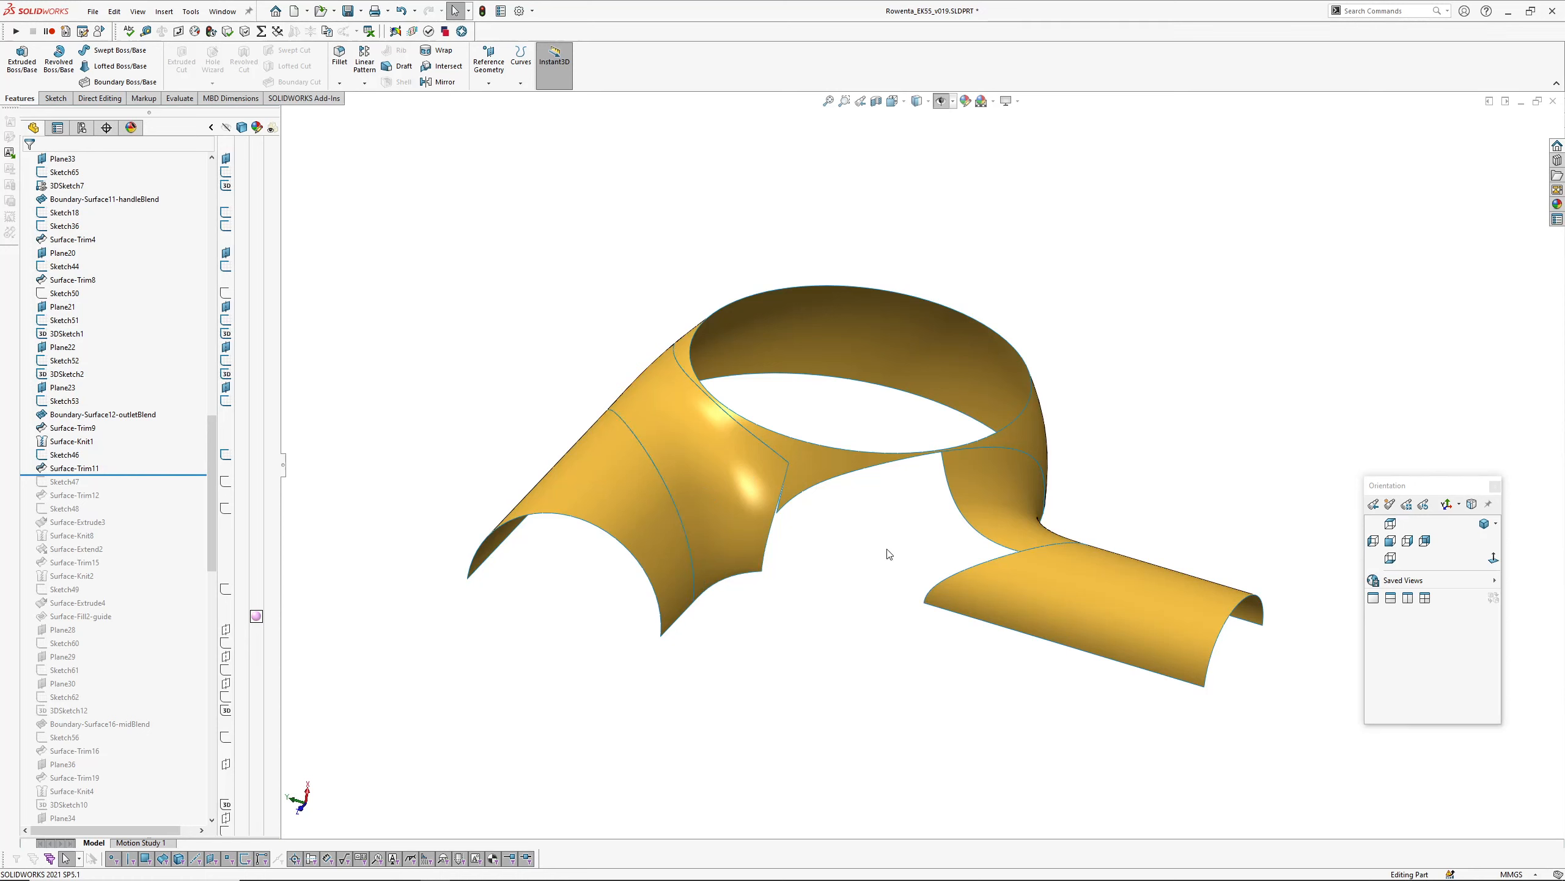
Step: Roll the history forward through Surface-Fill2-guide and check the fill patch with zebra stripes
{"action": "left_click", "coordinate": [63, 453]}
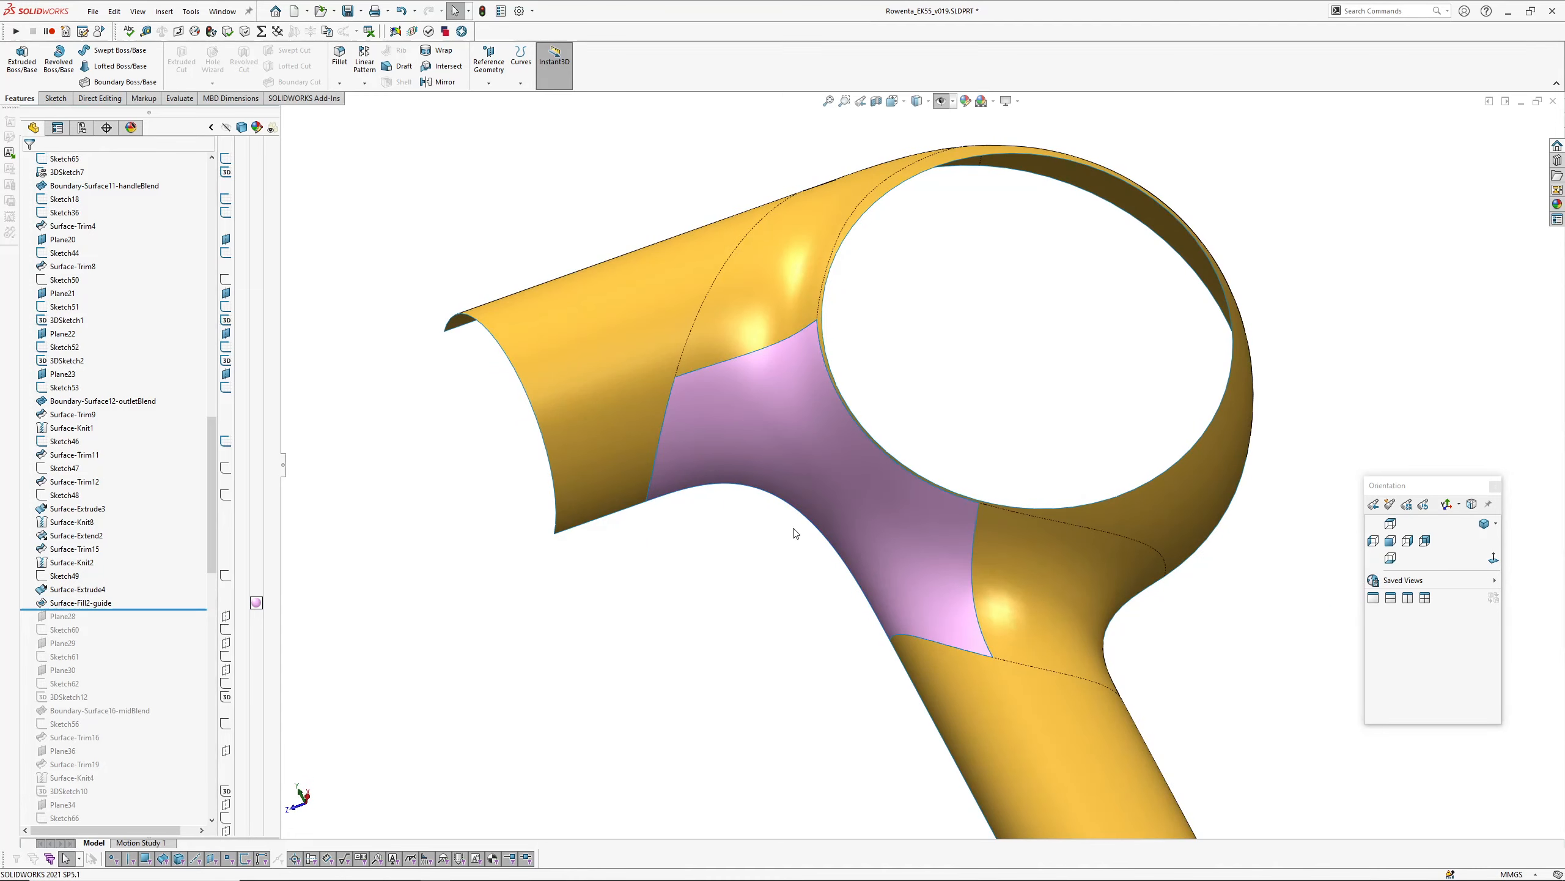
{"action": "mouse_move", "coordinate": [733, 596]}
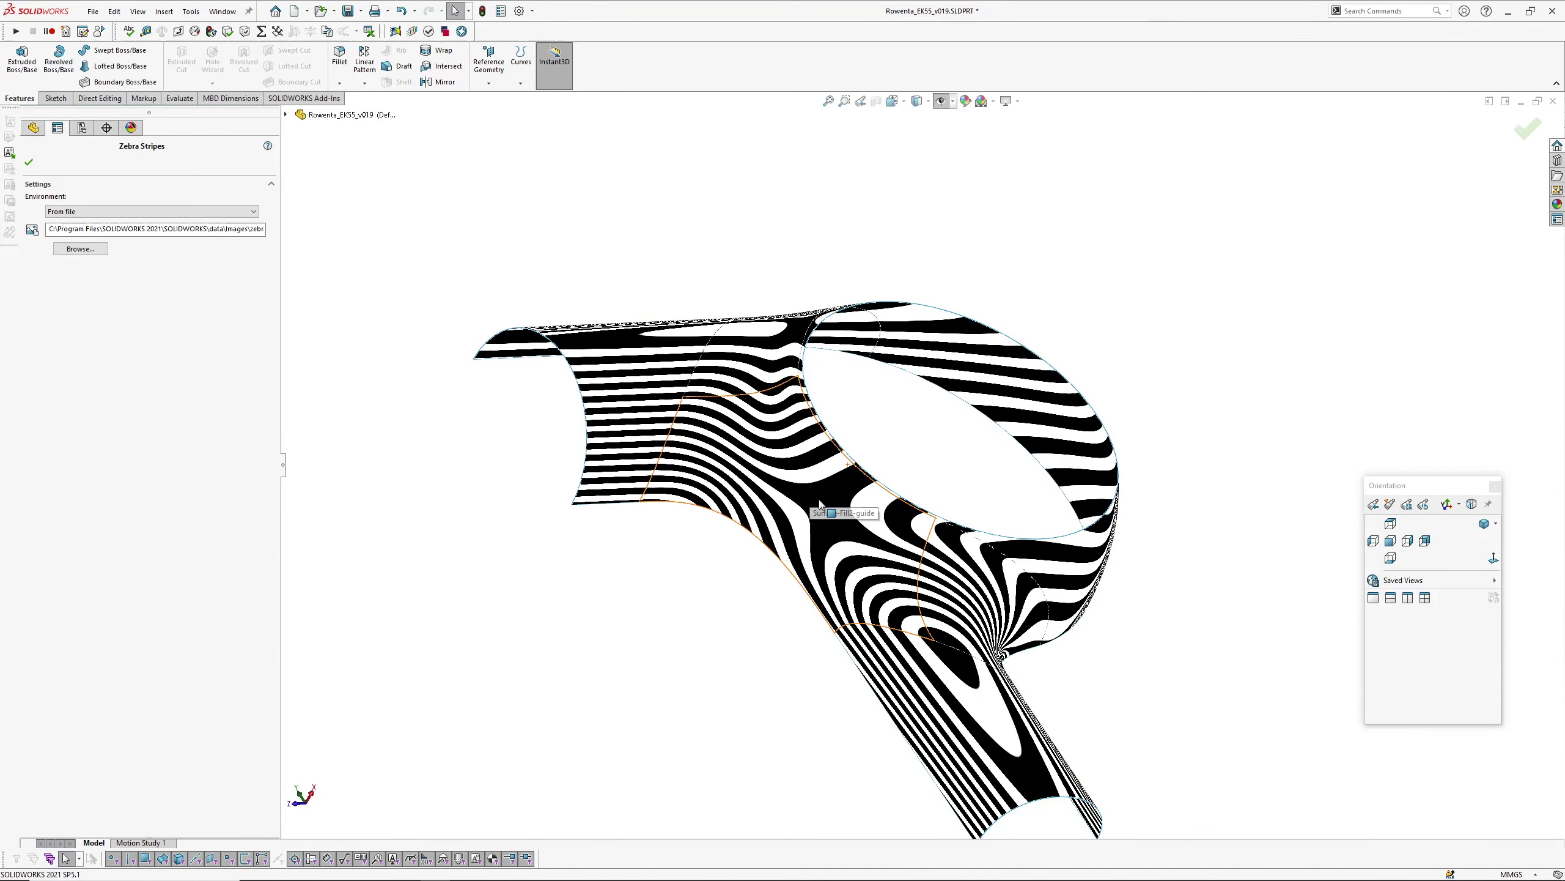
{"action": "left_click", "coordinate": [30, 162]}
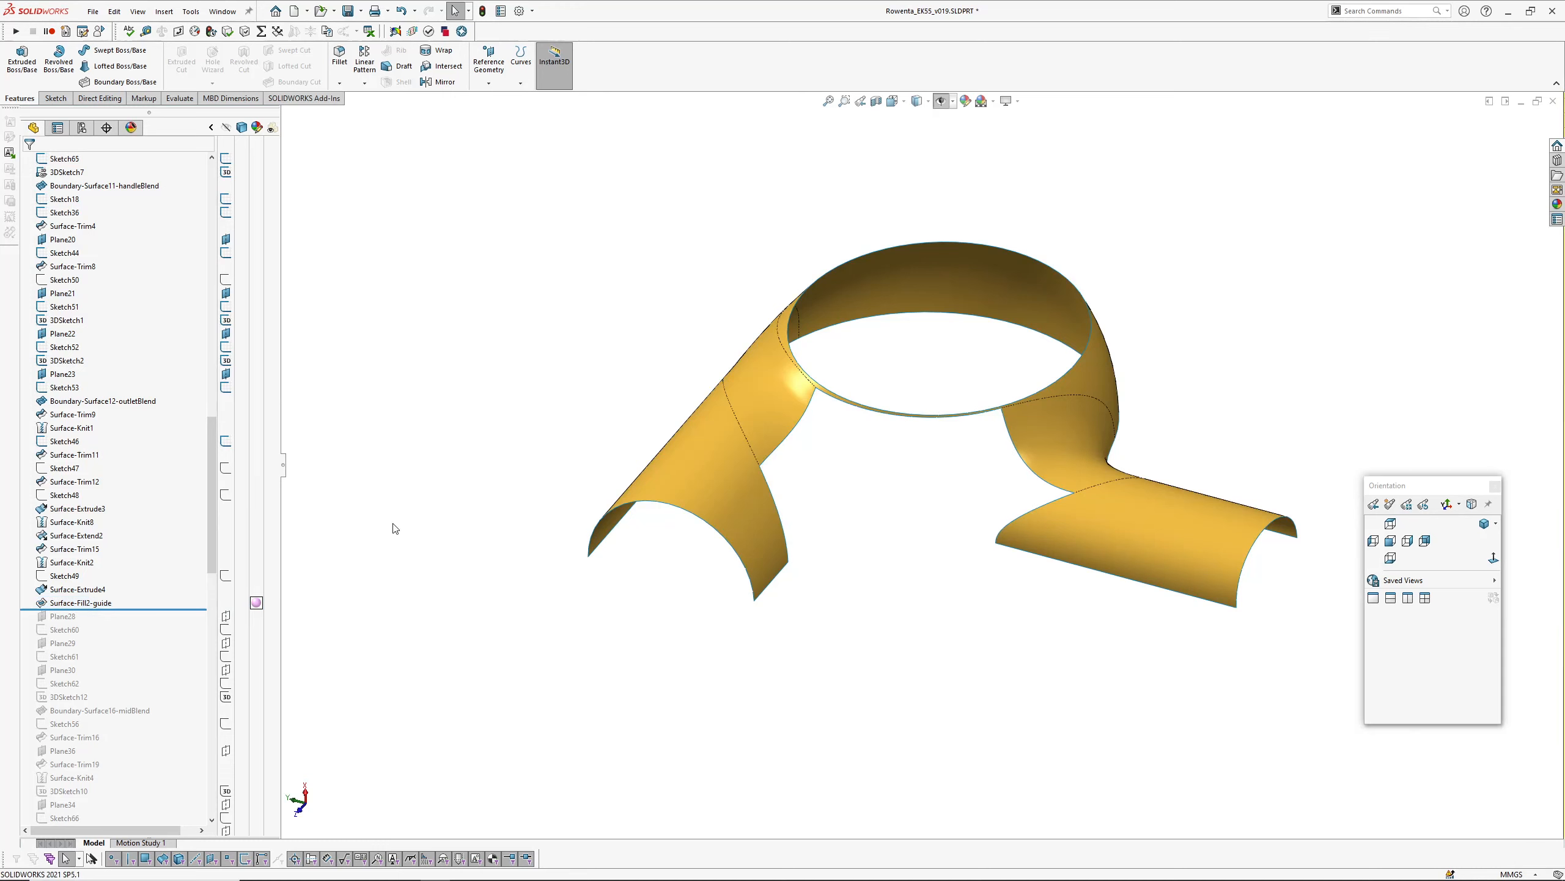
{"action": "left_click", "coordinate": [62, 158]}
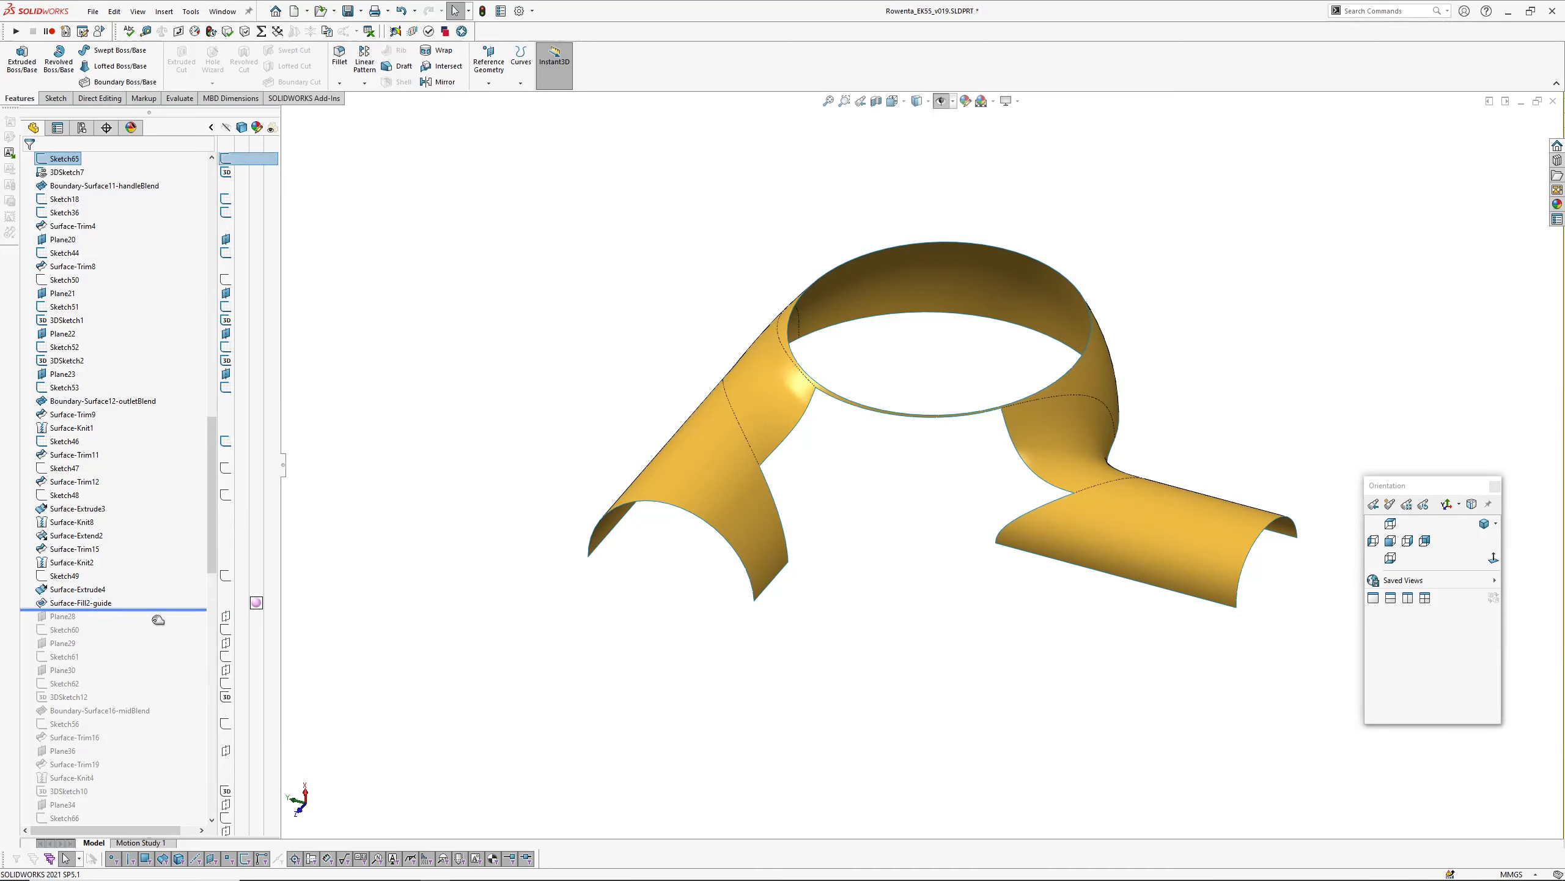
Step: Roll forward through Boundary-Surface16-midBlend and Boundary-Surface14-handleBlend, selecting each blend surface to inspect it
{"action": "left_click", "coordinate": [98, 710]}
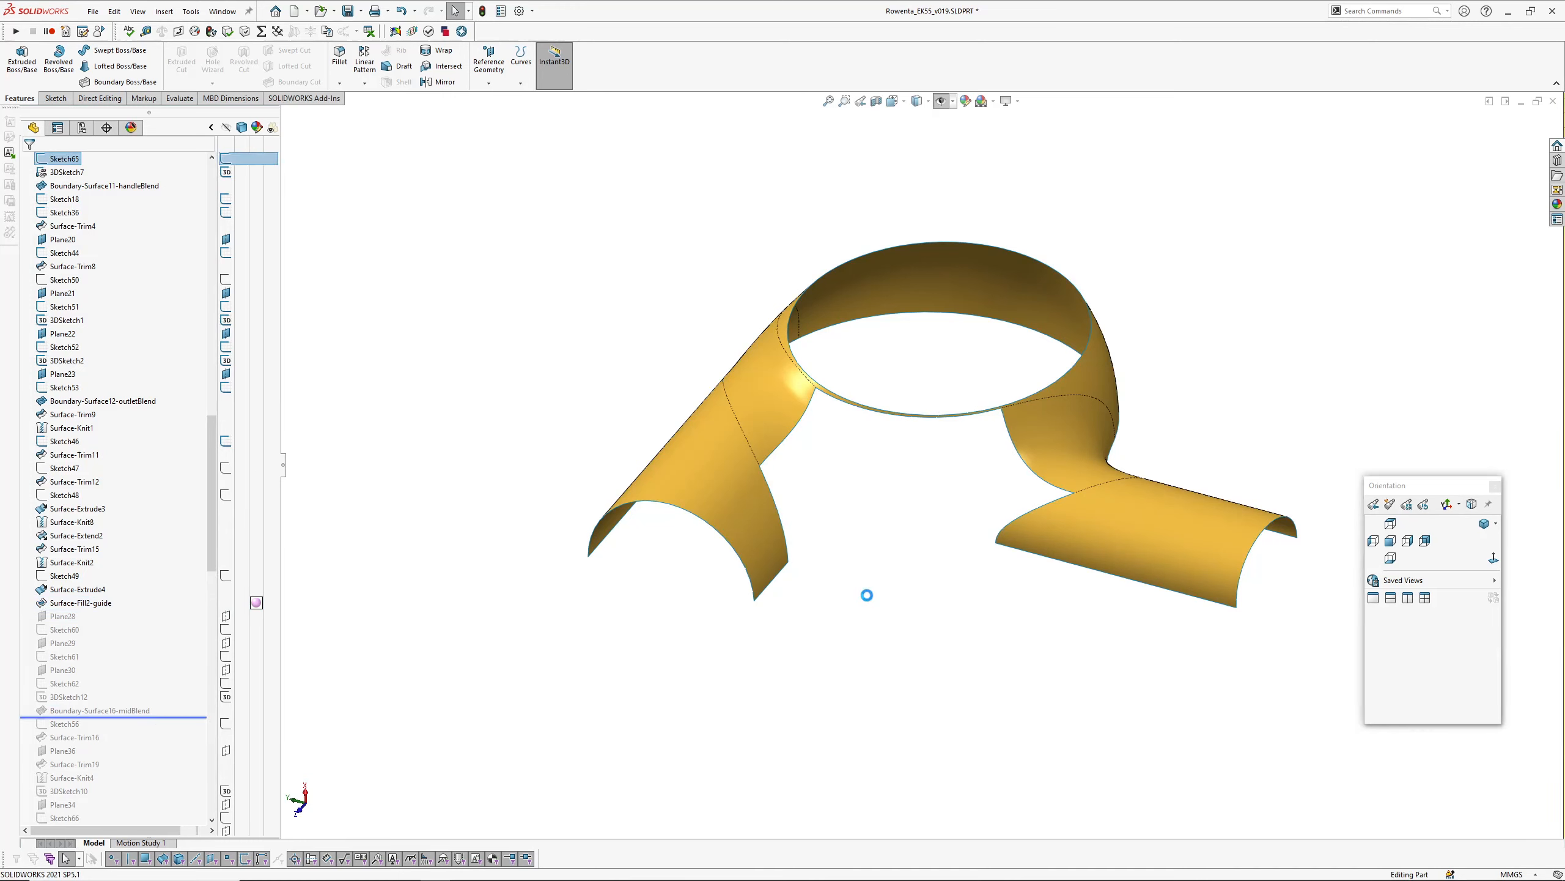
{"action": "left_click", "coordinate": [98, 723]}
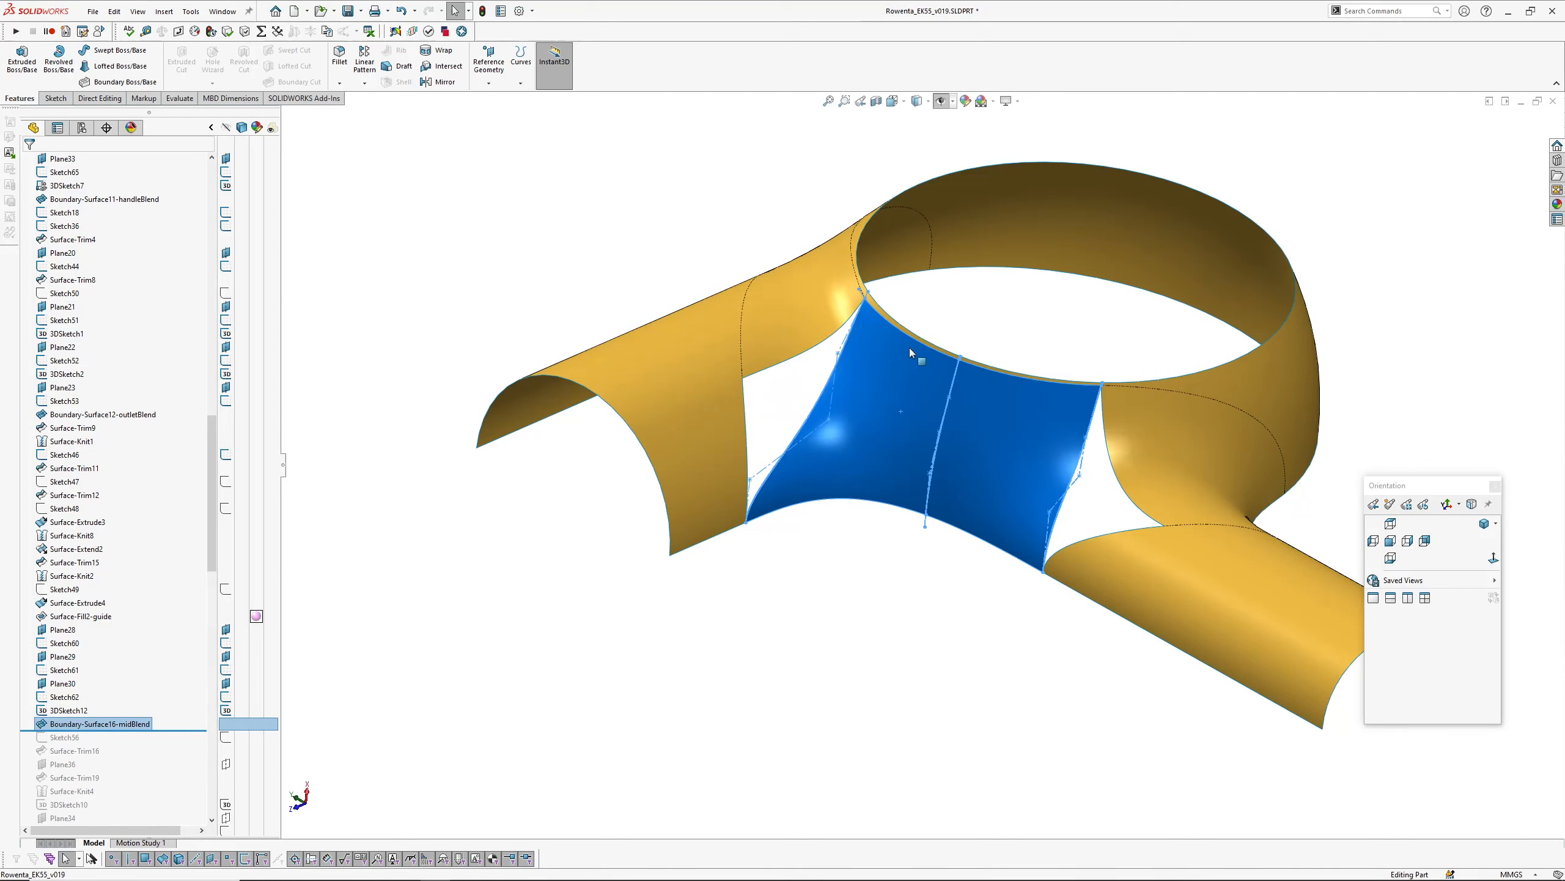
{"action": "mouse_move", "coordinate": [756, 522]}
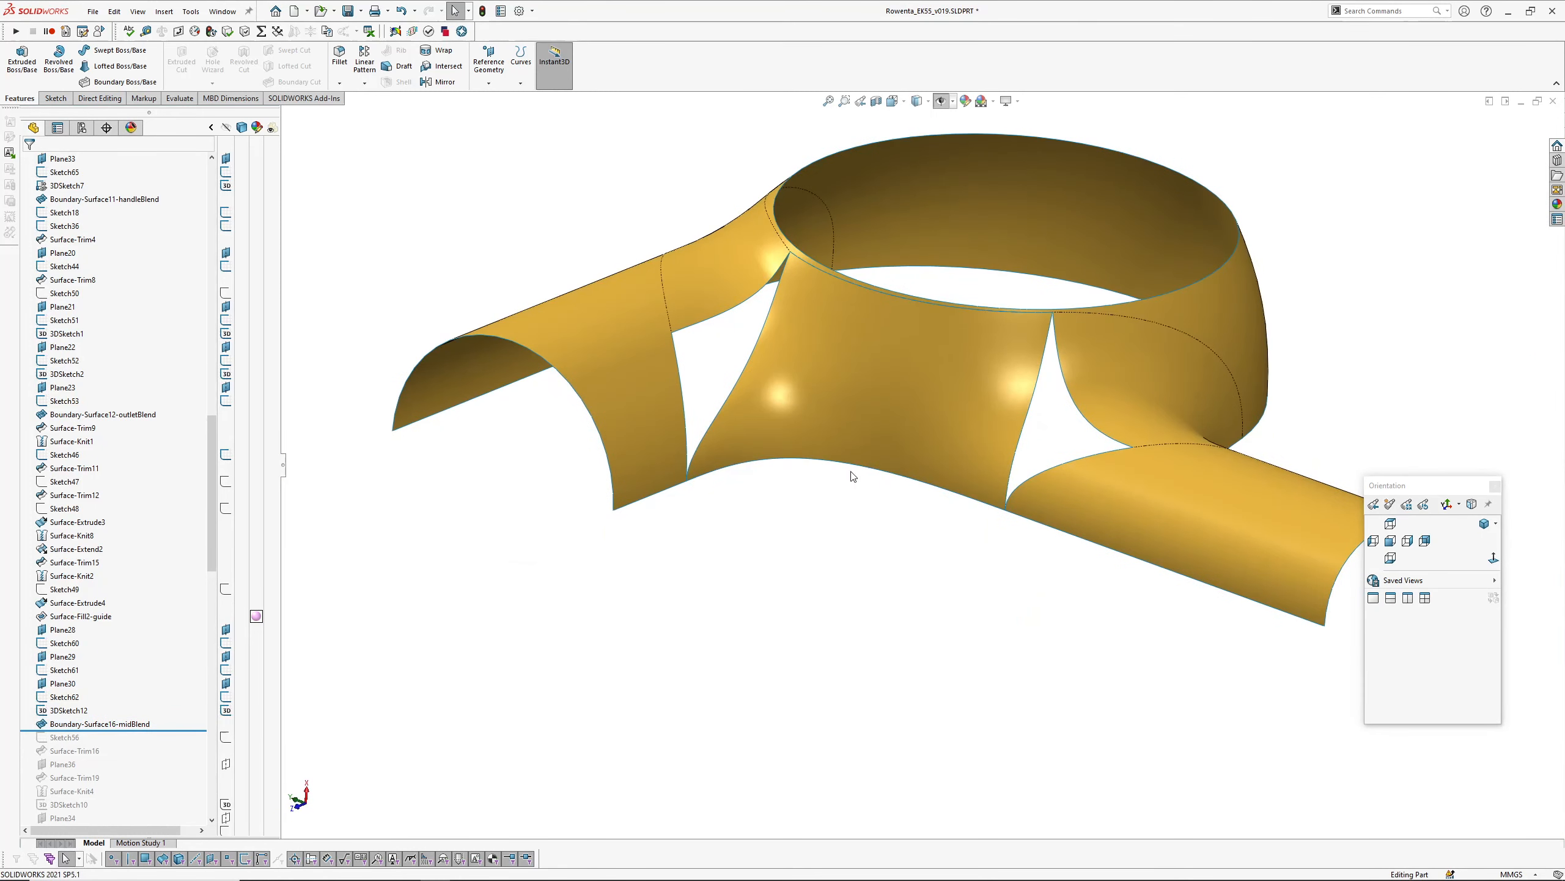
{"action": "scroll", "scroll_direction": "down", "scroll_amount": 3}
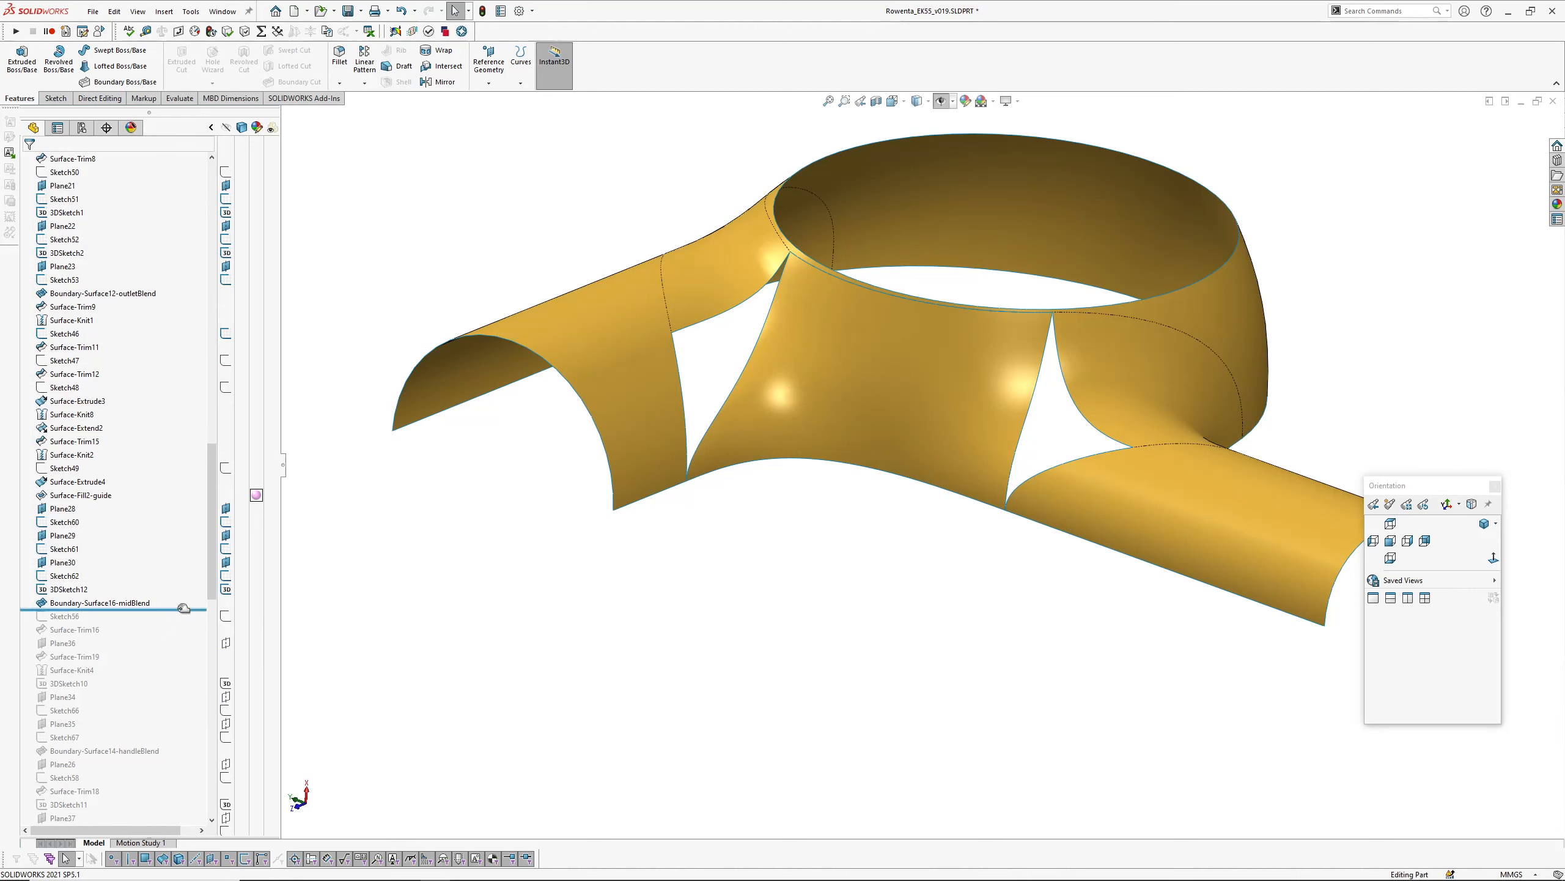
{"action": "left_click", "coordinate": [72, 158]}
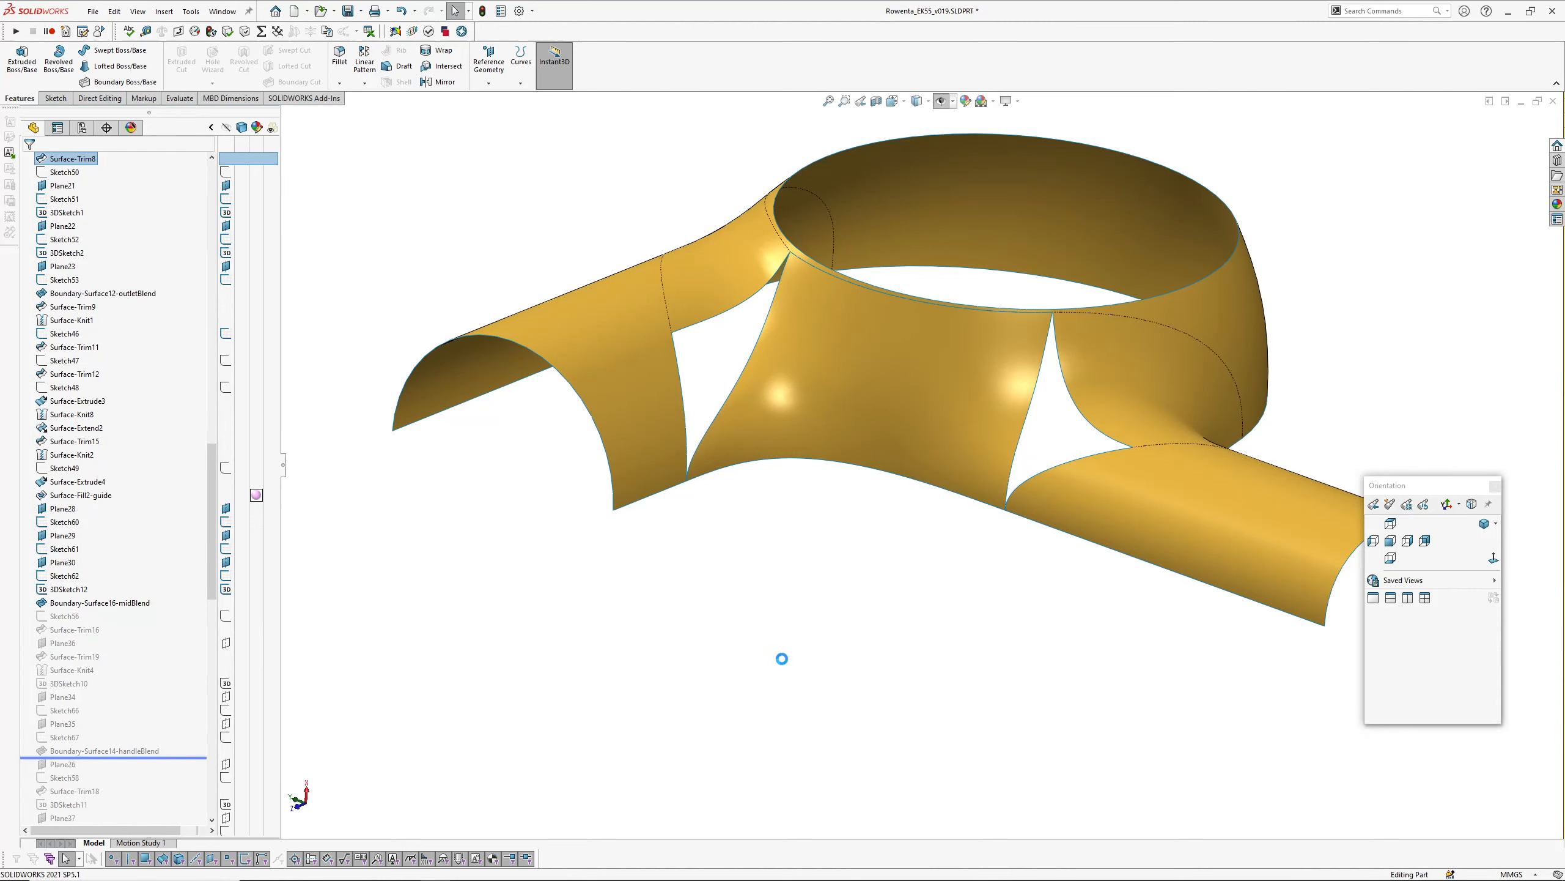
{"action": "left_click", "coordinate": [104, 750]}
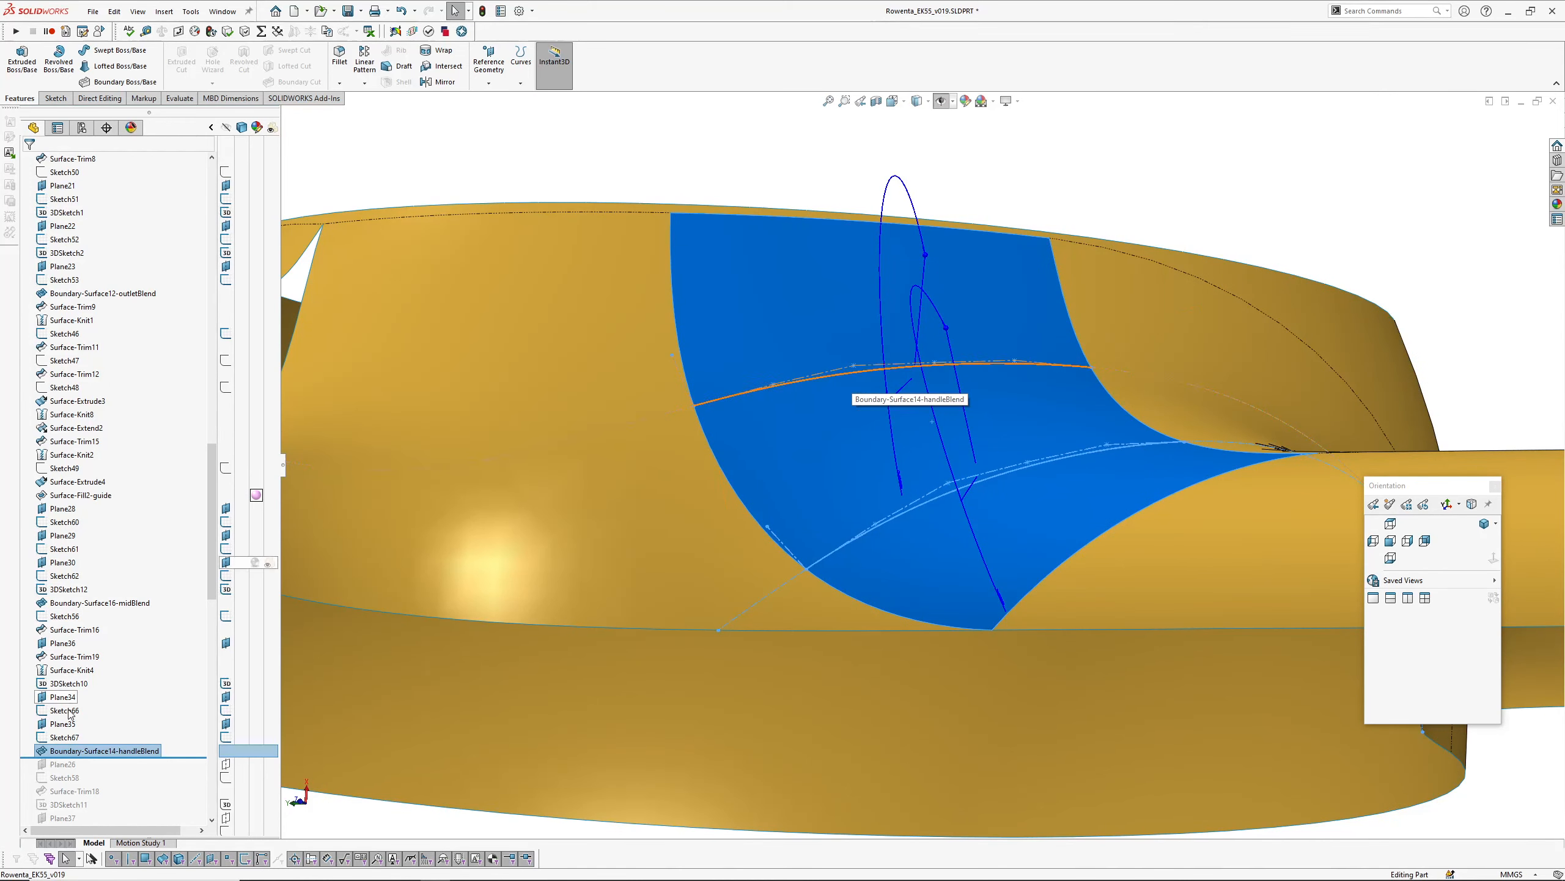
Step: Edit Sketch67 and select the guide spline and one of its tangent handles
{"action": "left_click", "coordinate": [62, 737]}
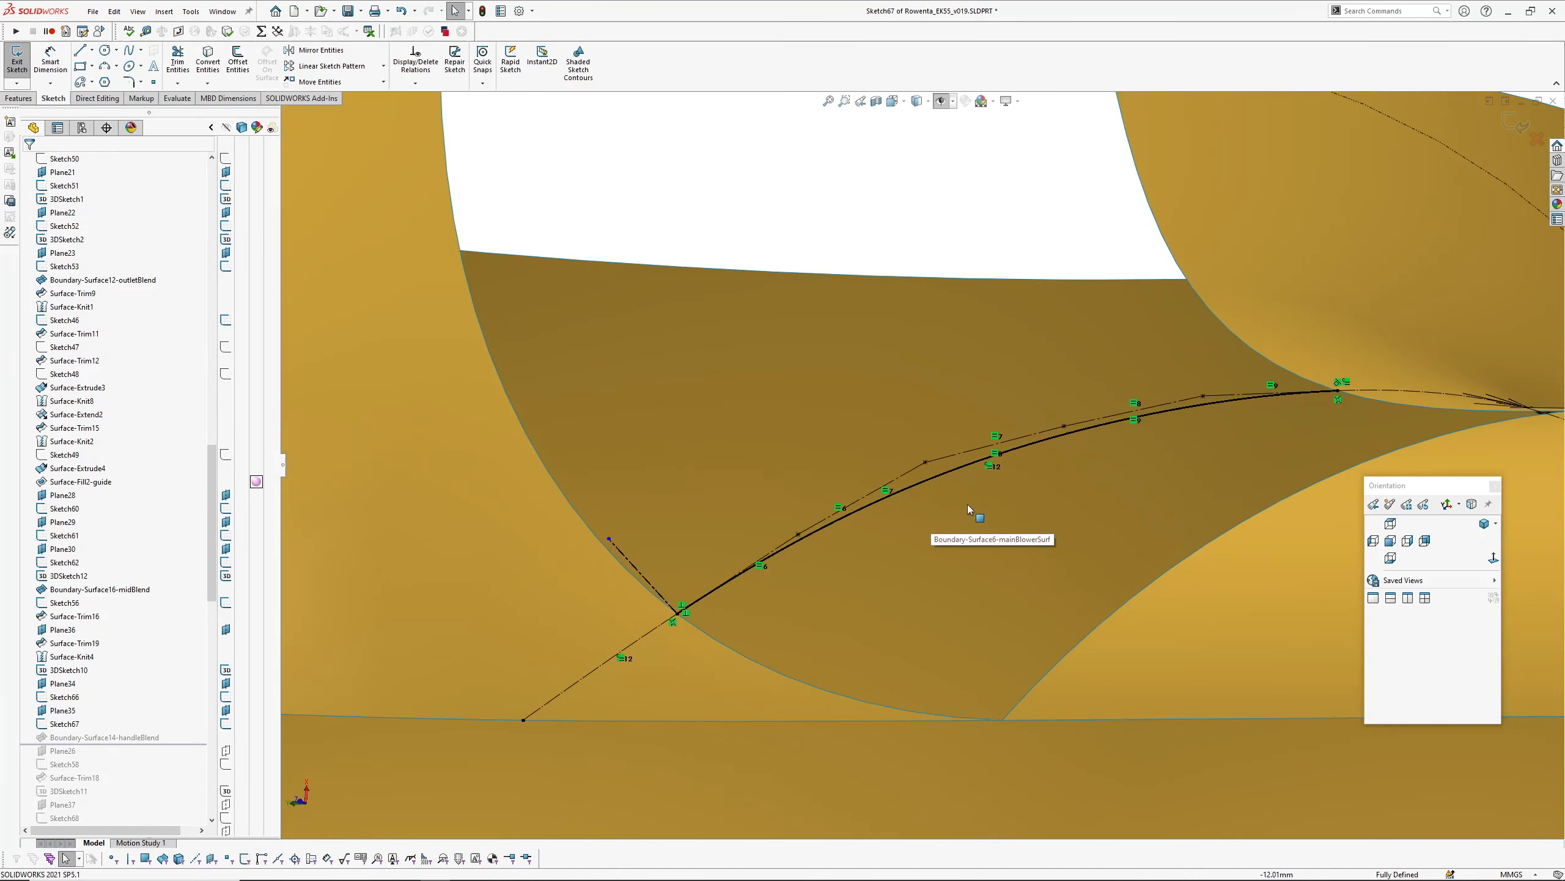
{"action": "left_click", "coordinate": [839, 510]}
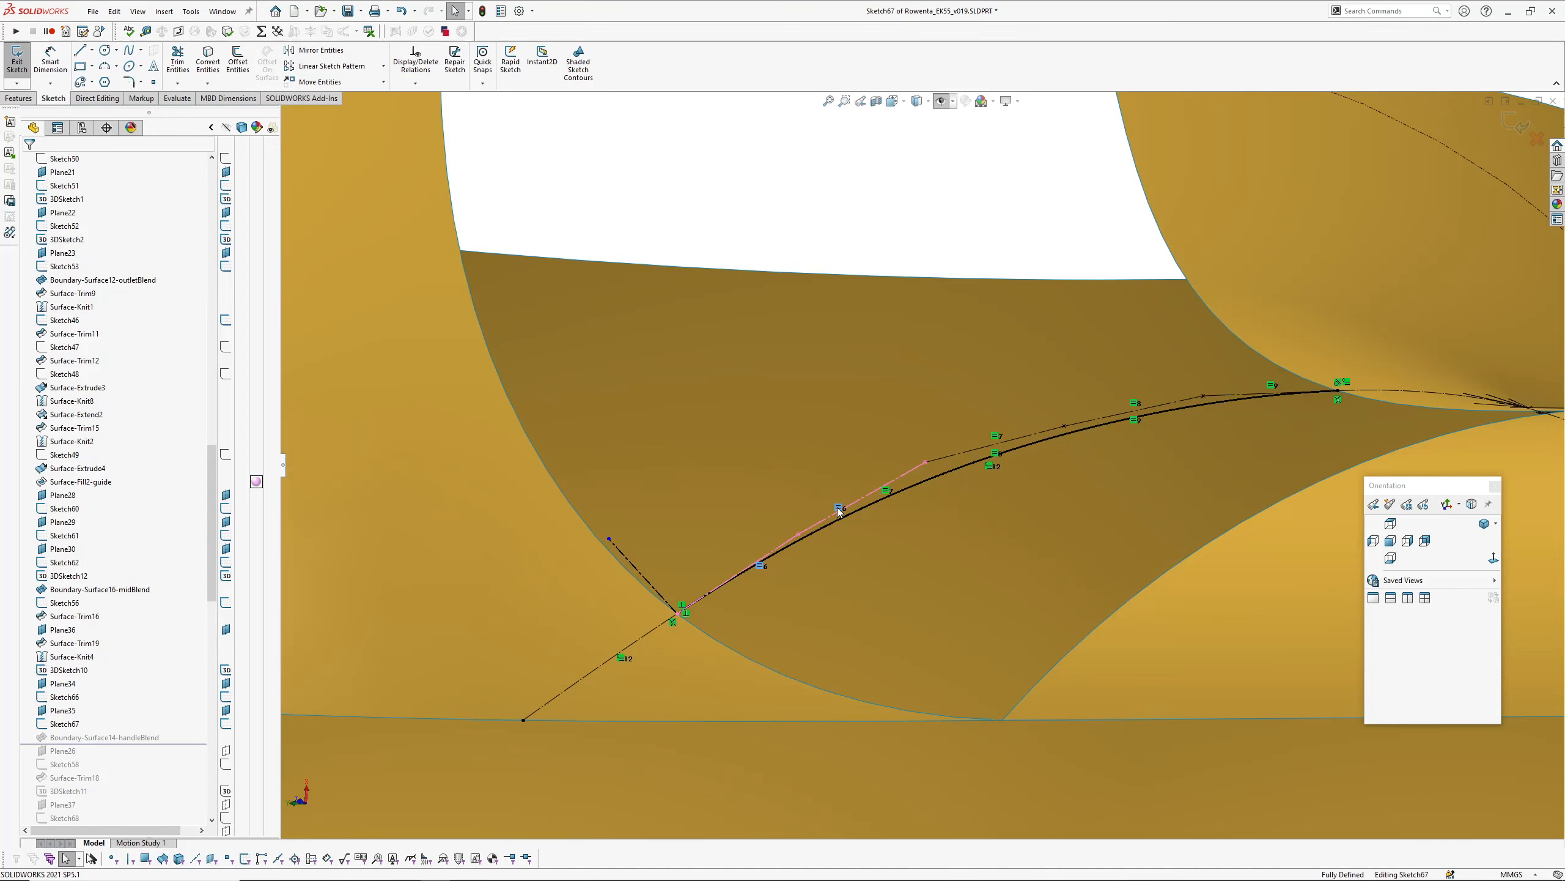
{"action": "left_click", "coordinate": [974, 456]}
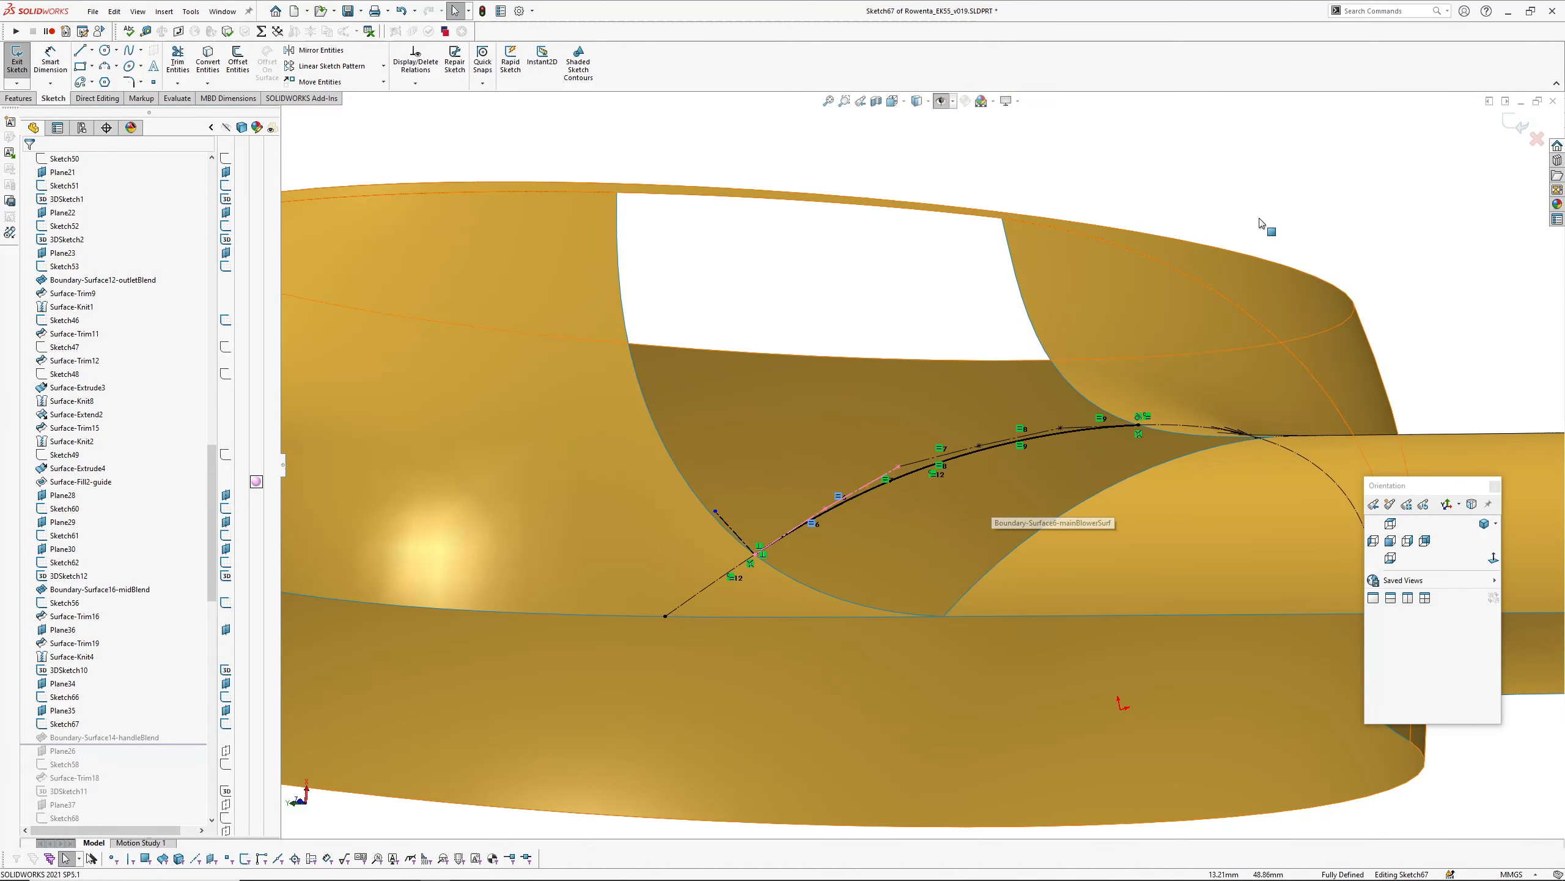
{"action": "mouse_move", "coordinate": [956, 468]}
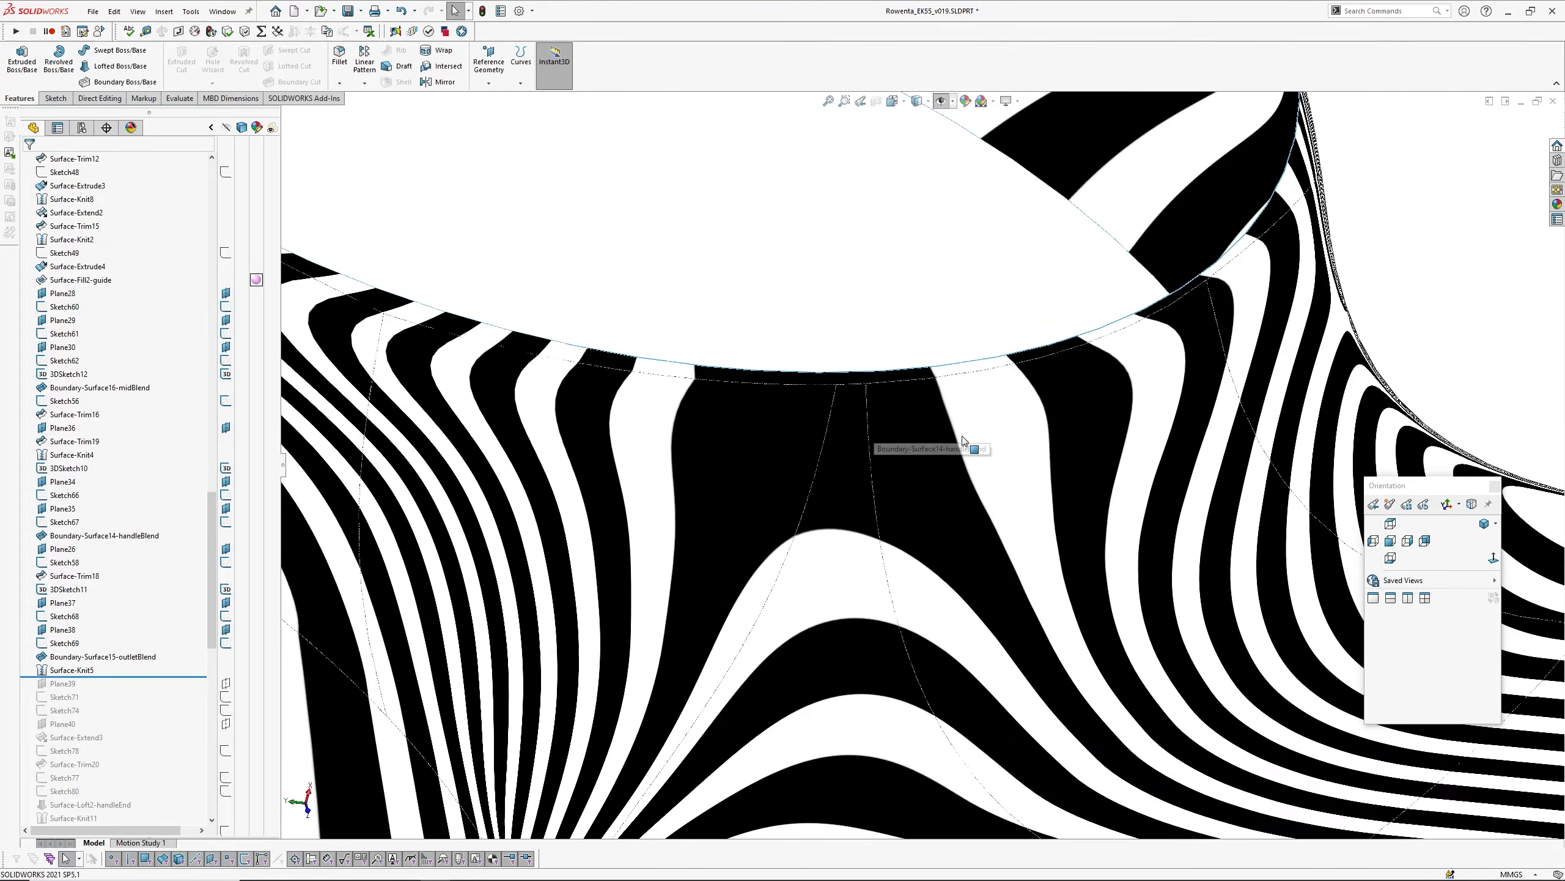
{"action": "mouse_move", "coordinate": [705, 384]}
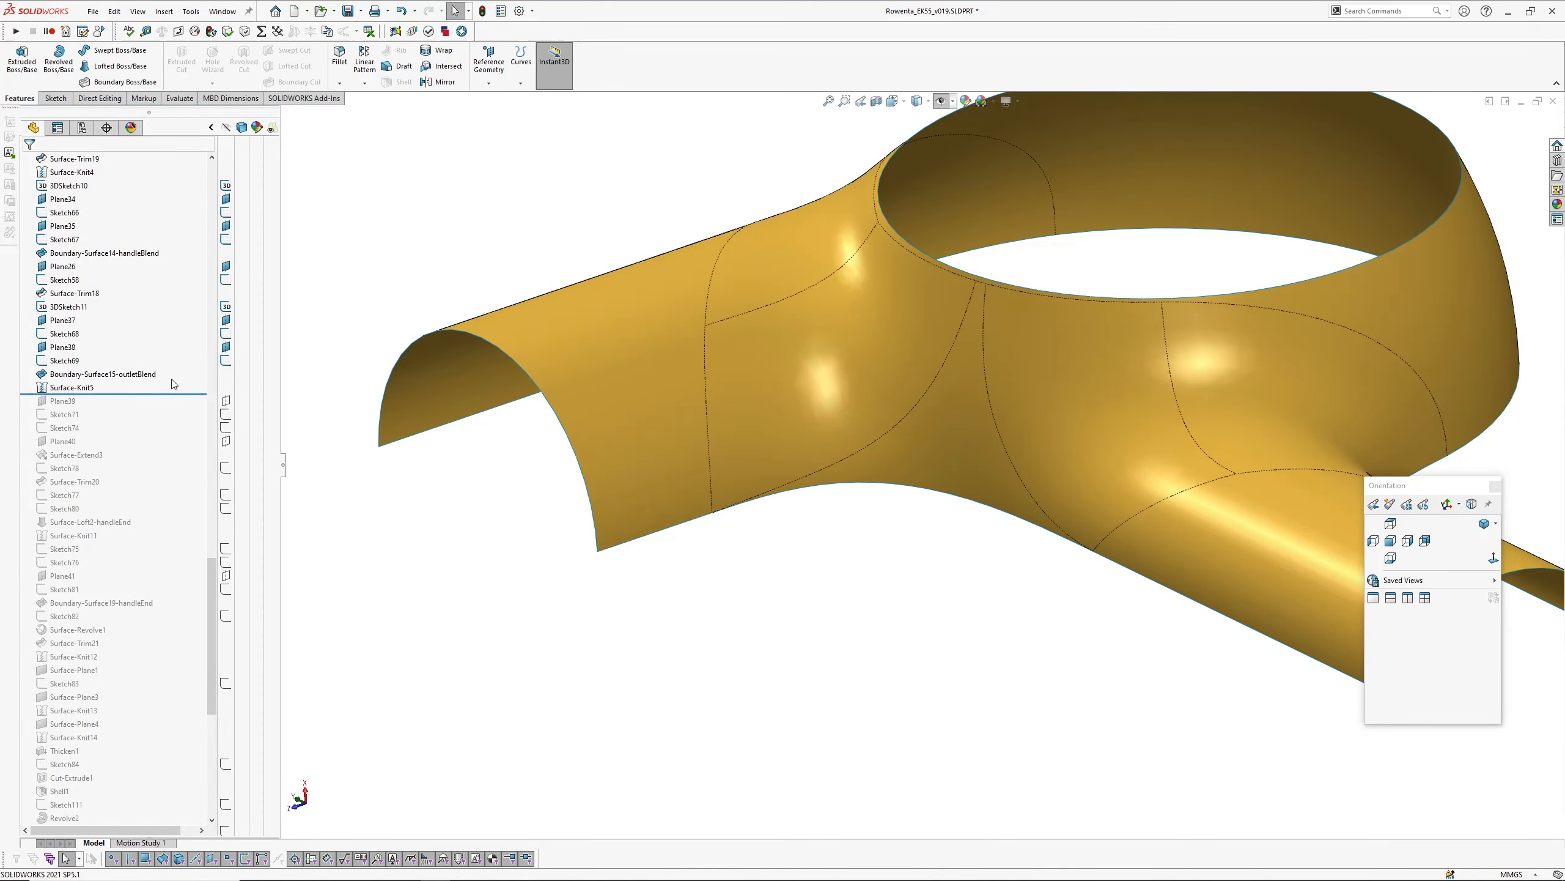
Step: Roll forward past Surface-Loft2-handleEnd and Surface-Knit14 to close the housing shell
{"action": "left_click", "coordinate": [73, 158]}
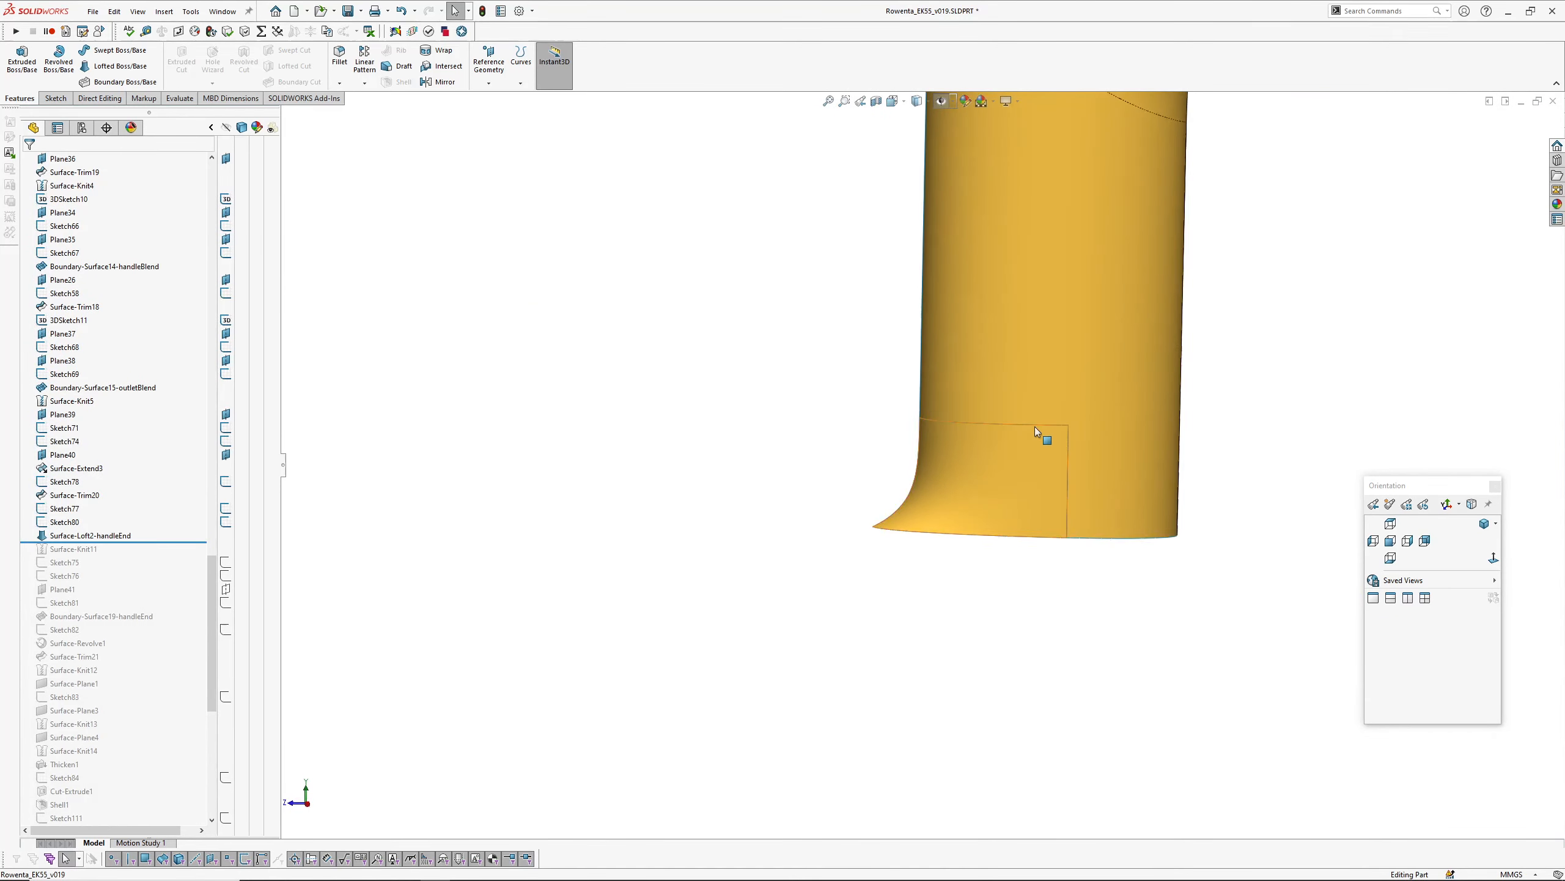
{"action": "mouse_move", "coordinate": [960, 500]}
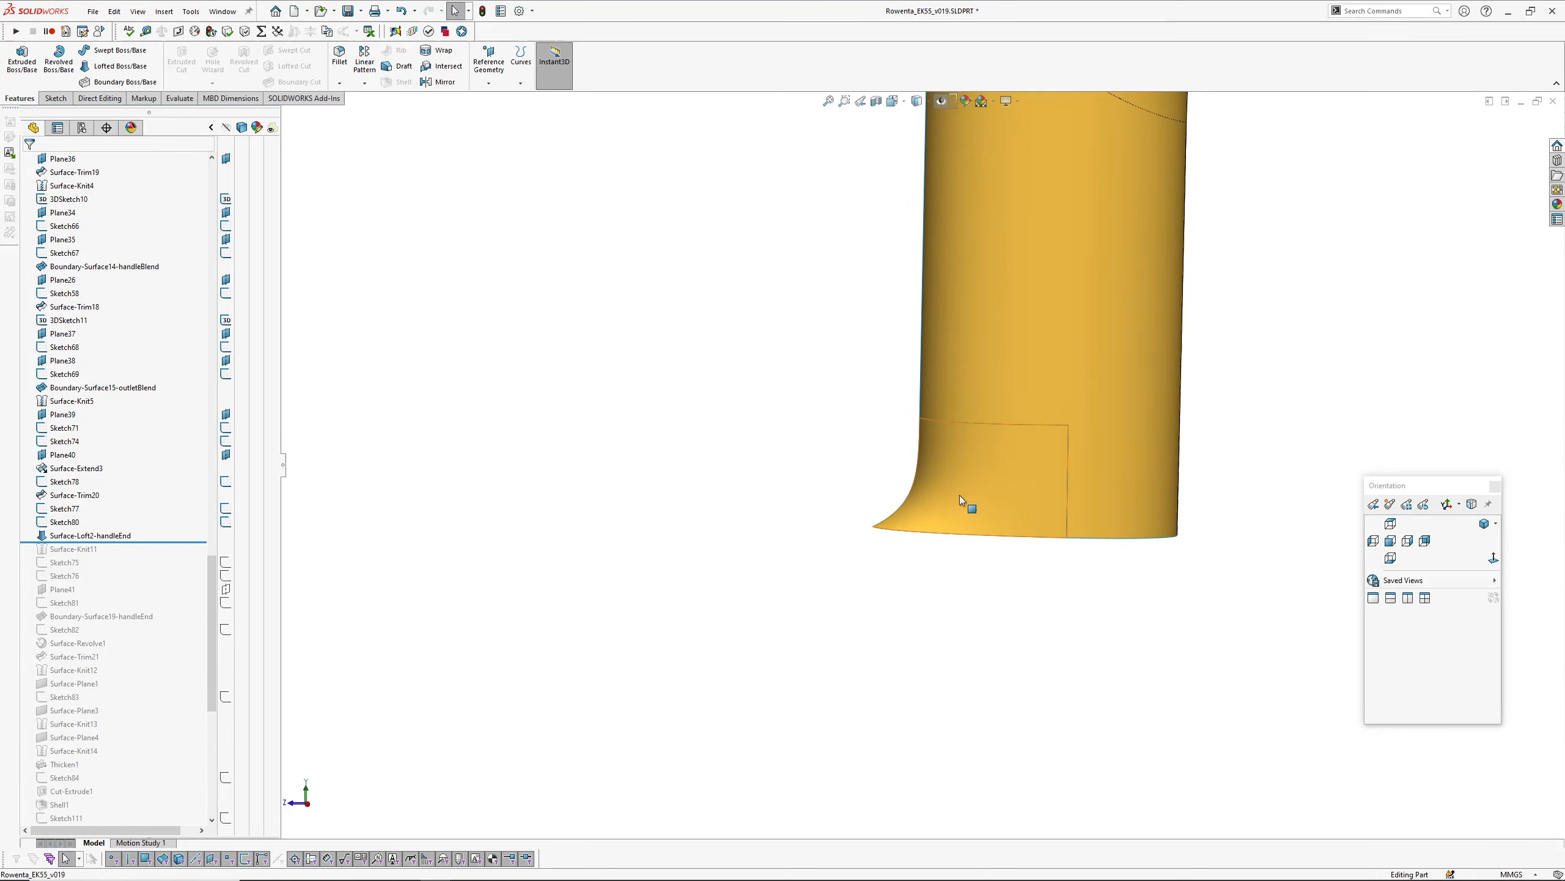
{"action": "left_click", "coordinate": [99, 617]}
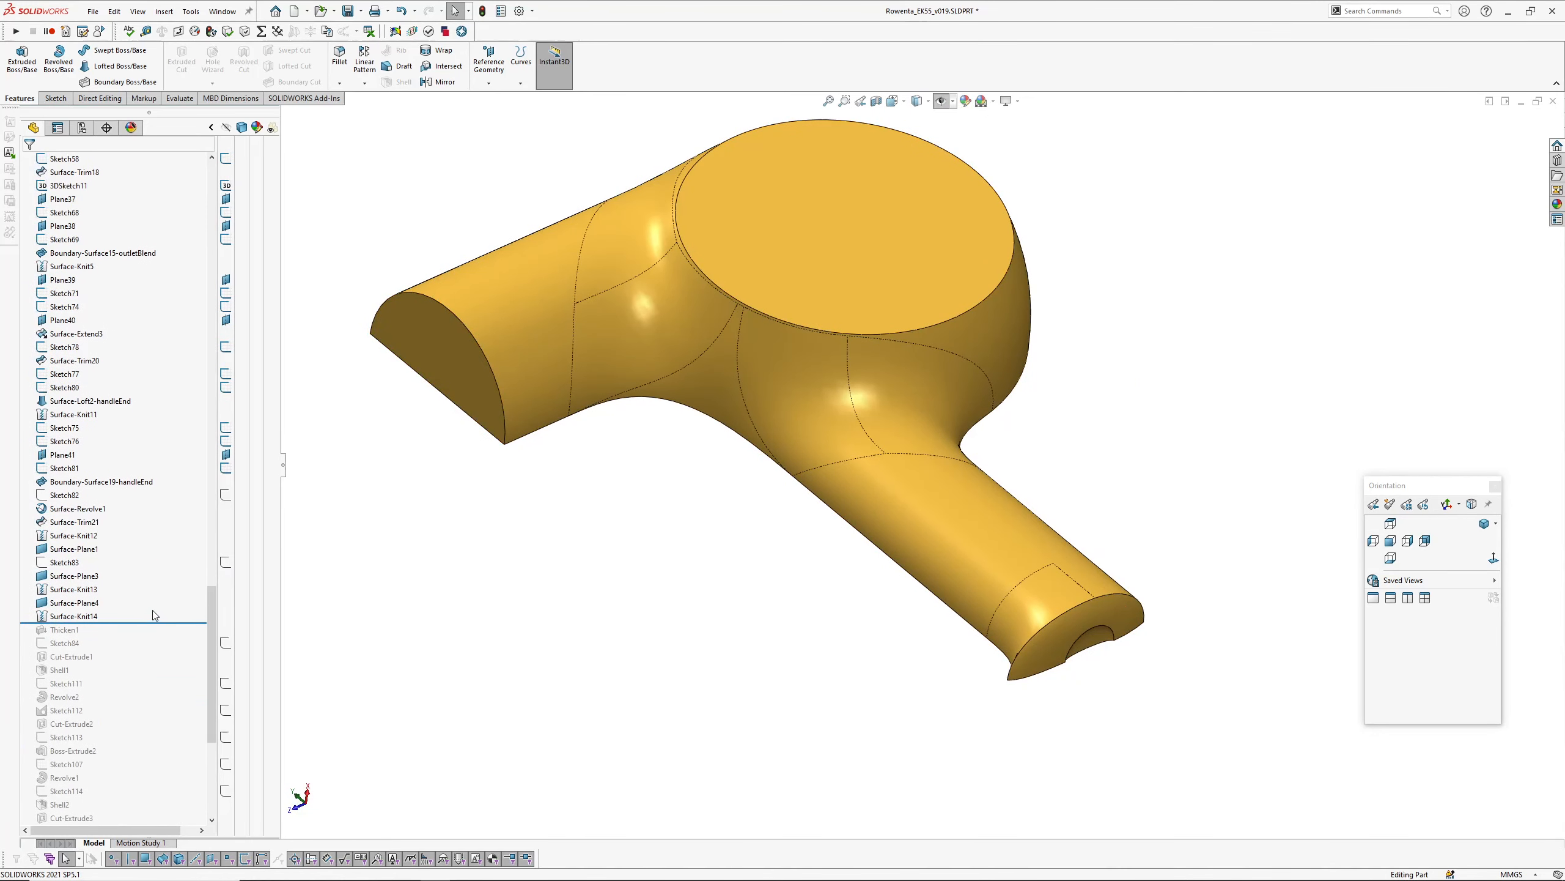
Step: Roll forward past Thicken1, CirPattern4 and to Body-Delete/Keep1 to show the finished hairdryer
{"action": "left_click", "coordinate": [66, 628]}
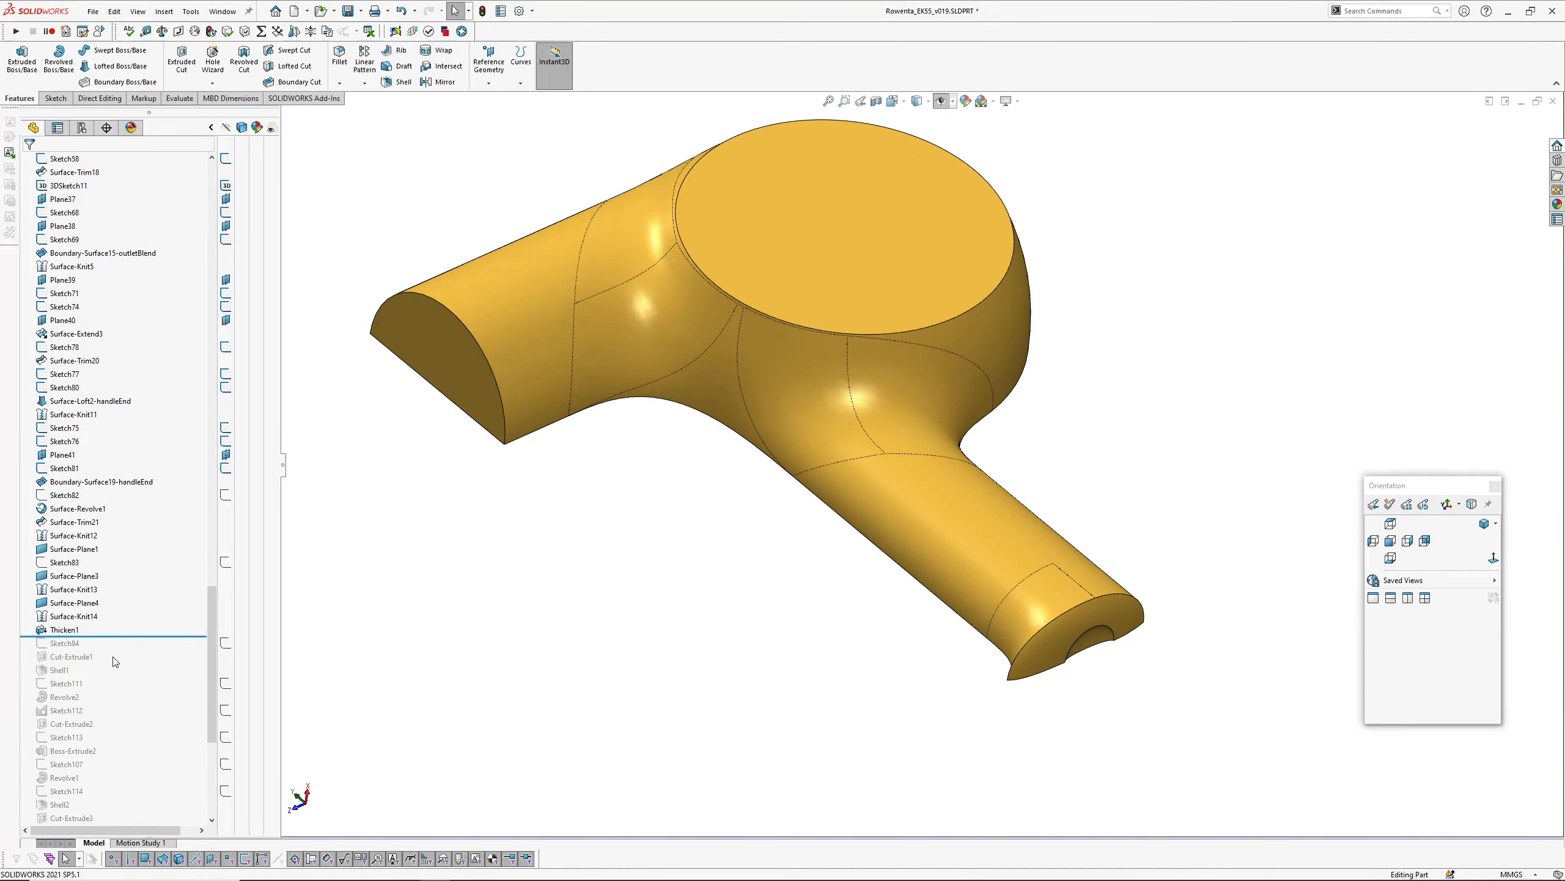
{"action": "left_click", "coordinate": [63, 159]}
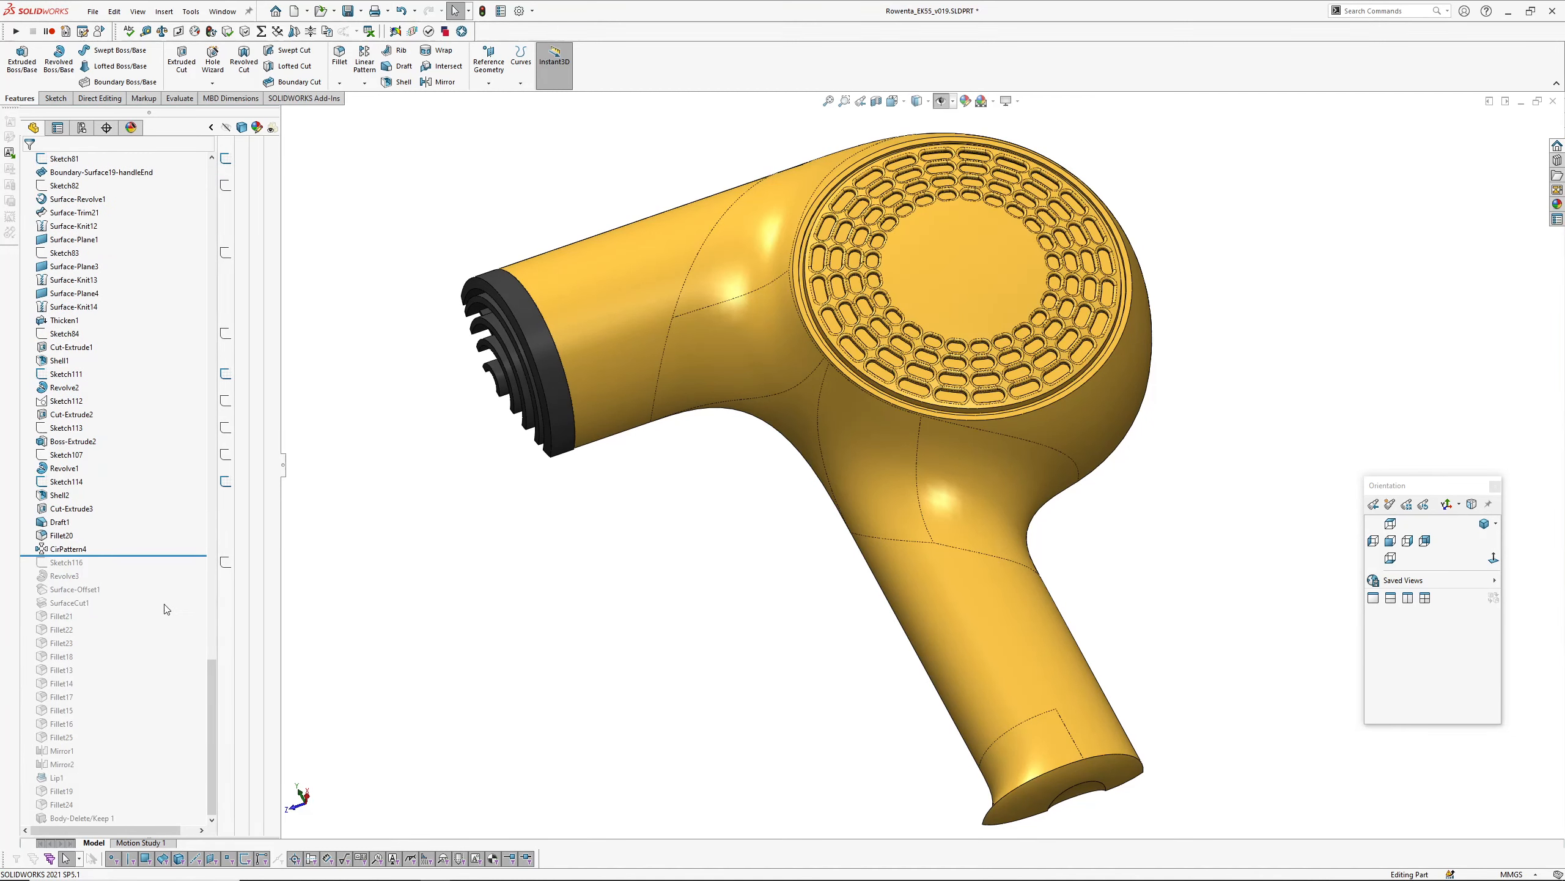
{"action": "left_click", "coordinate": [62, 159]}
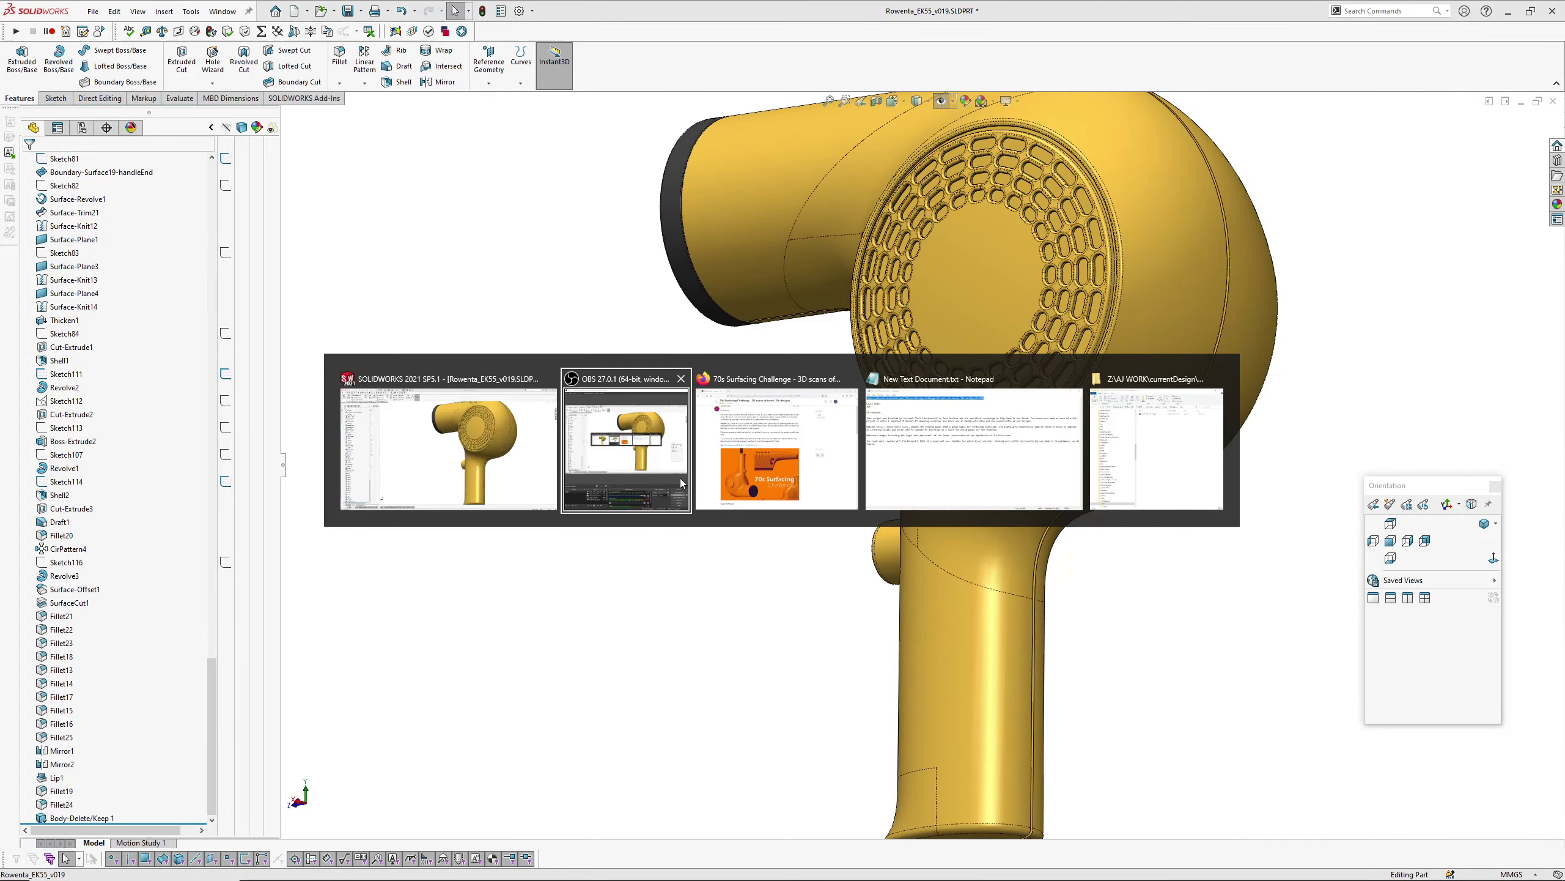
Step: View the McNeel 70s Surfacing Challenge post, then load an .hdr file as the zebra-stripe reflection environment
{"action": "left_click", "coordinate": [774, 444]}
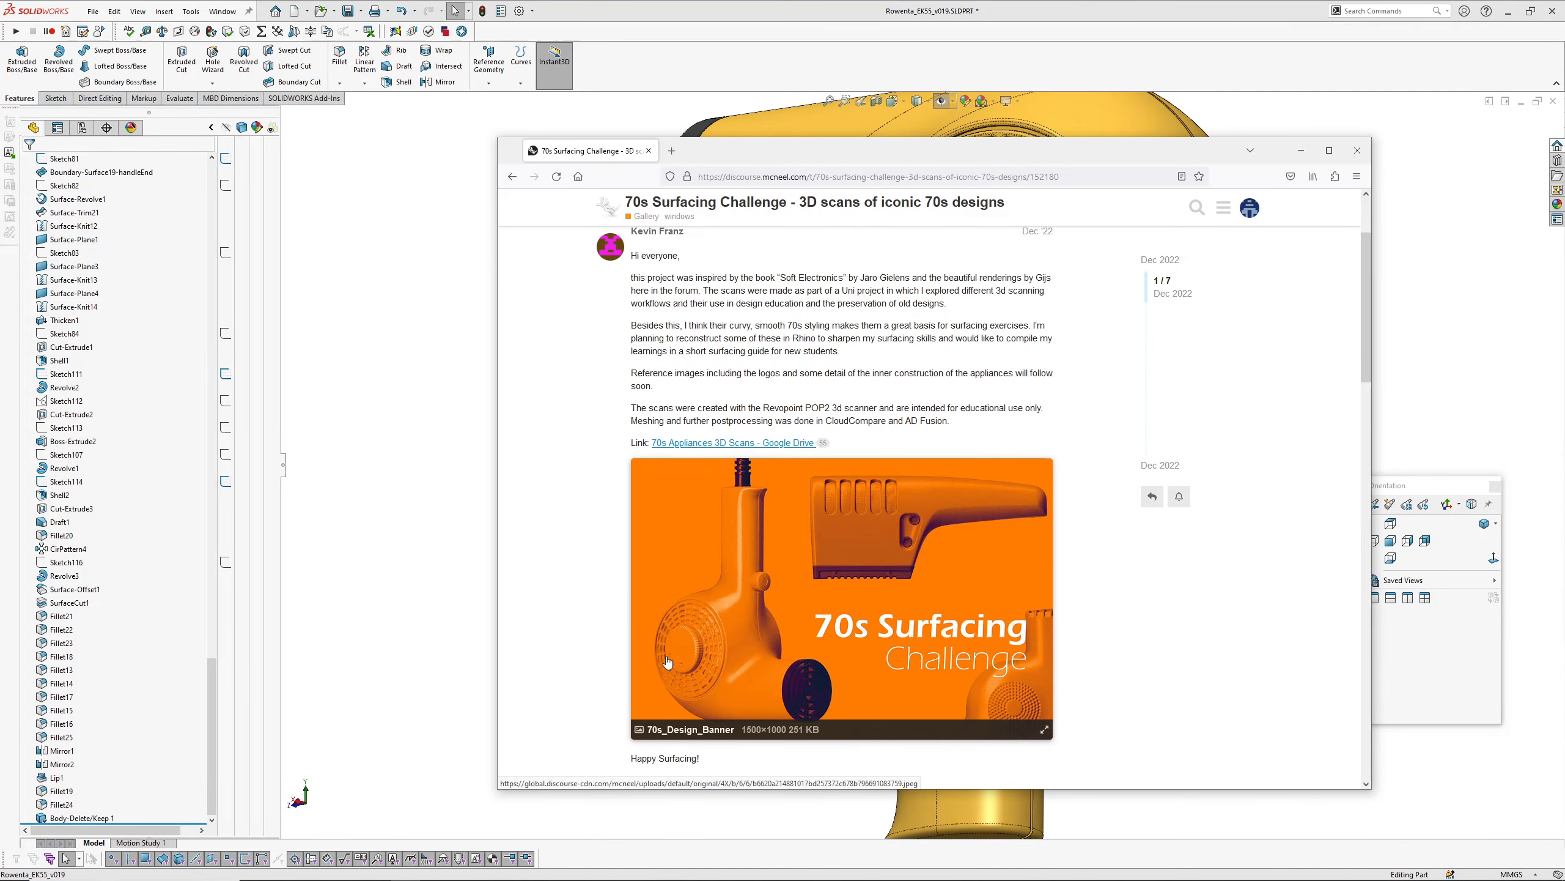
{"action": "left_click", "coordinate": [1356, 149]}
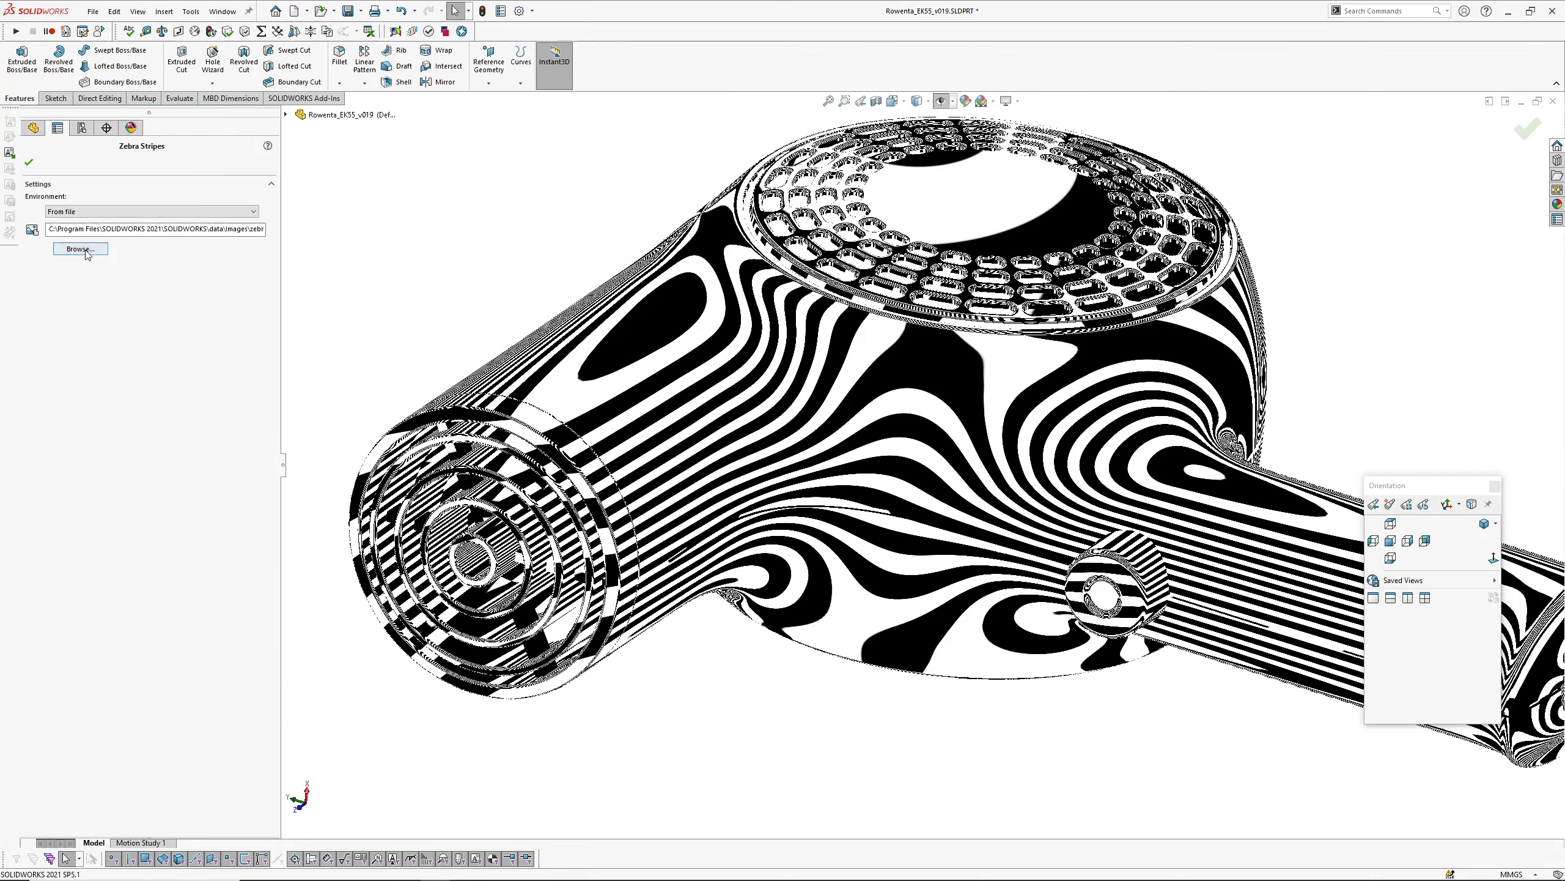
{"action": "left_click", "coordinate": [78, 248]}
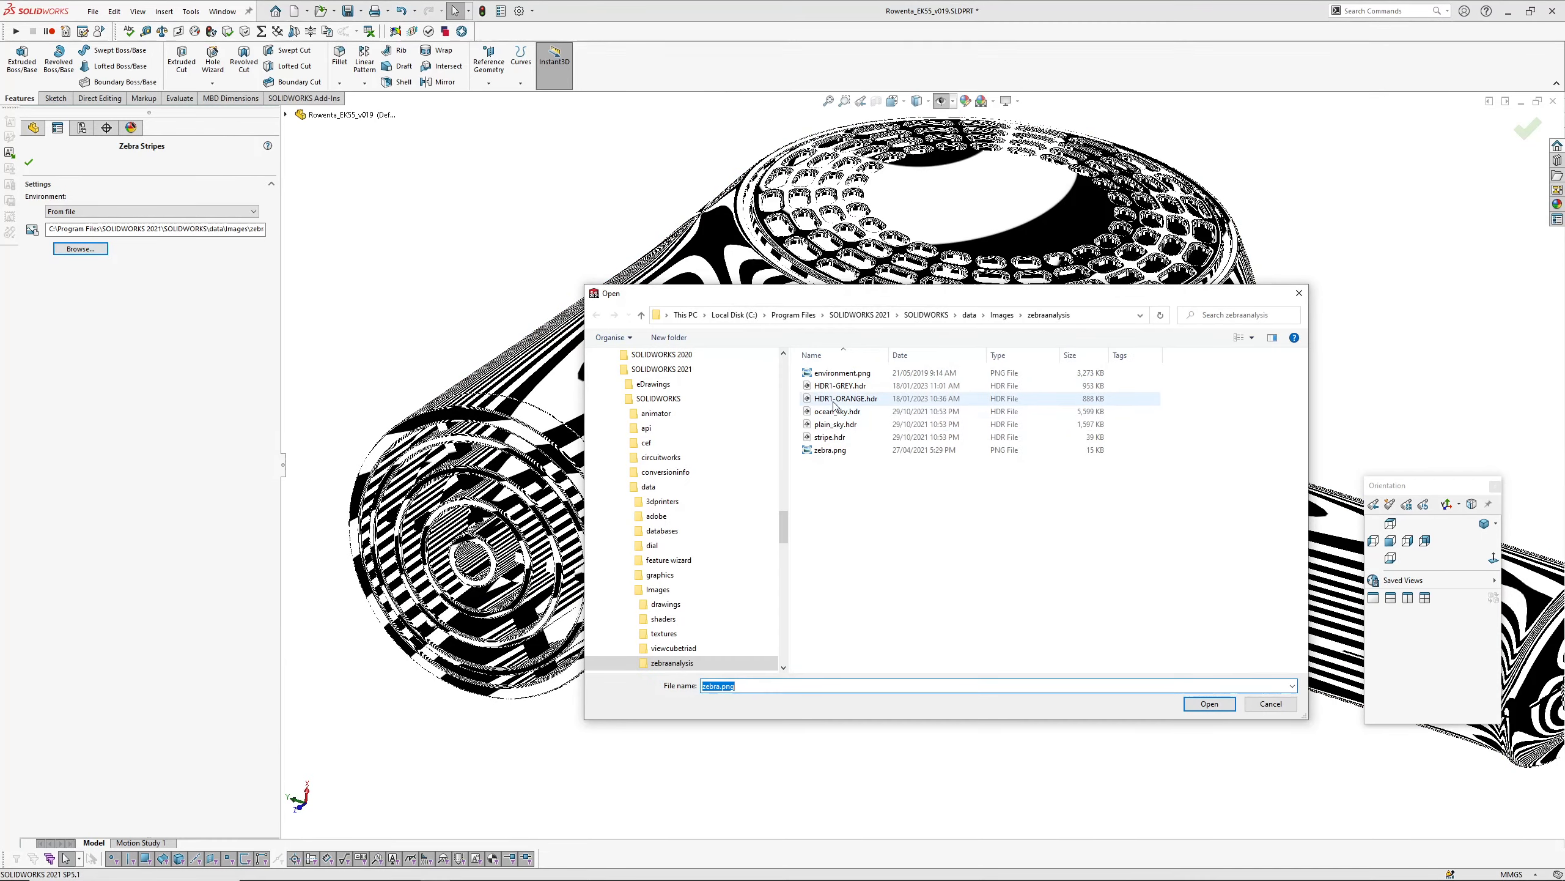
{"action": "left_click", "coordinate": [1208, 703]}
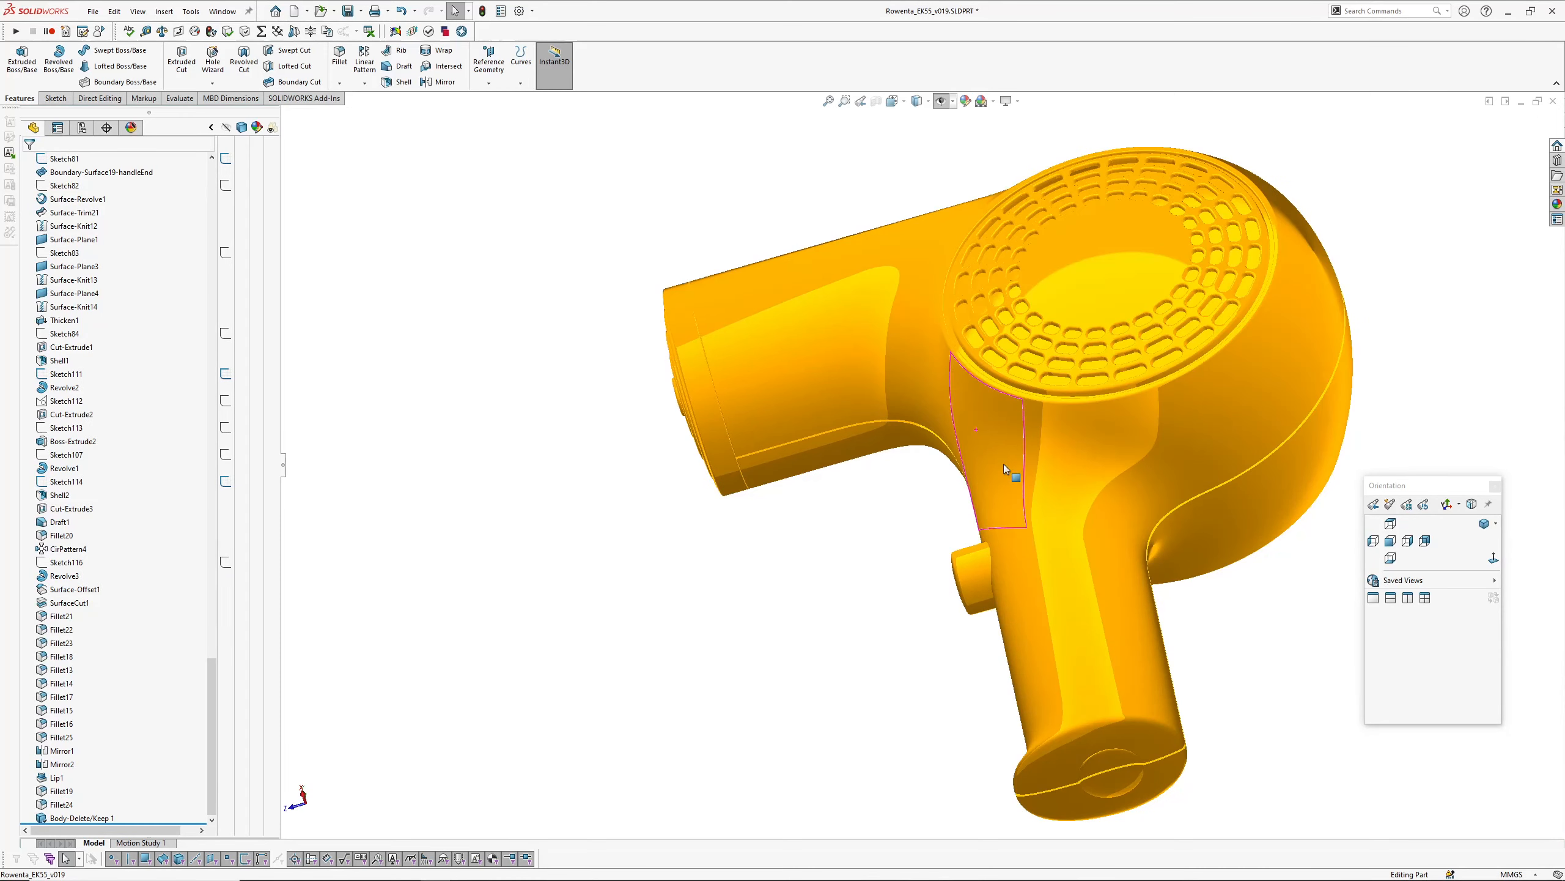
{"action": "scroll", "scroll_direction": "up", "scroll_amount": 3}
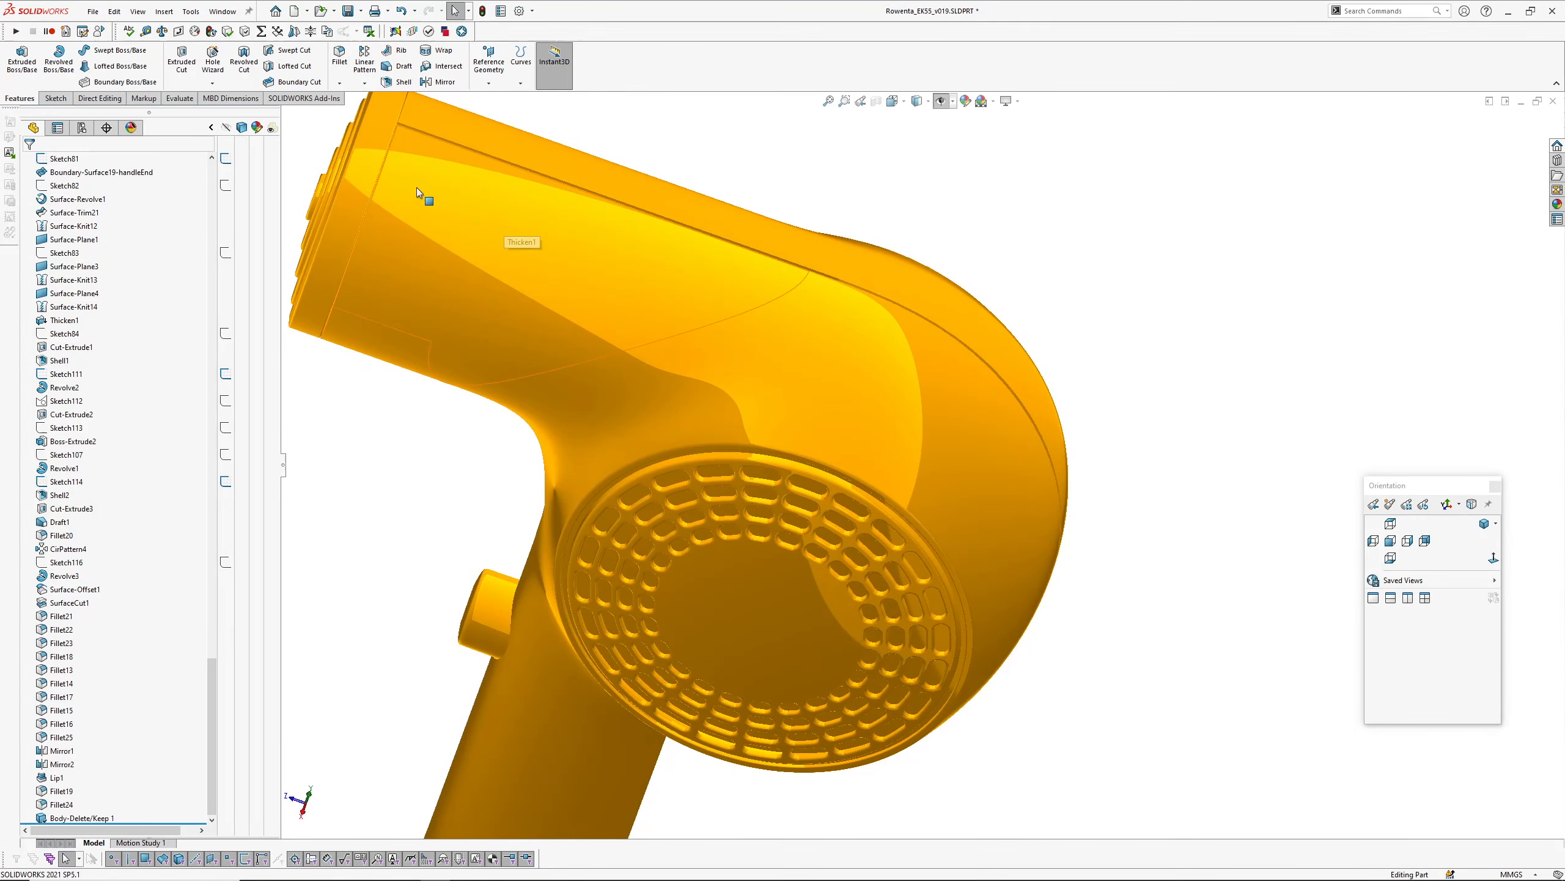
{"action": "mouse_move", "coordinate": [640, 366]}
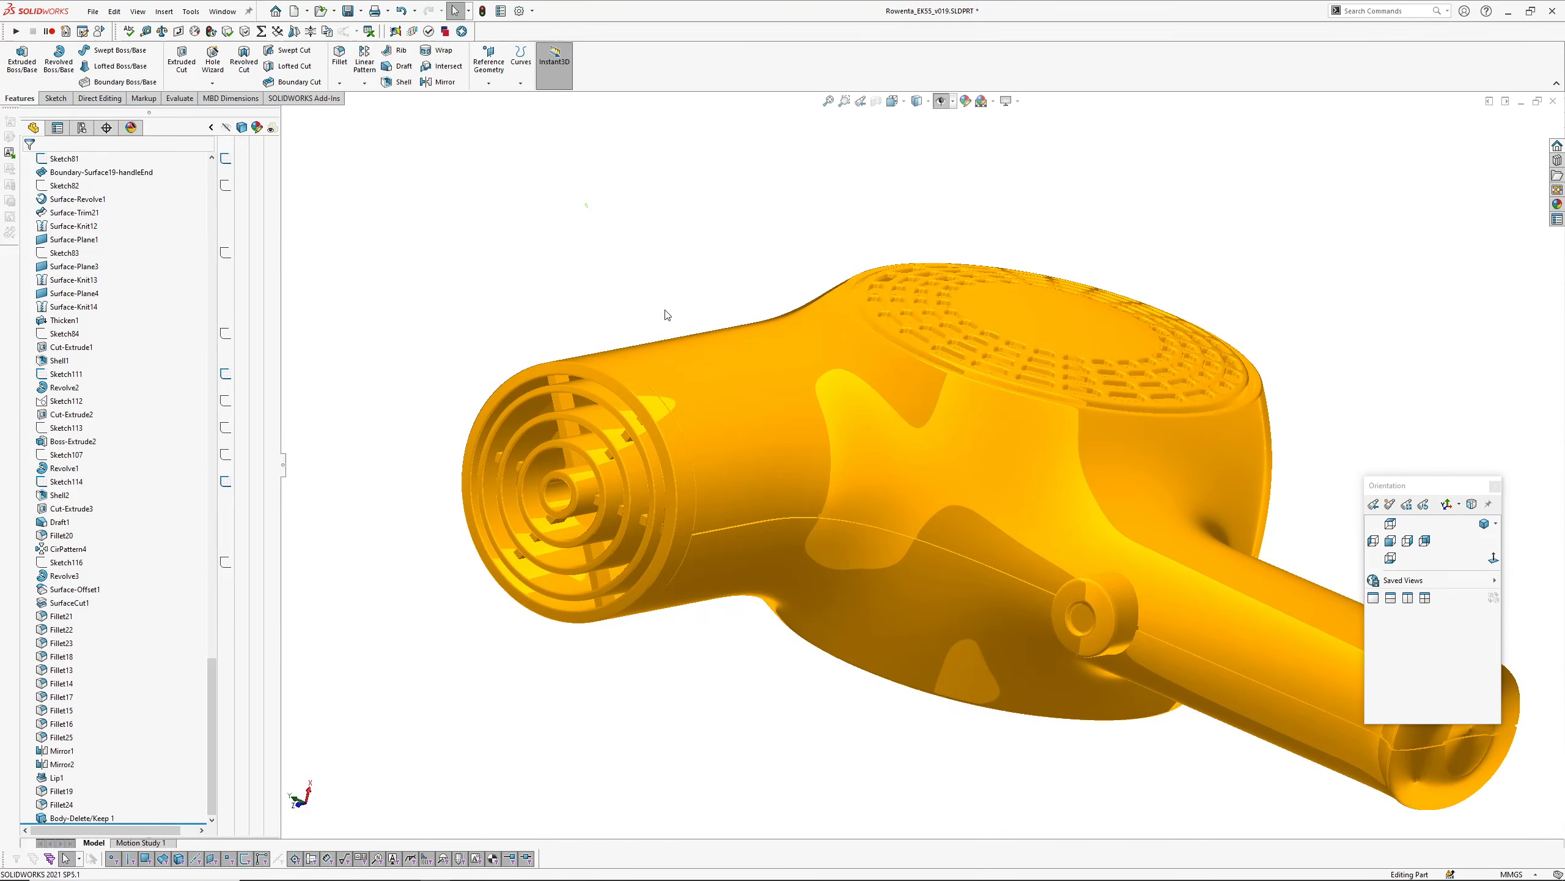
{"action": "mouse_move", "coordinate": [929, 481]}
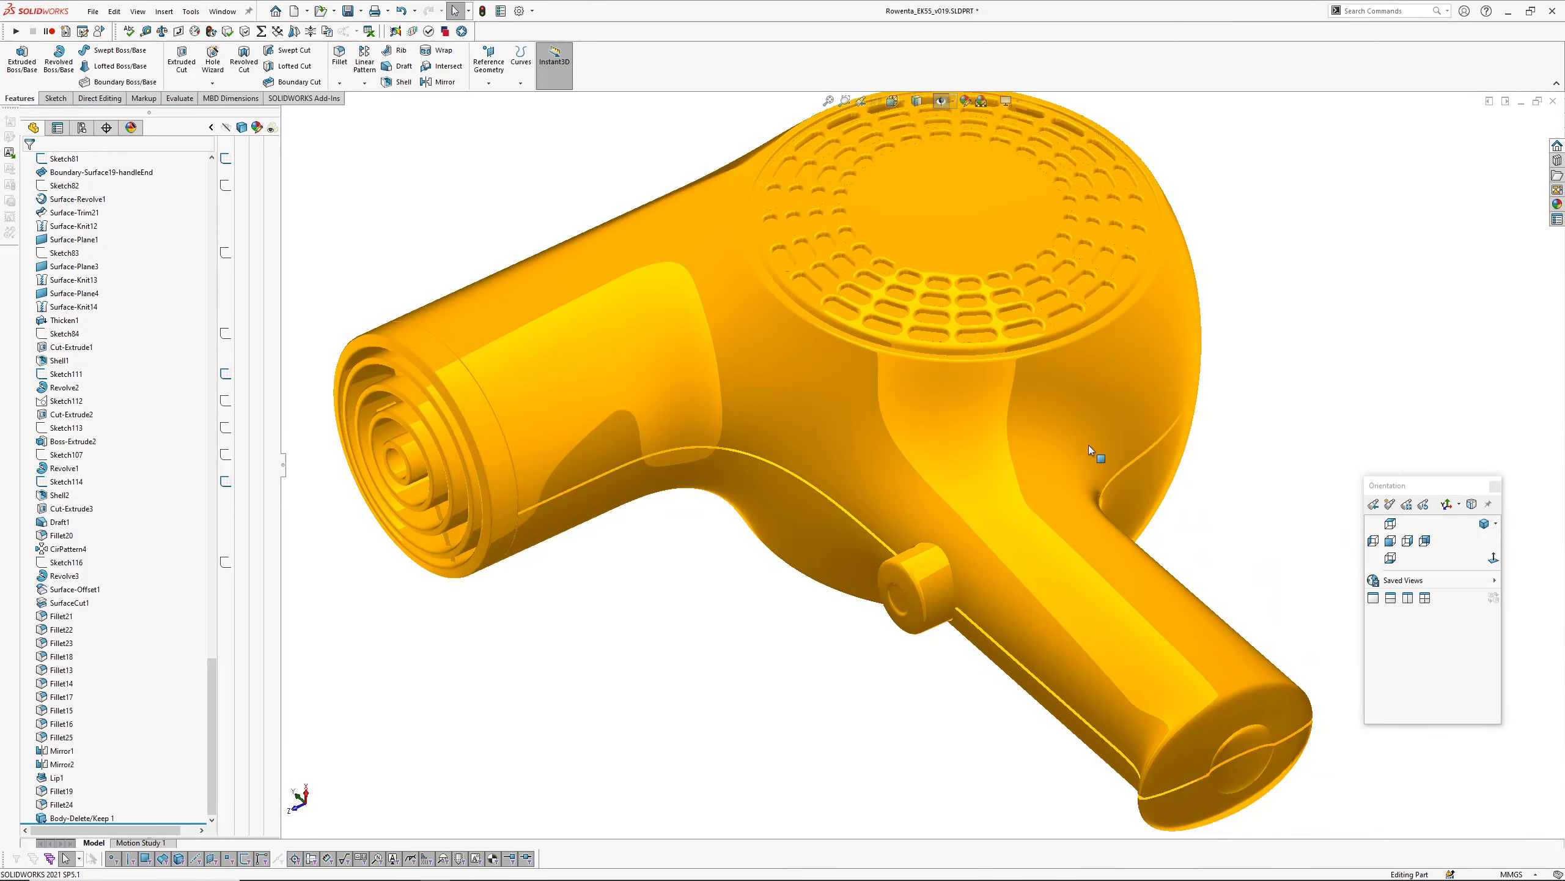
{"action": "scroll", "scroll_direction": "up", "scroll_amount": 3}
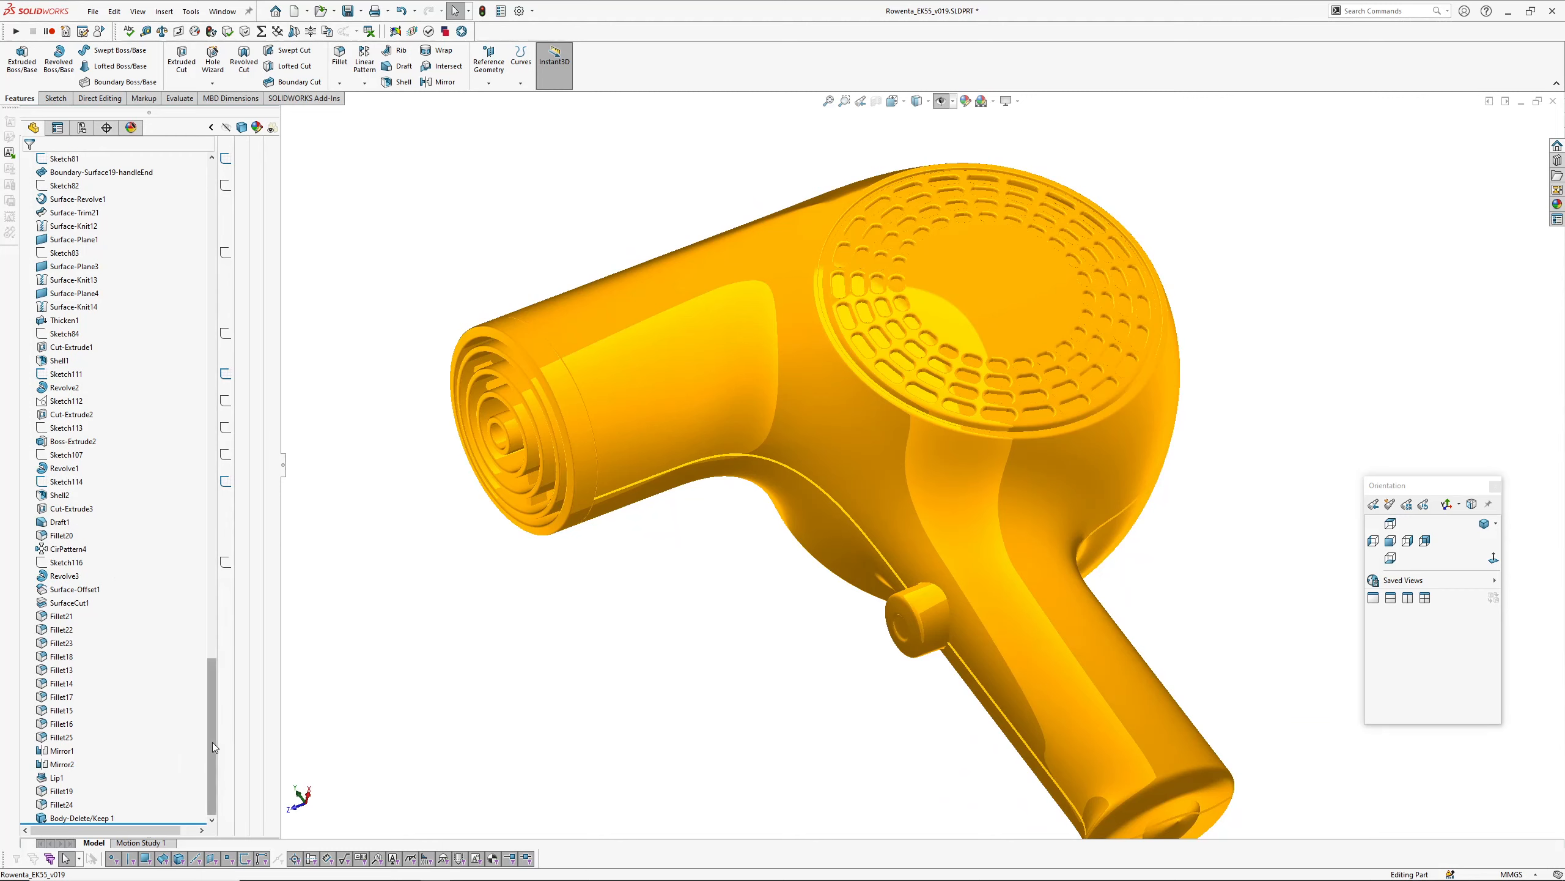
{"action": "scroll", "scroll_direction": "up", "scroll_amount": 3}
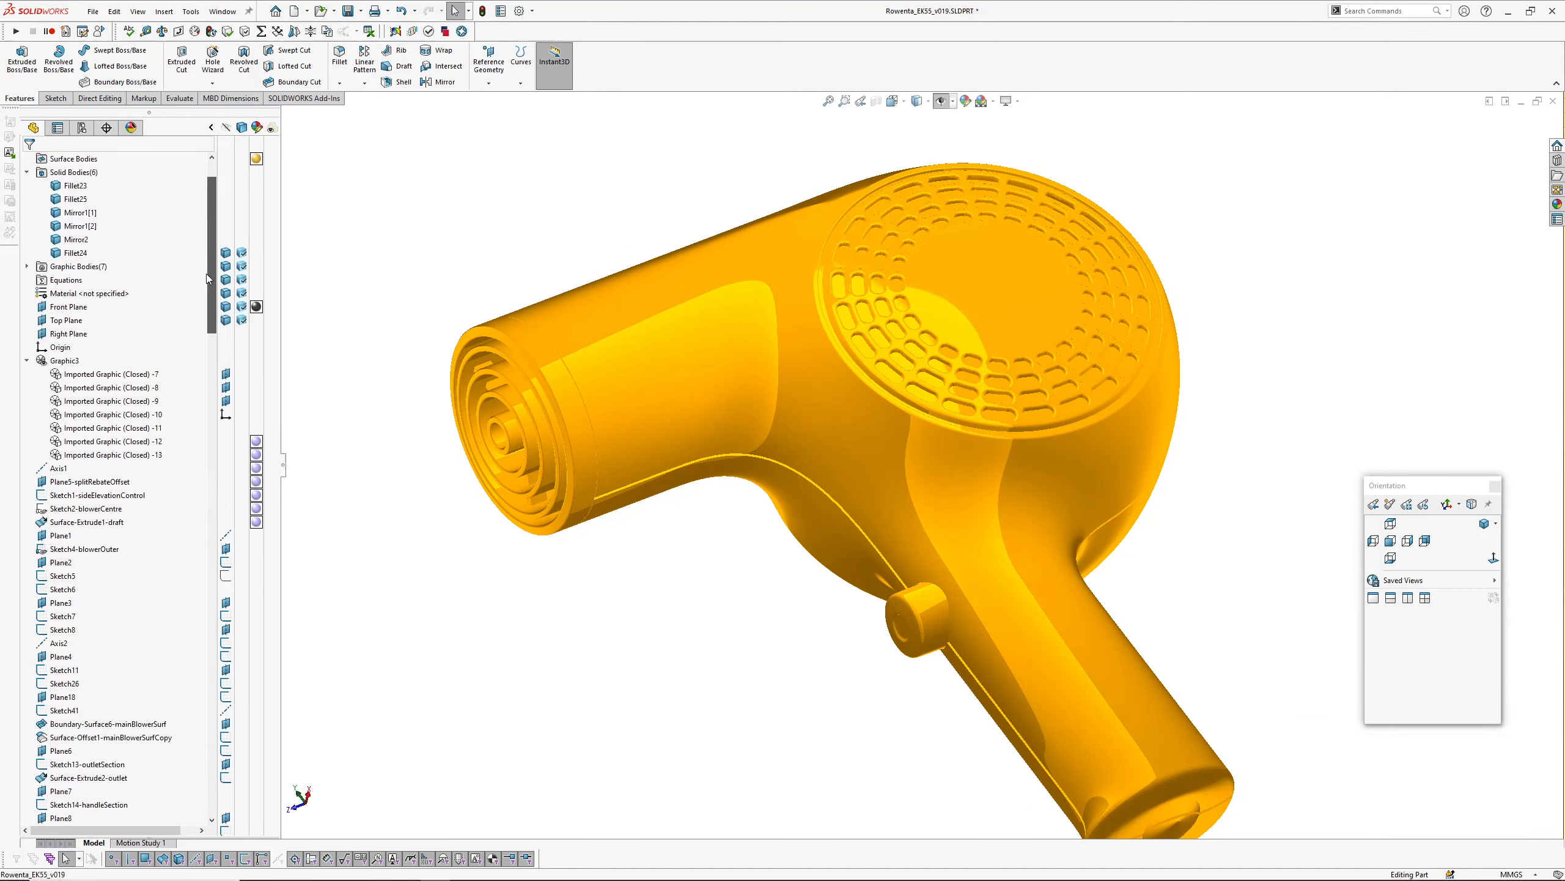
{"action": "scroll", "scroll_direction": "down", "scroll_amount": 3}
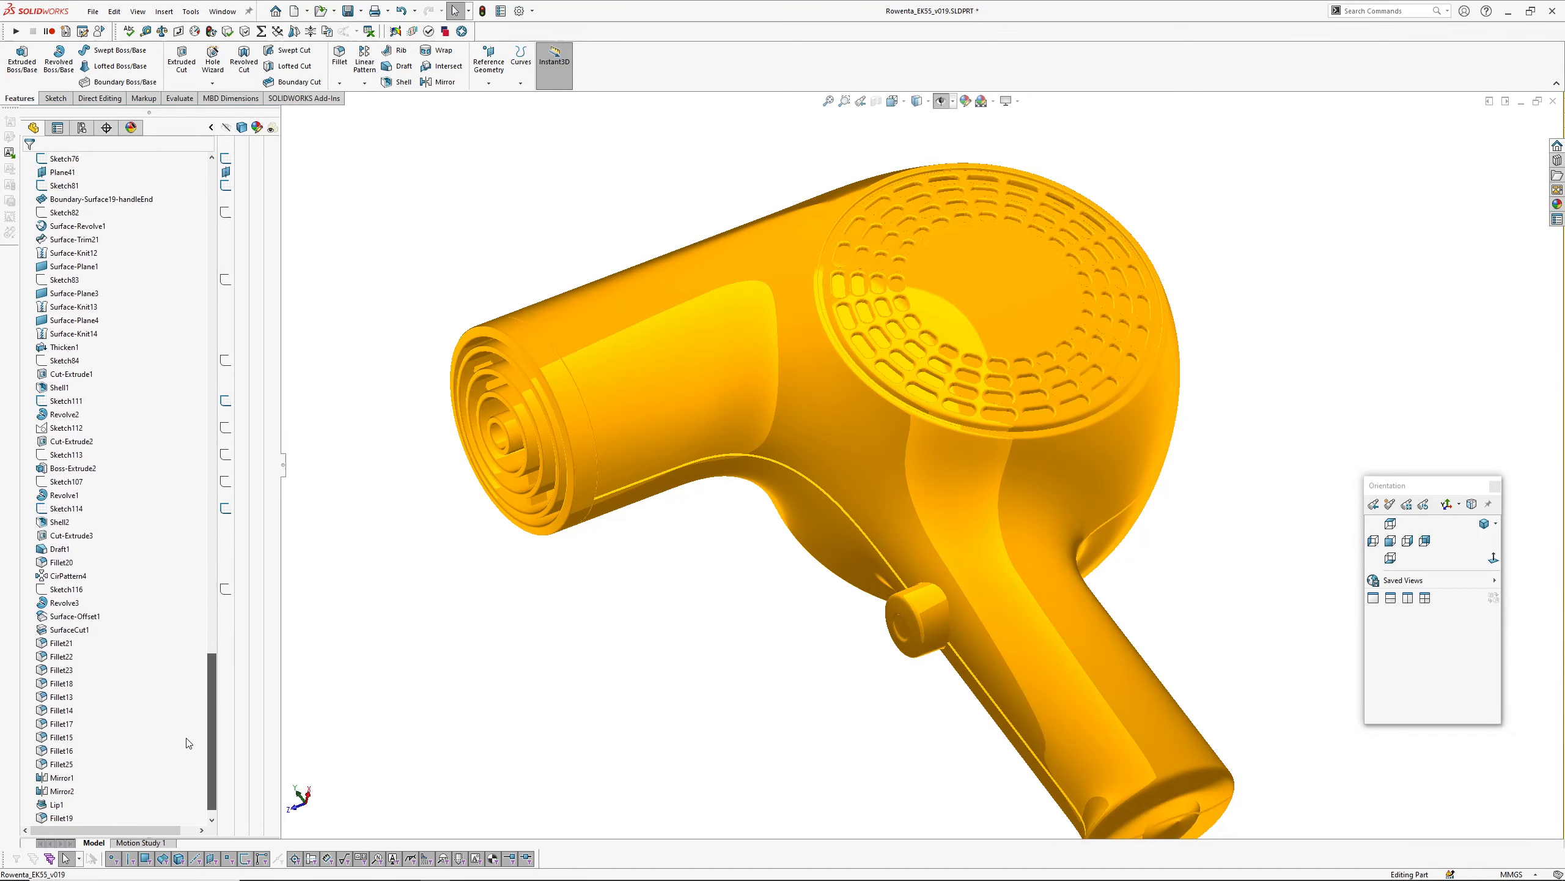